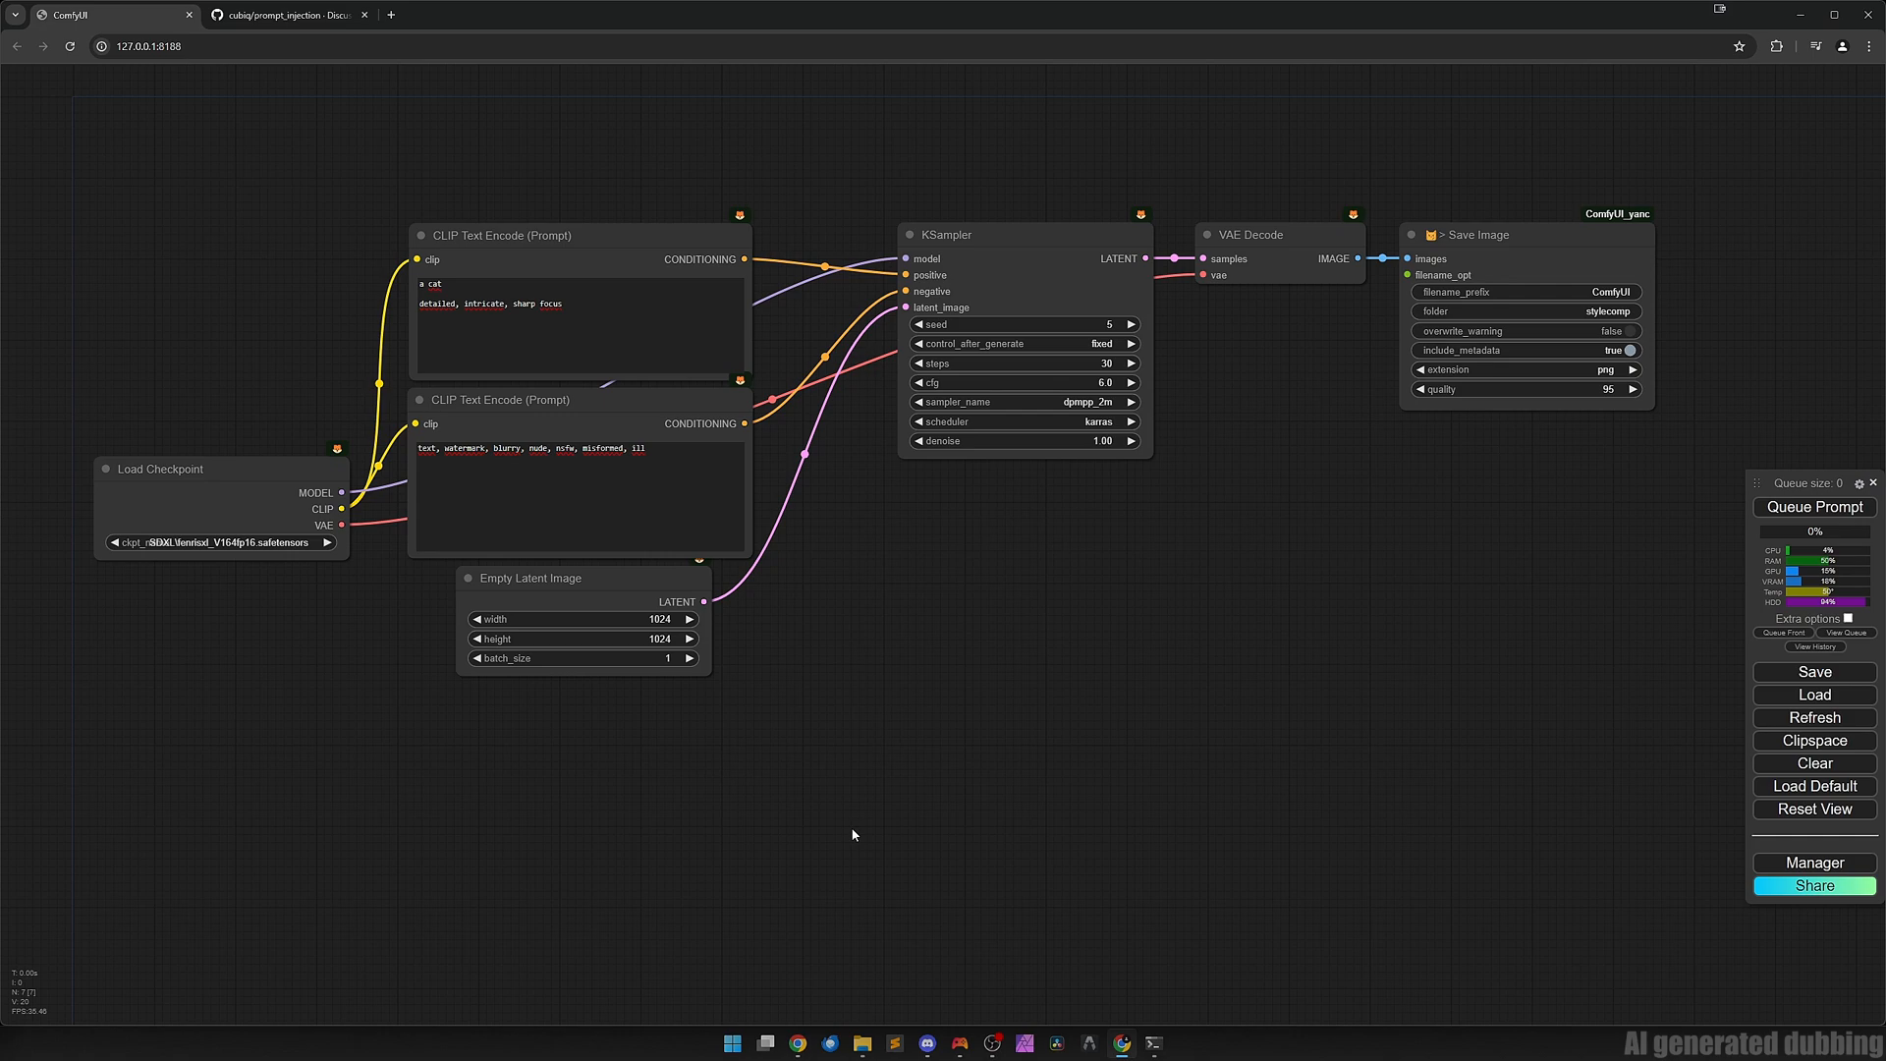
mouse_move(969, 711)
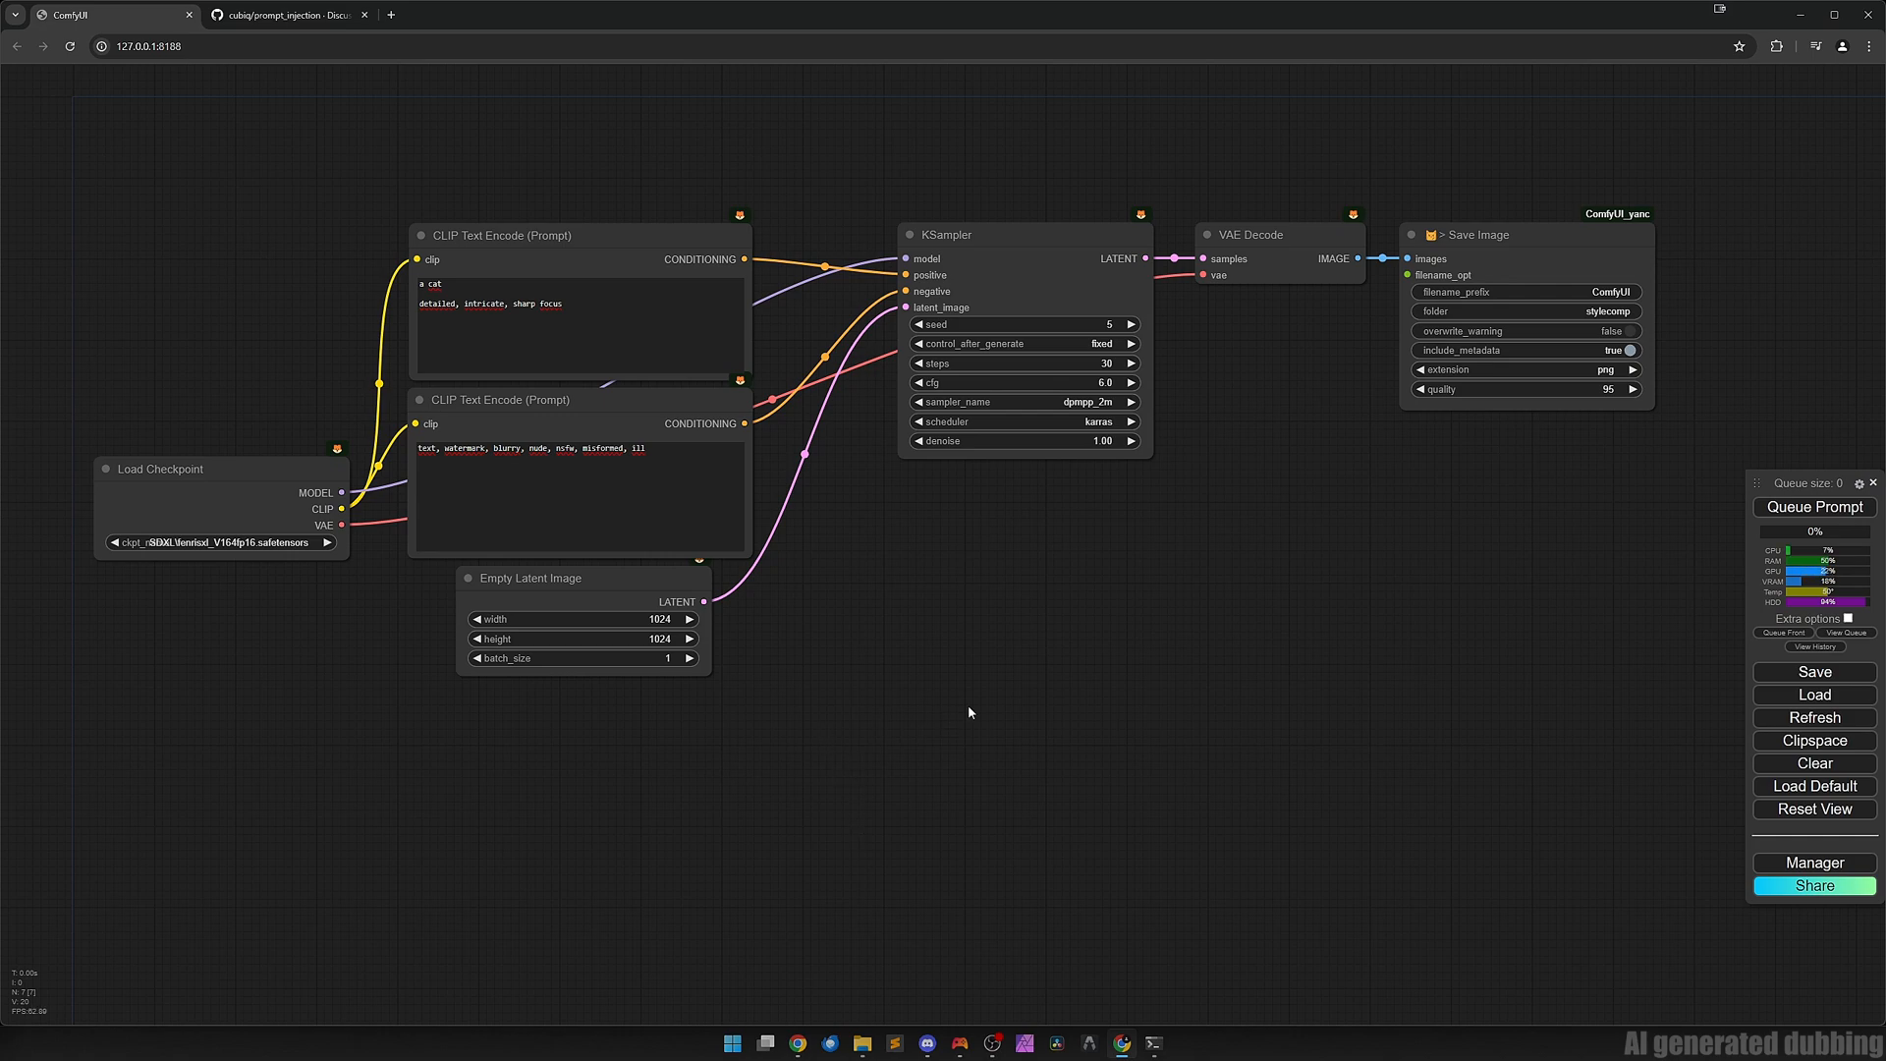
mouse_move(1051, 694)
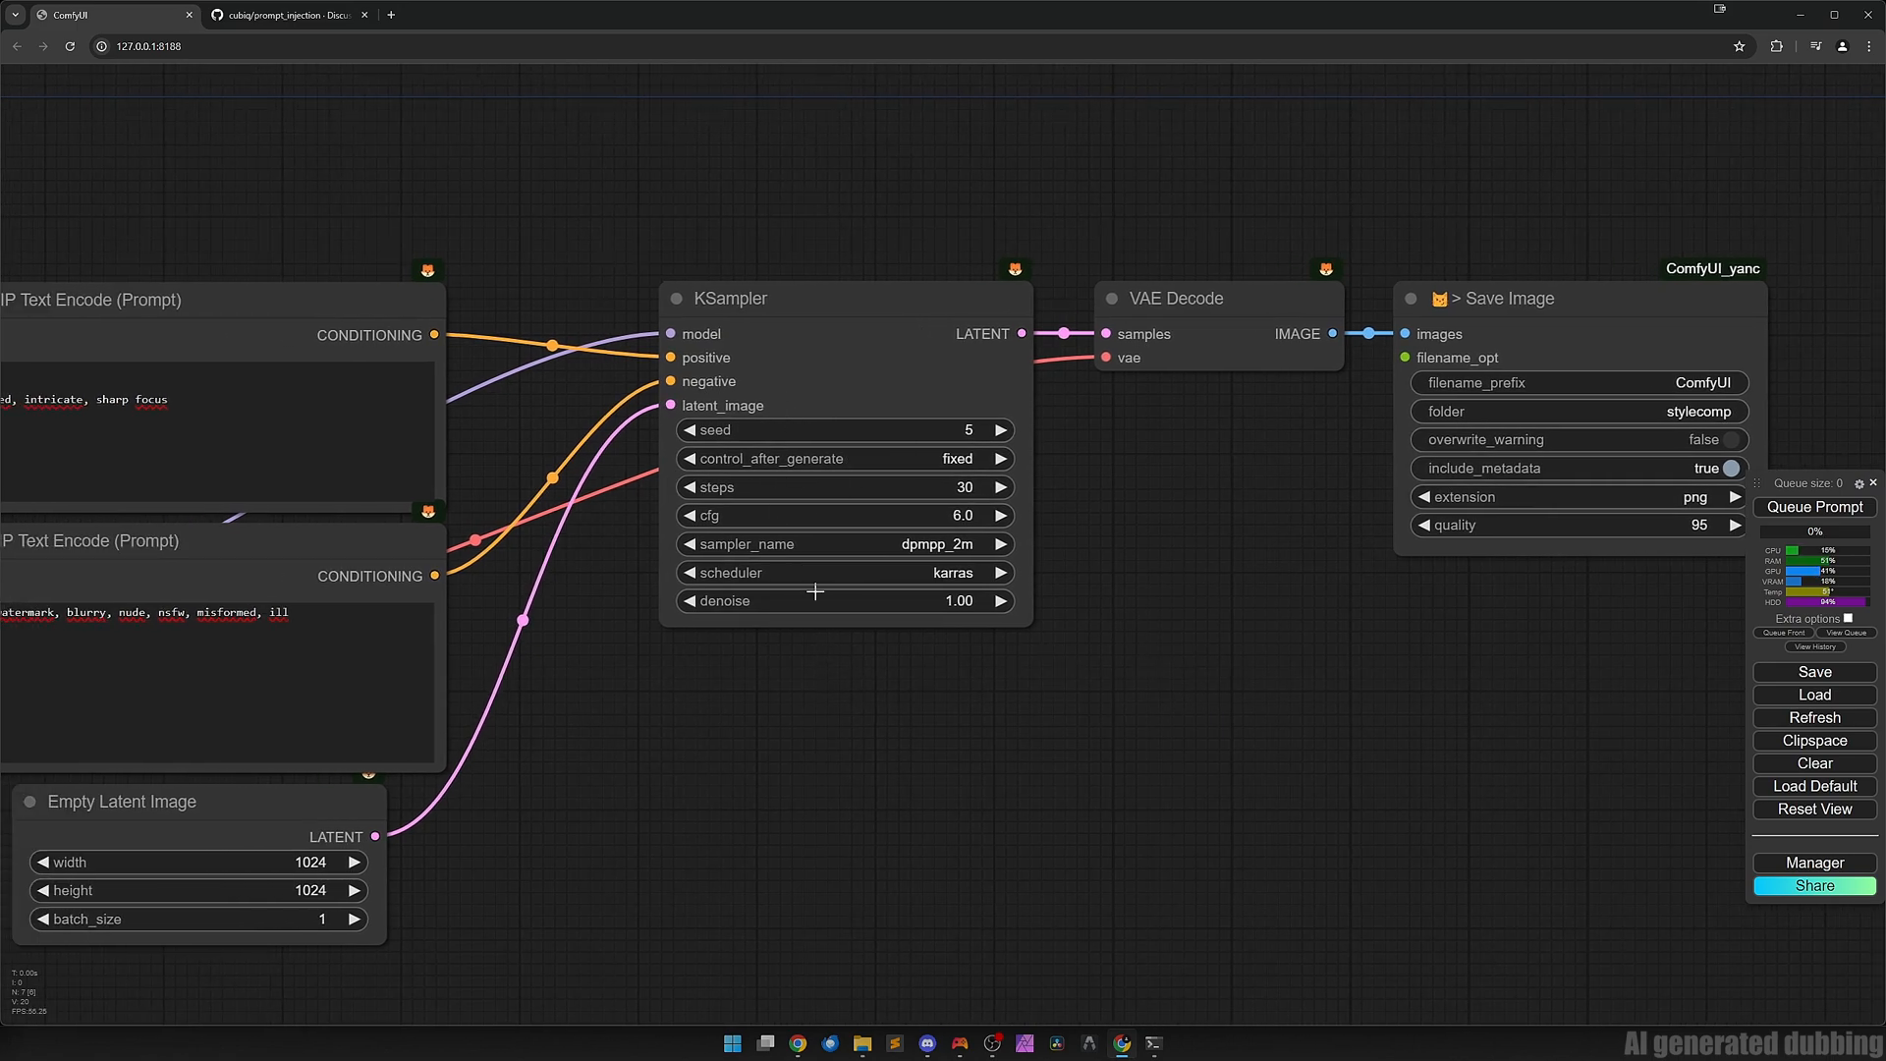
mouse_move(746, 737)
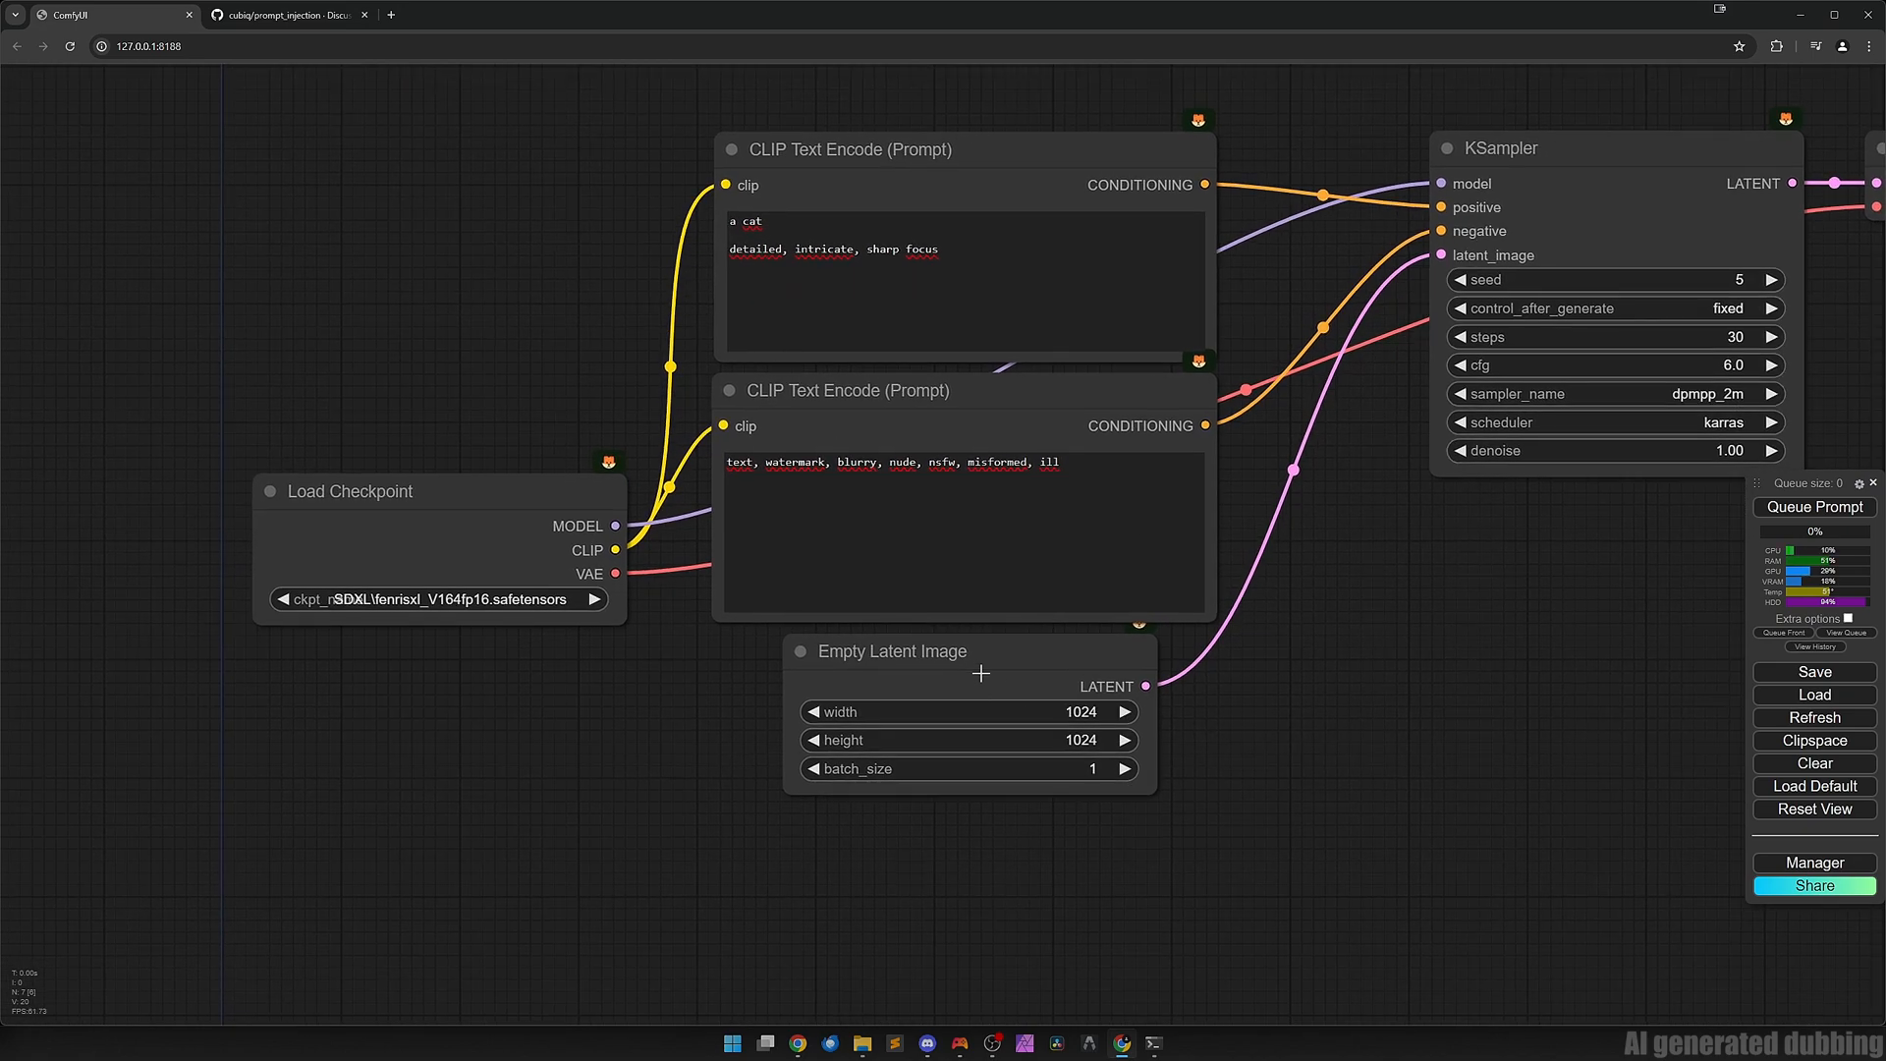
mouse_move(1032, 742)
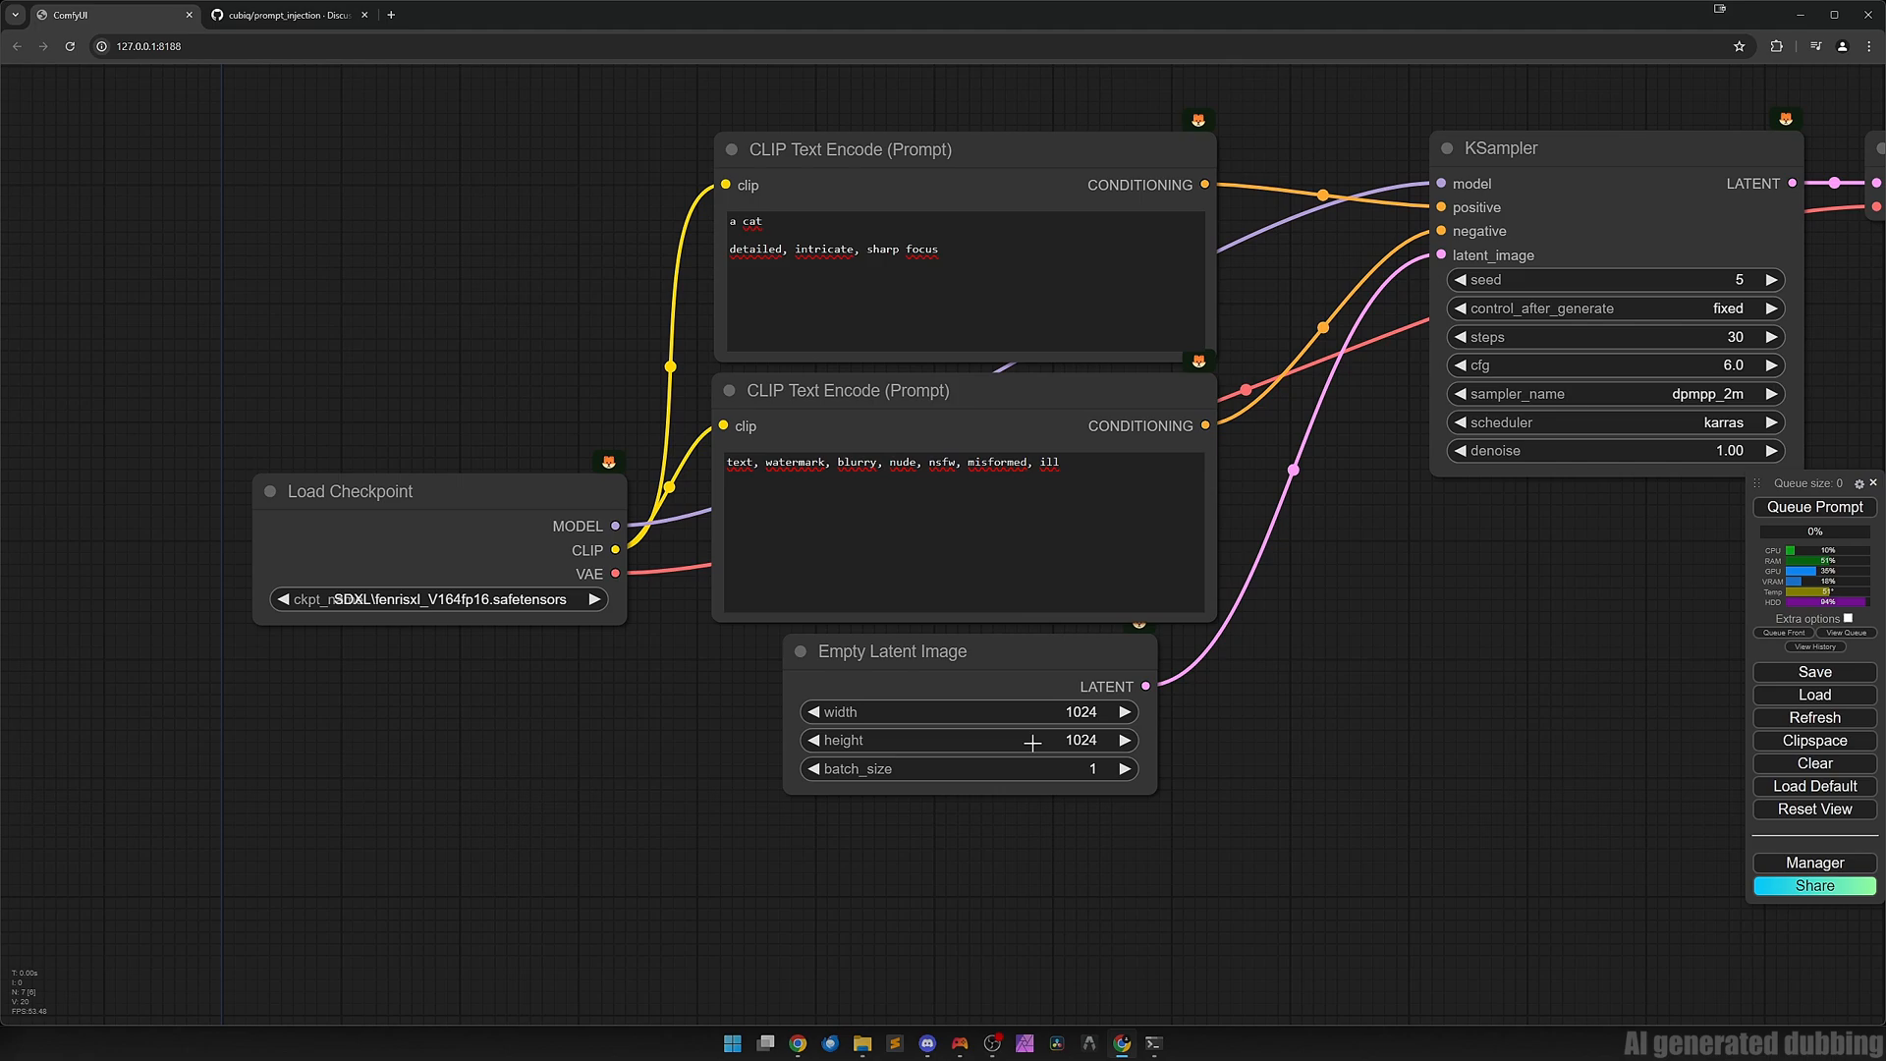
mouse_move(603, 789)
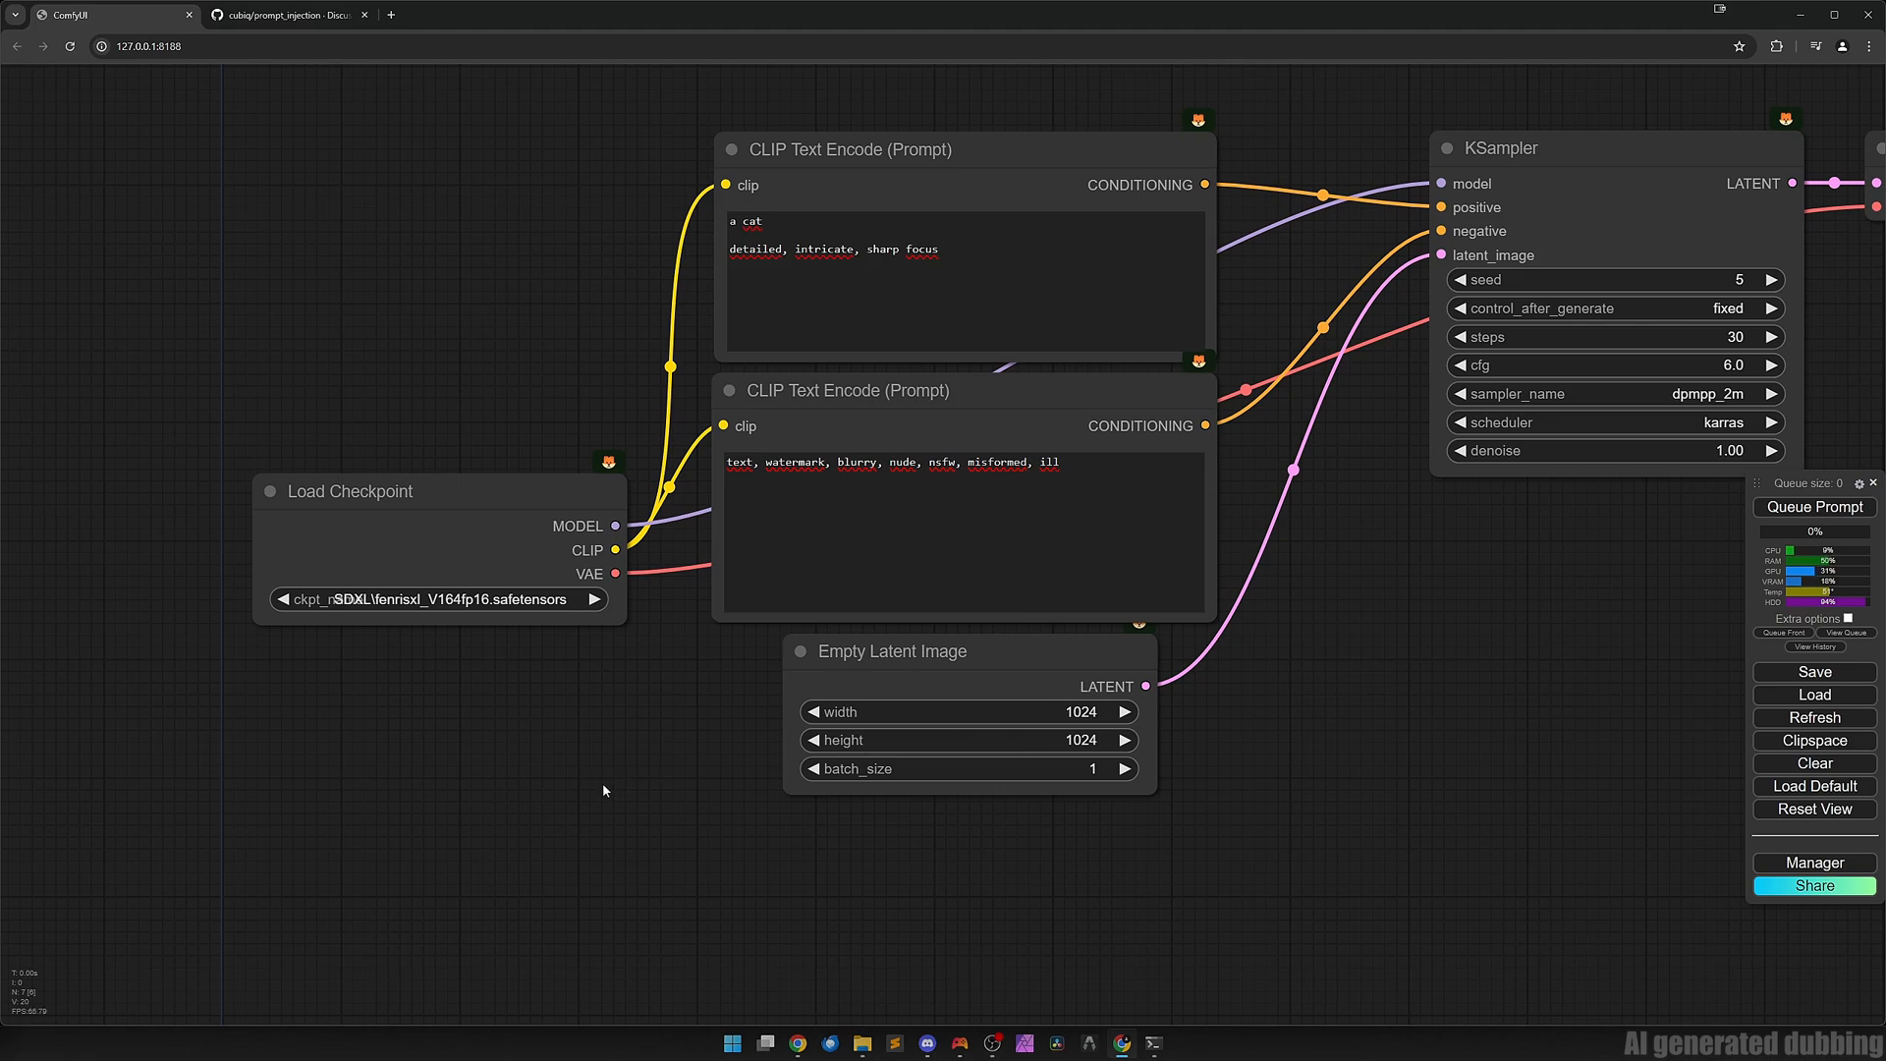
mouse_move(414, 632)
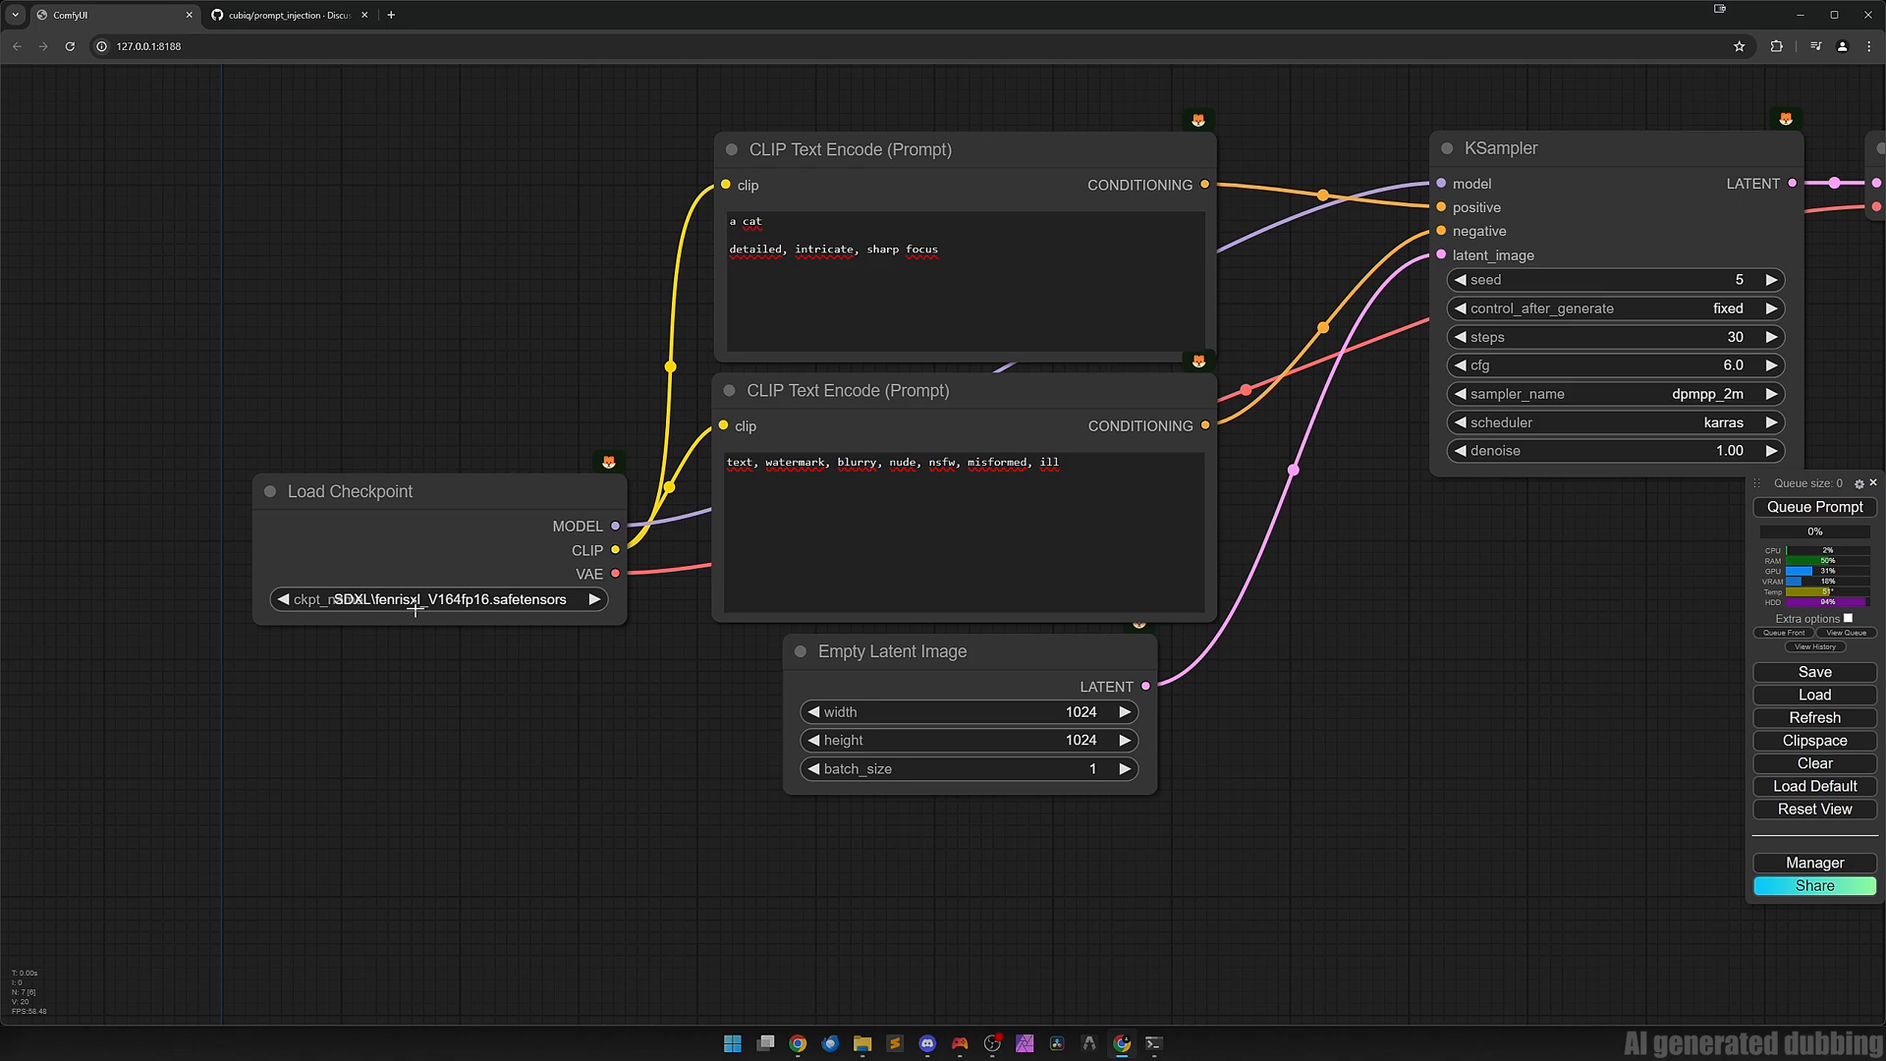
mouse_move(627, 807)
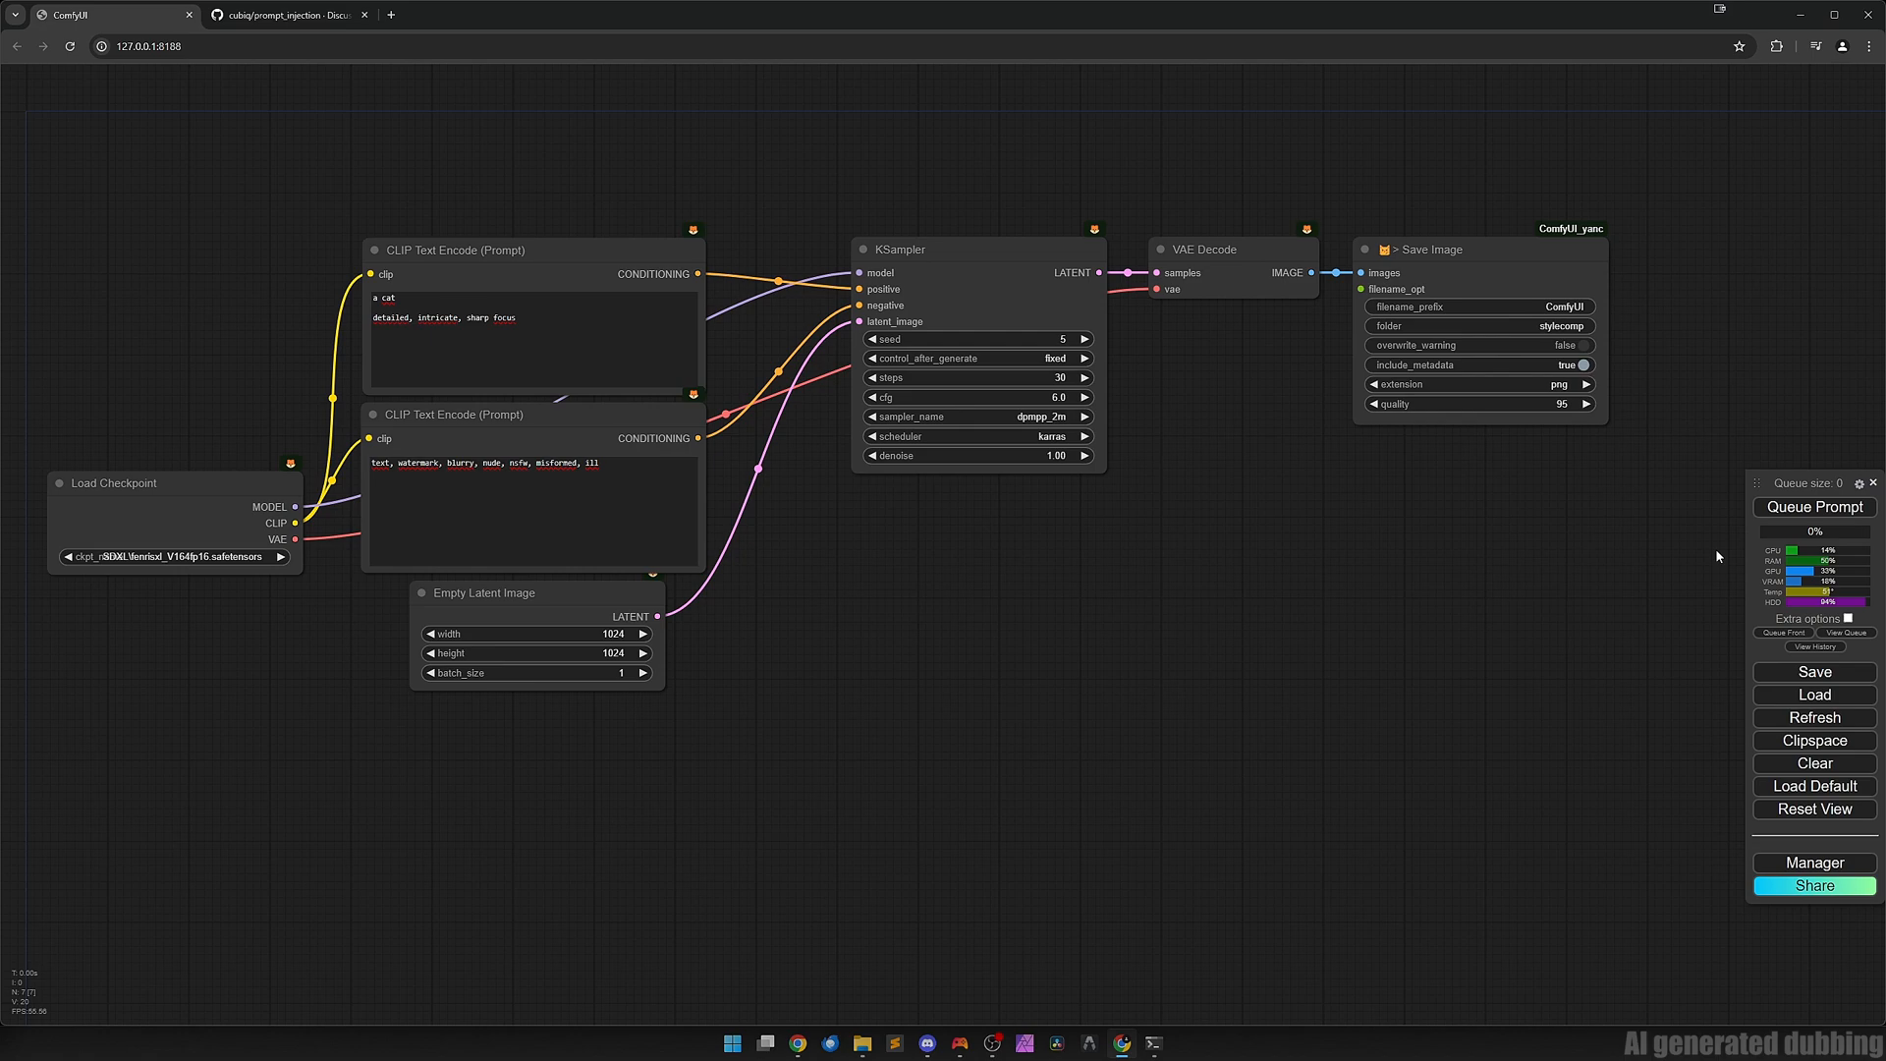
Add IPAdapter Unified Loader and IPAdapter Advanced between the checkpoint model and the KSampler.
left_click(1813, 507)
type("ipadapt")
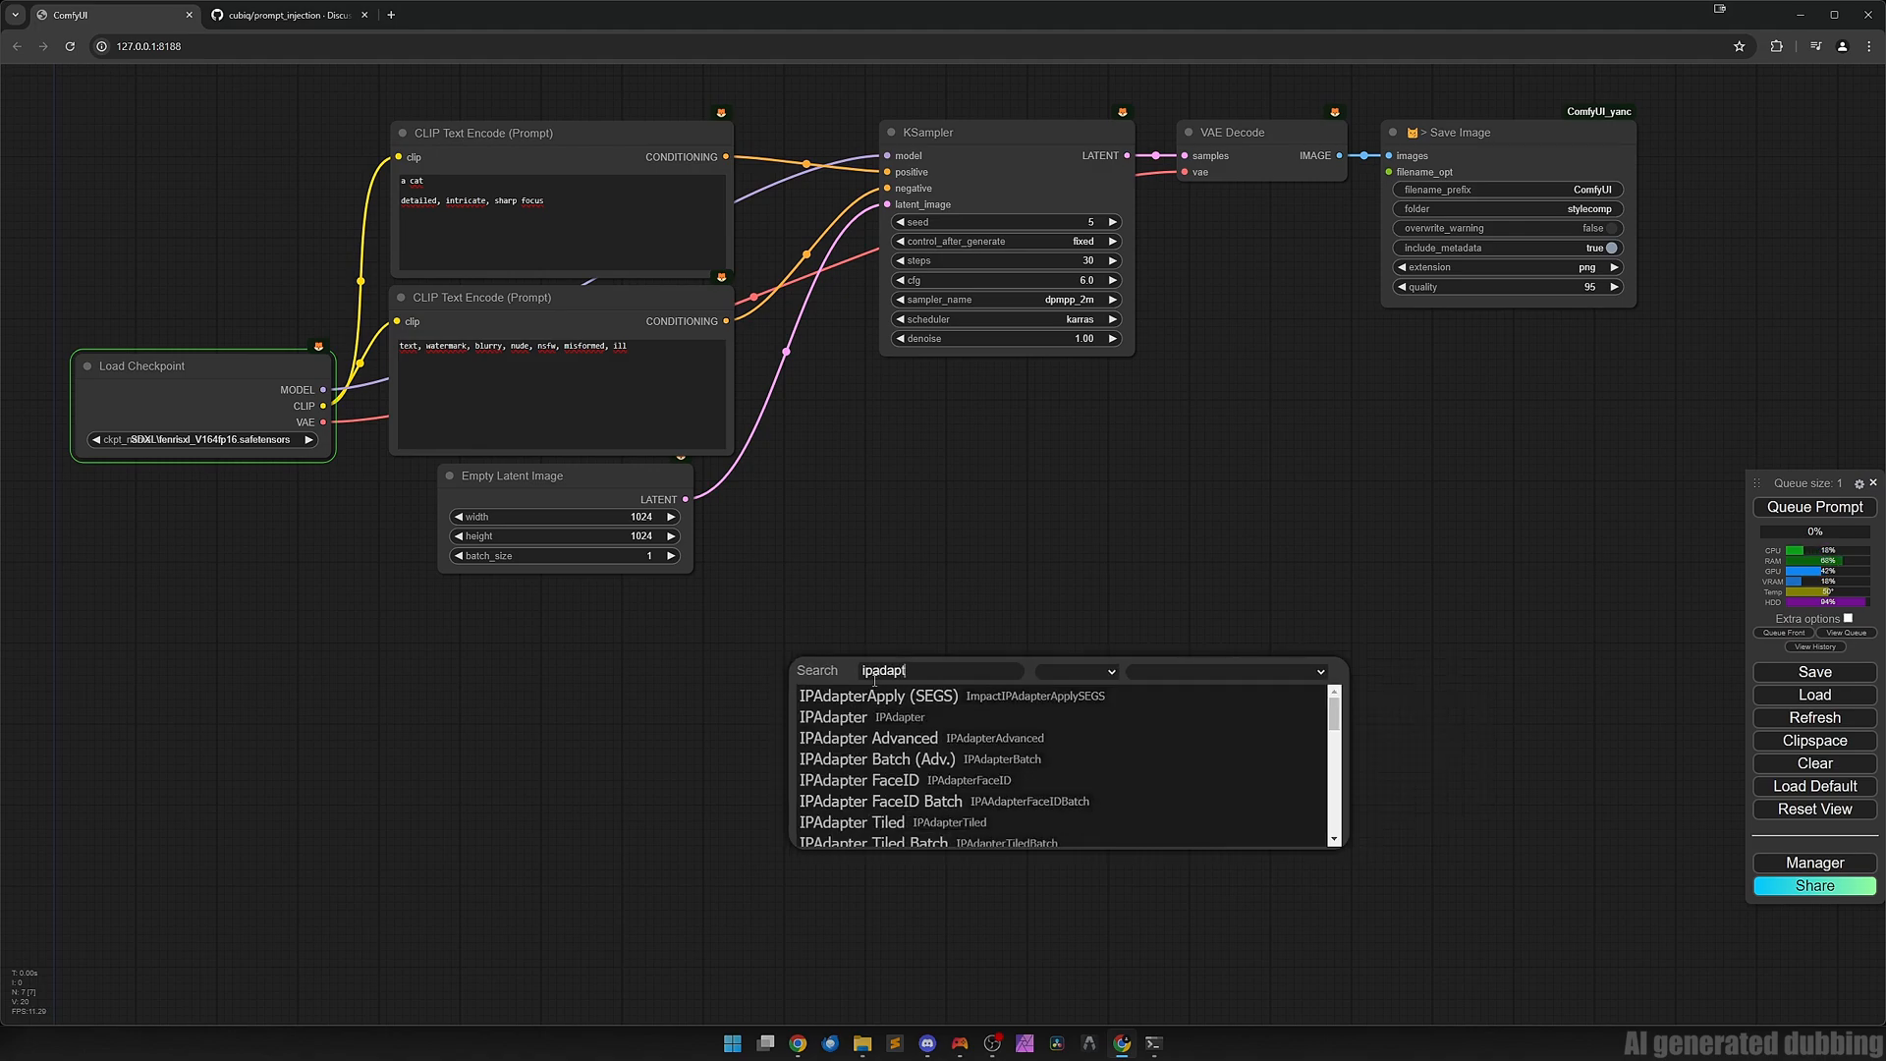
left_click(869, 736)
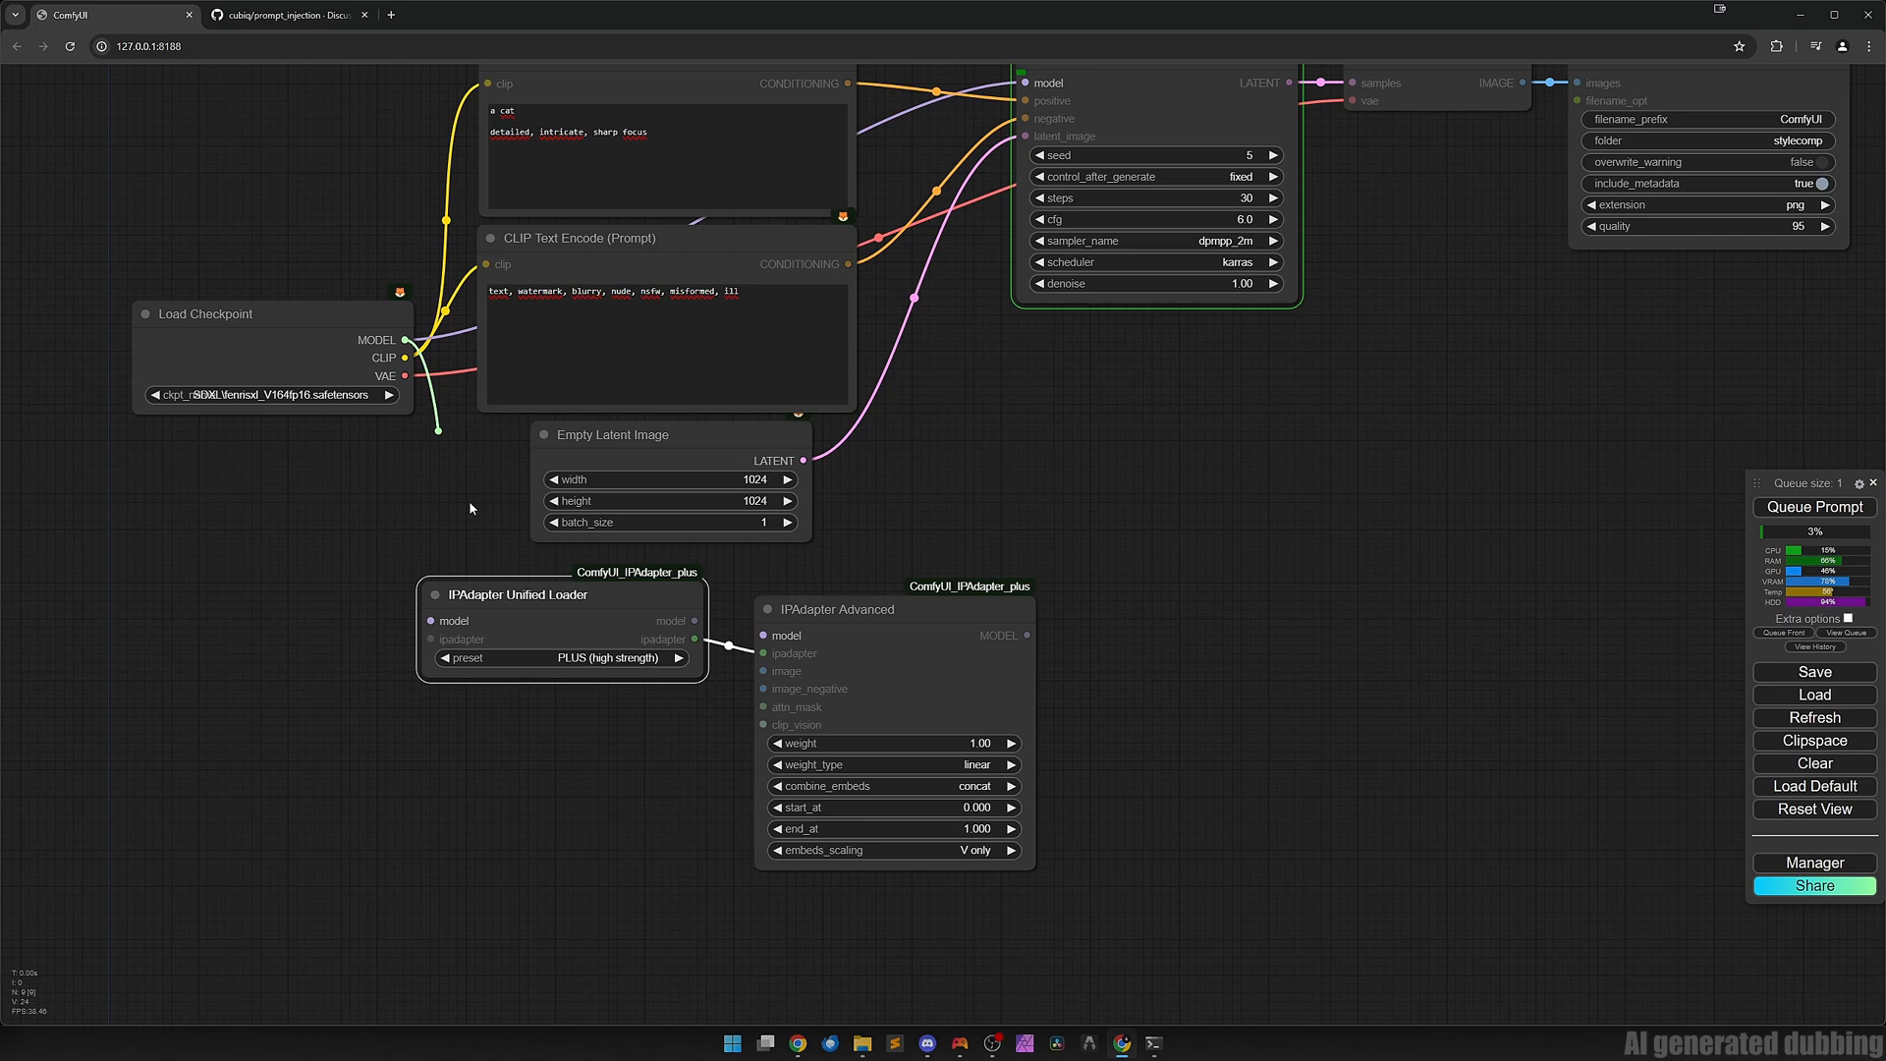
left_click(1814, 506)
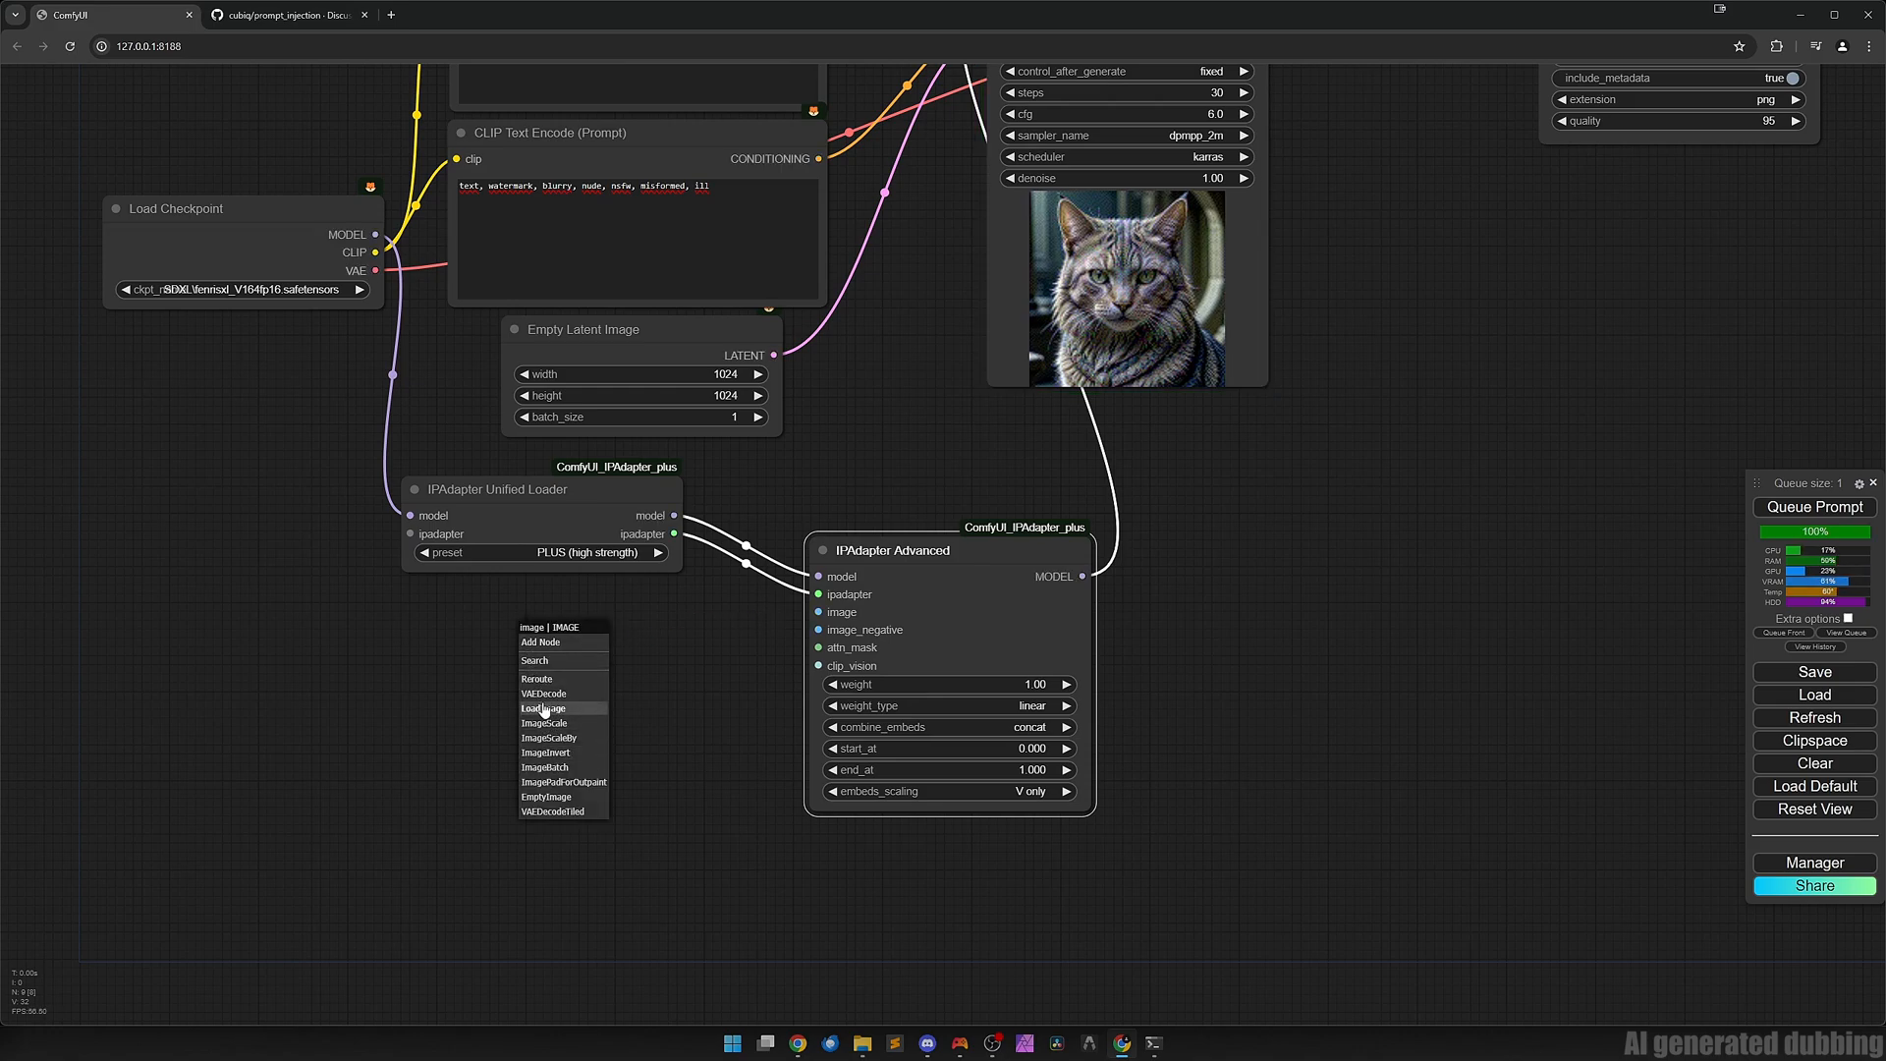
Add a Load Image node with Indi.jpg as the IPAdapter reference image.
left_click(544, 707)
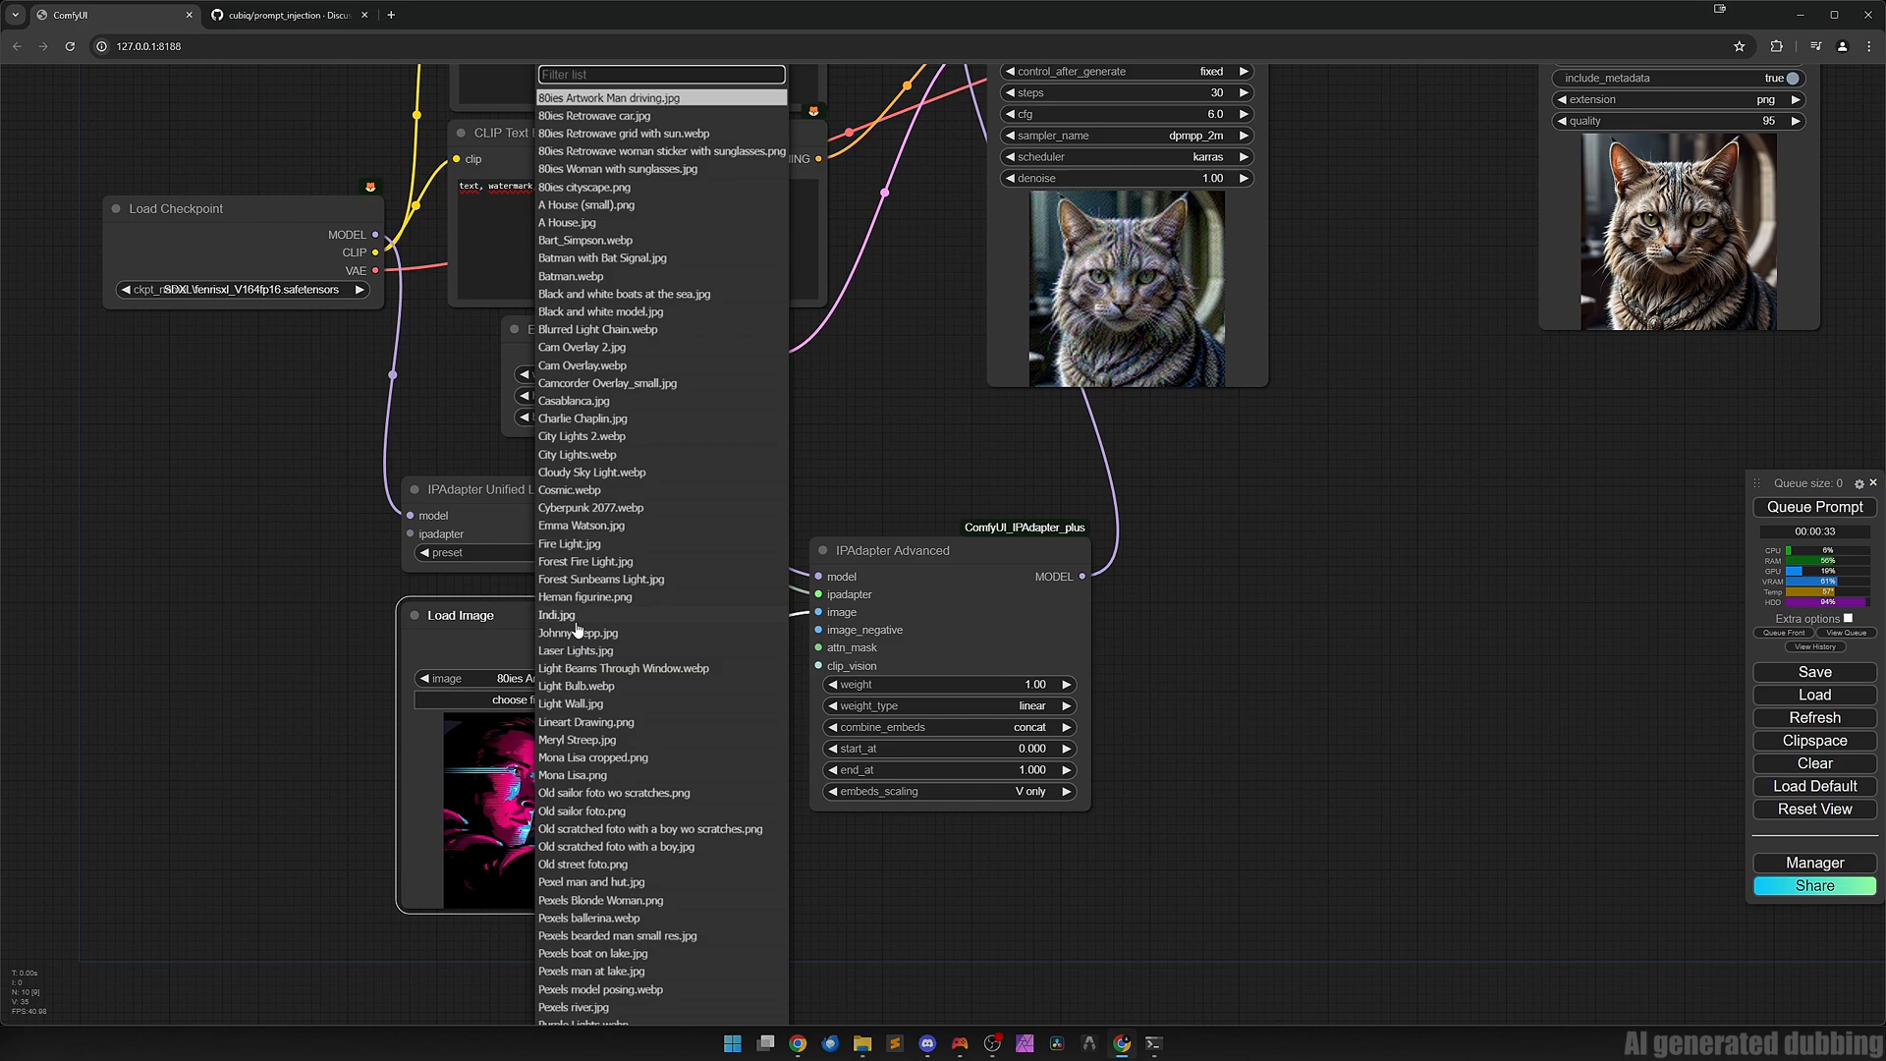
left_click(555, 615)
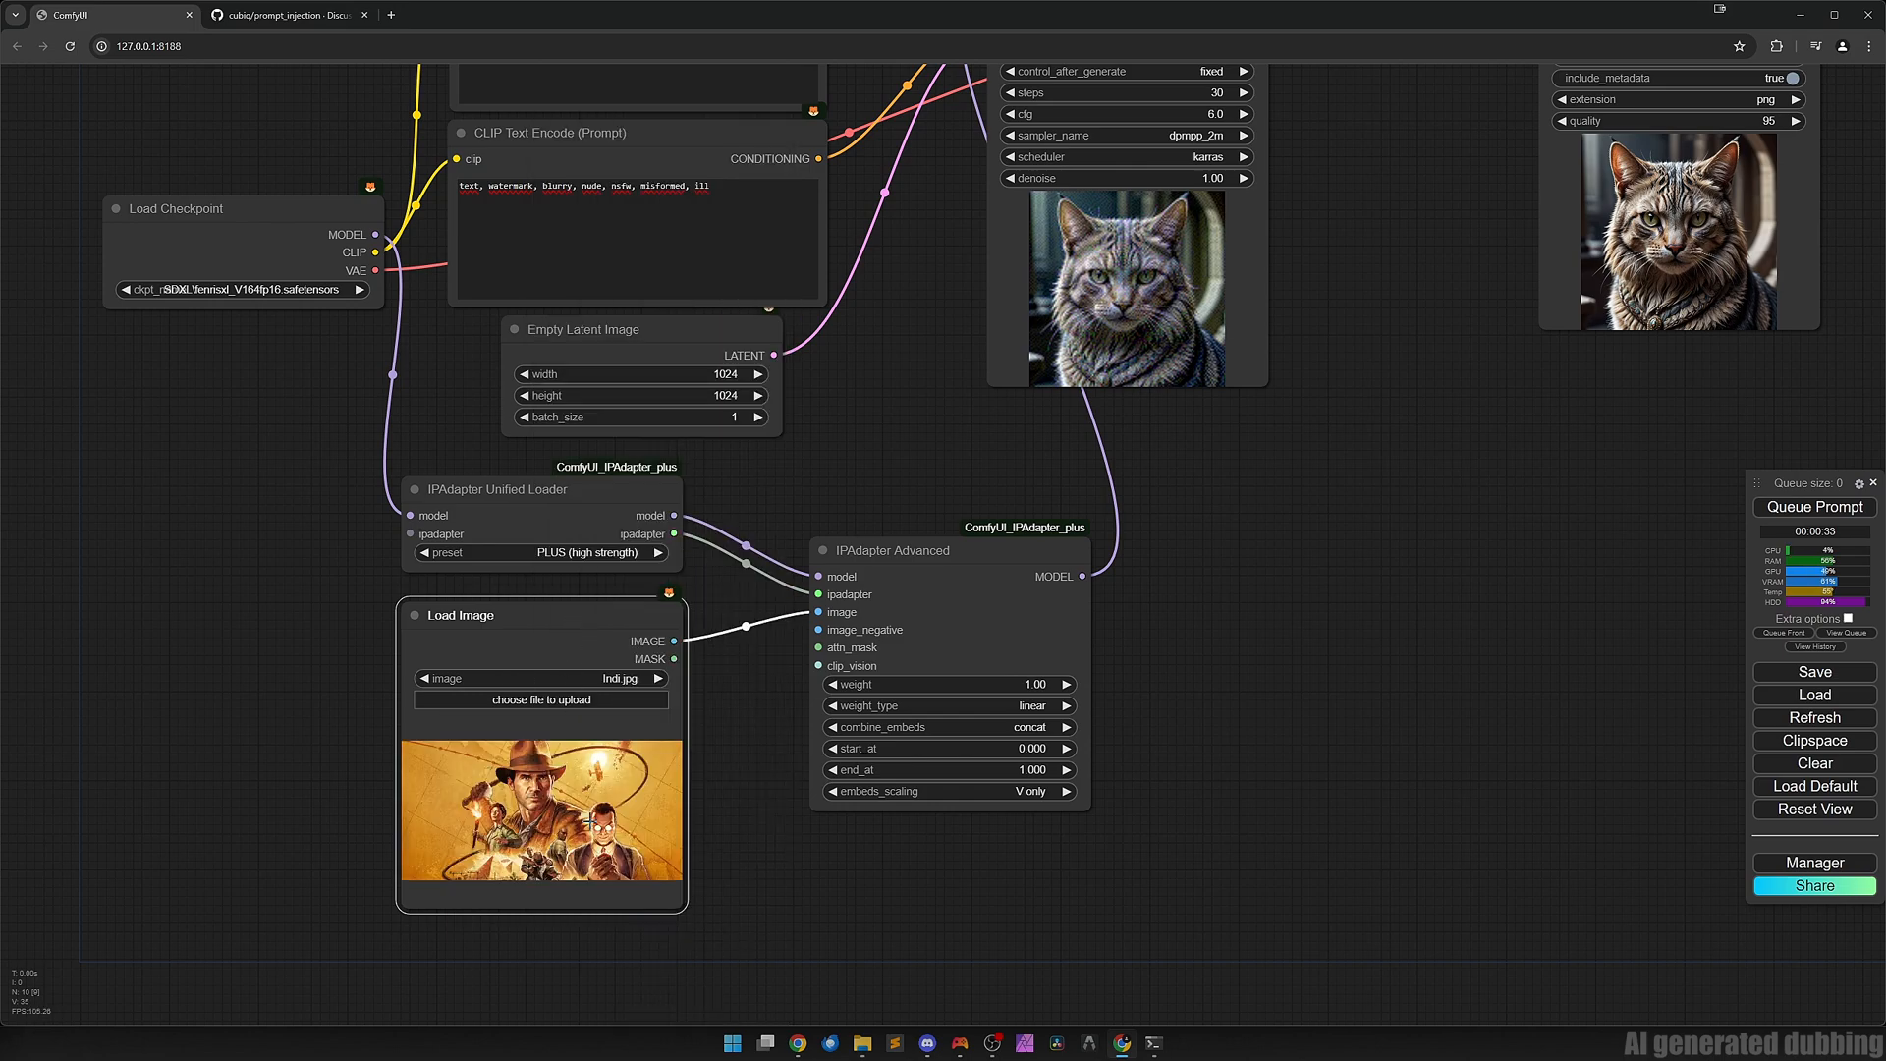
mouse_move(716, 851)
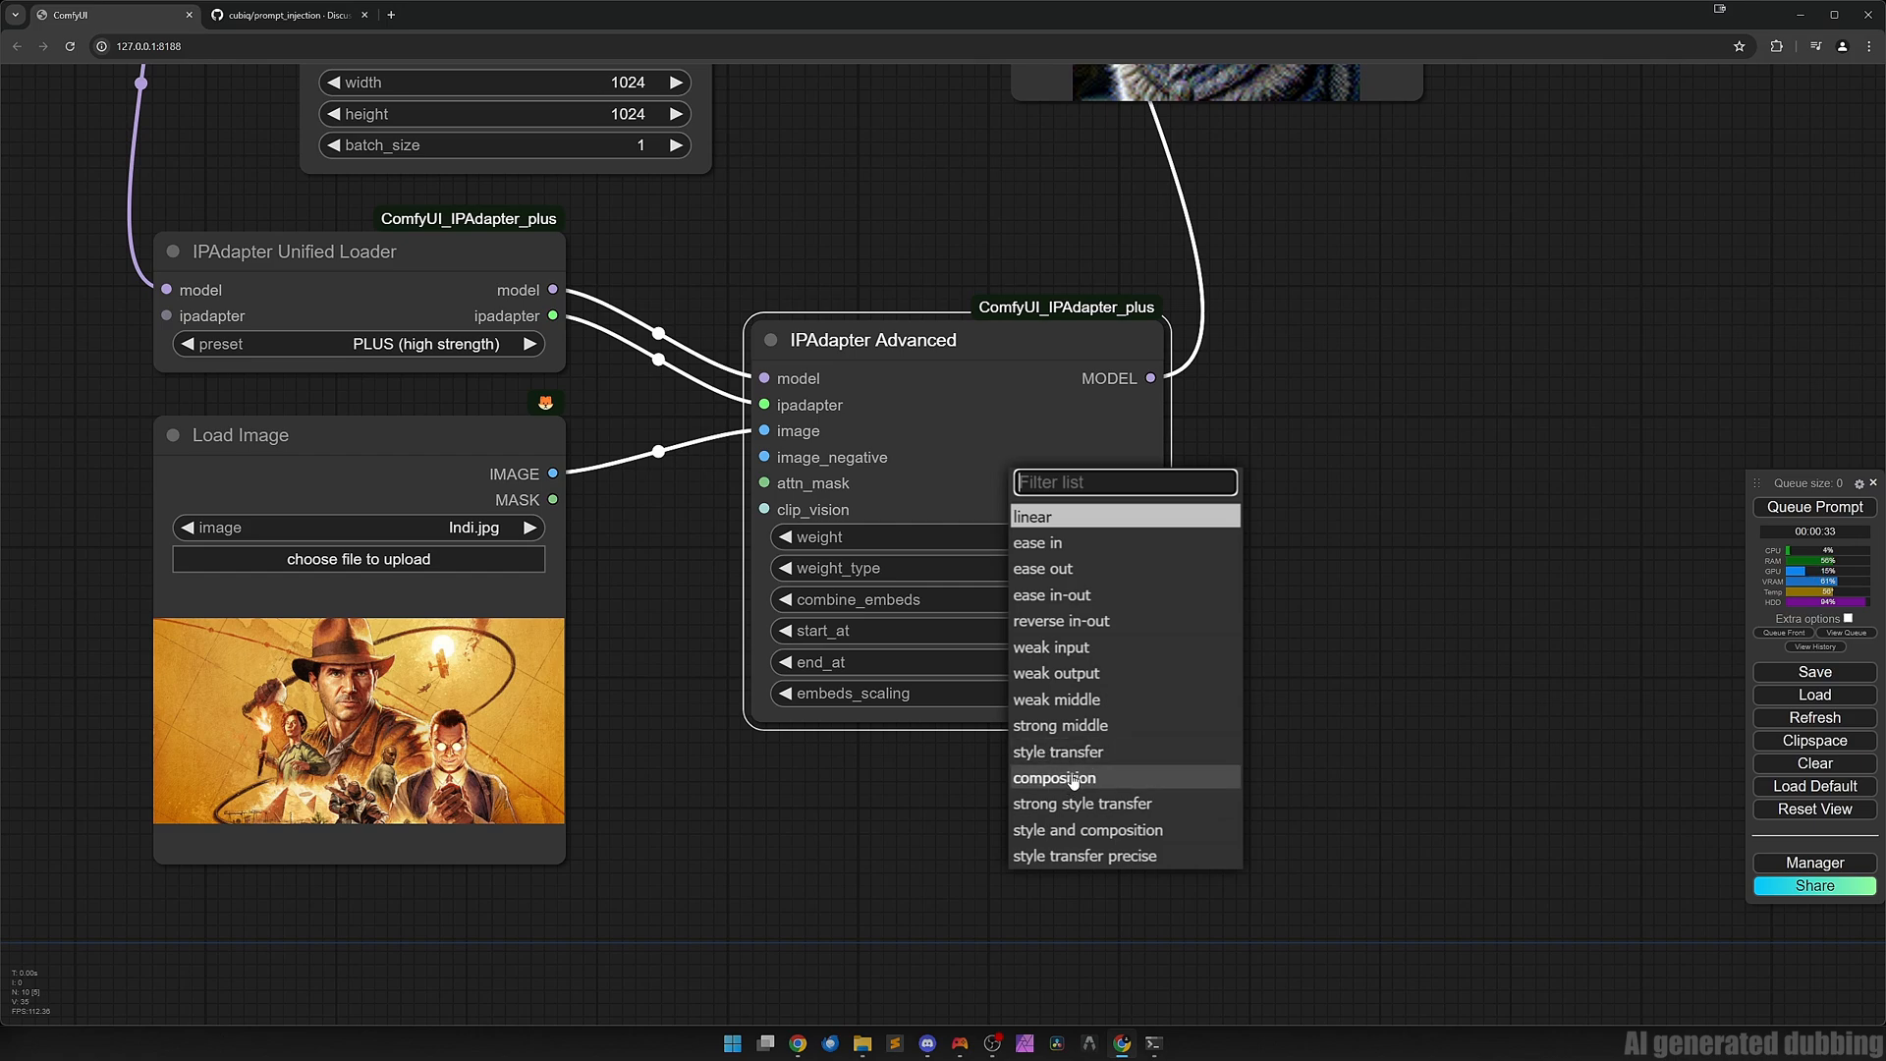
mouse_move(1080, 804)
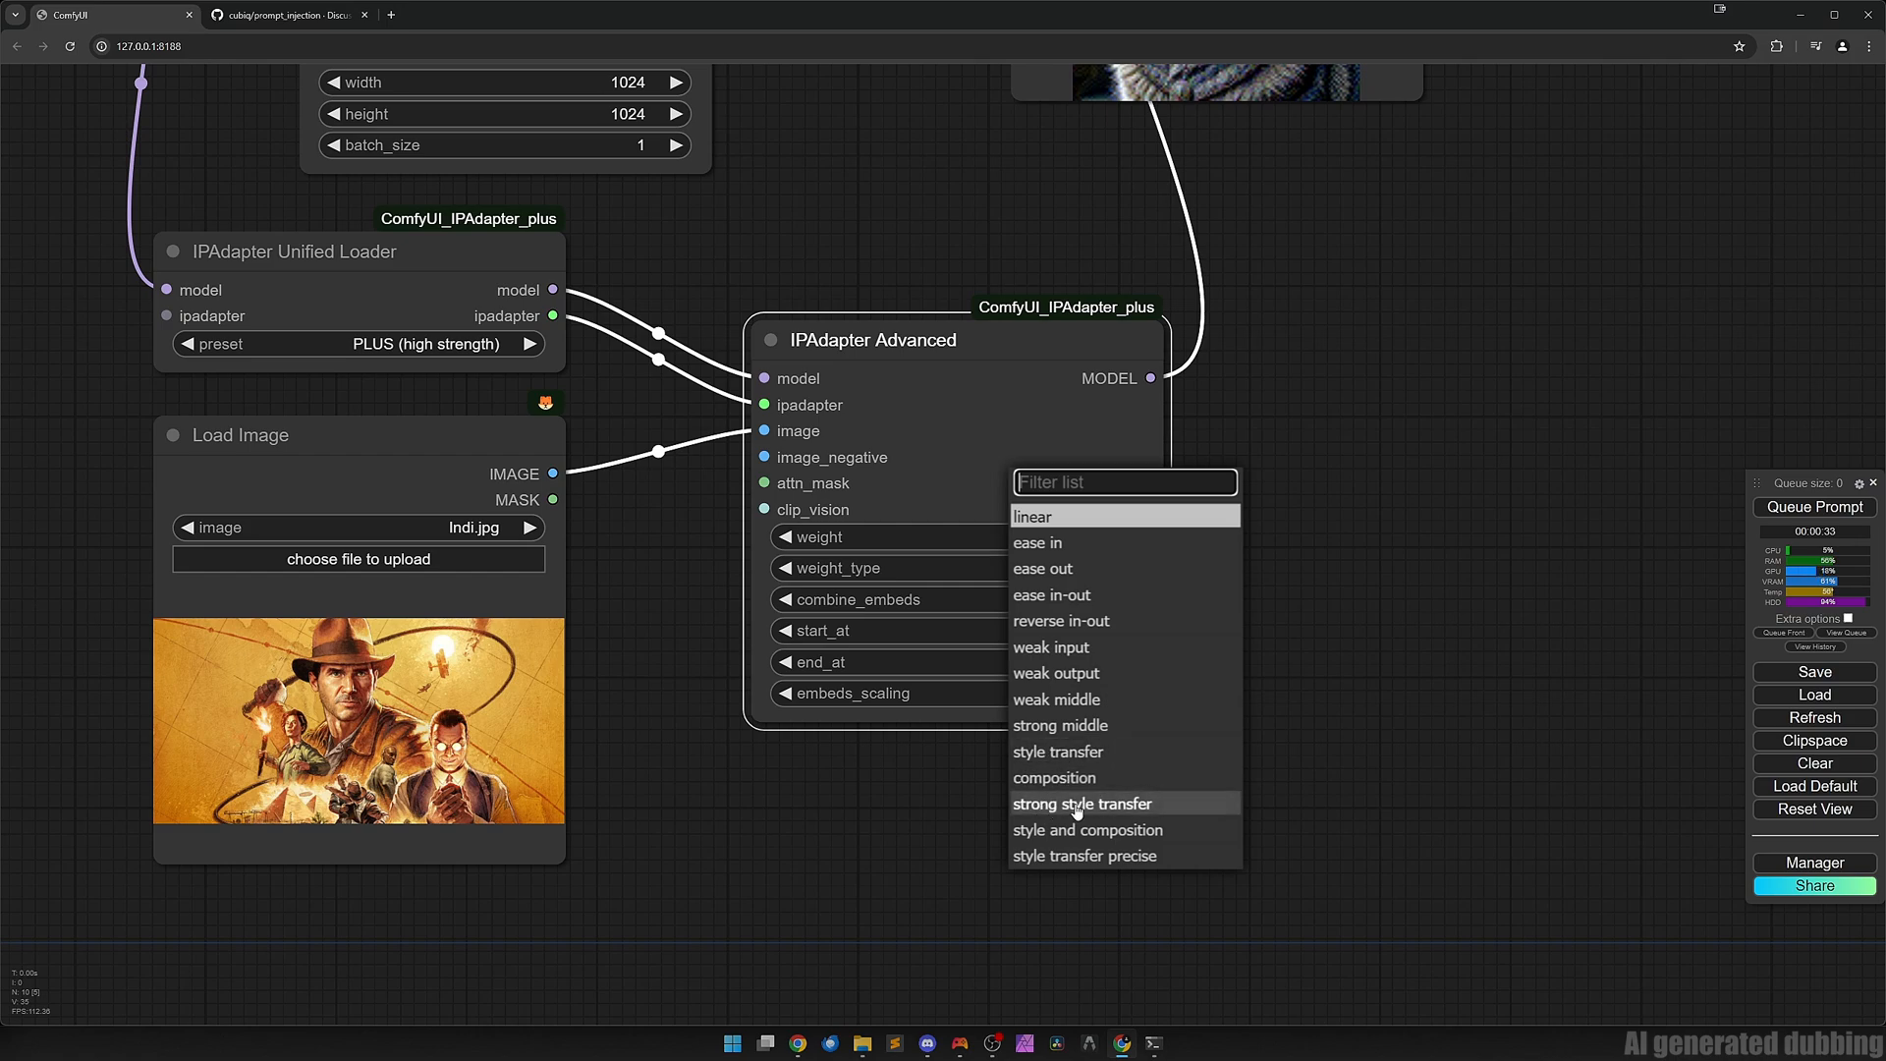
mouse_move(1091, 837)
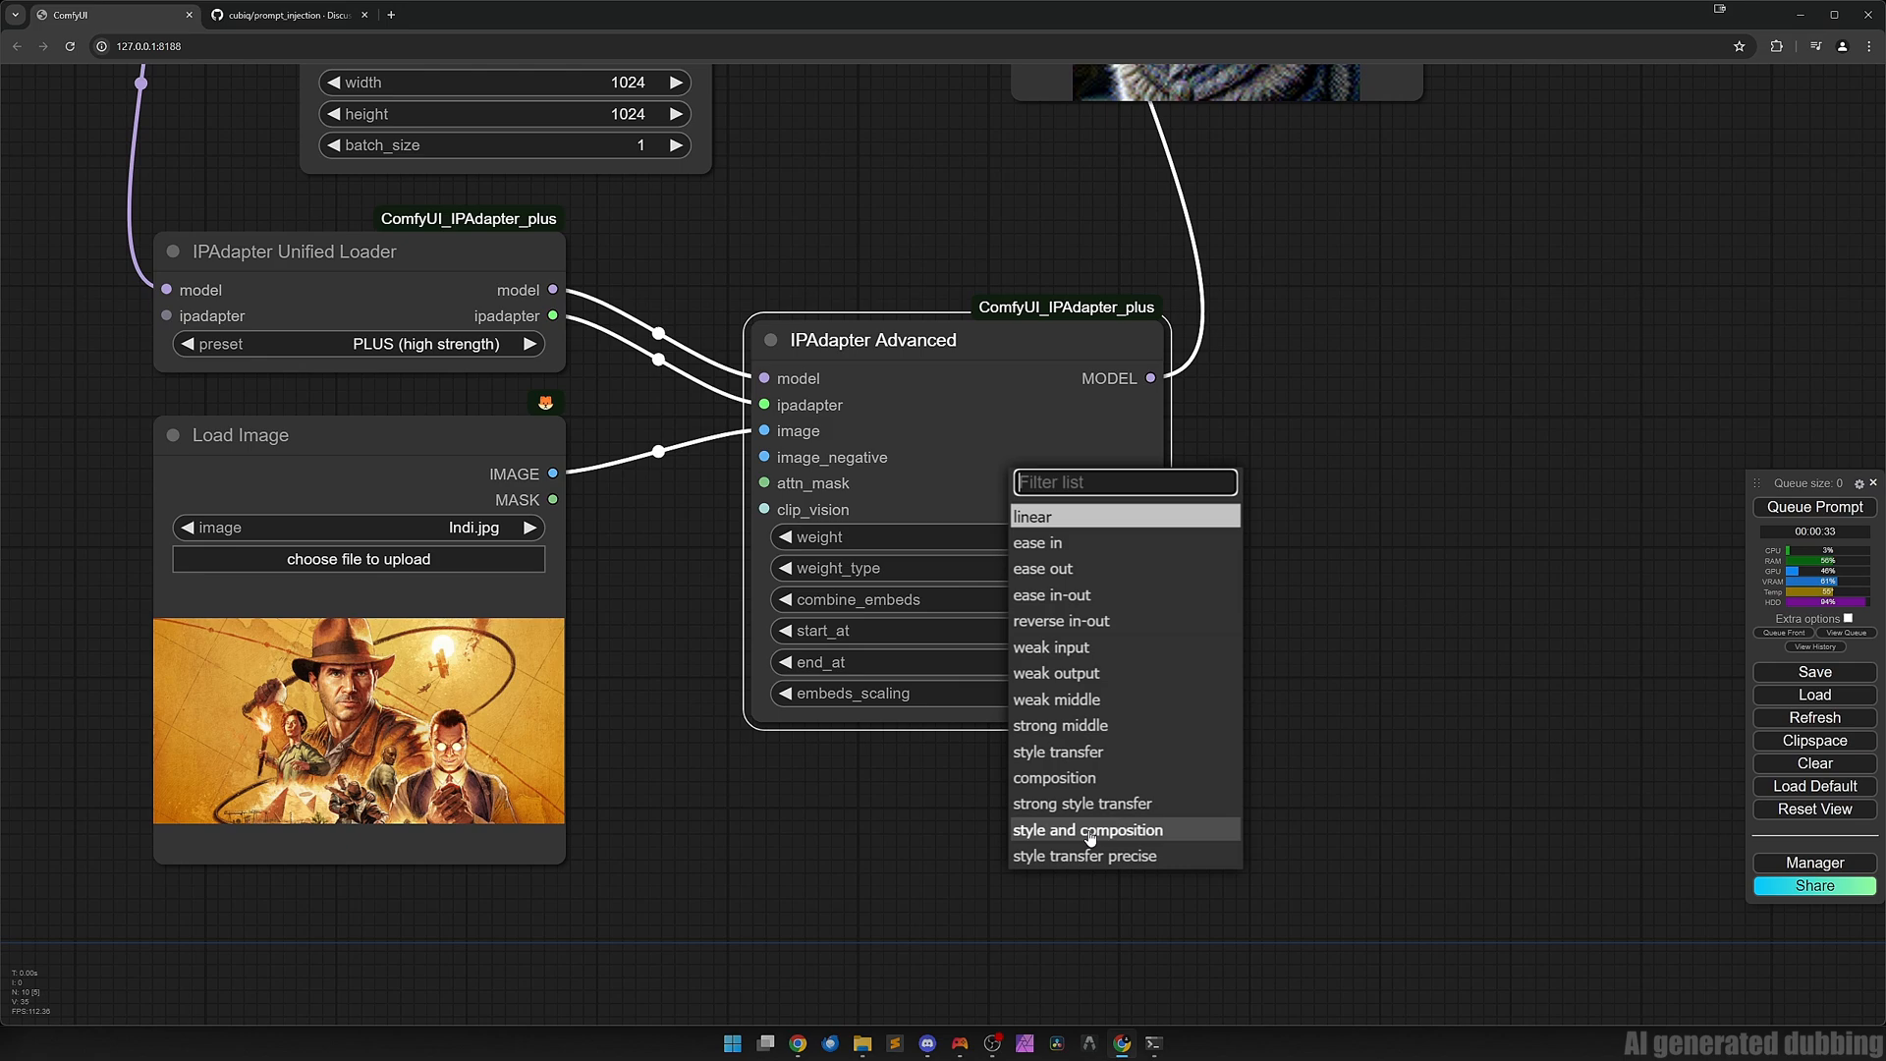
mouse_move(1094, 854)
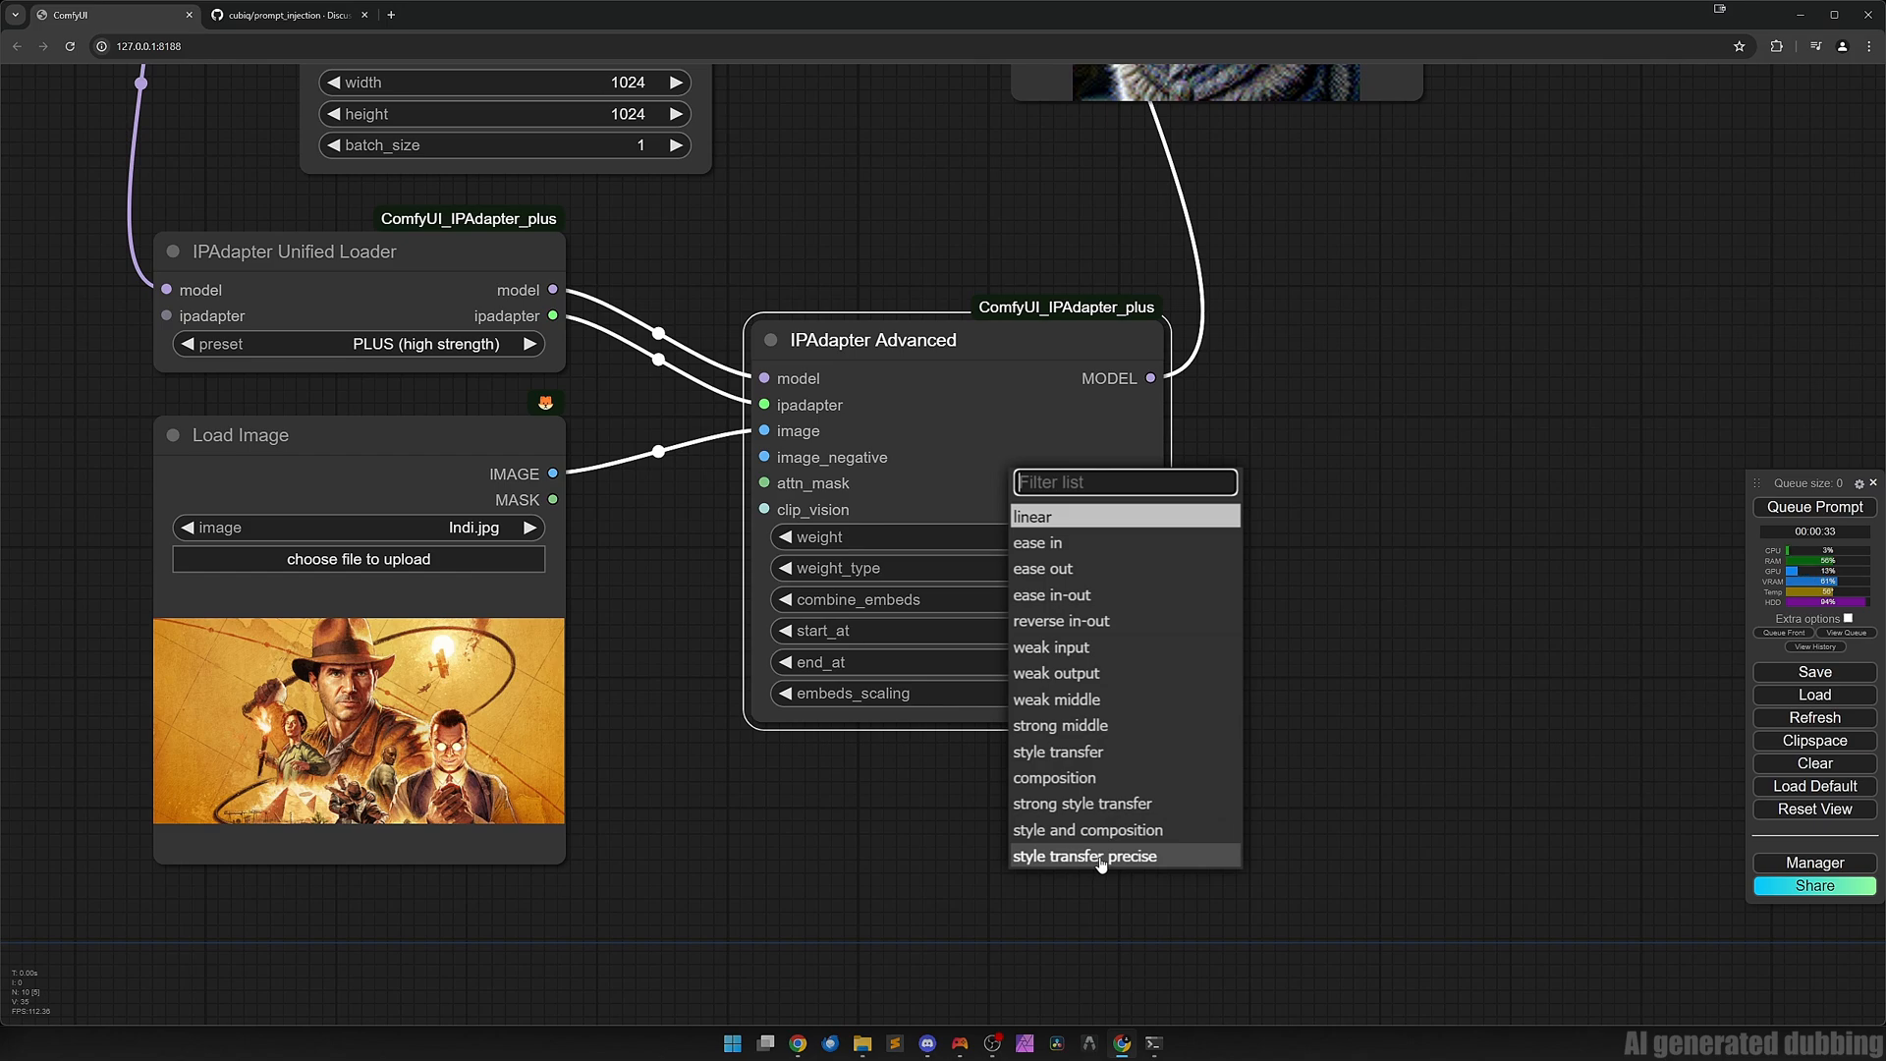
Set weight_type to style transfer and queue a cat render in the poster's style.
left_click(1057, 750)
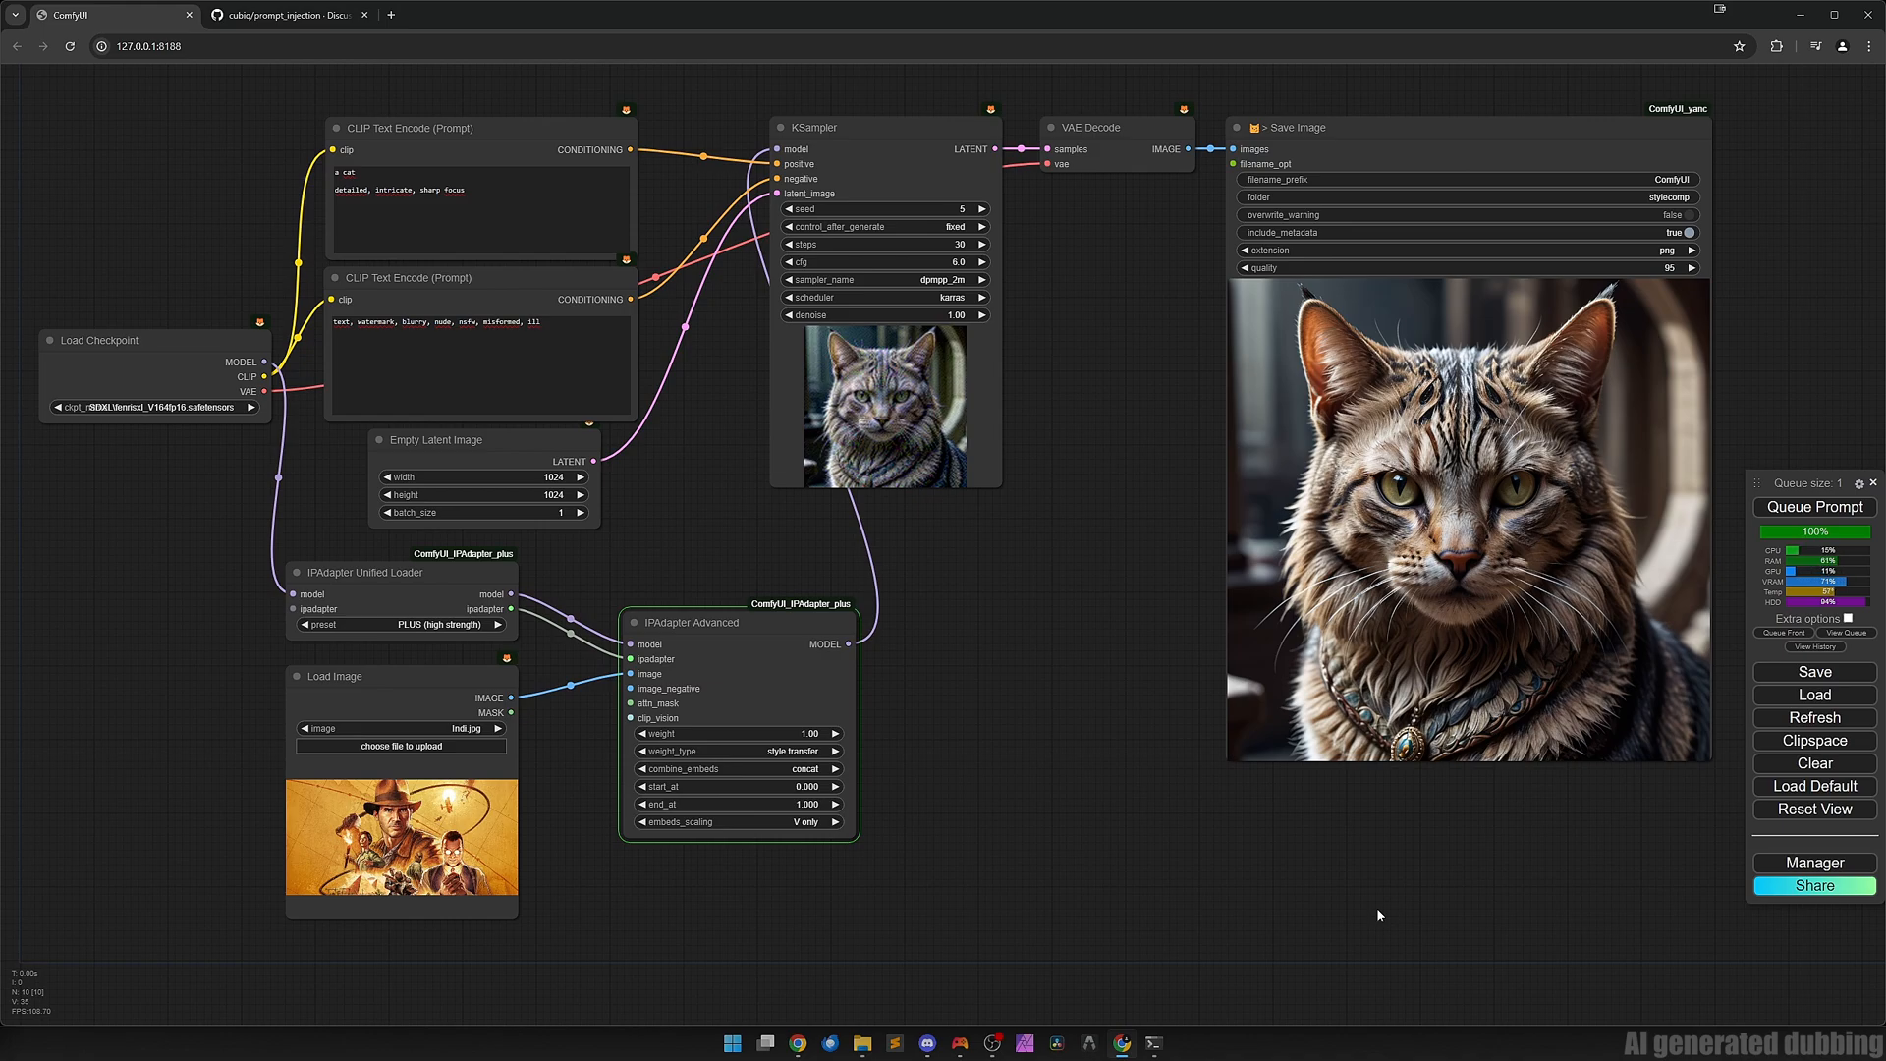
left_click(1813, 507)
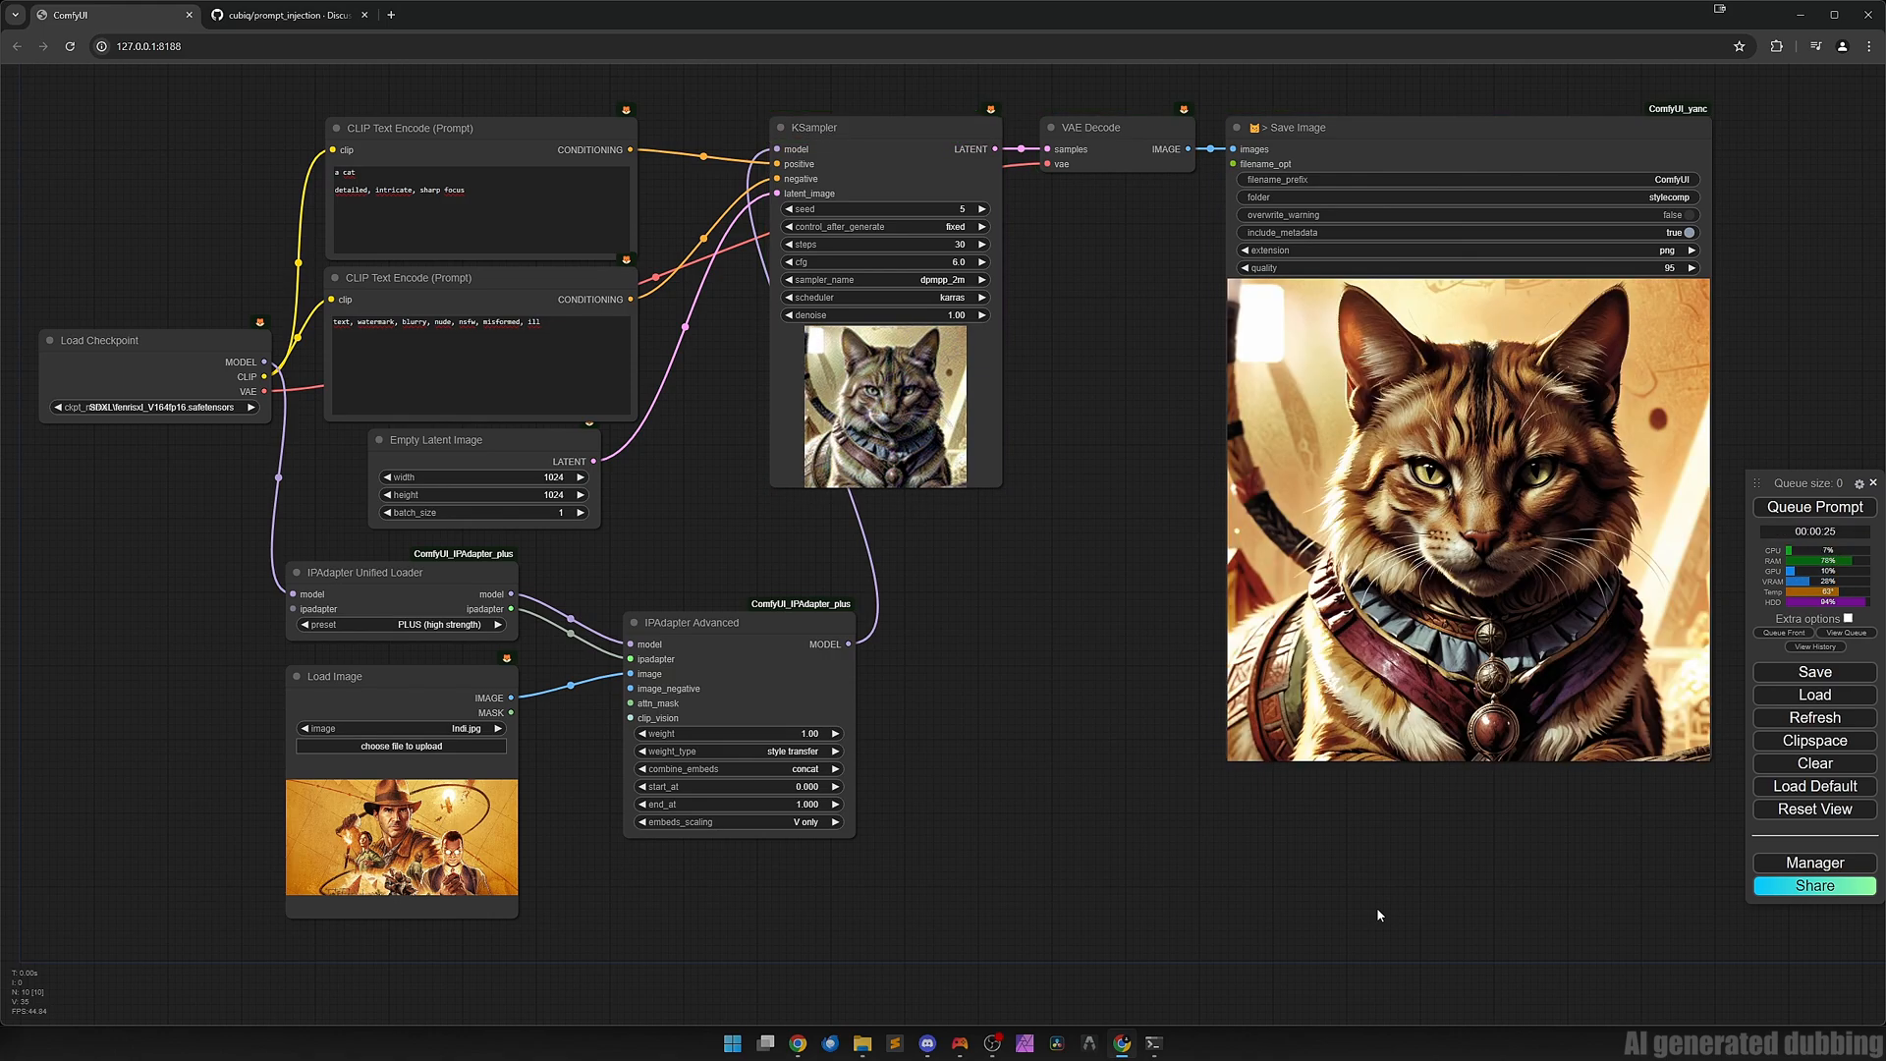
mouse_move(1451, 619)
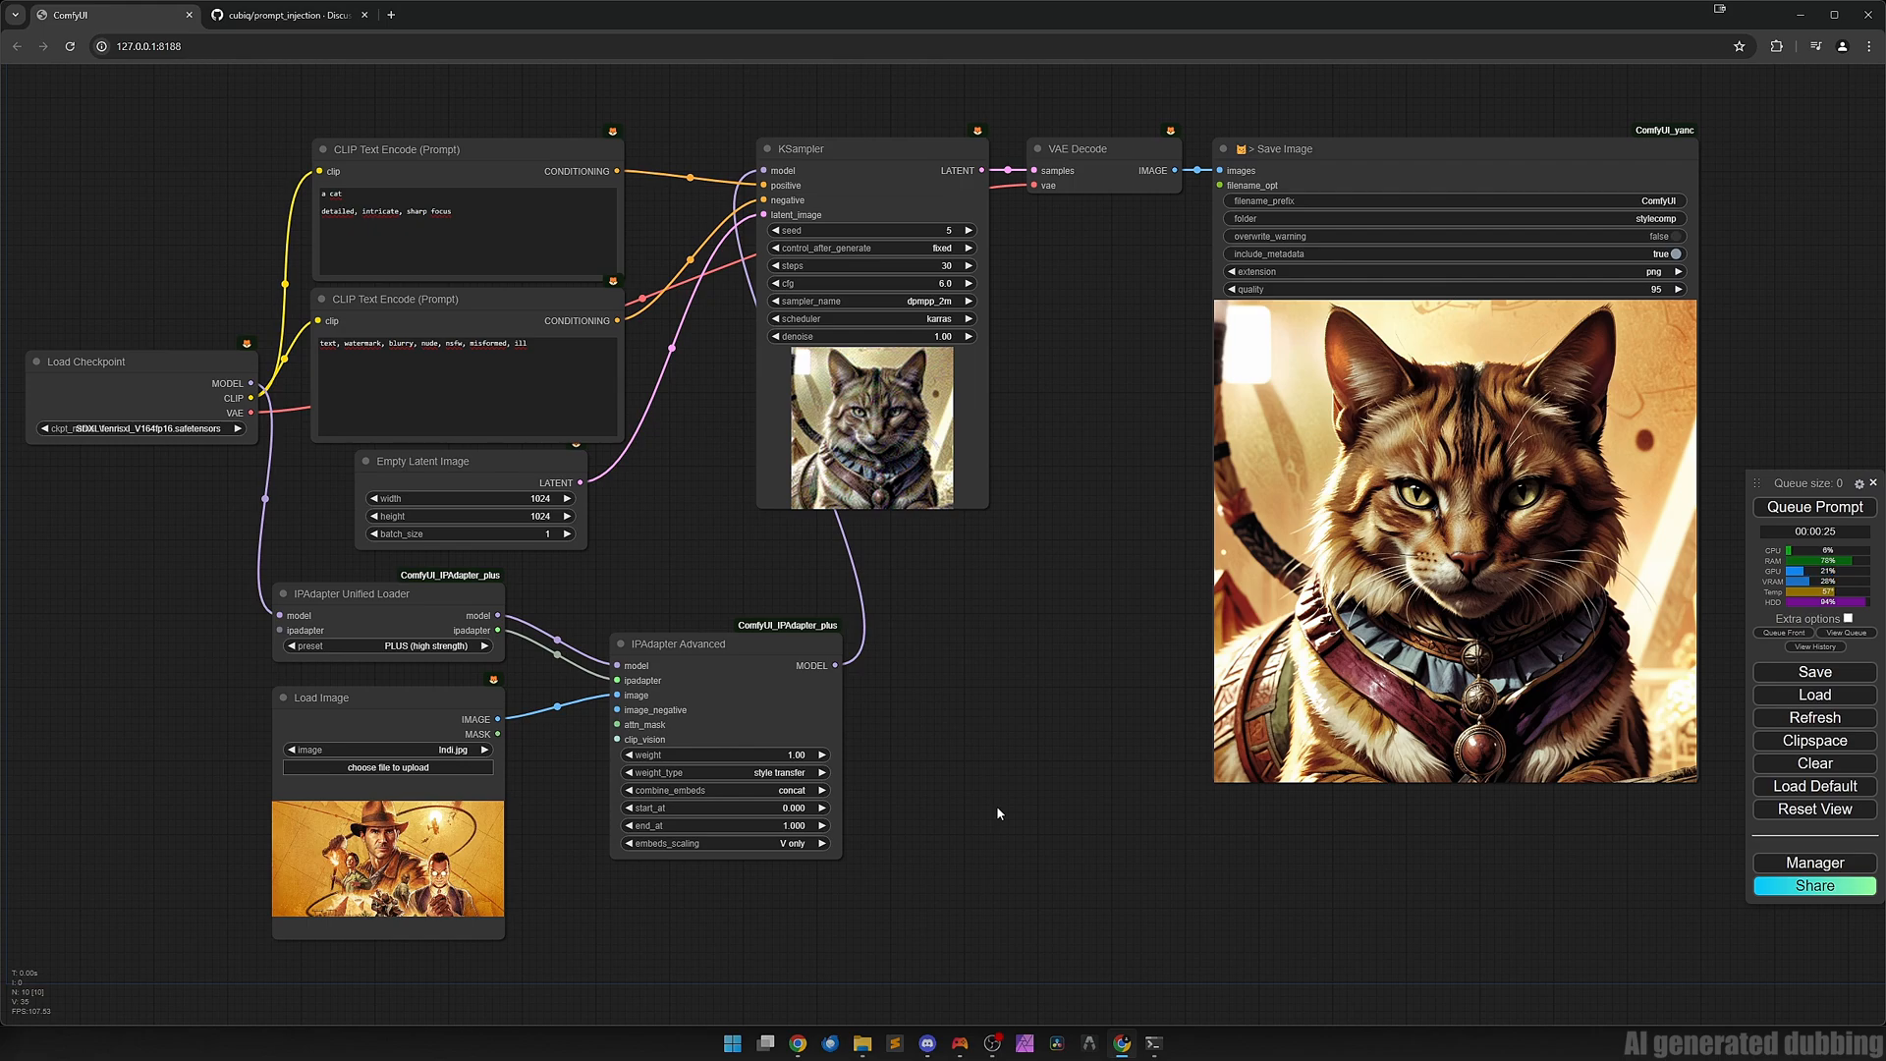
mouse_move(996, 813)
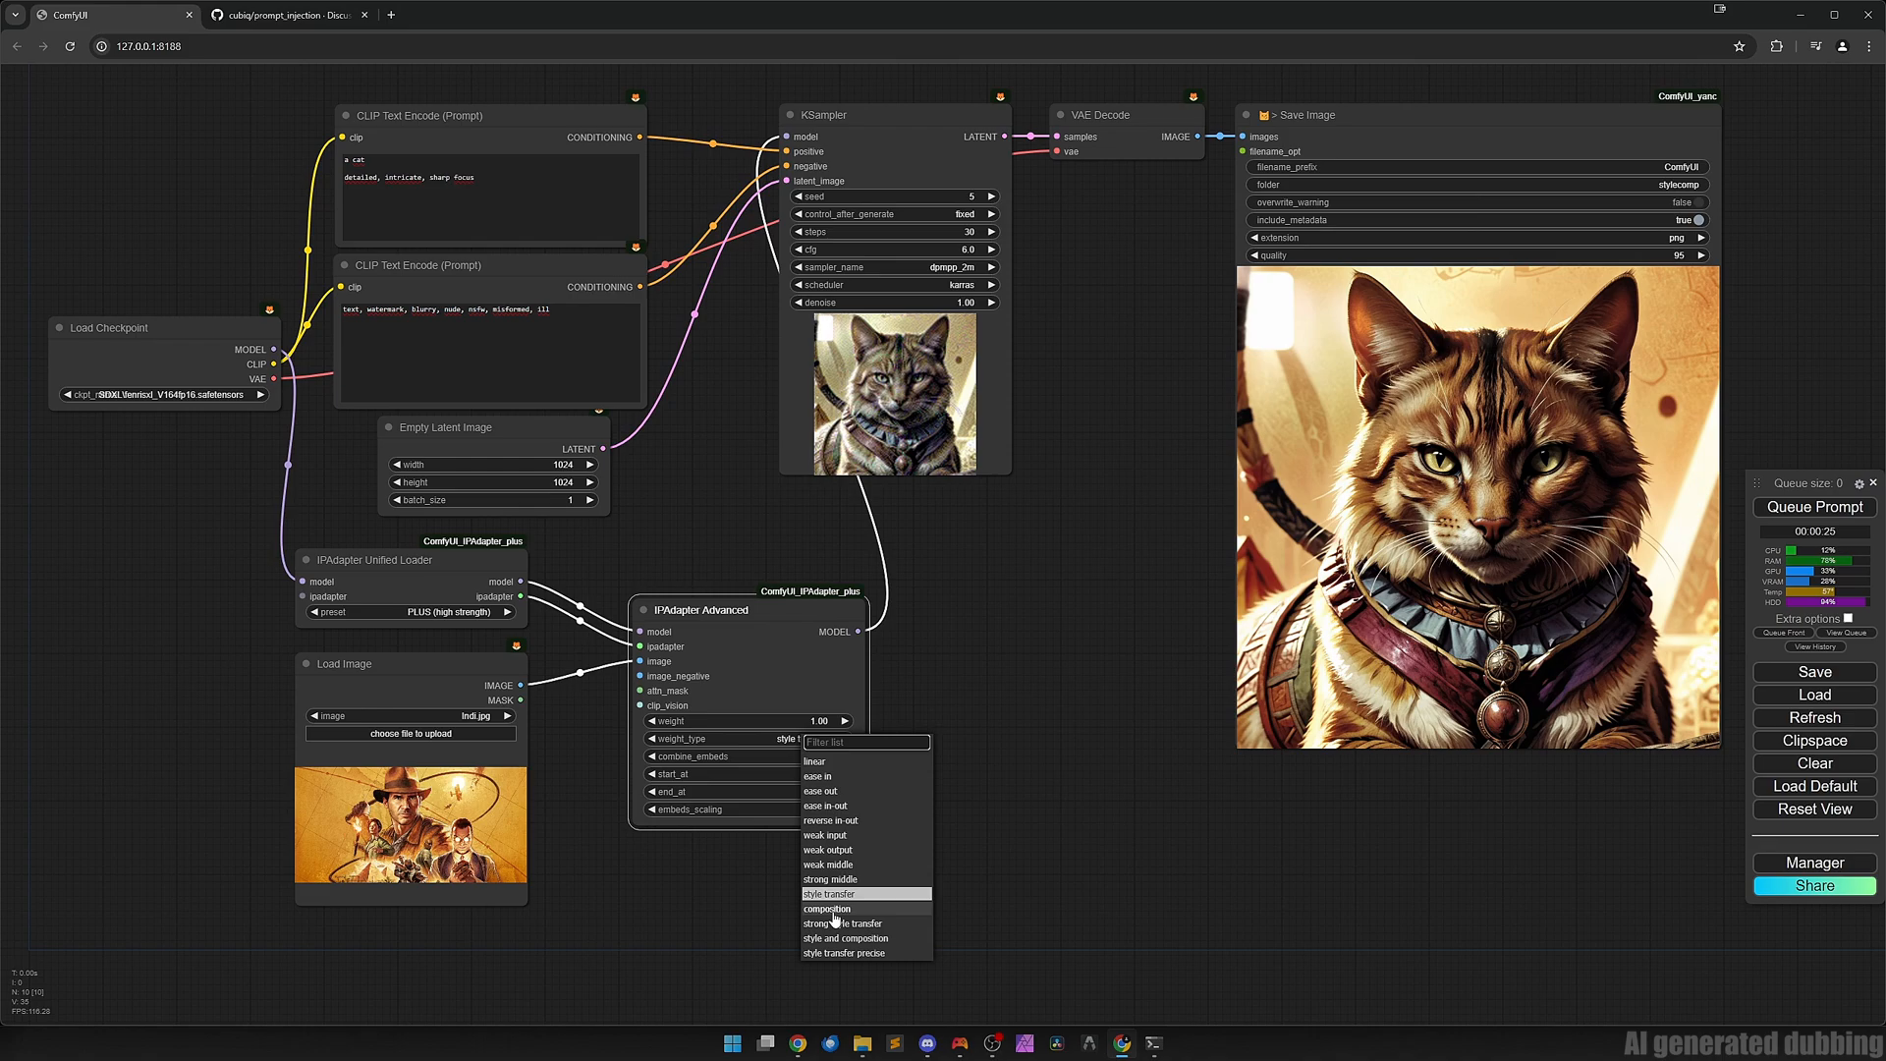
mouse_move(840, 924)
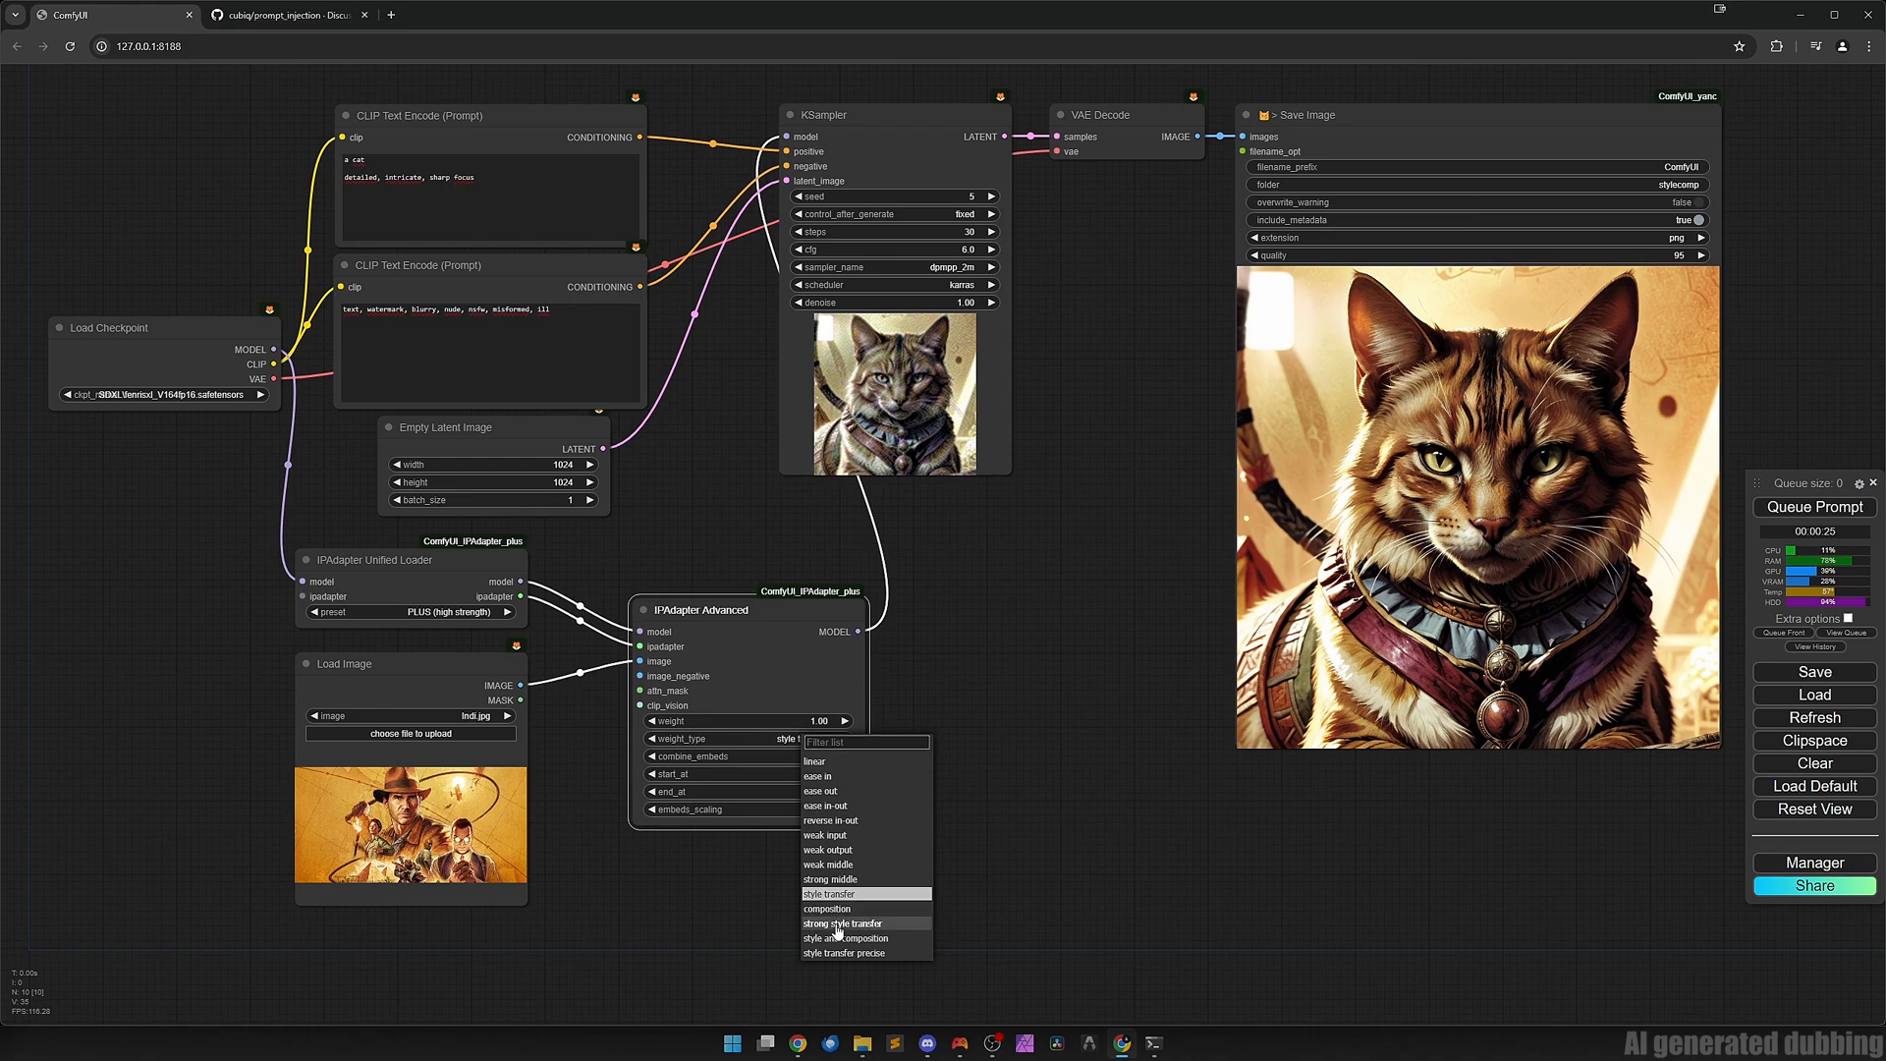
Switch weight_type to strong style transfer and generate the adventurer cat.
left_click(842, 923)
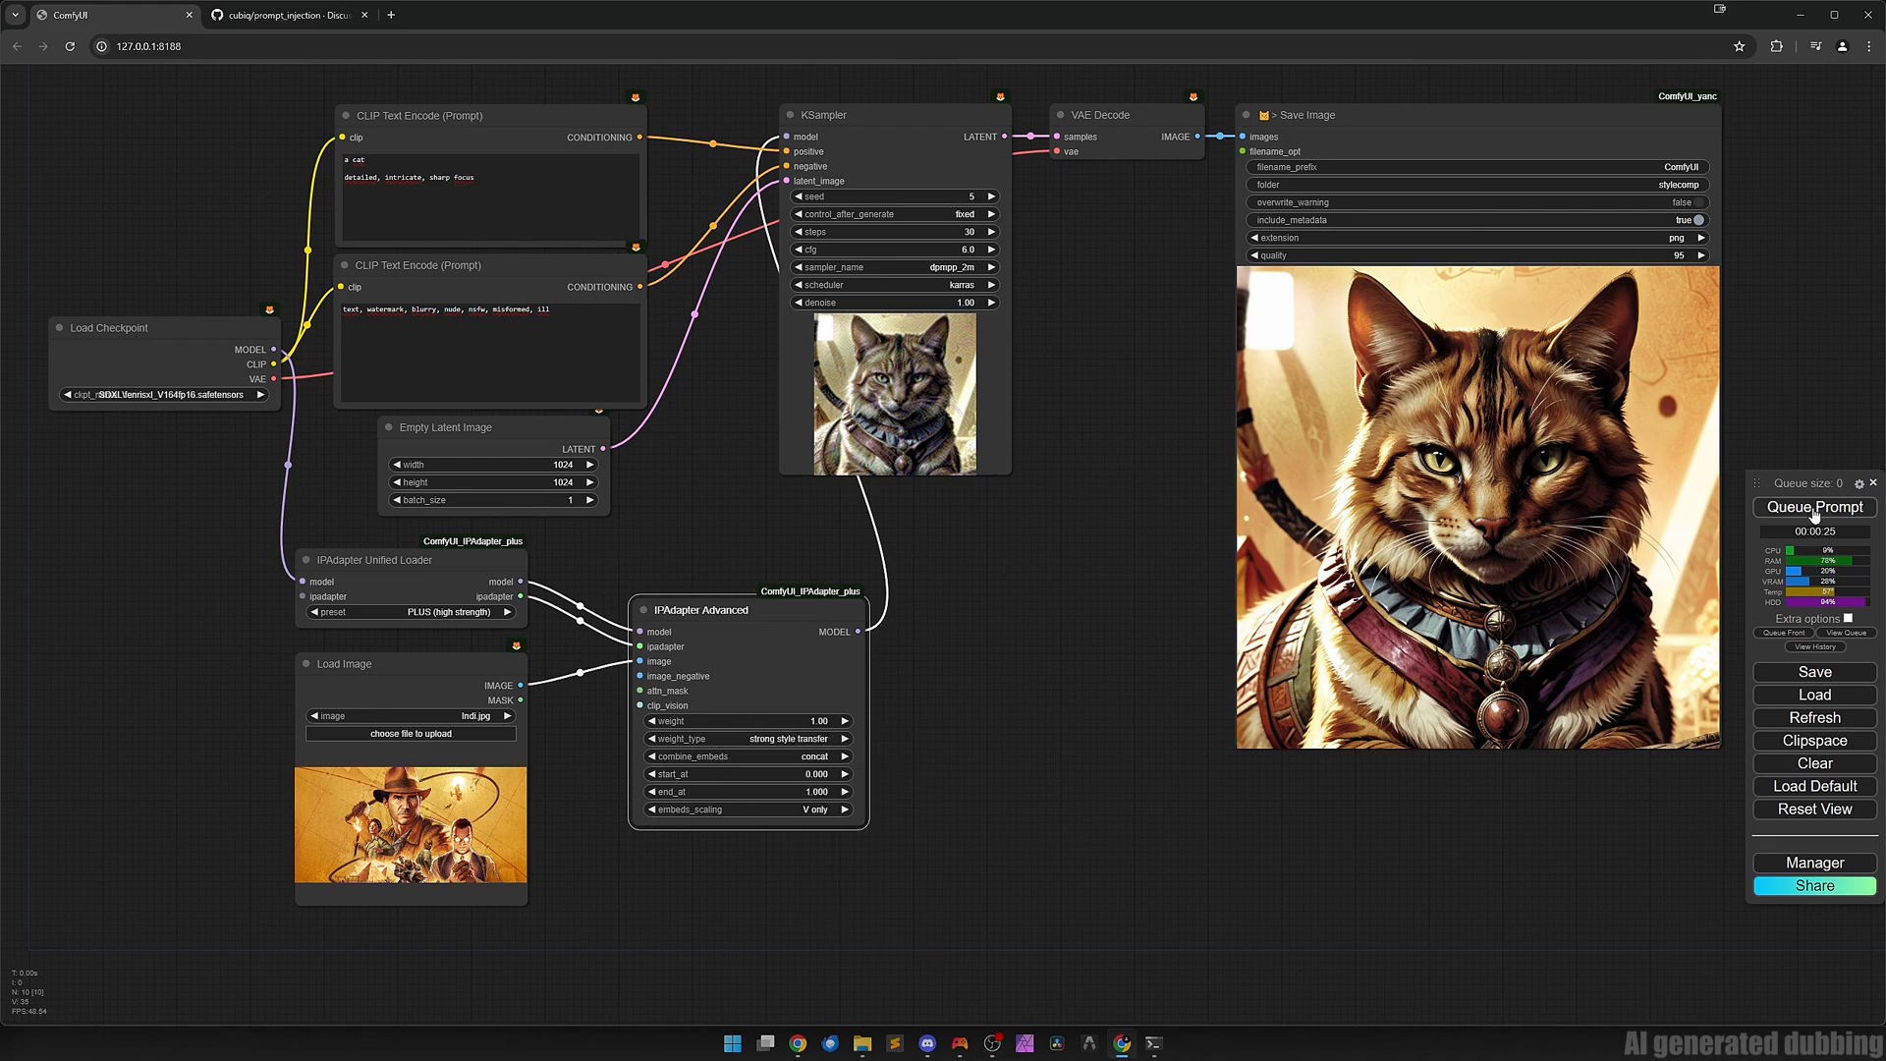
left_click(1813, 506)
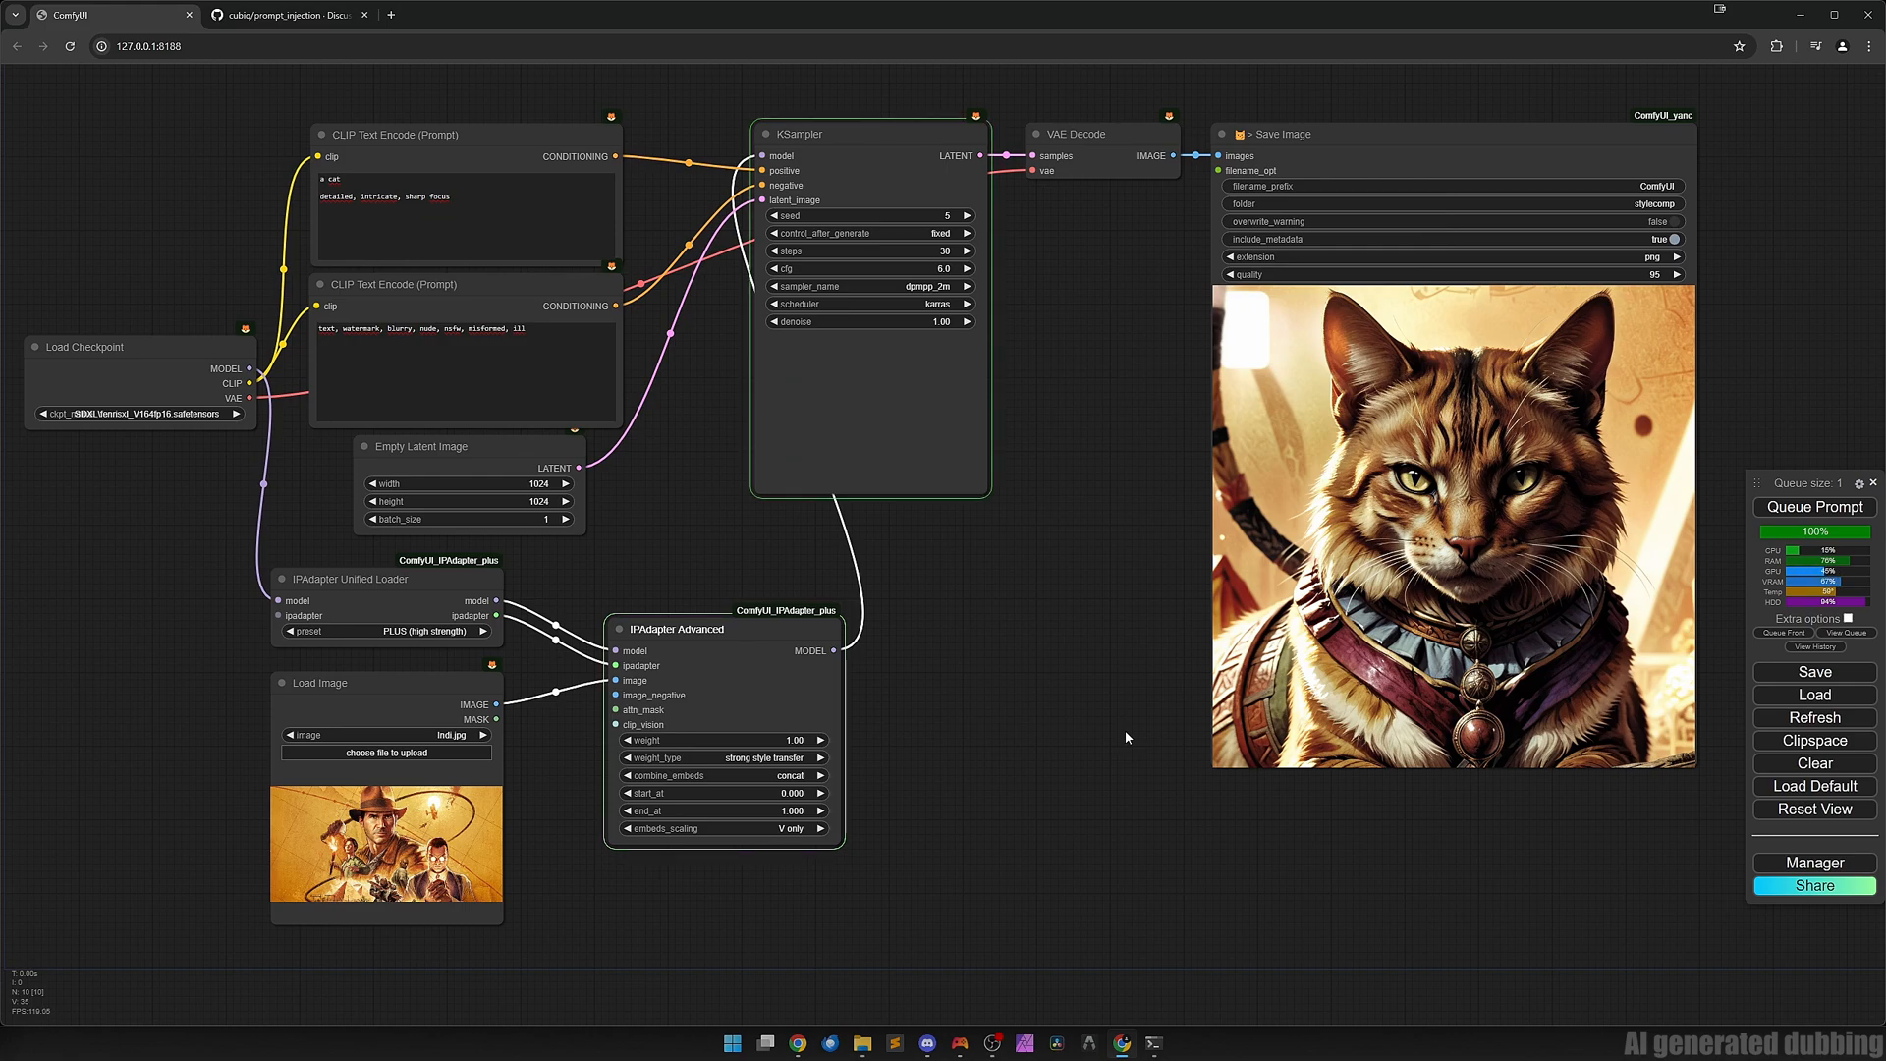
left_click(1813, 507)
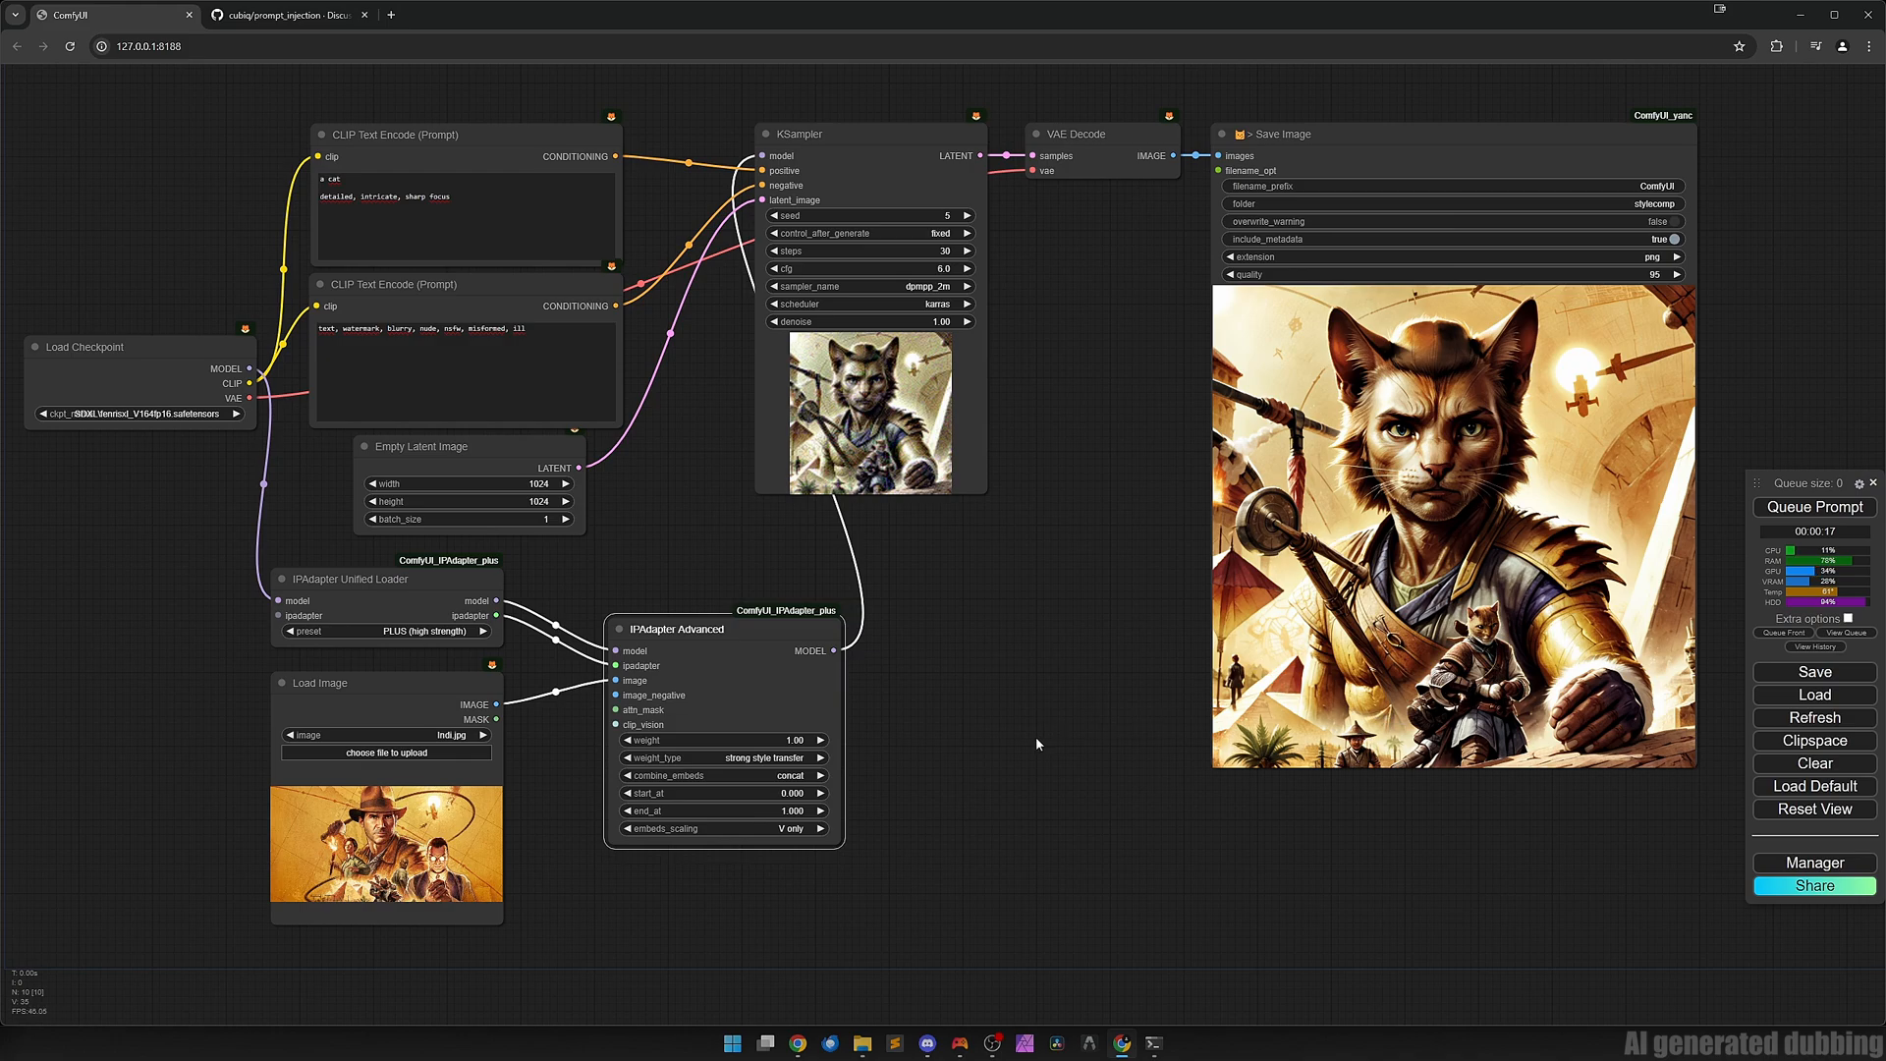
Lower the IPAdapter weight to 0.70 and regenerate the cat portrait.
left_click(630, 741)
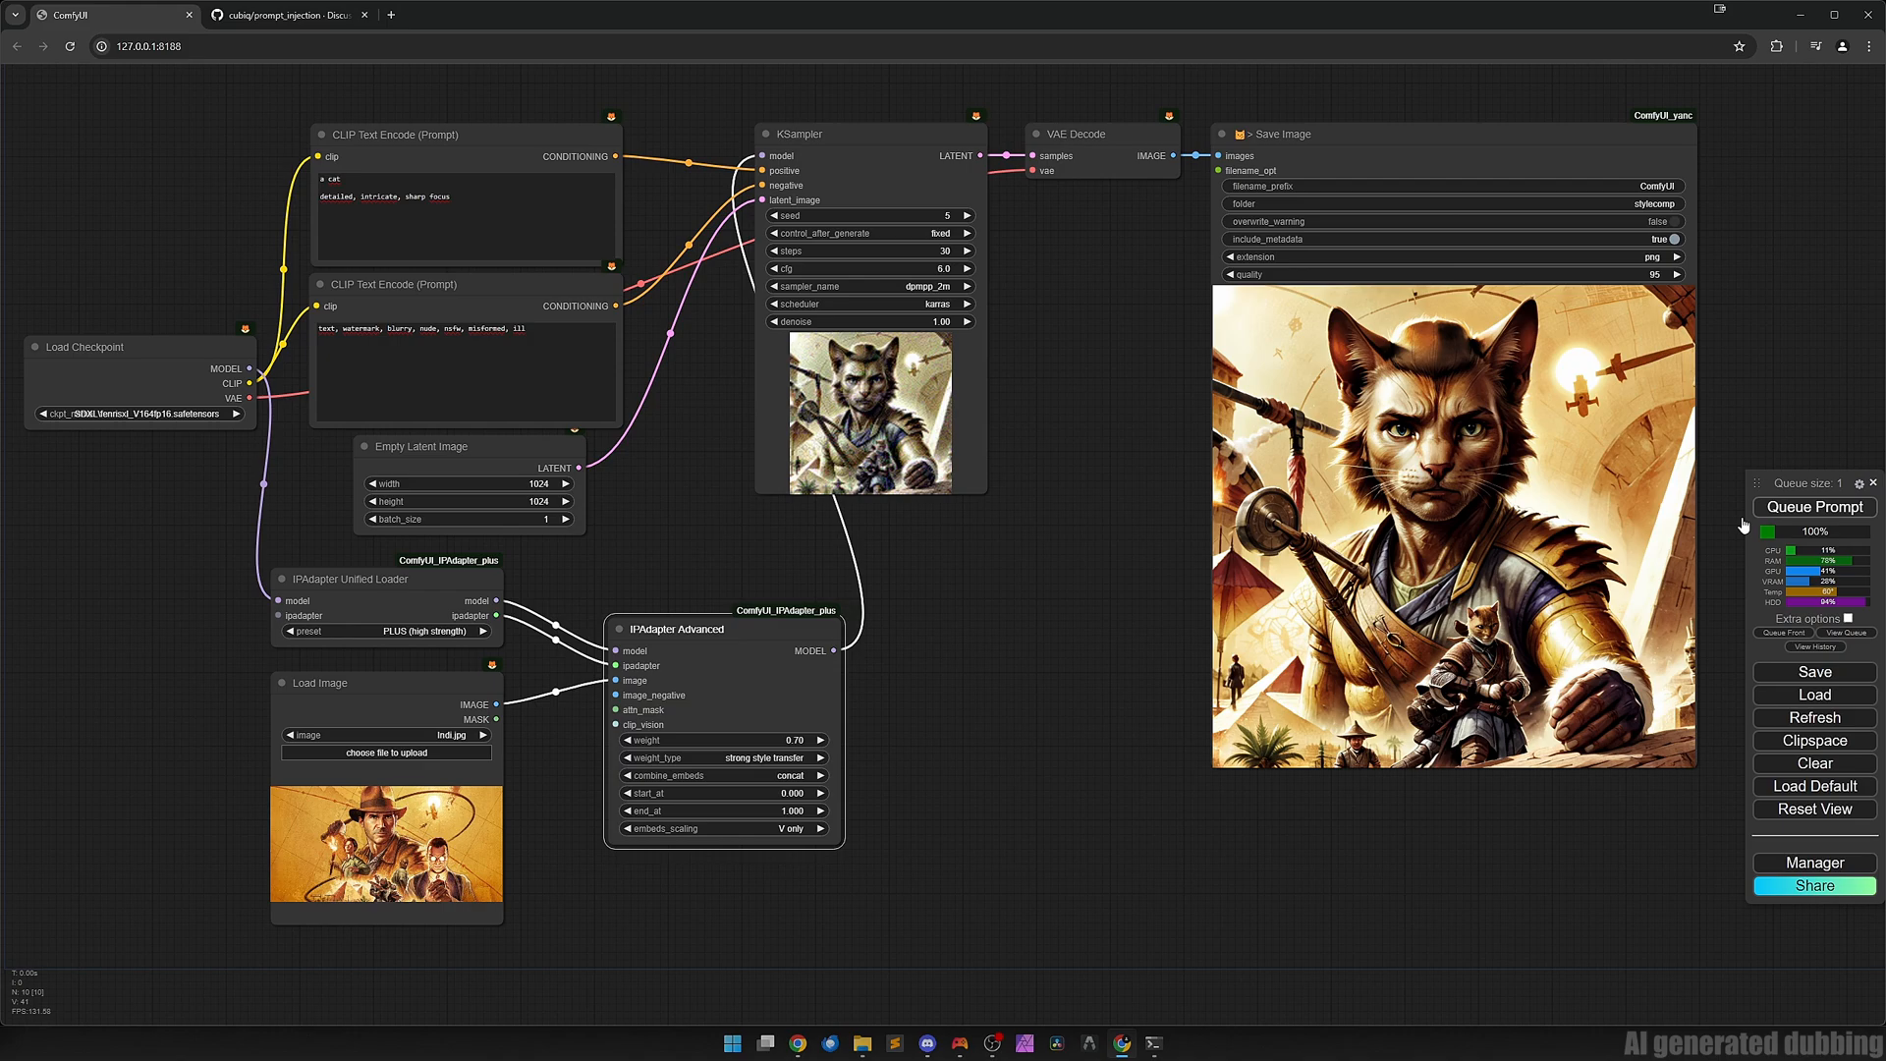
left_click(1813, 507)
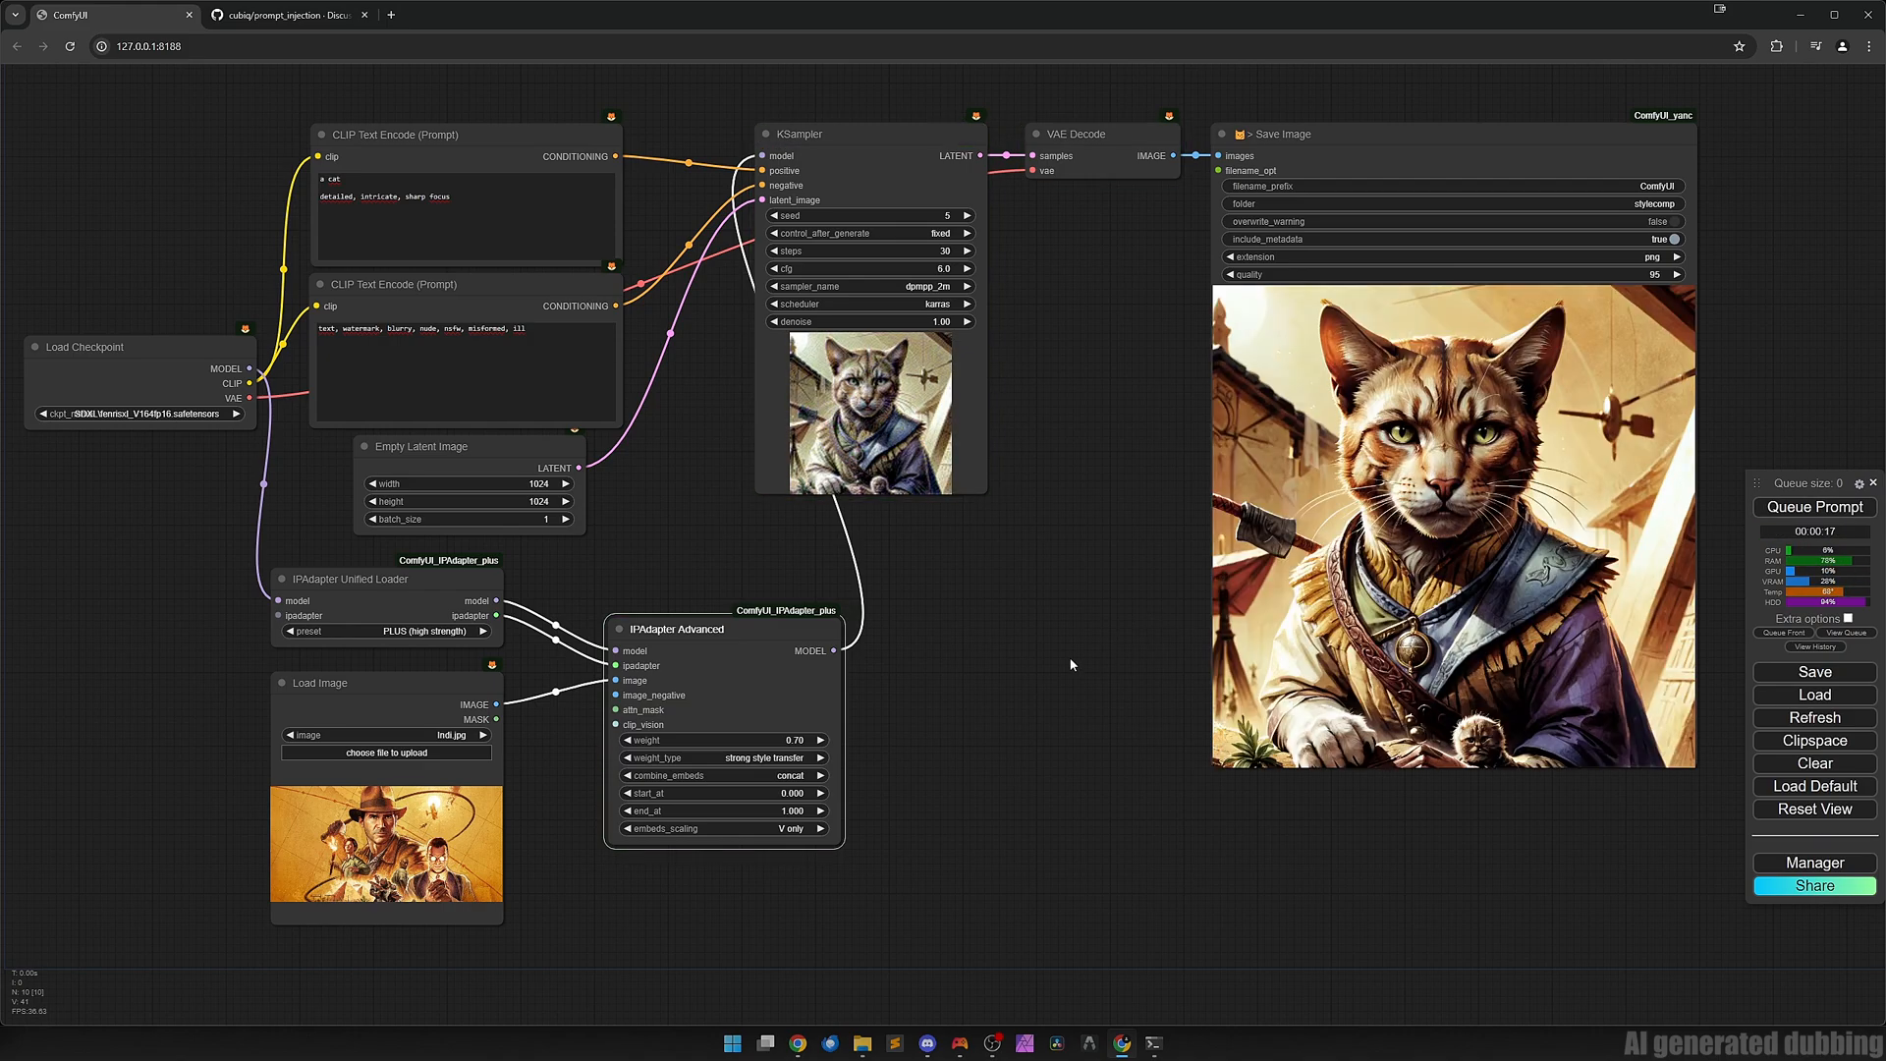
mouse_move(1452, 560)
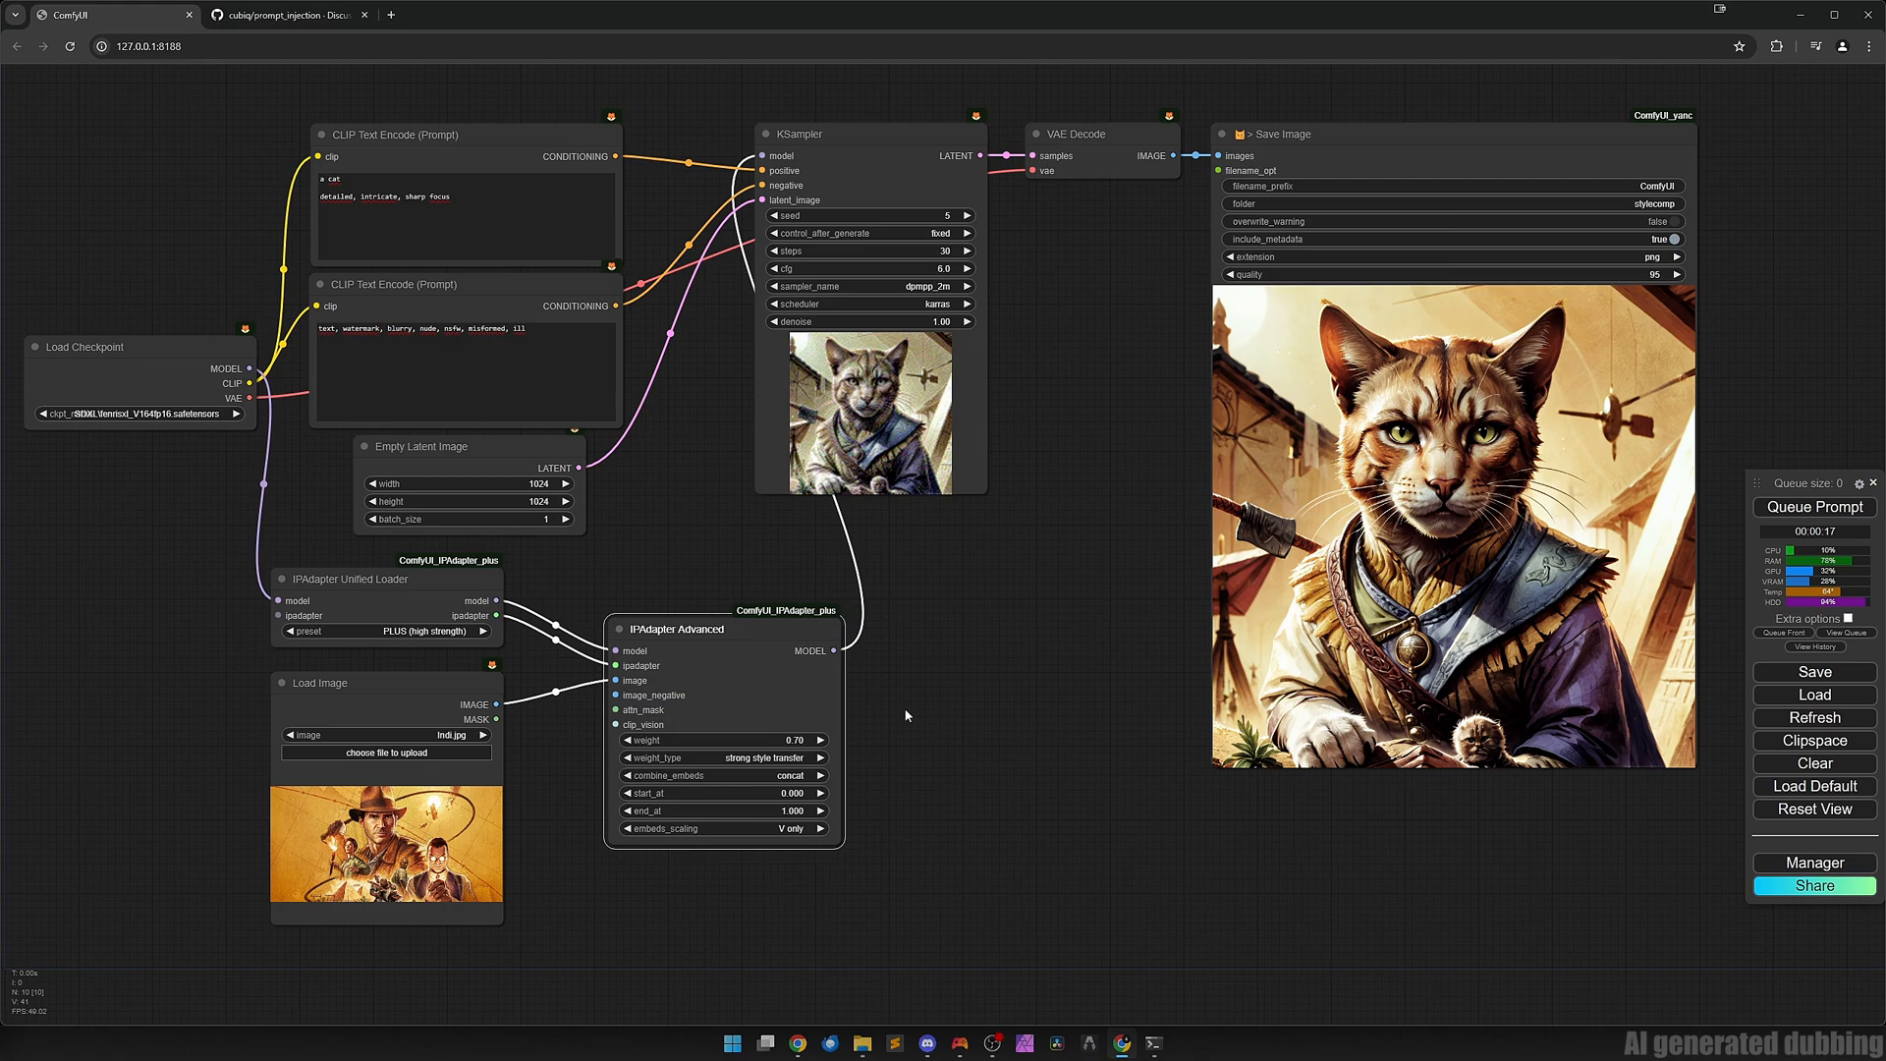
left_click(823, 740)
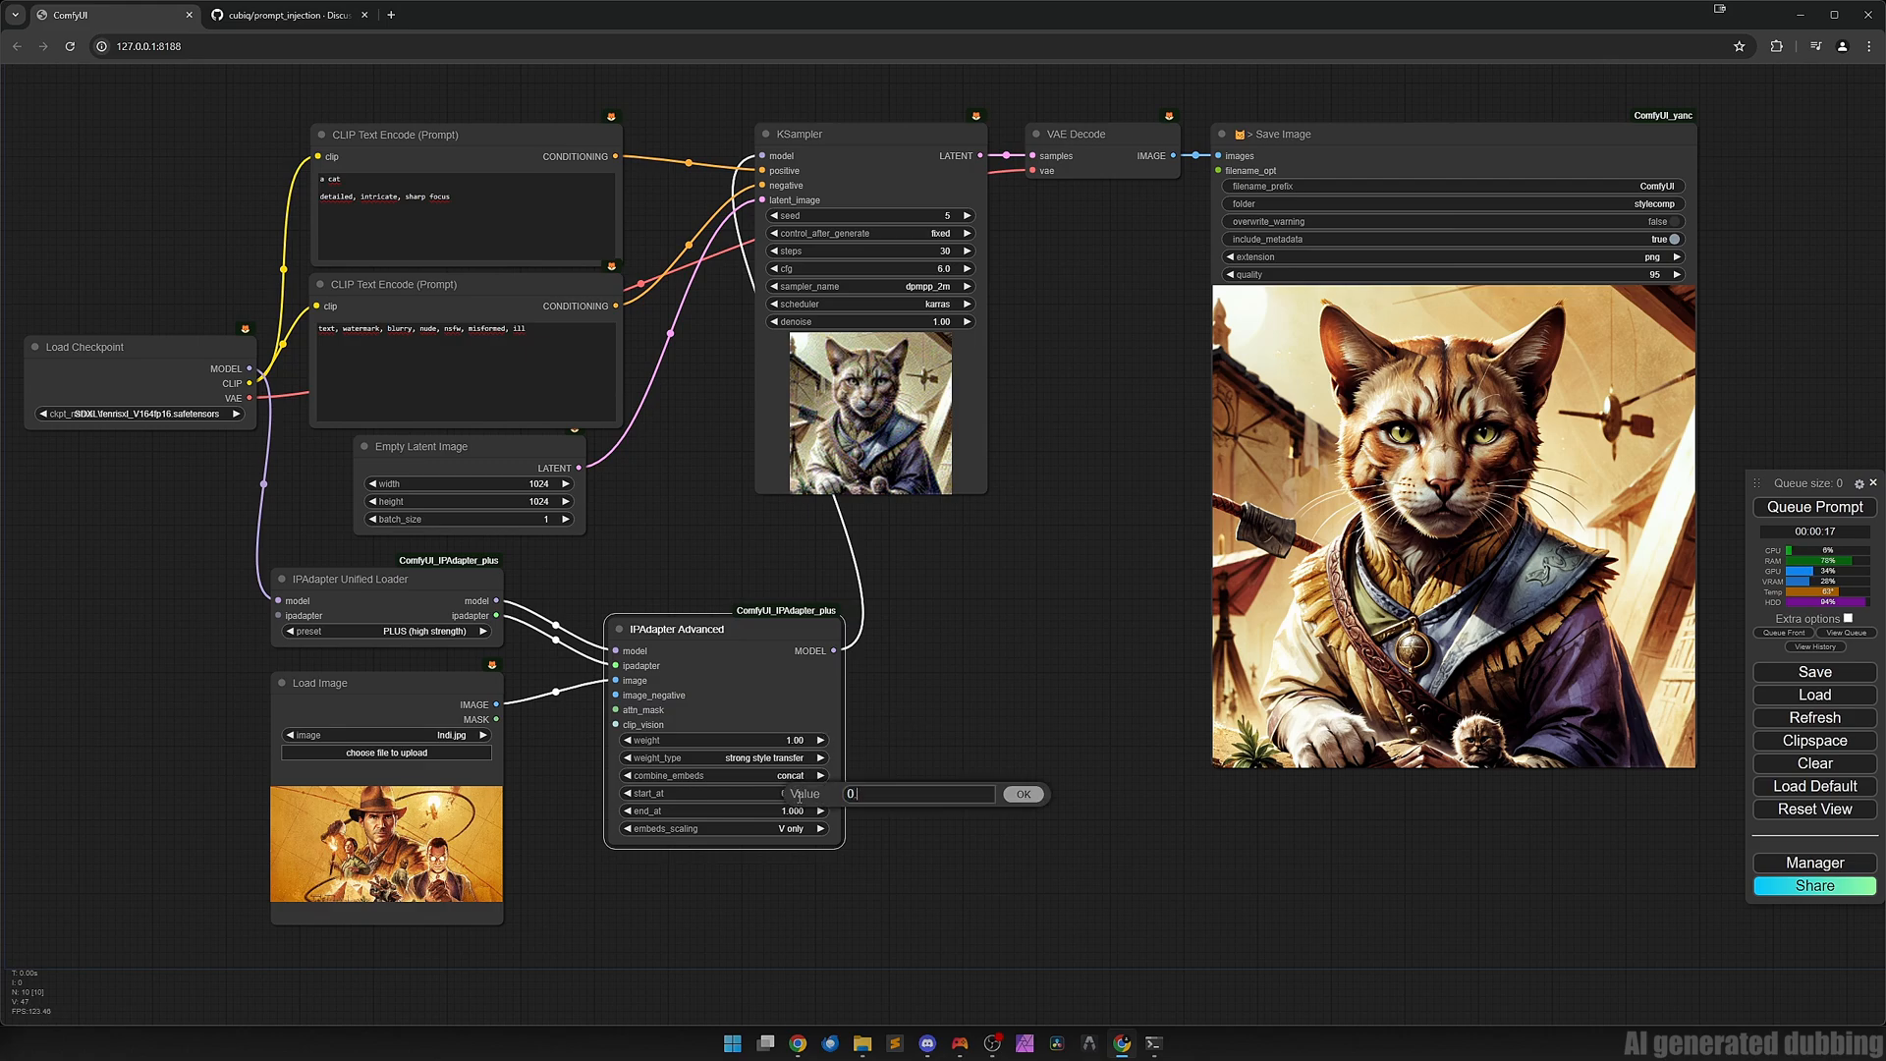
Regenerate with start_at 0.200, then lower start_at to 0.104.
left_click(1022, 791)
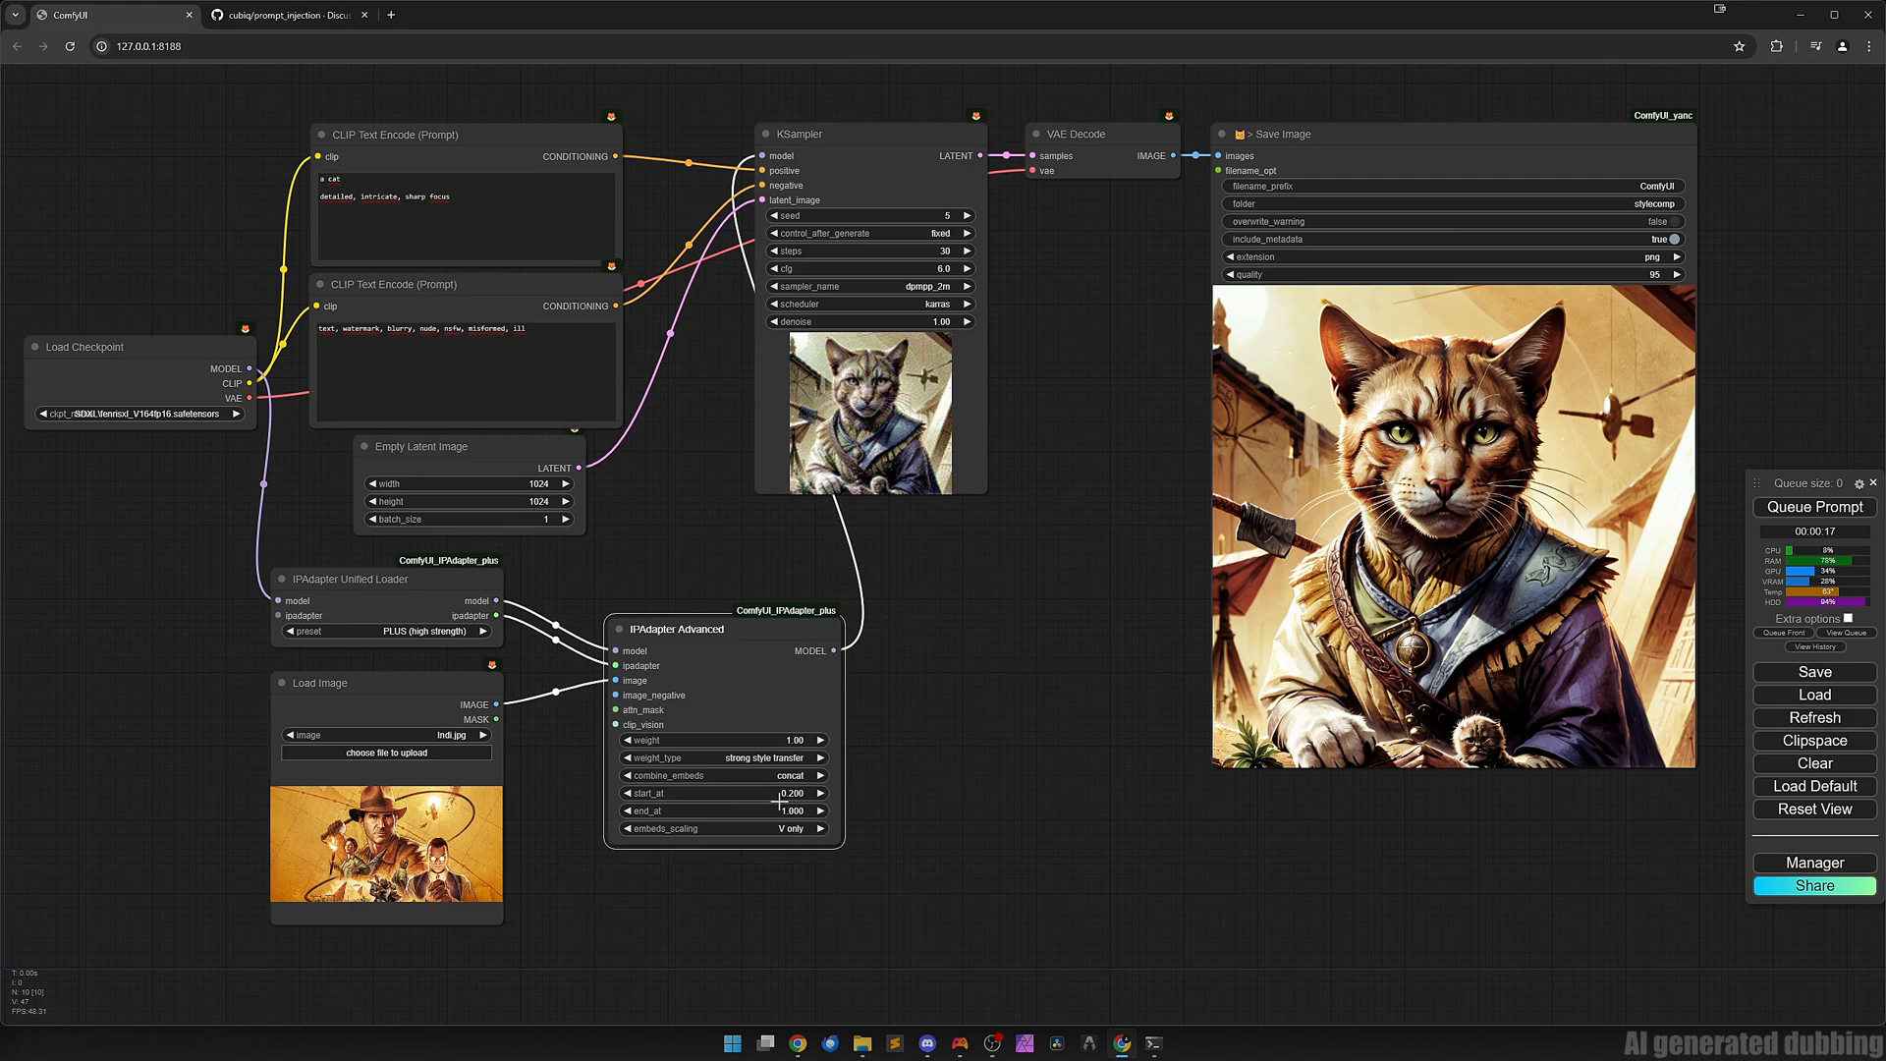
left_click(1814, 507)
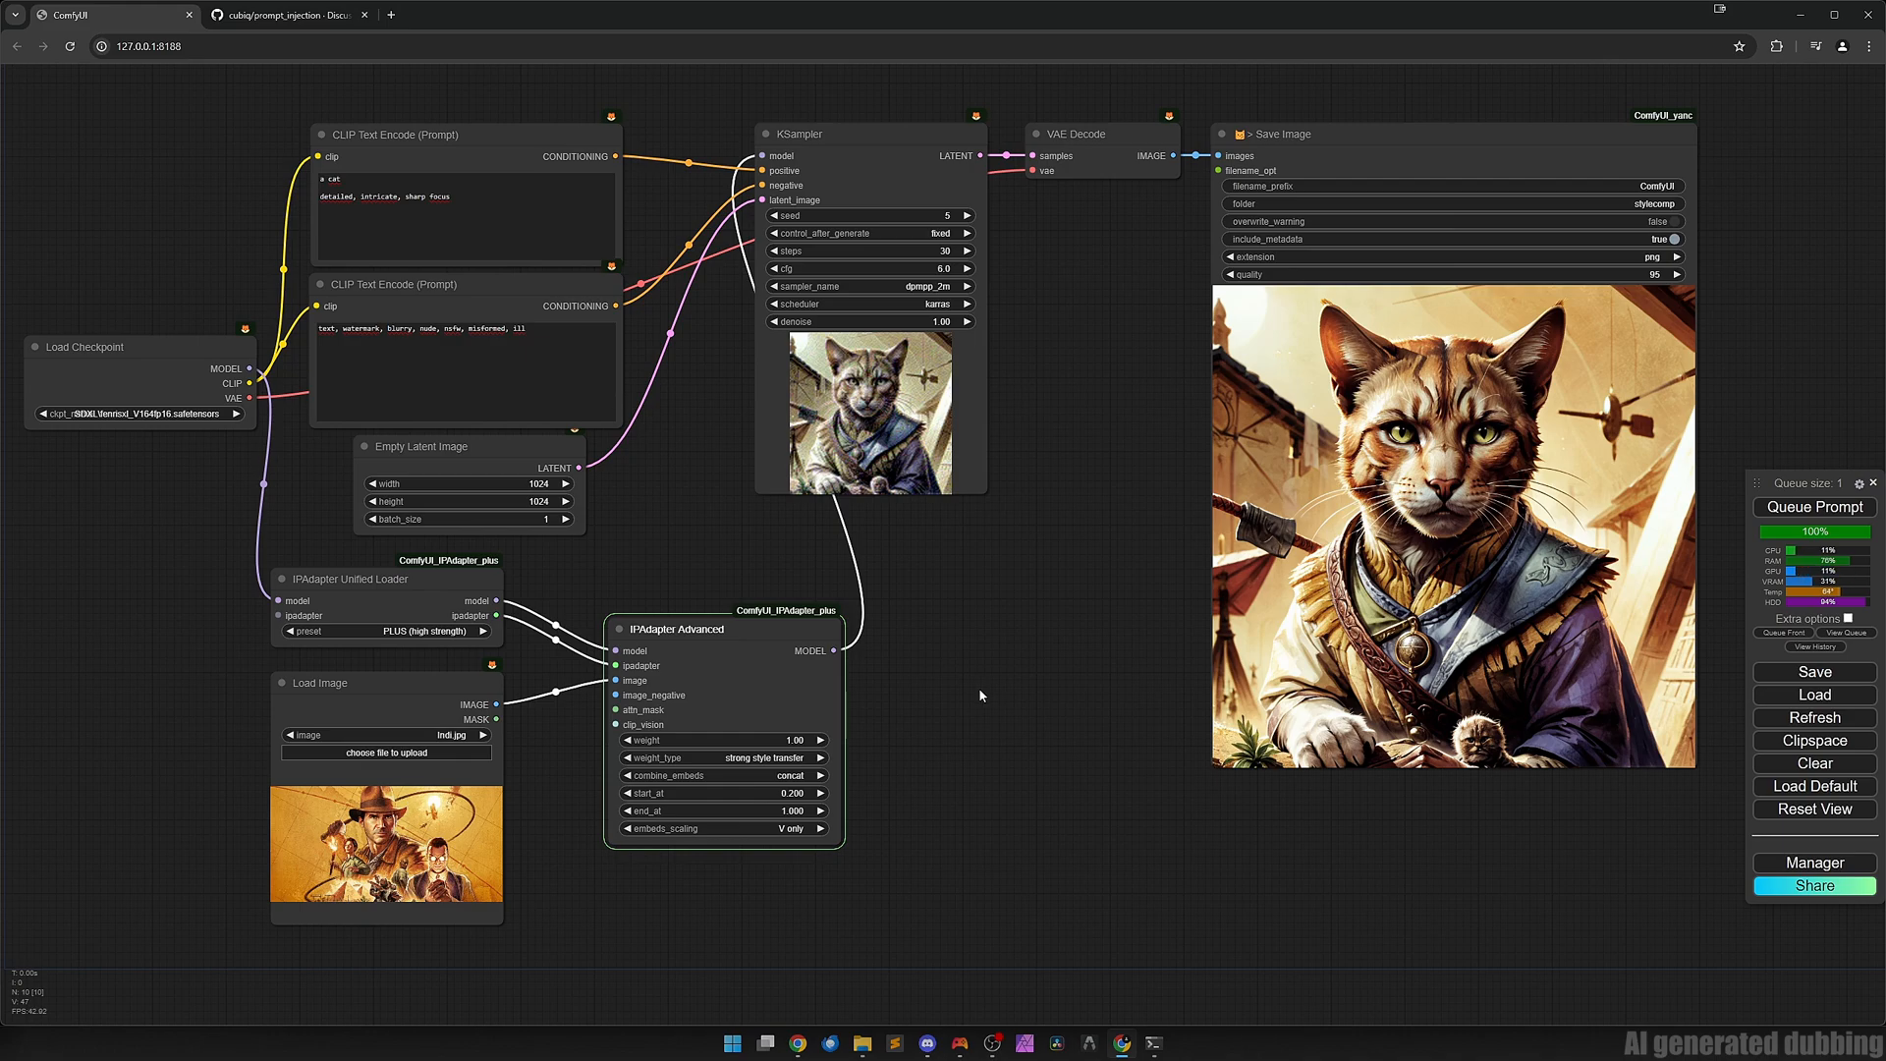
left_click(1813, 505)
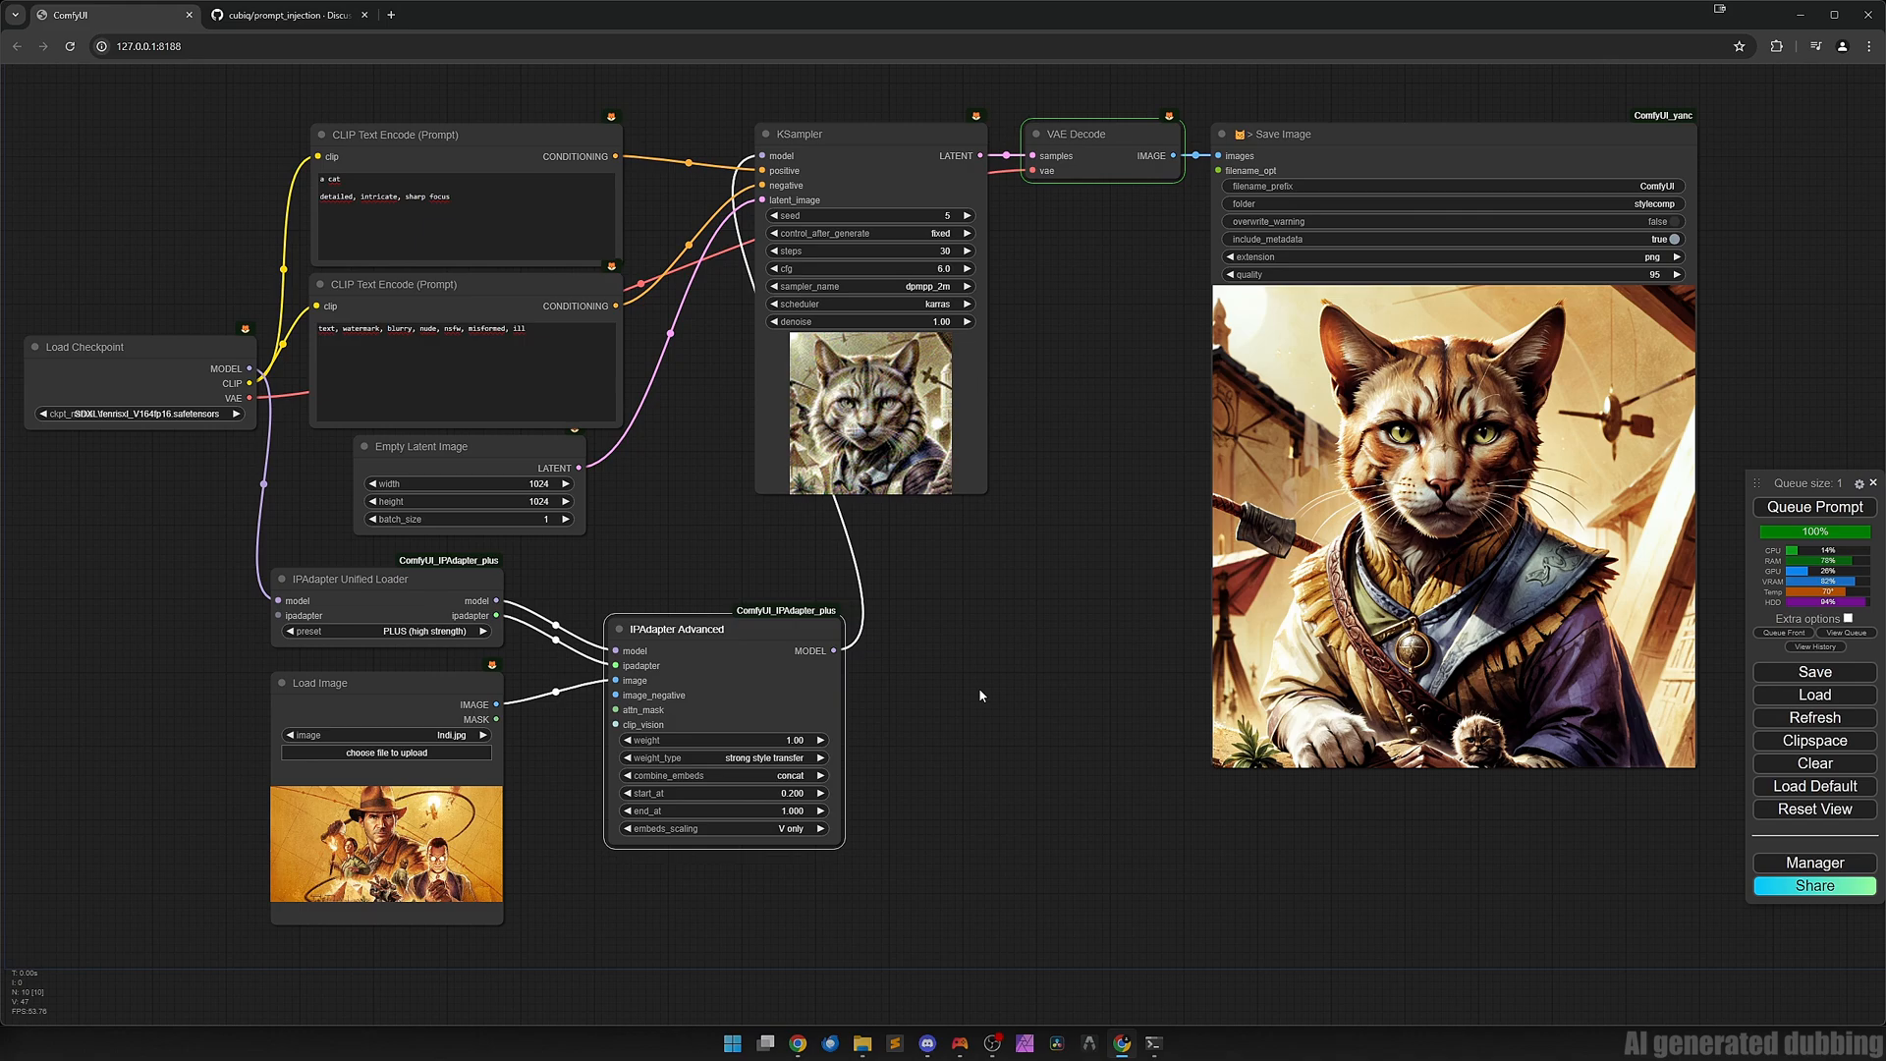
left_click(1813, 507)
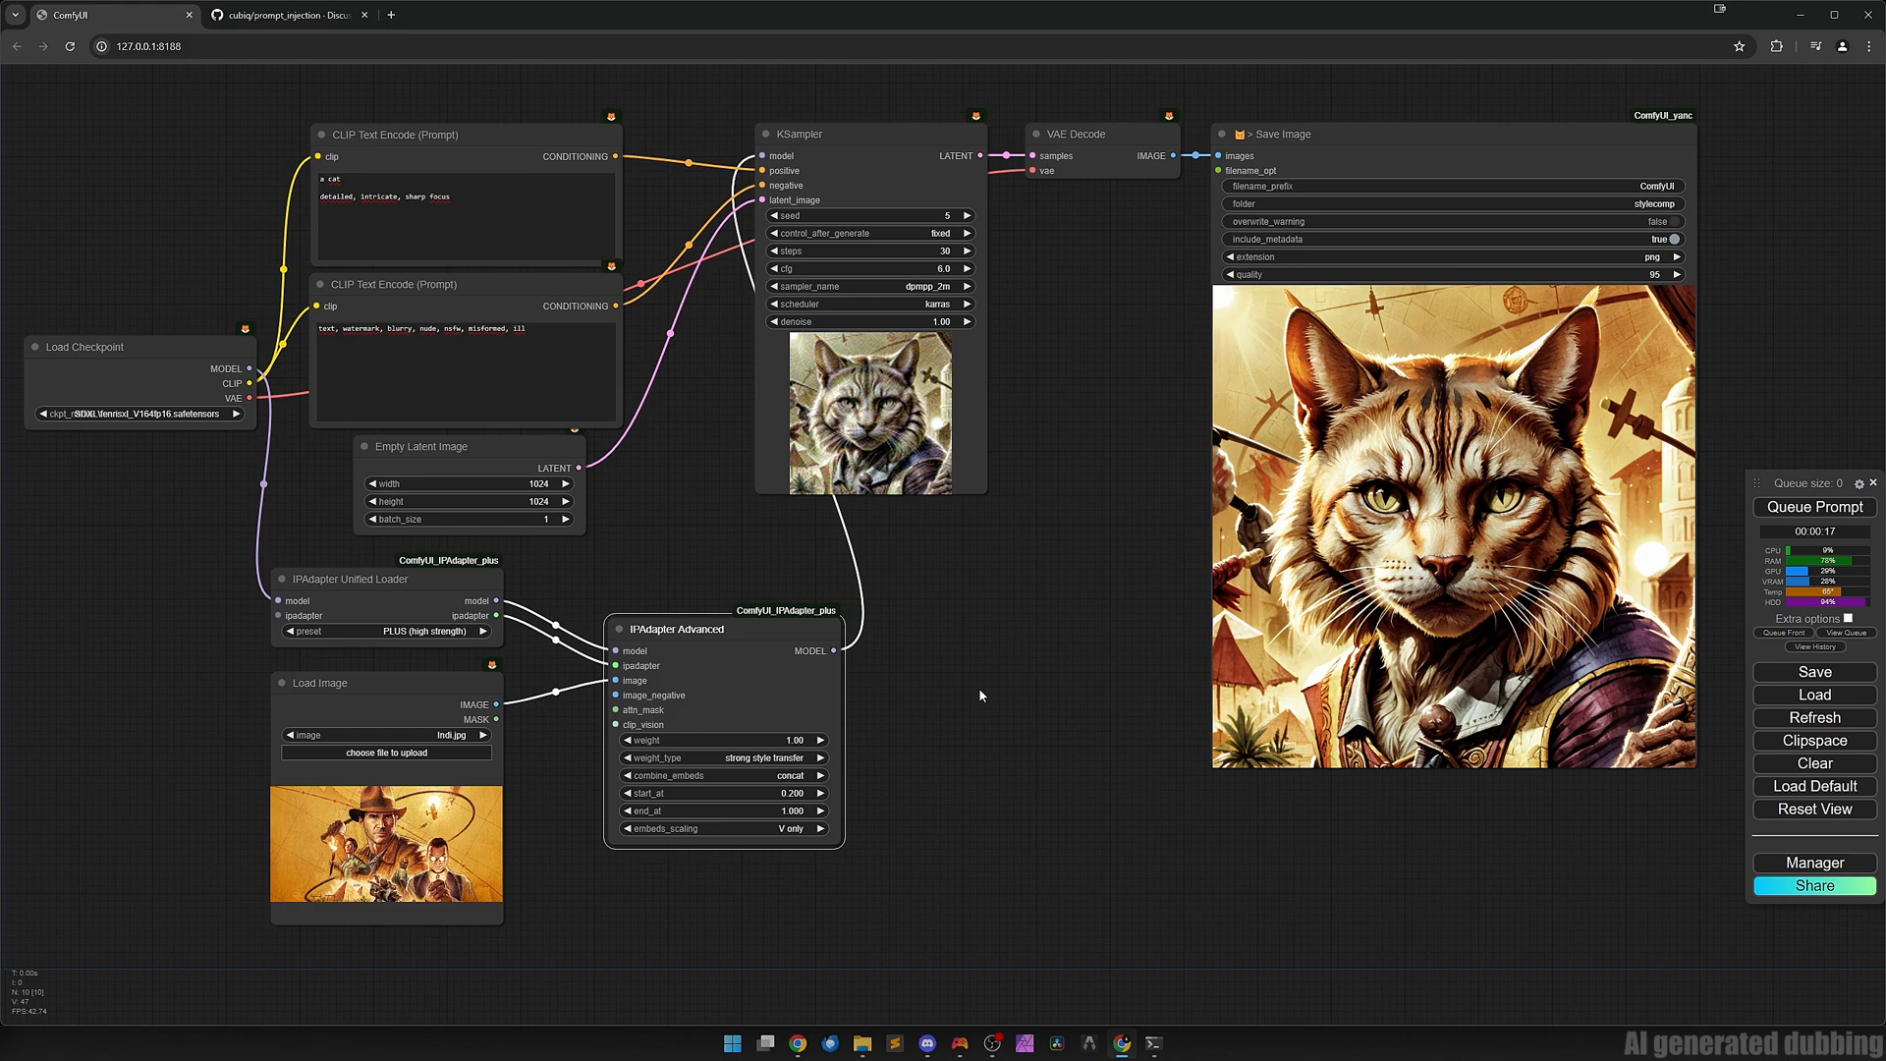
left_click(720, 791)
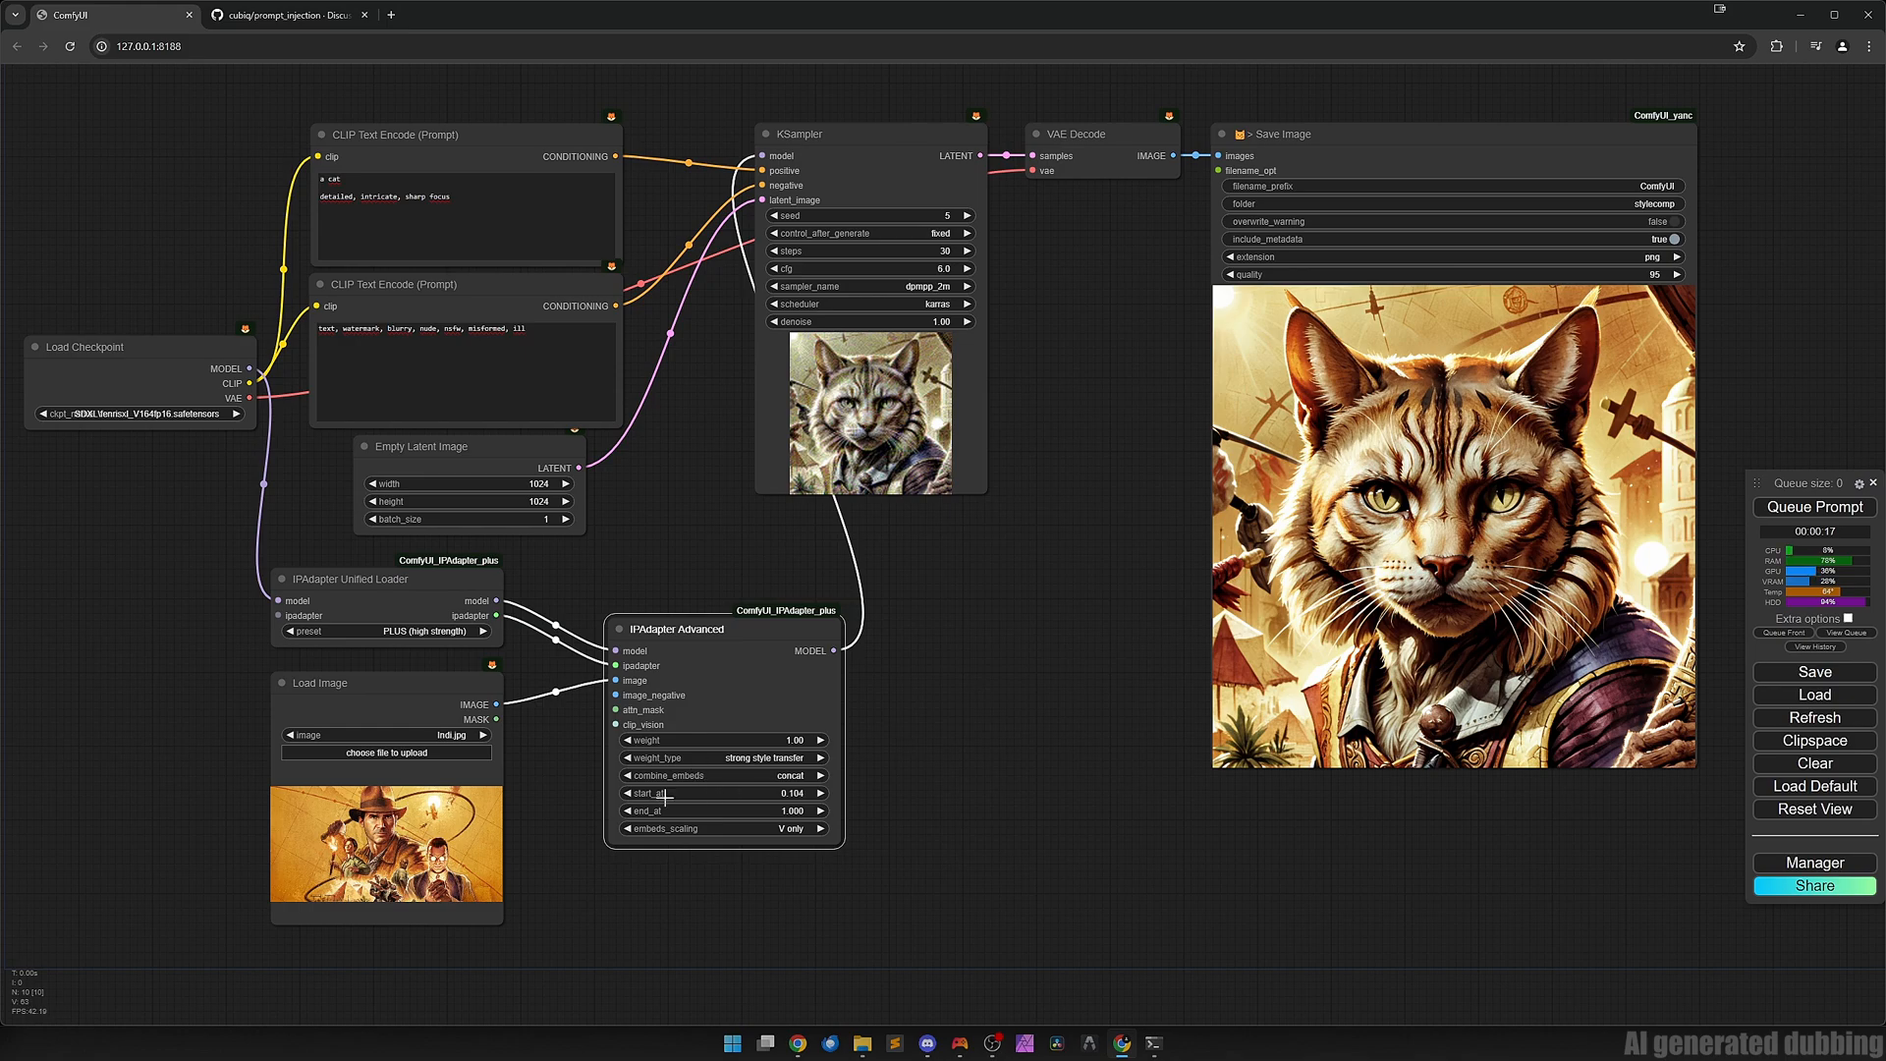
Use style transfer precise weighting from start_at 0.000 and render a new cat.
left_click(721, 758)
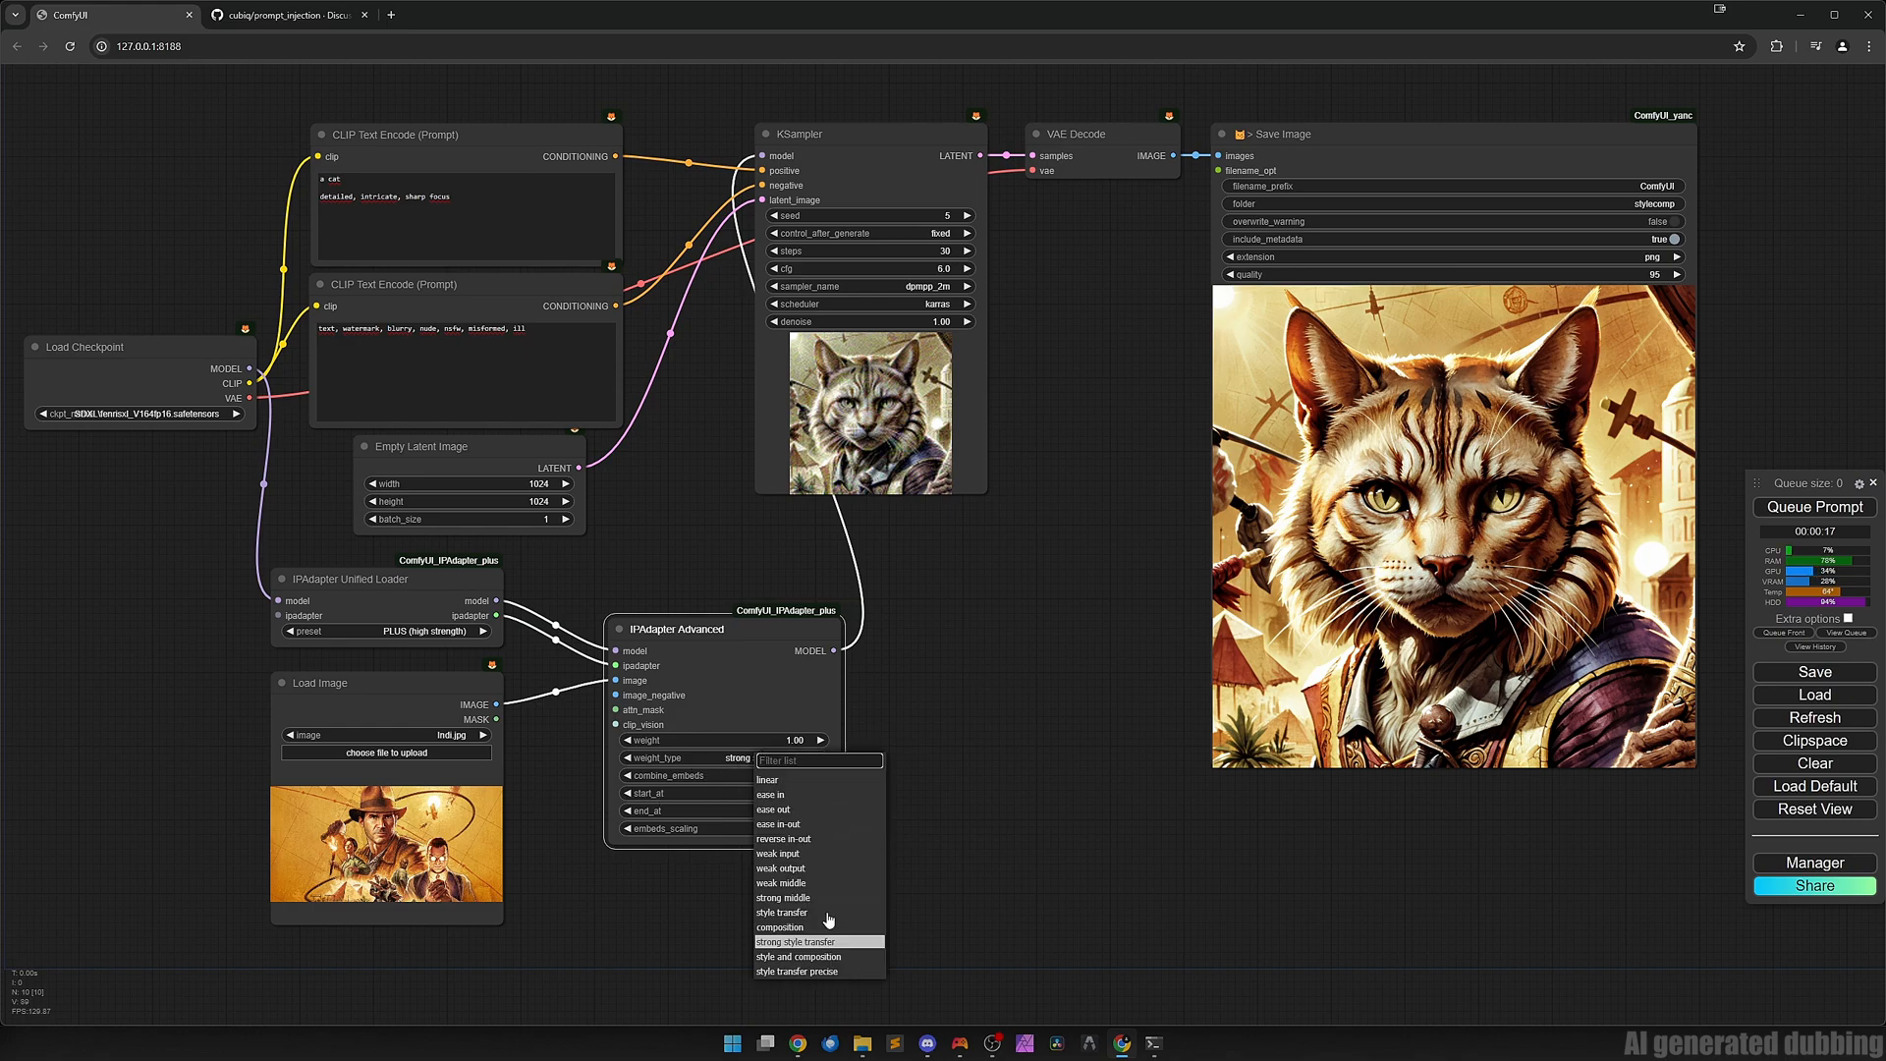
mouse_move(817, 971)
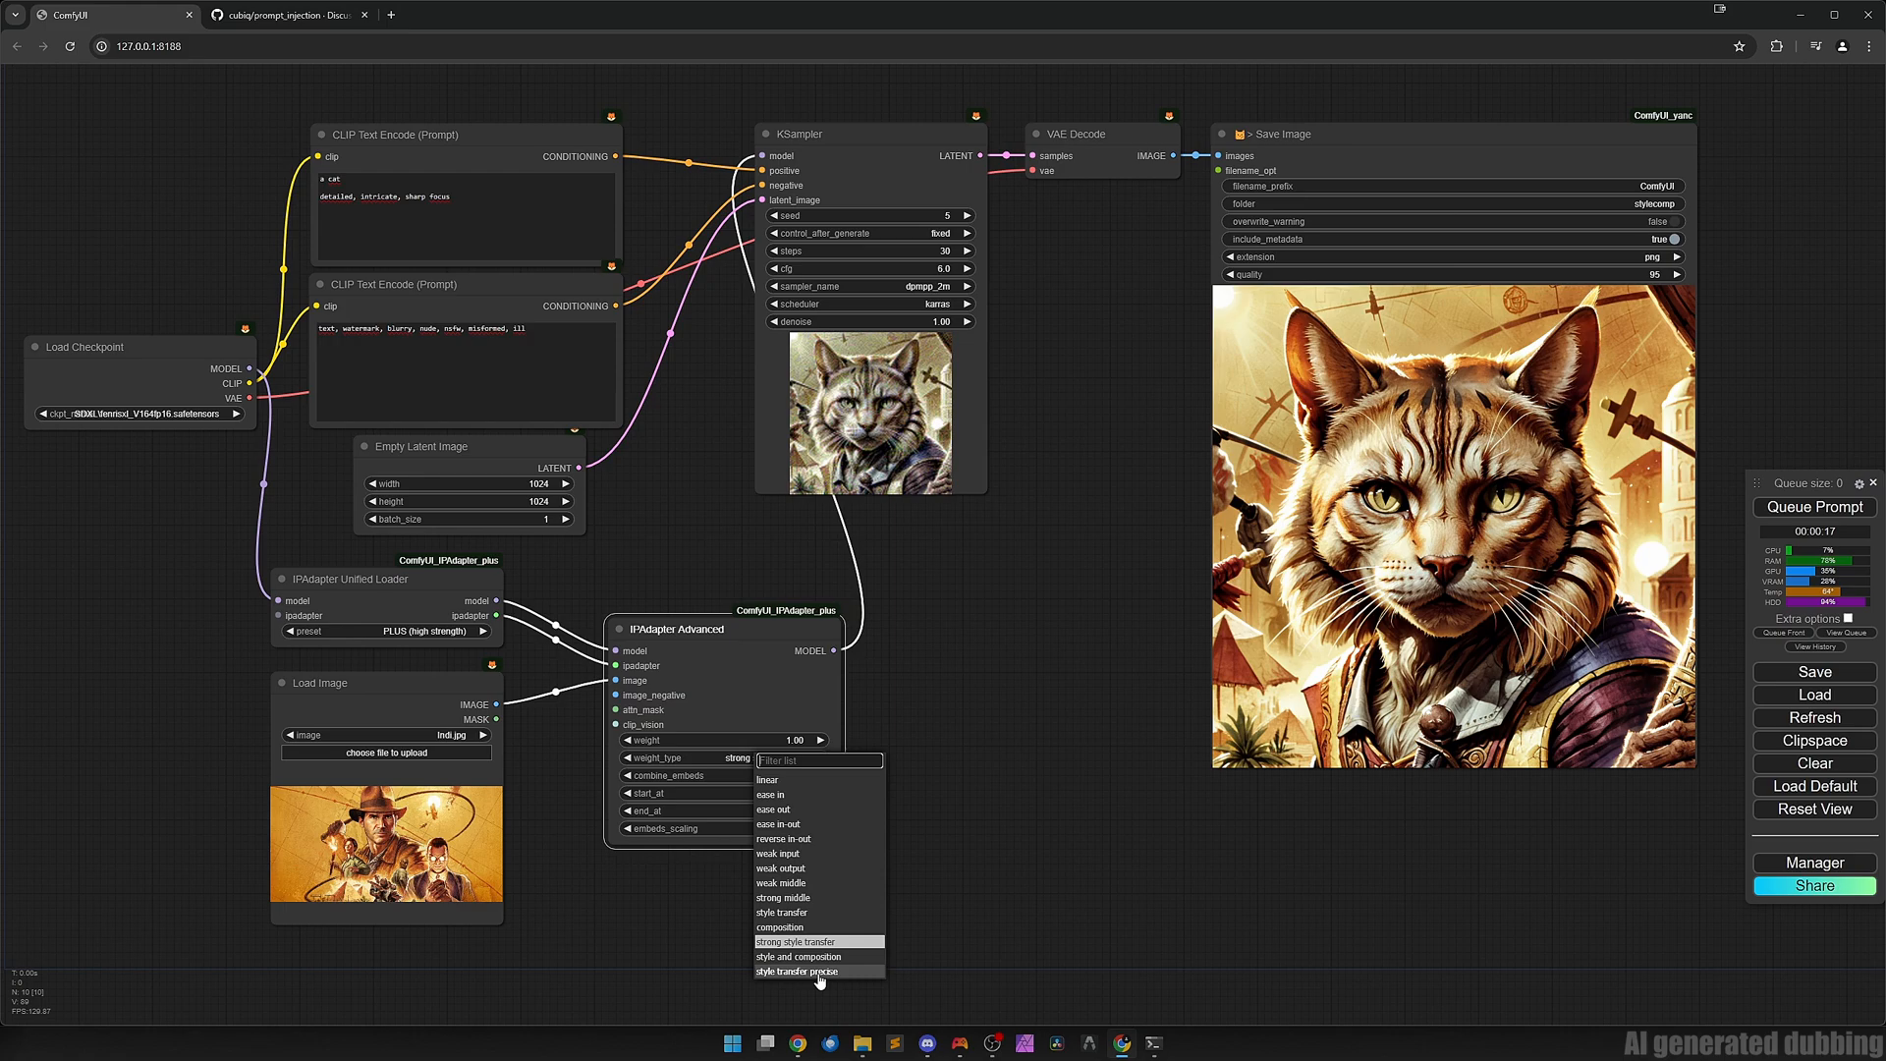
left_click(796, 970)
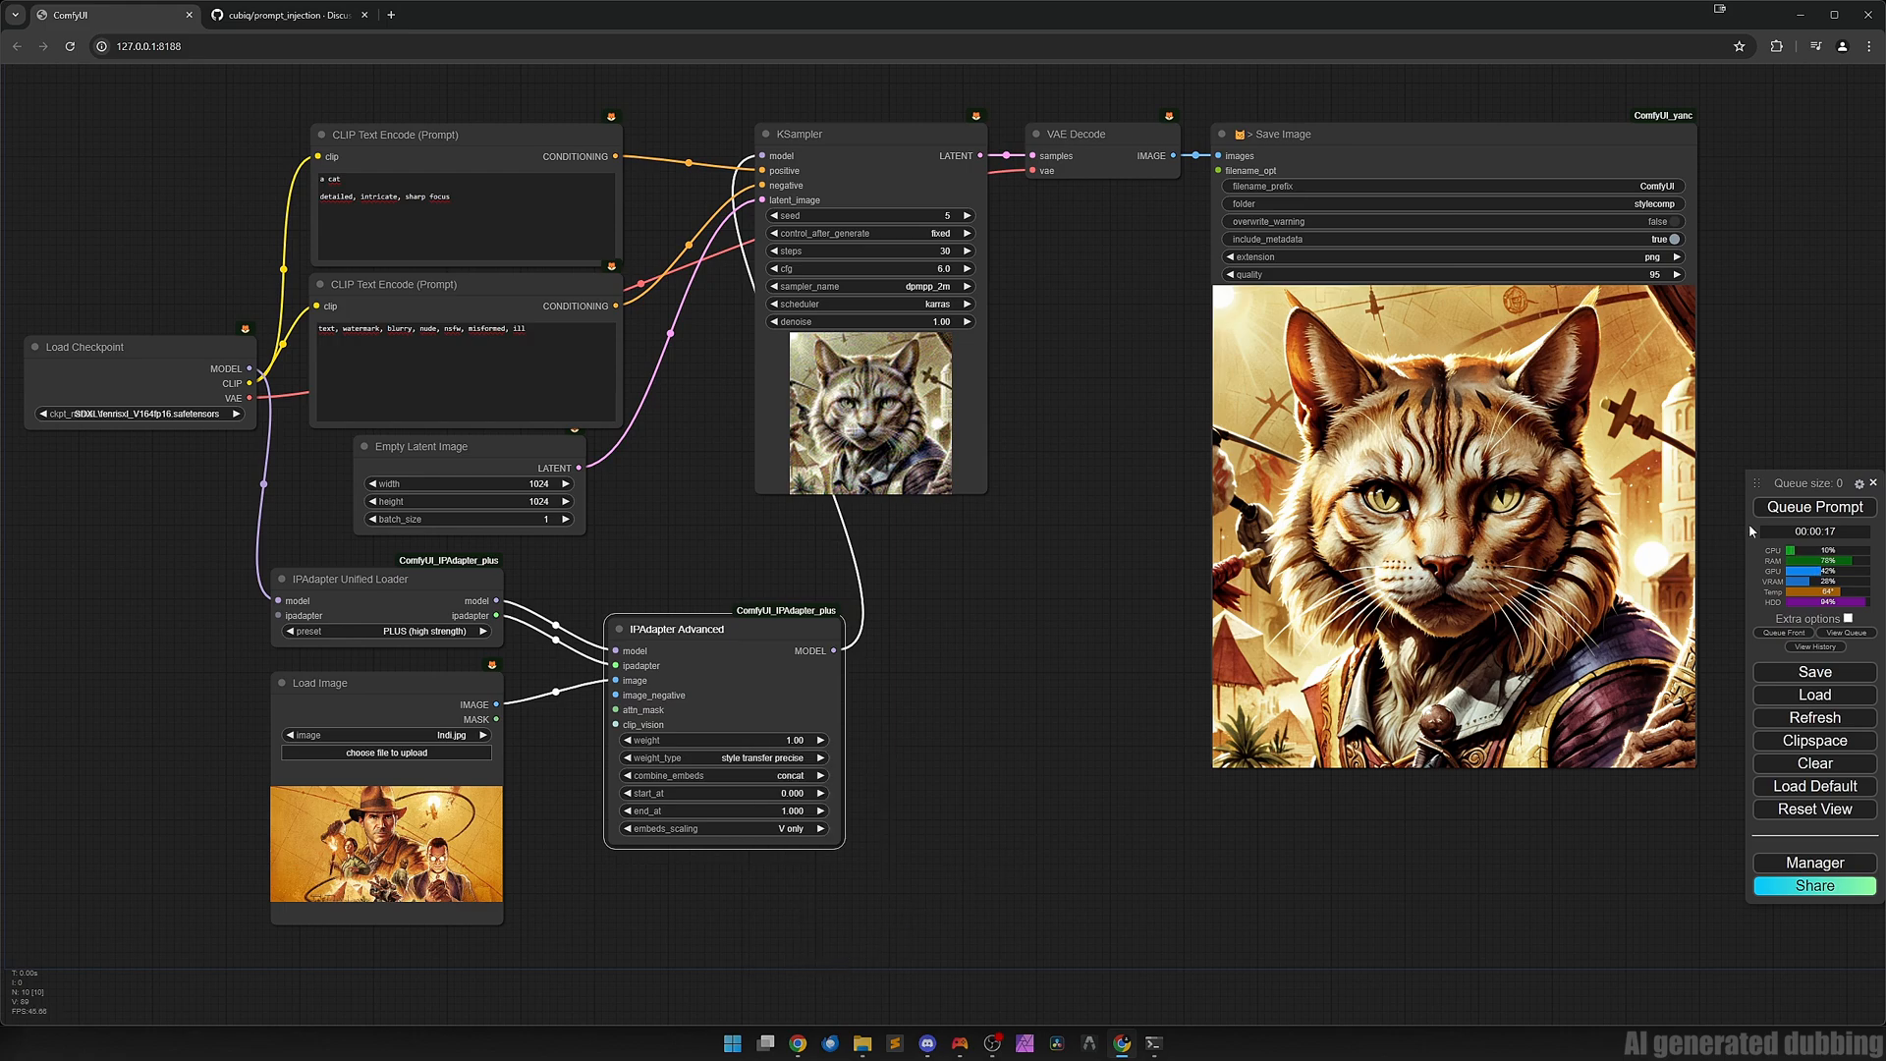
left_click(1813, 506)
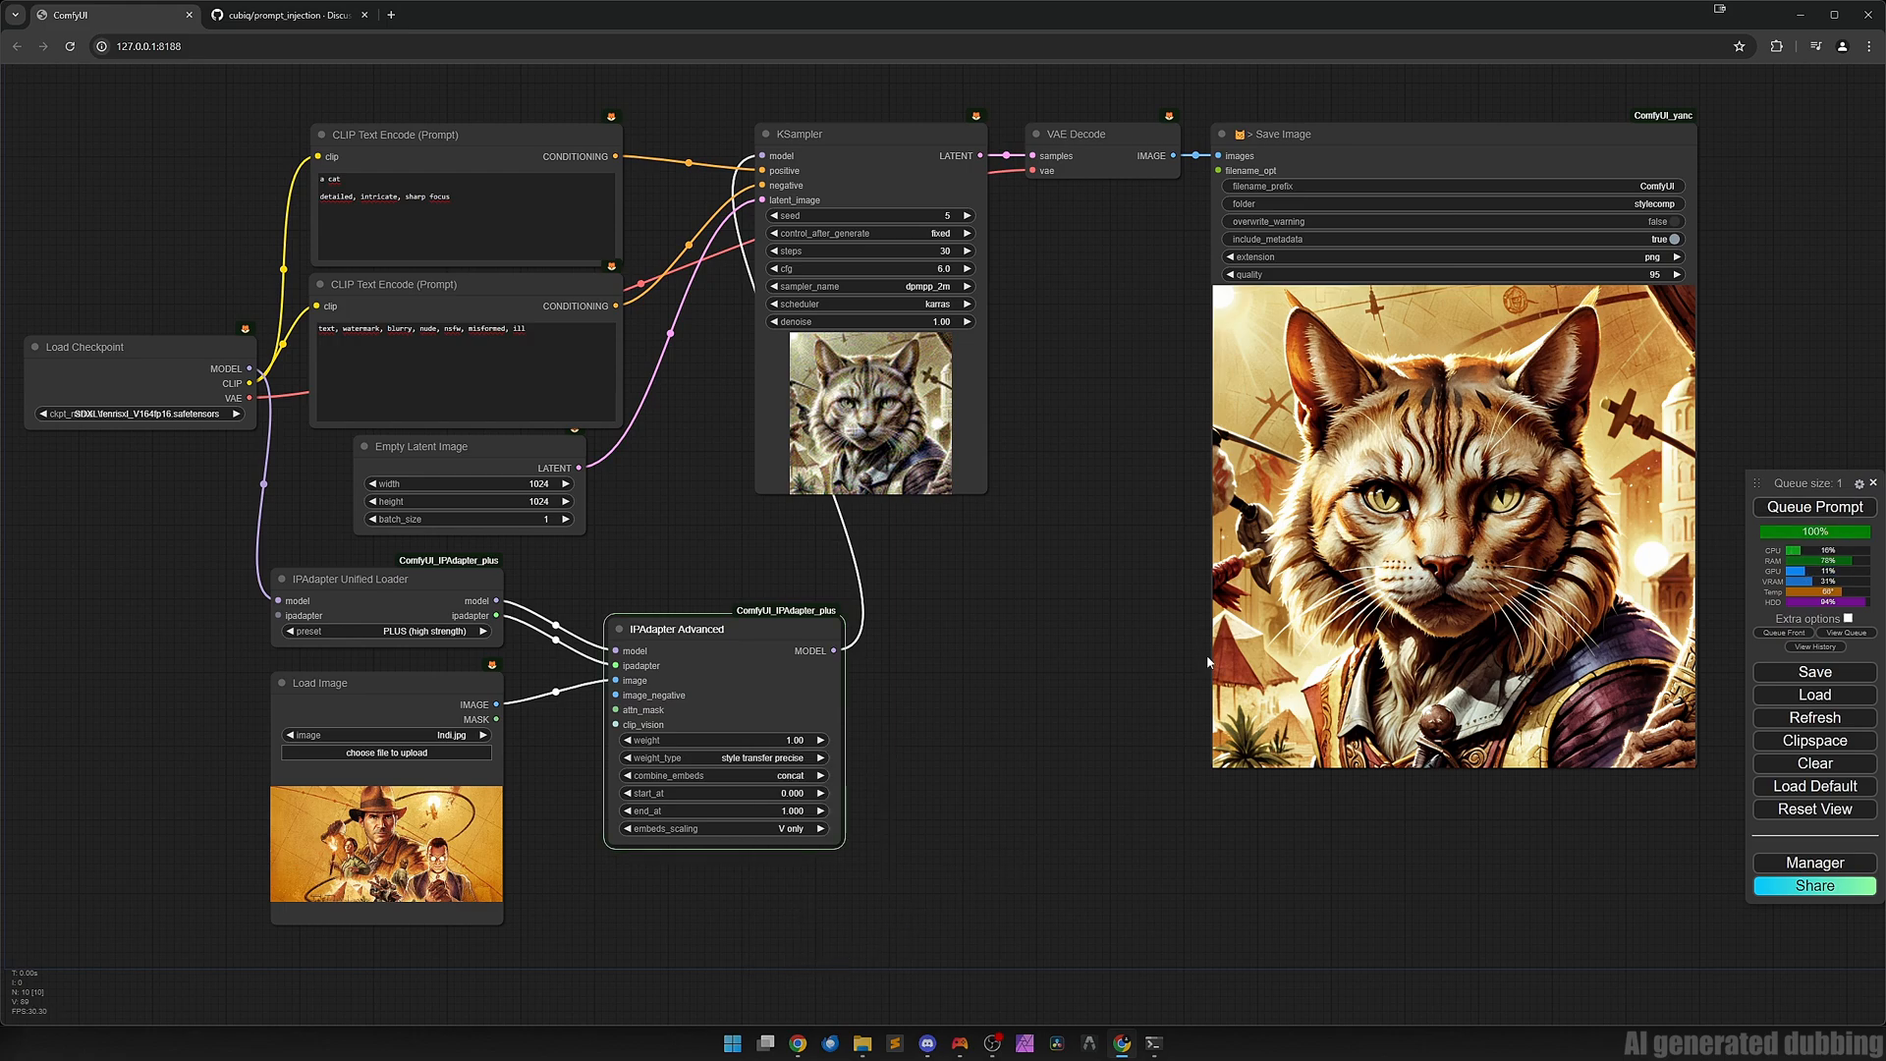
left_click(1813, 507)
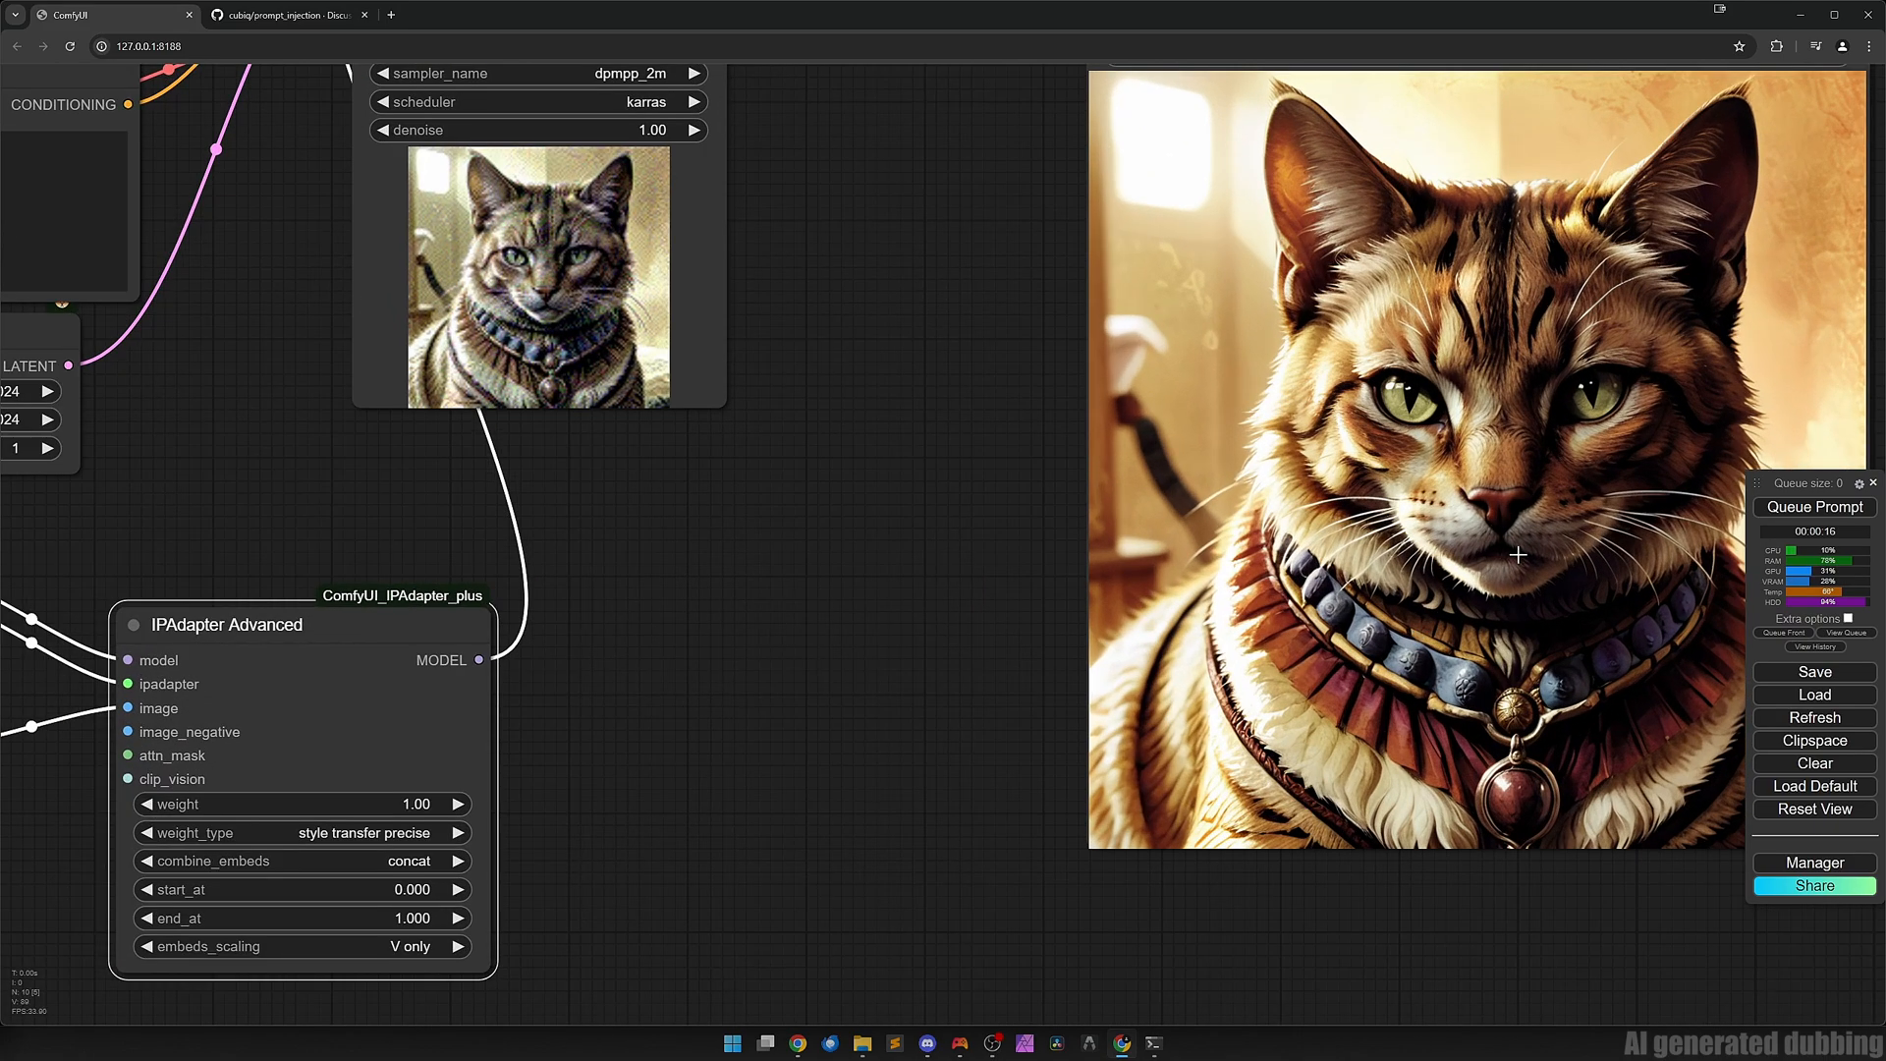
scroll("down", 3)
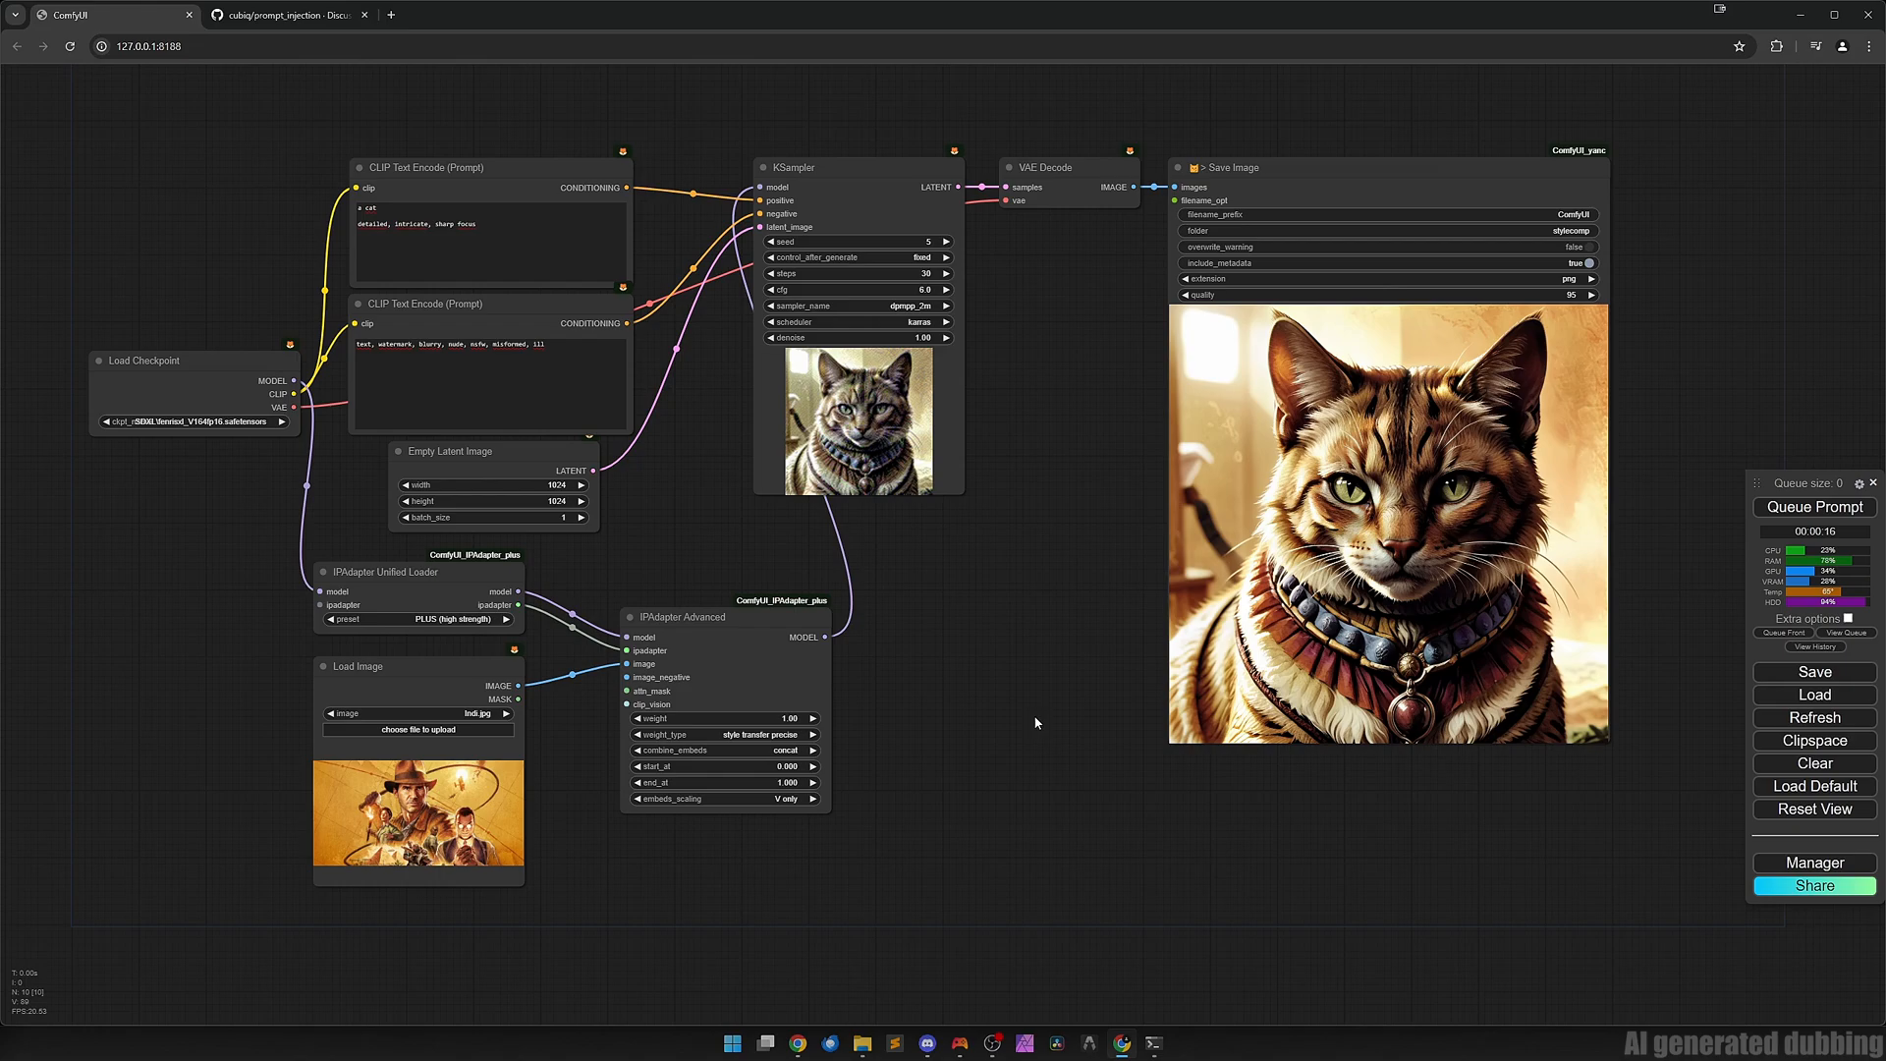
Swap the reference to Van Gogh.png and render a Starry Night–styled cat.
left_click(470, 711)
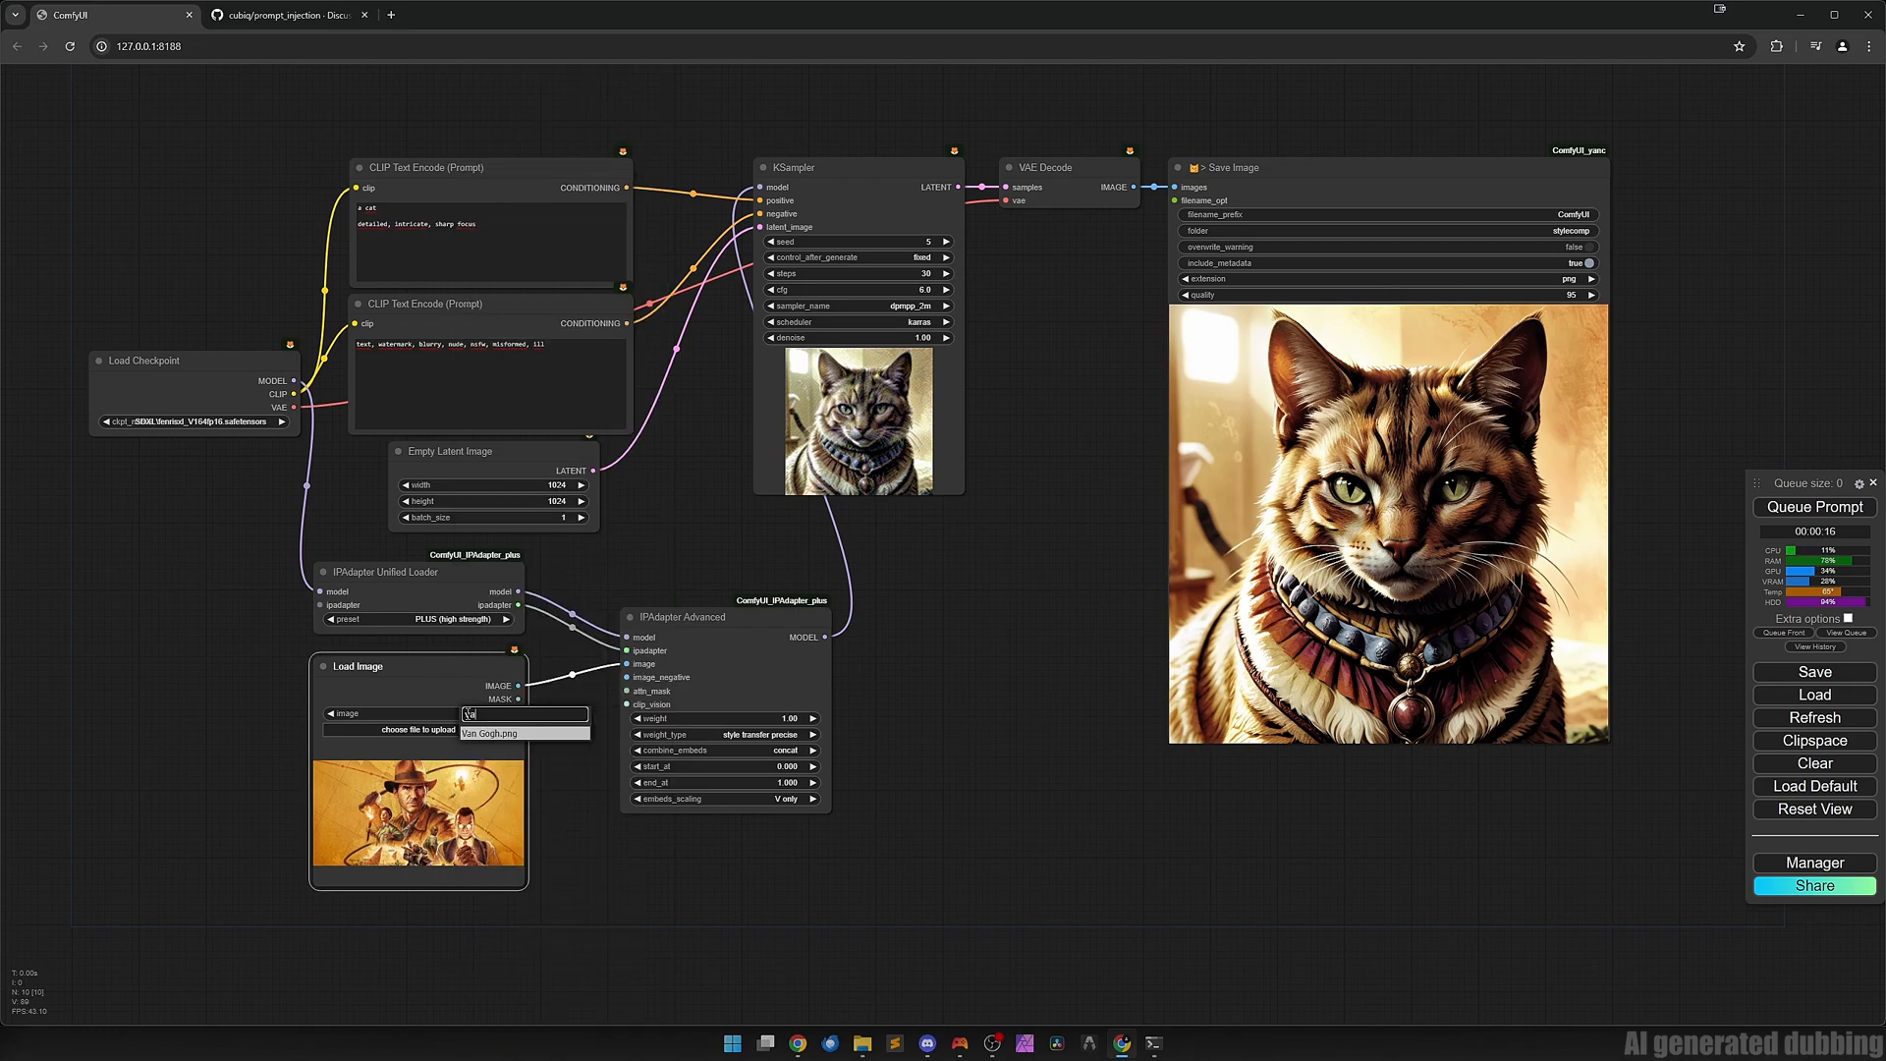
left_click(489, 733)
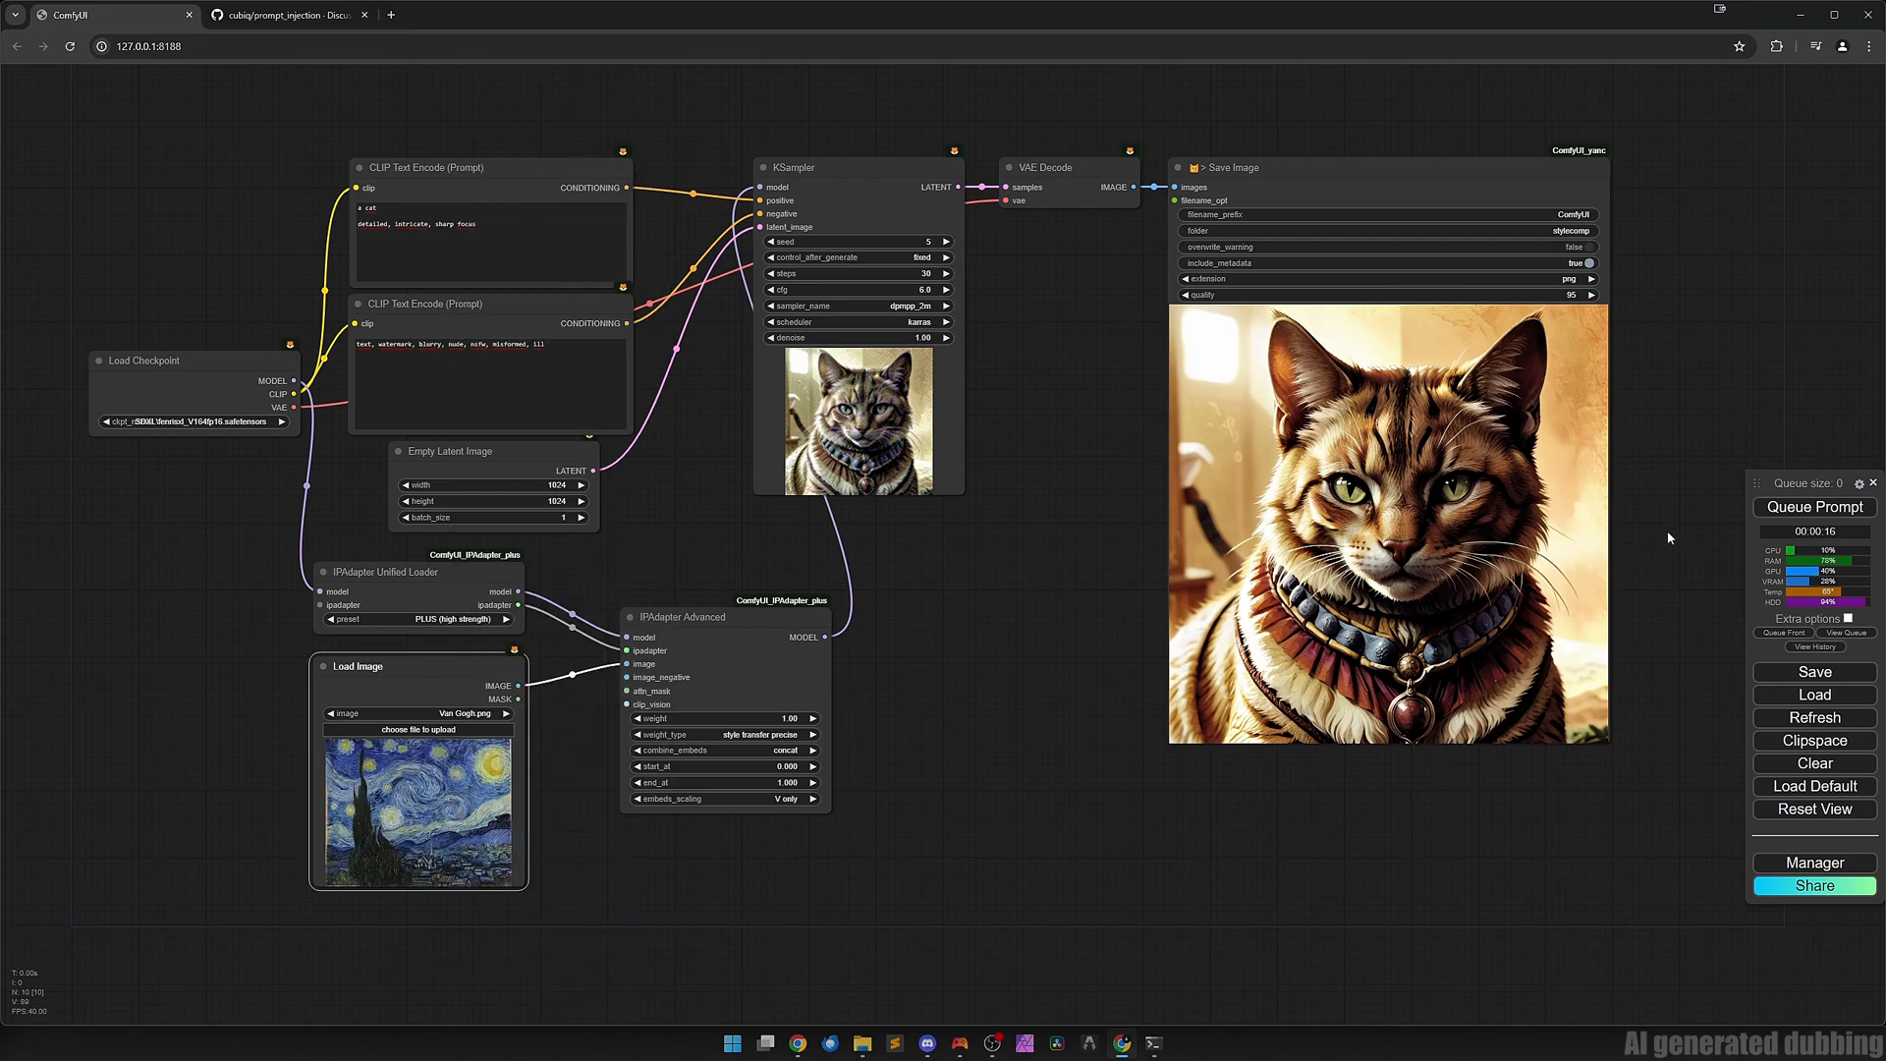
left_click(1813, 507)
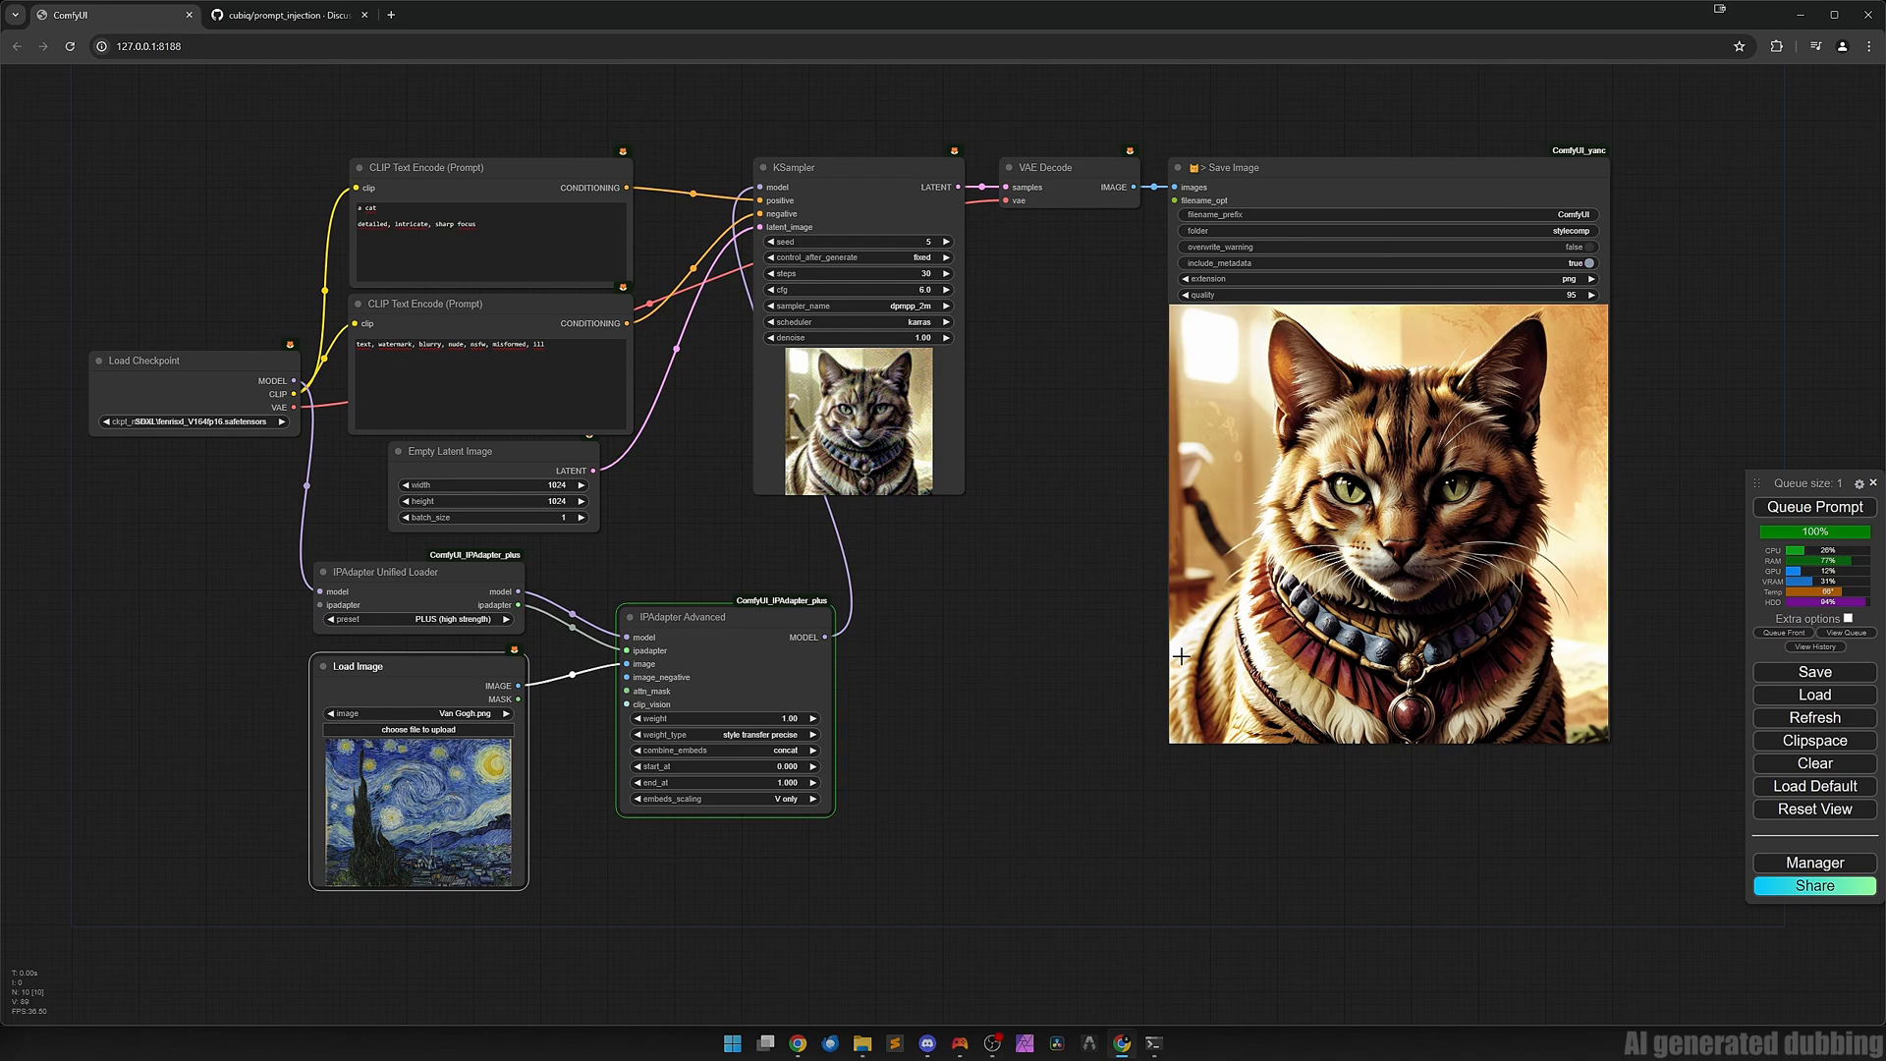
left_click(1813, 507)
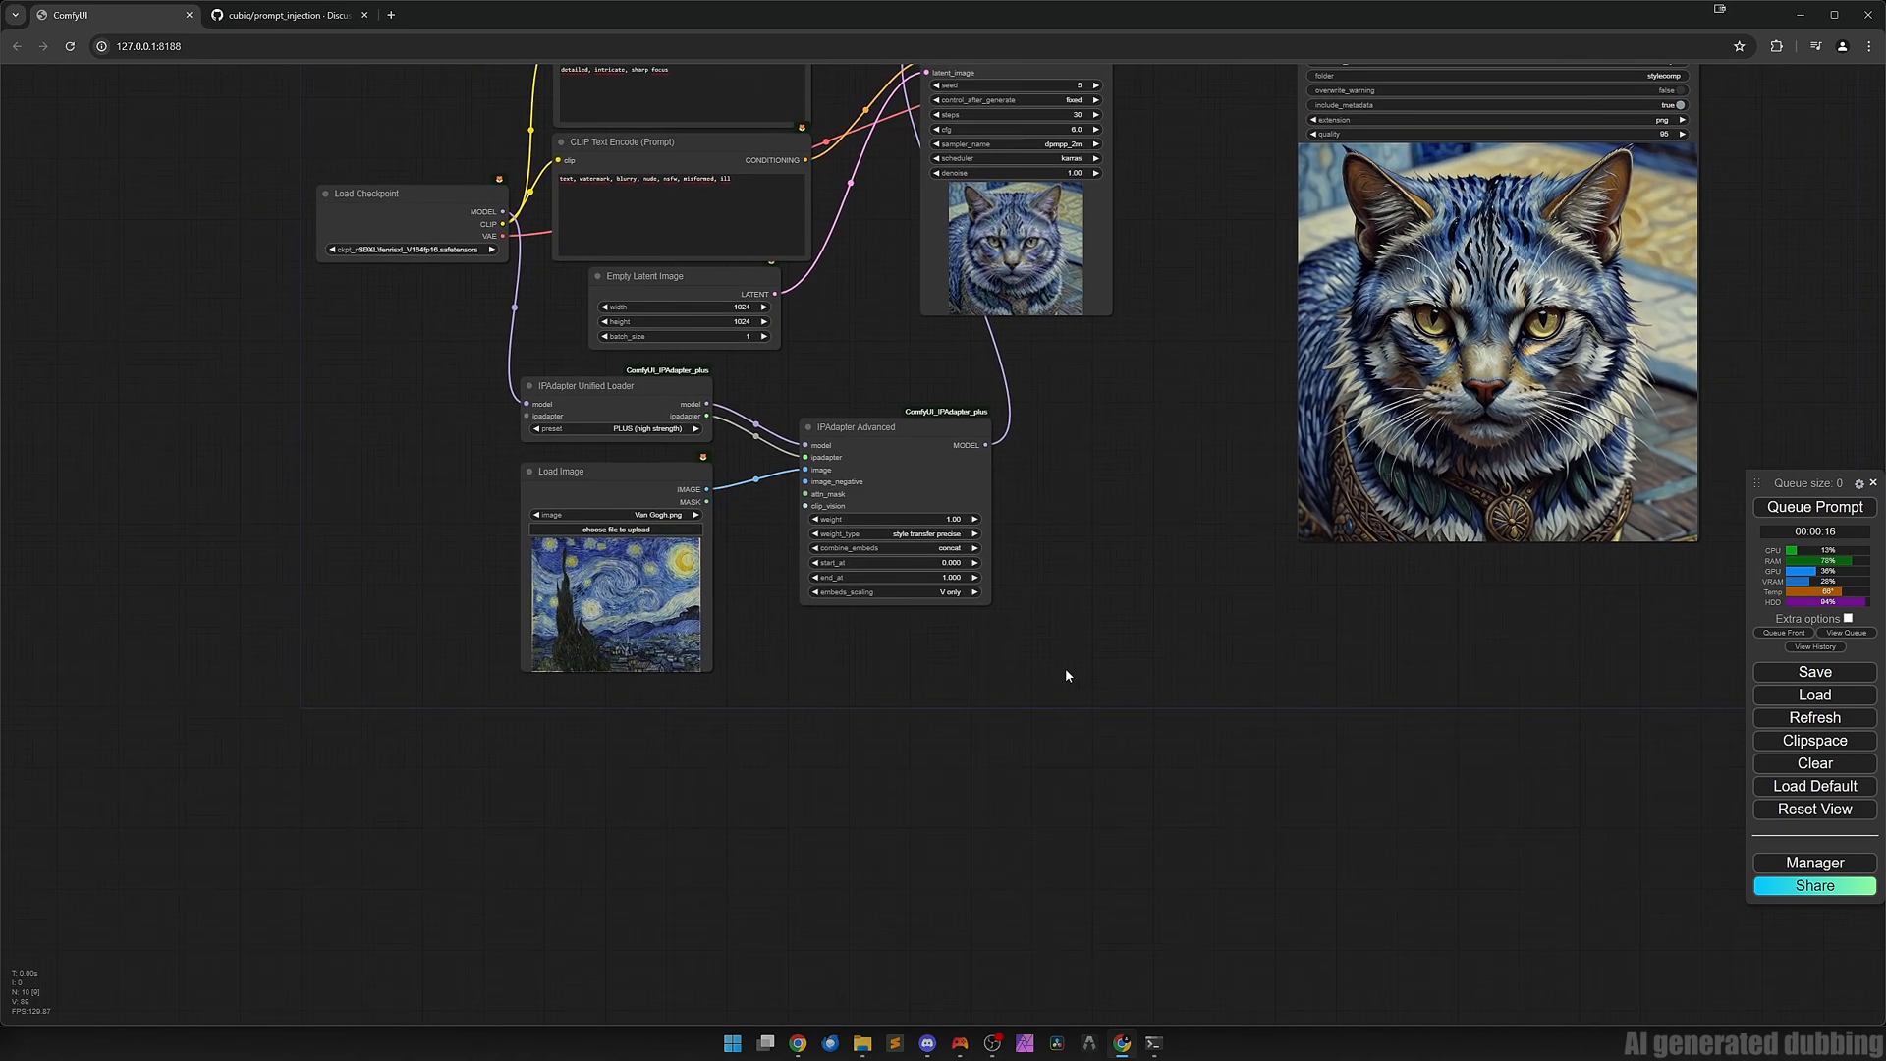
left_click(892, 532)
type("mo")
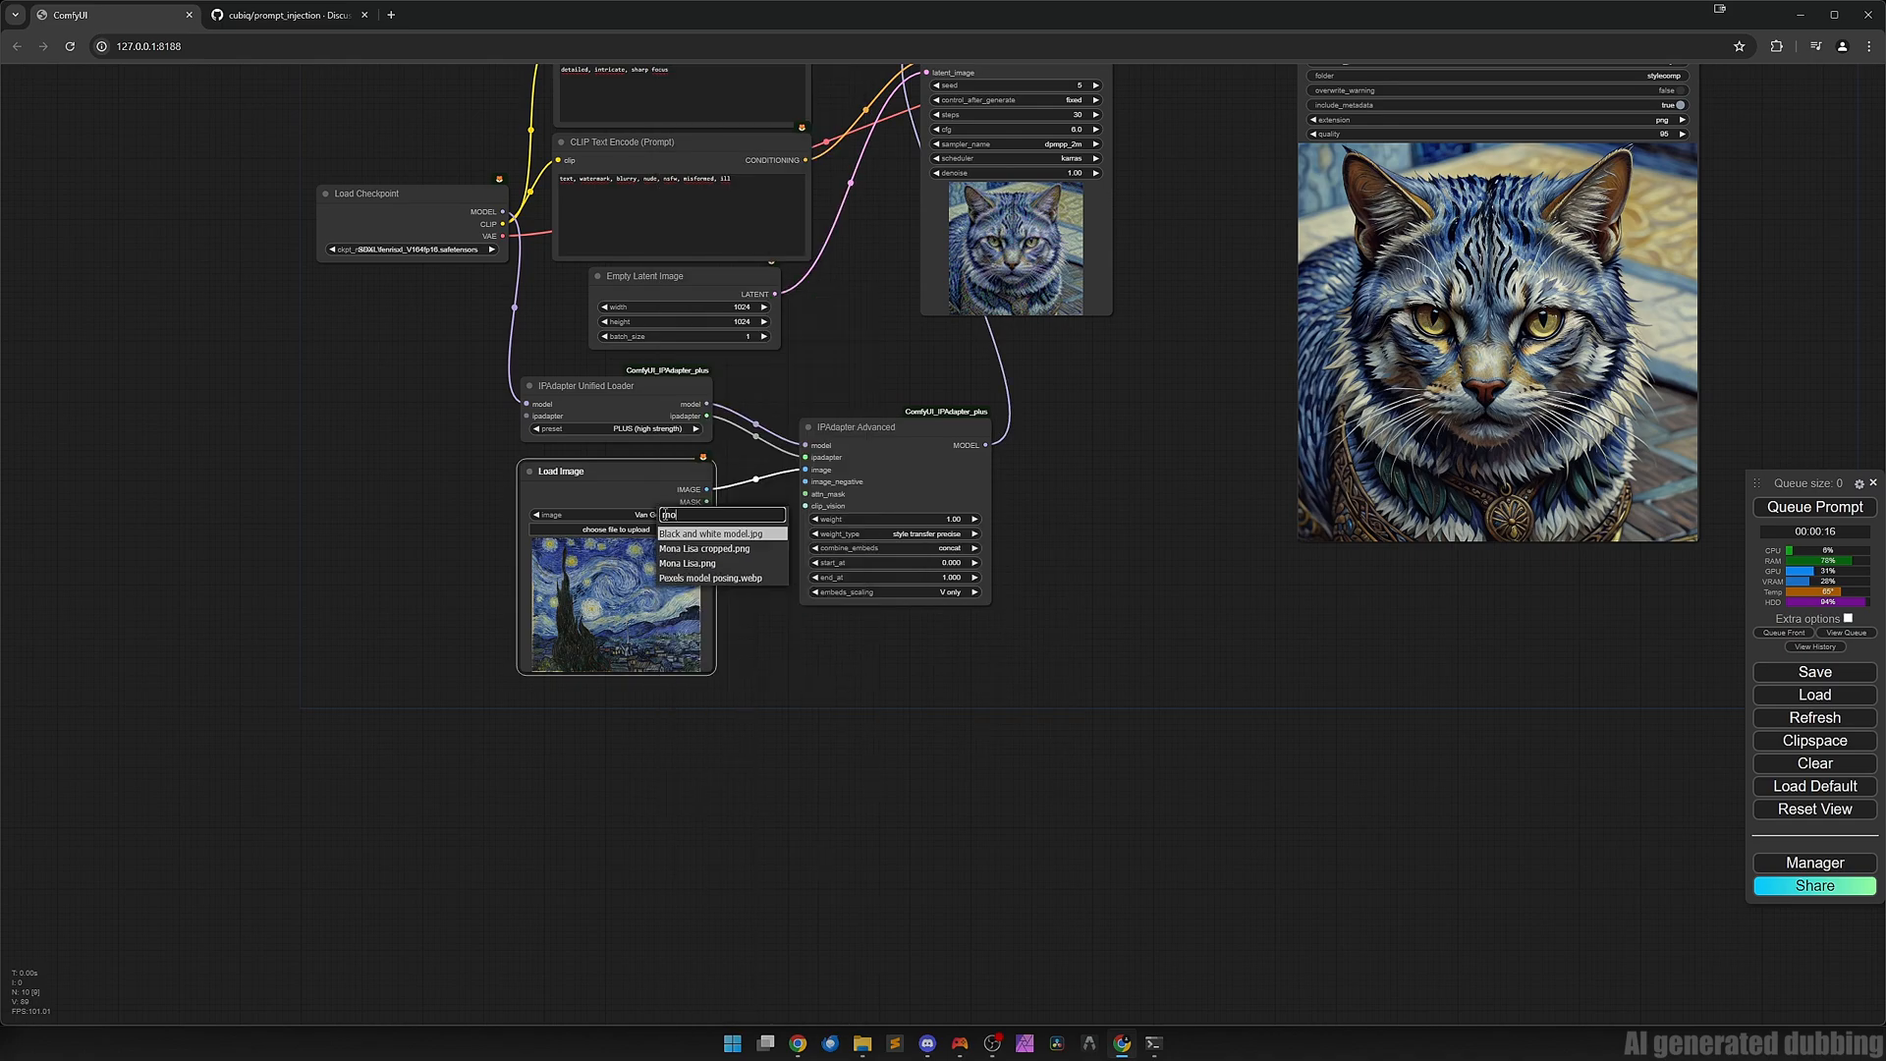
Use Mona Lisa.png with style and composition weighting and generate a Mona Lisa cat.
left_click(687, 564)
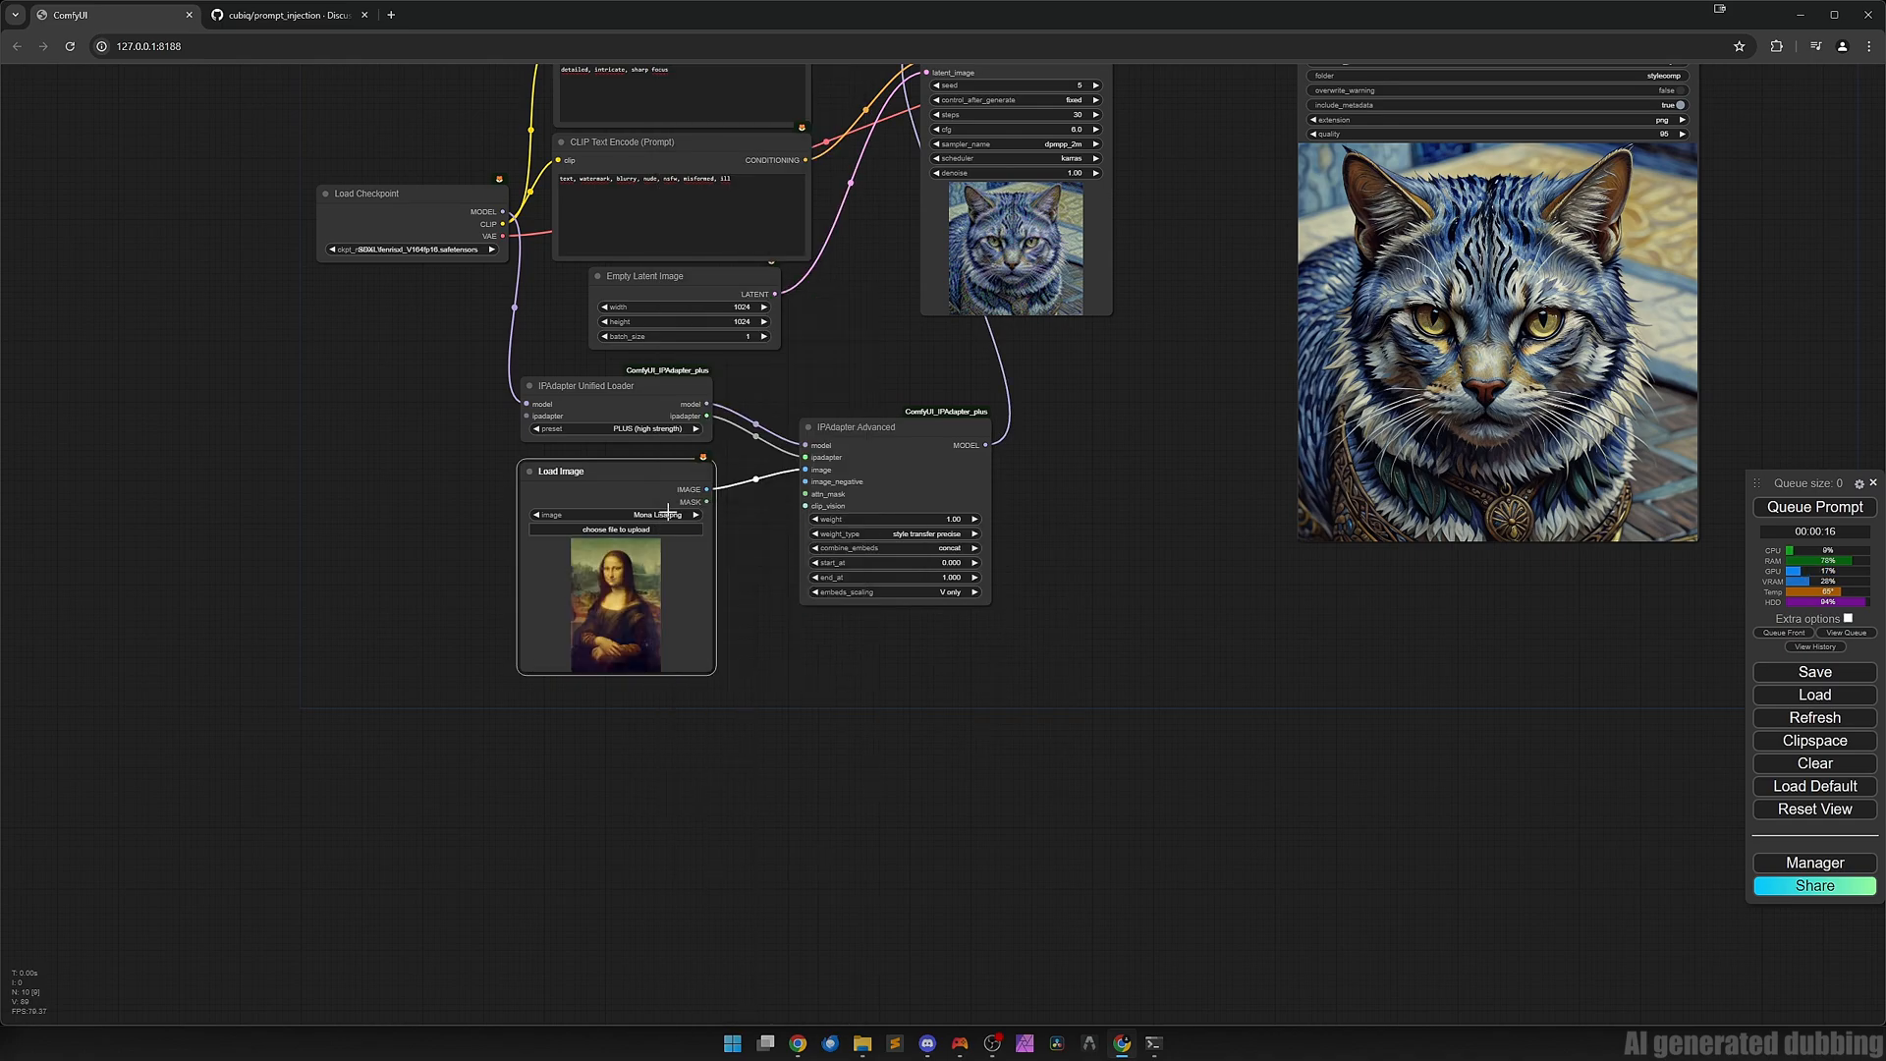
left_click(892, 512)
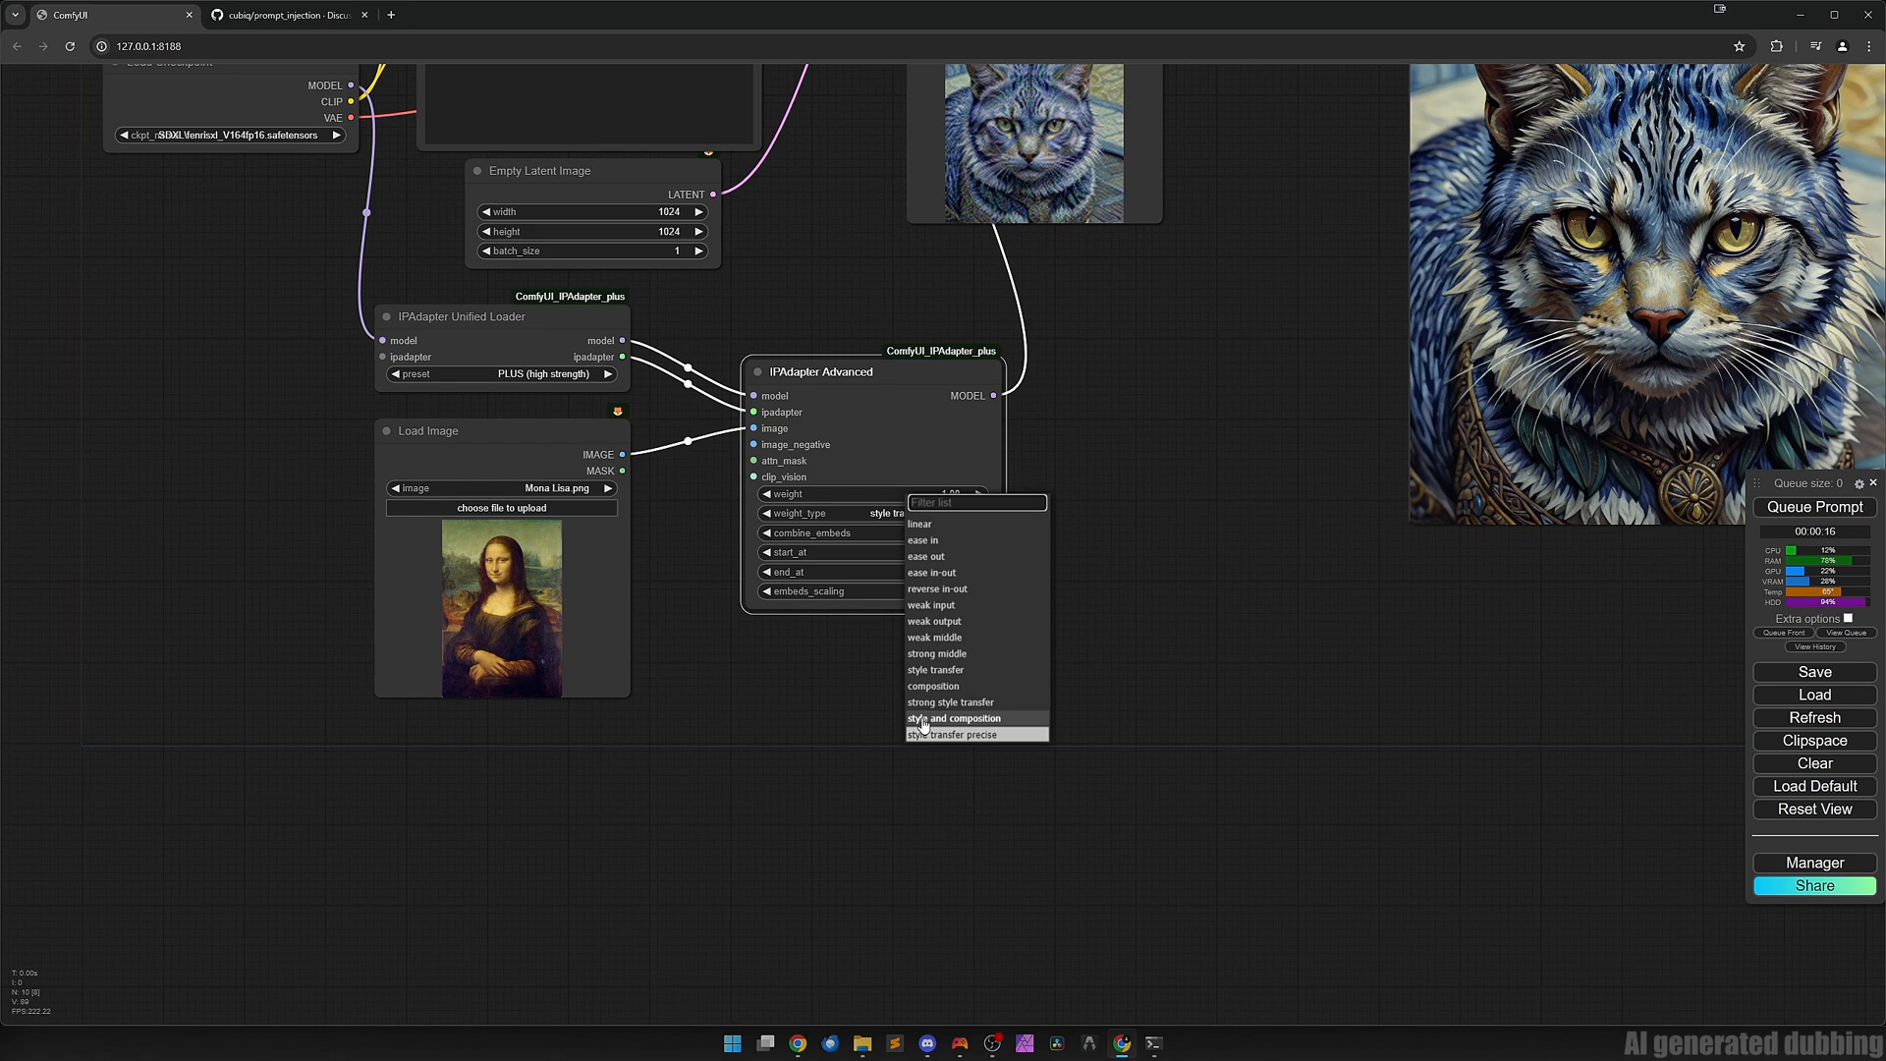
left_click(951, 717)
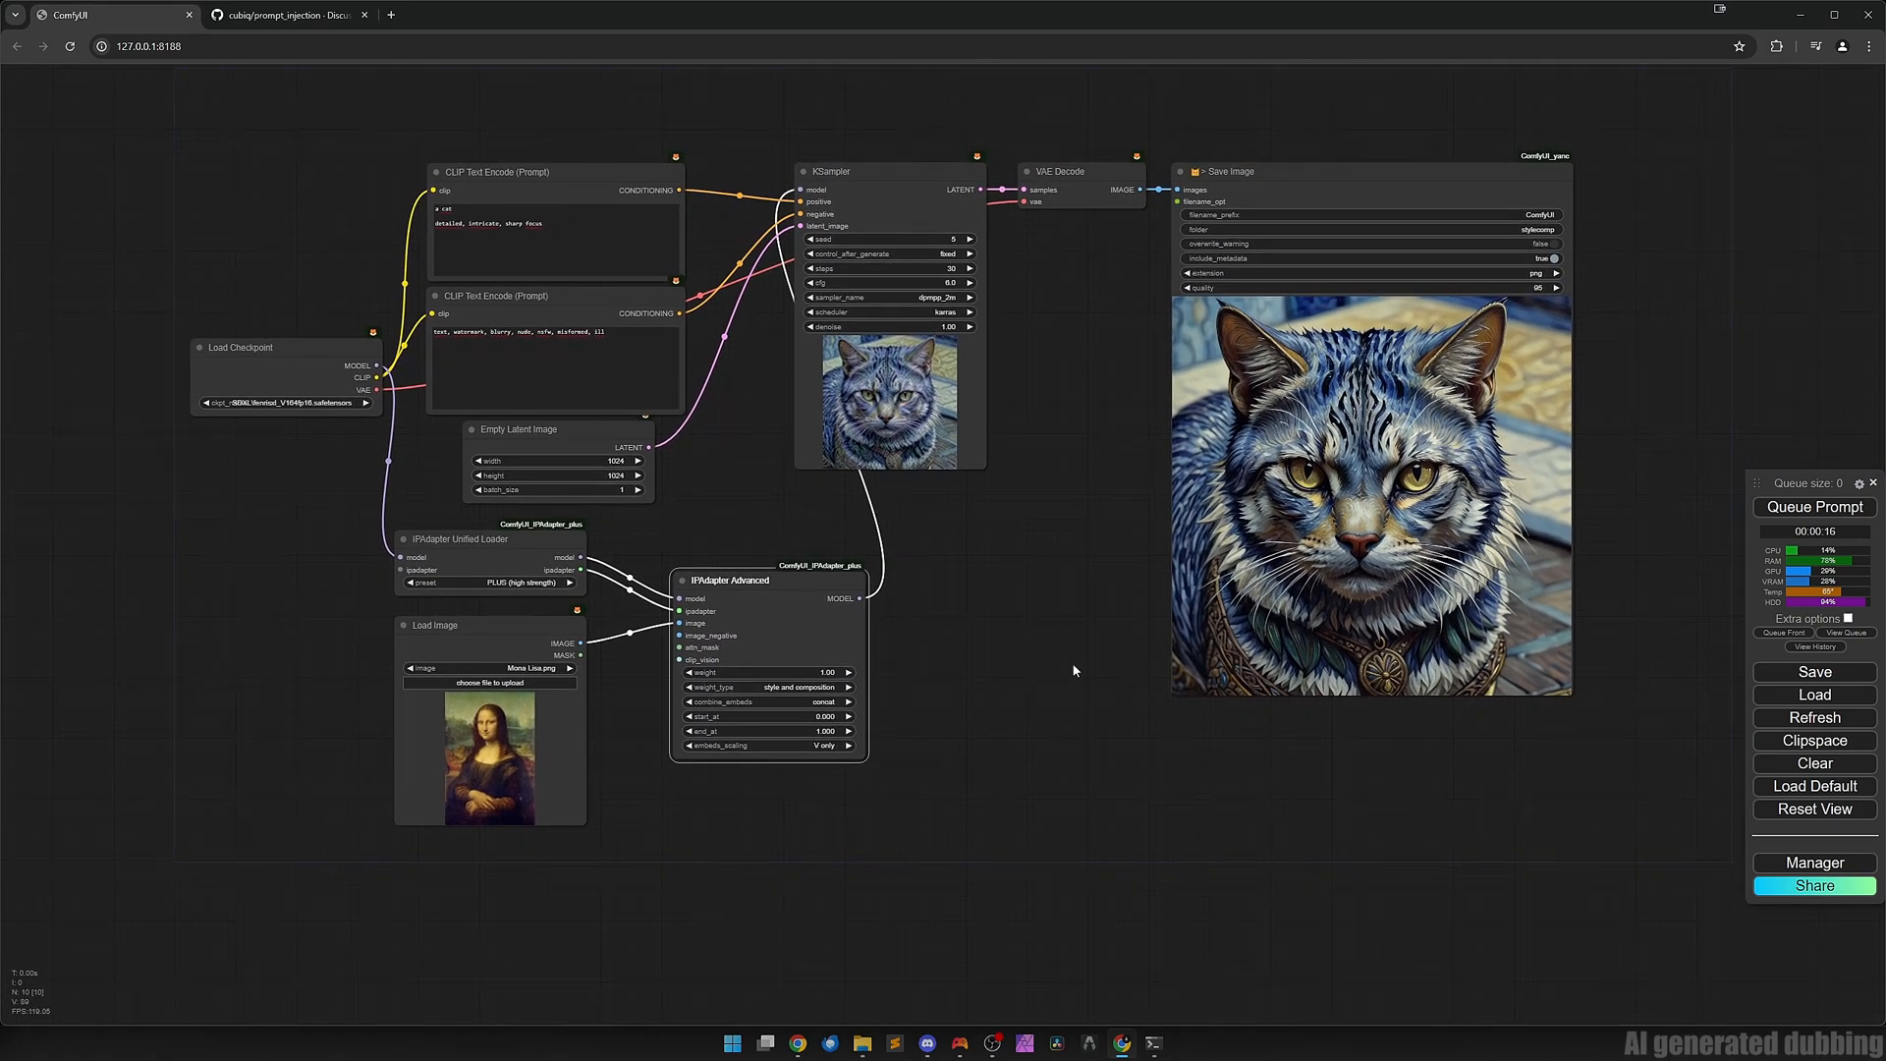
left_click(1814, 507)
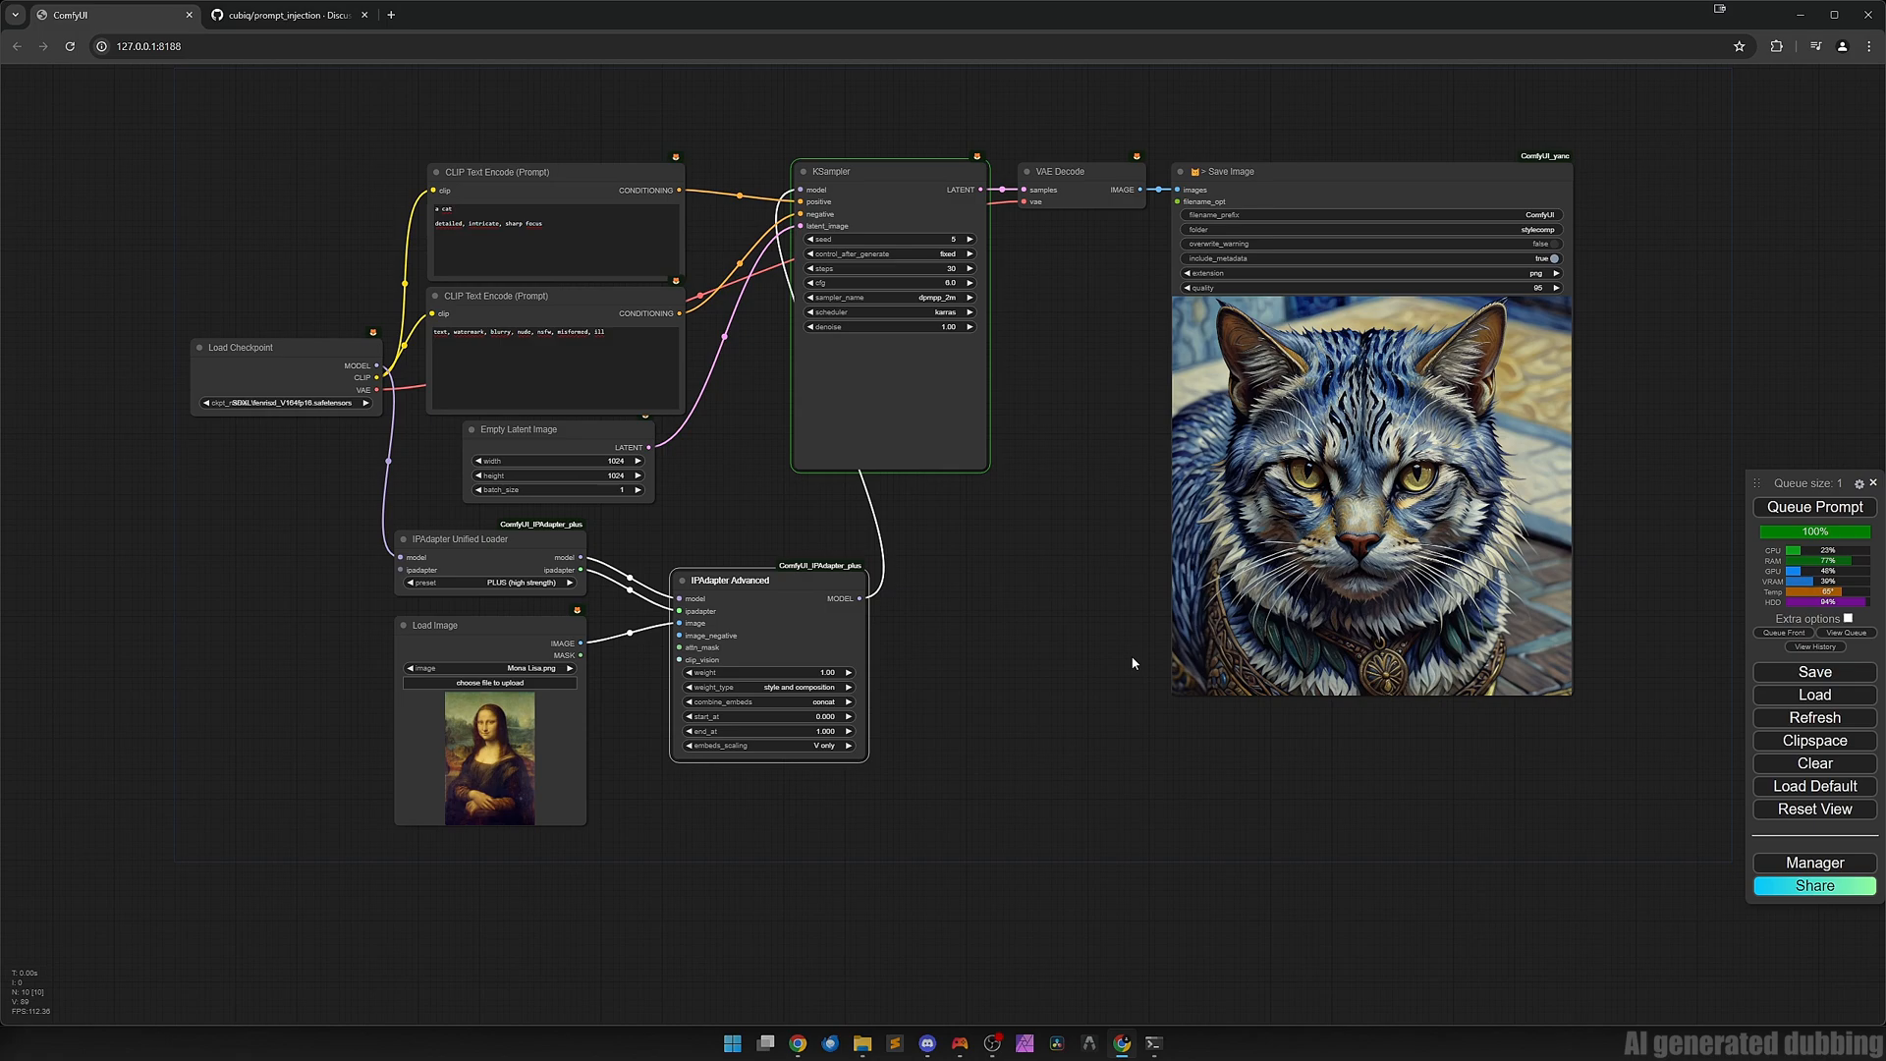
left_click(1813, 507)
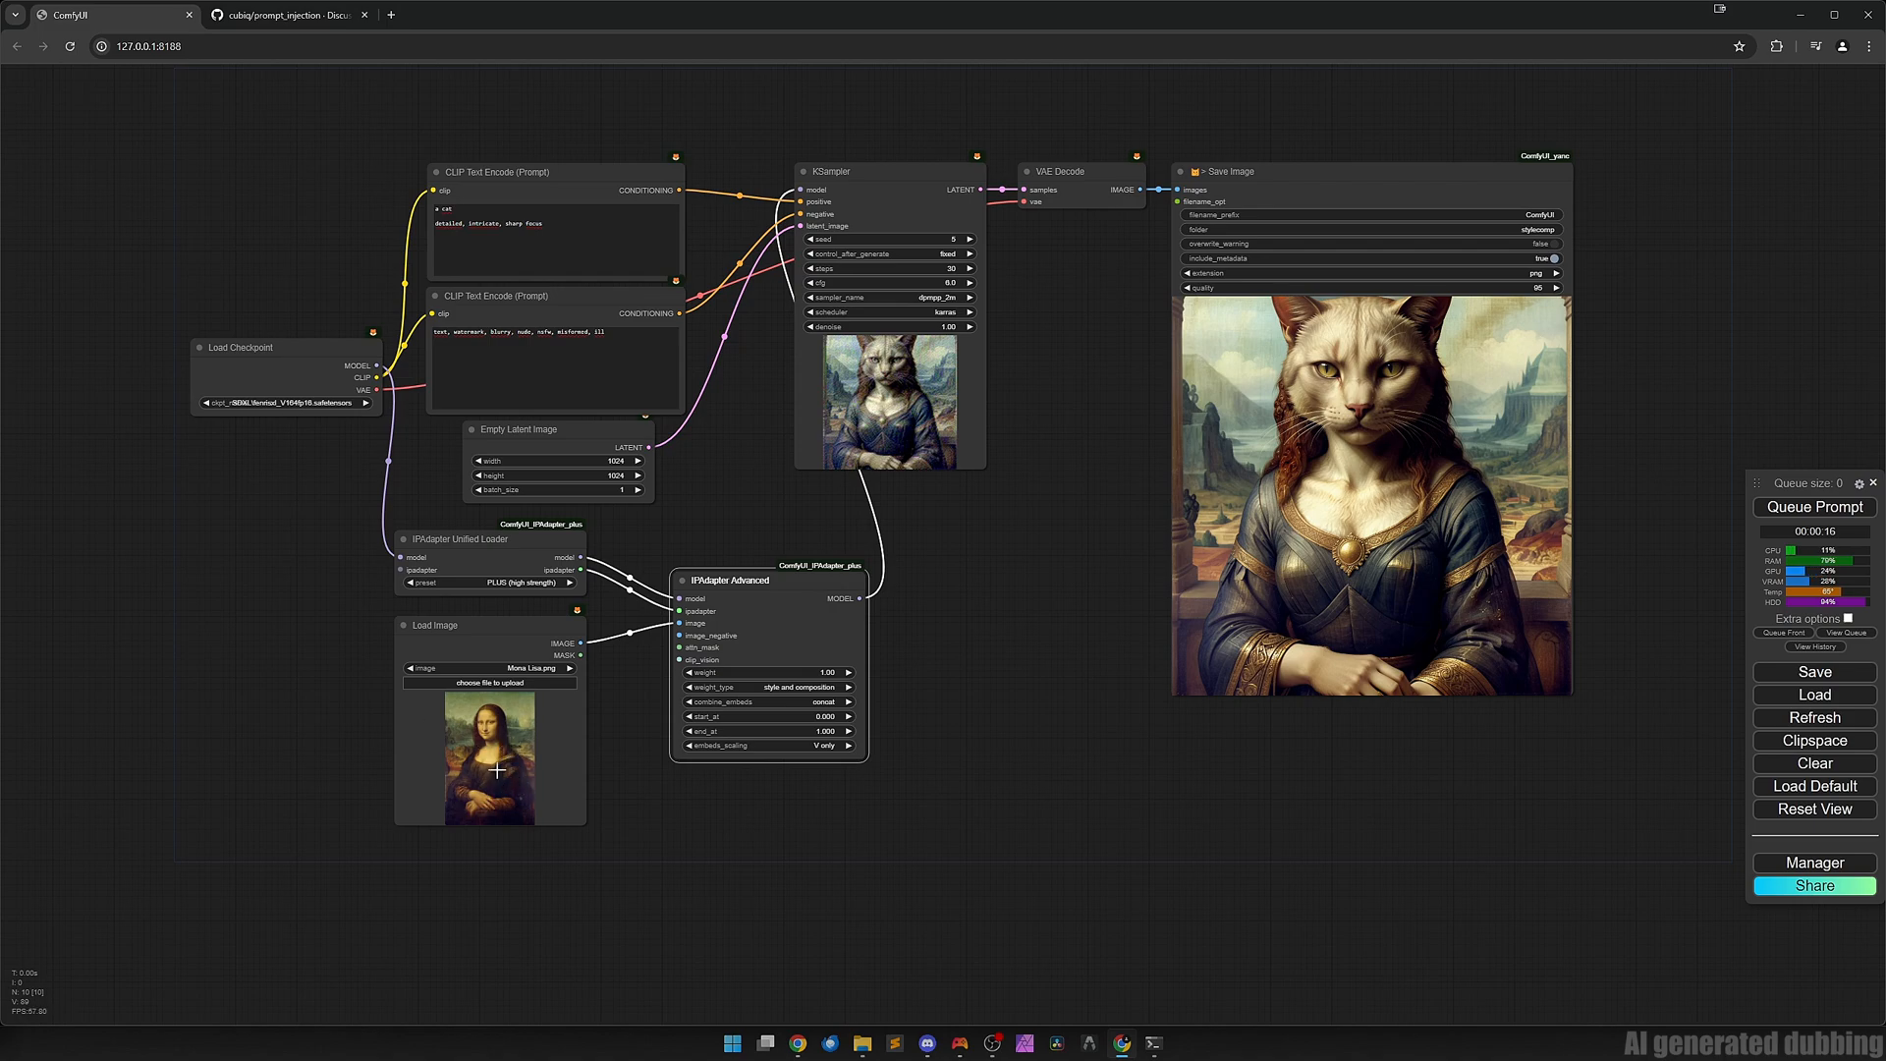
mouse_move(1118, 646)
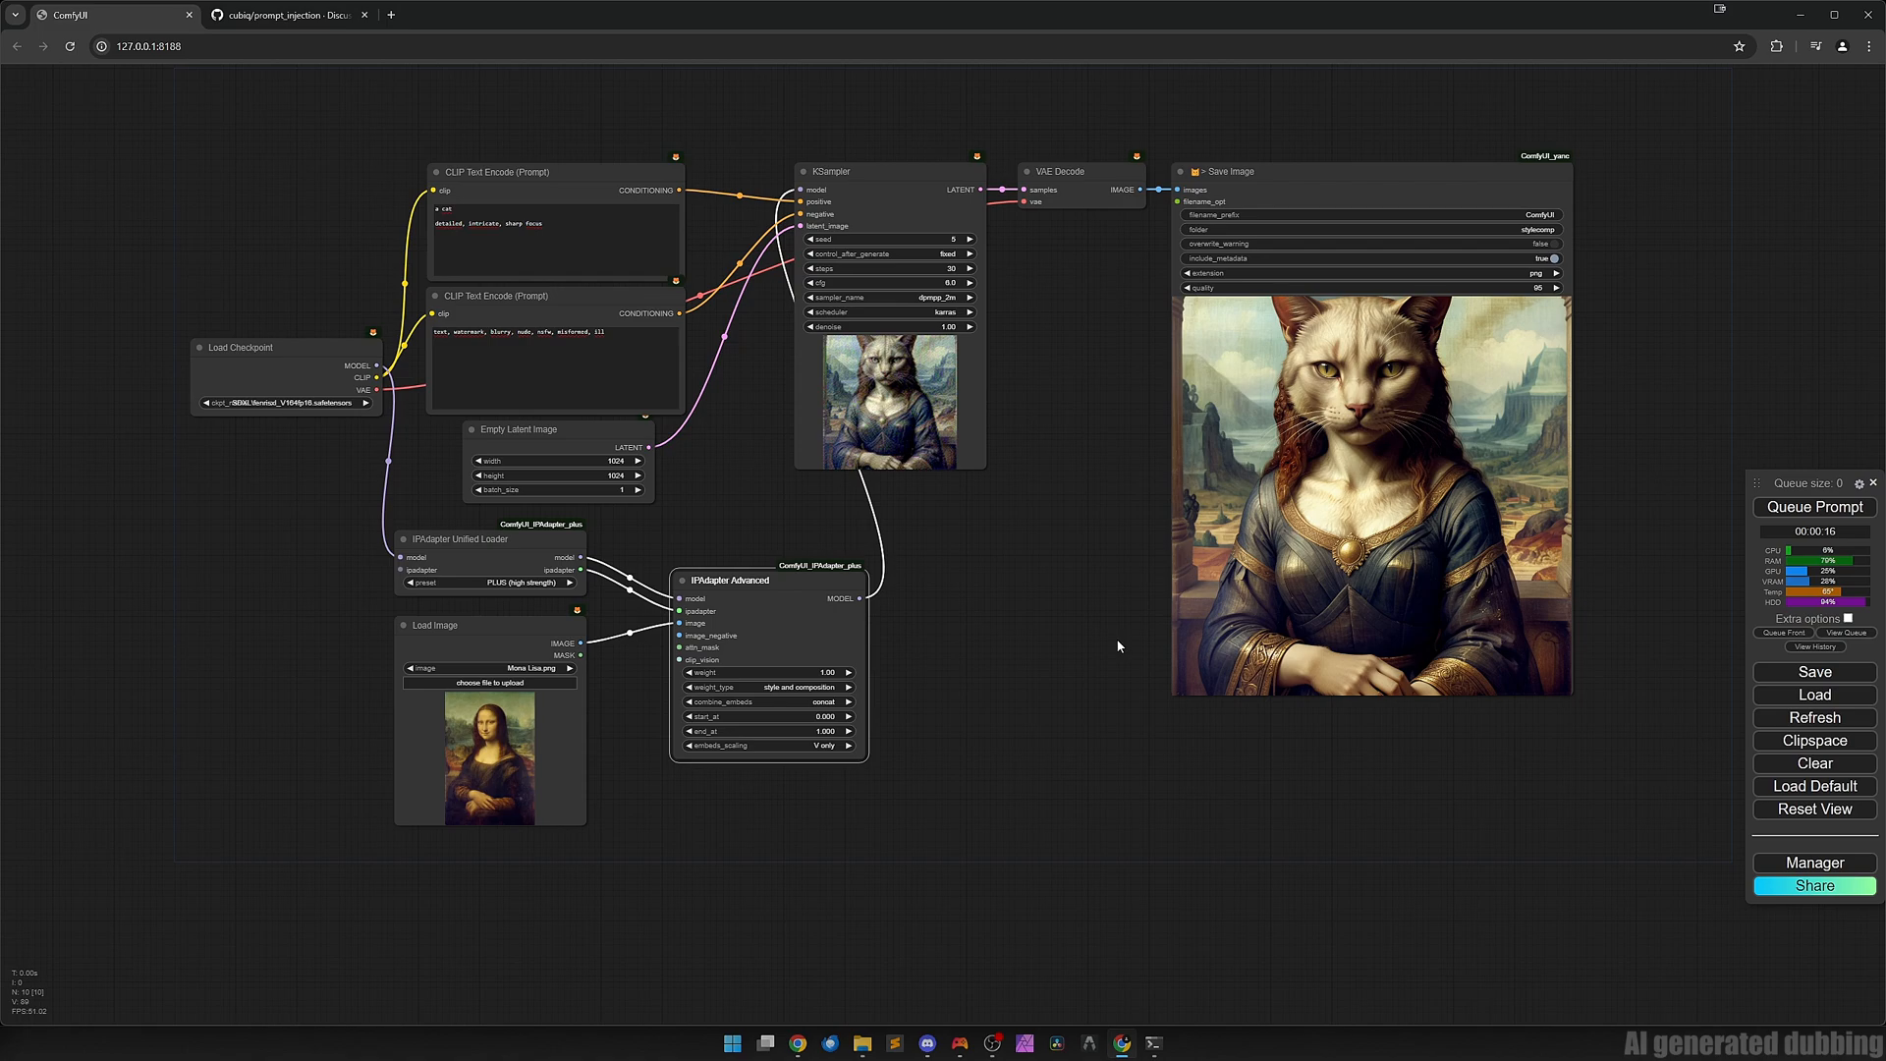
mouse_move(1267, 625)
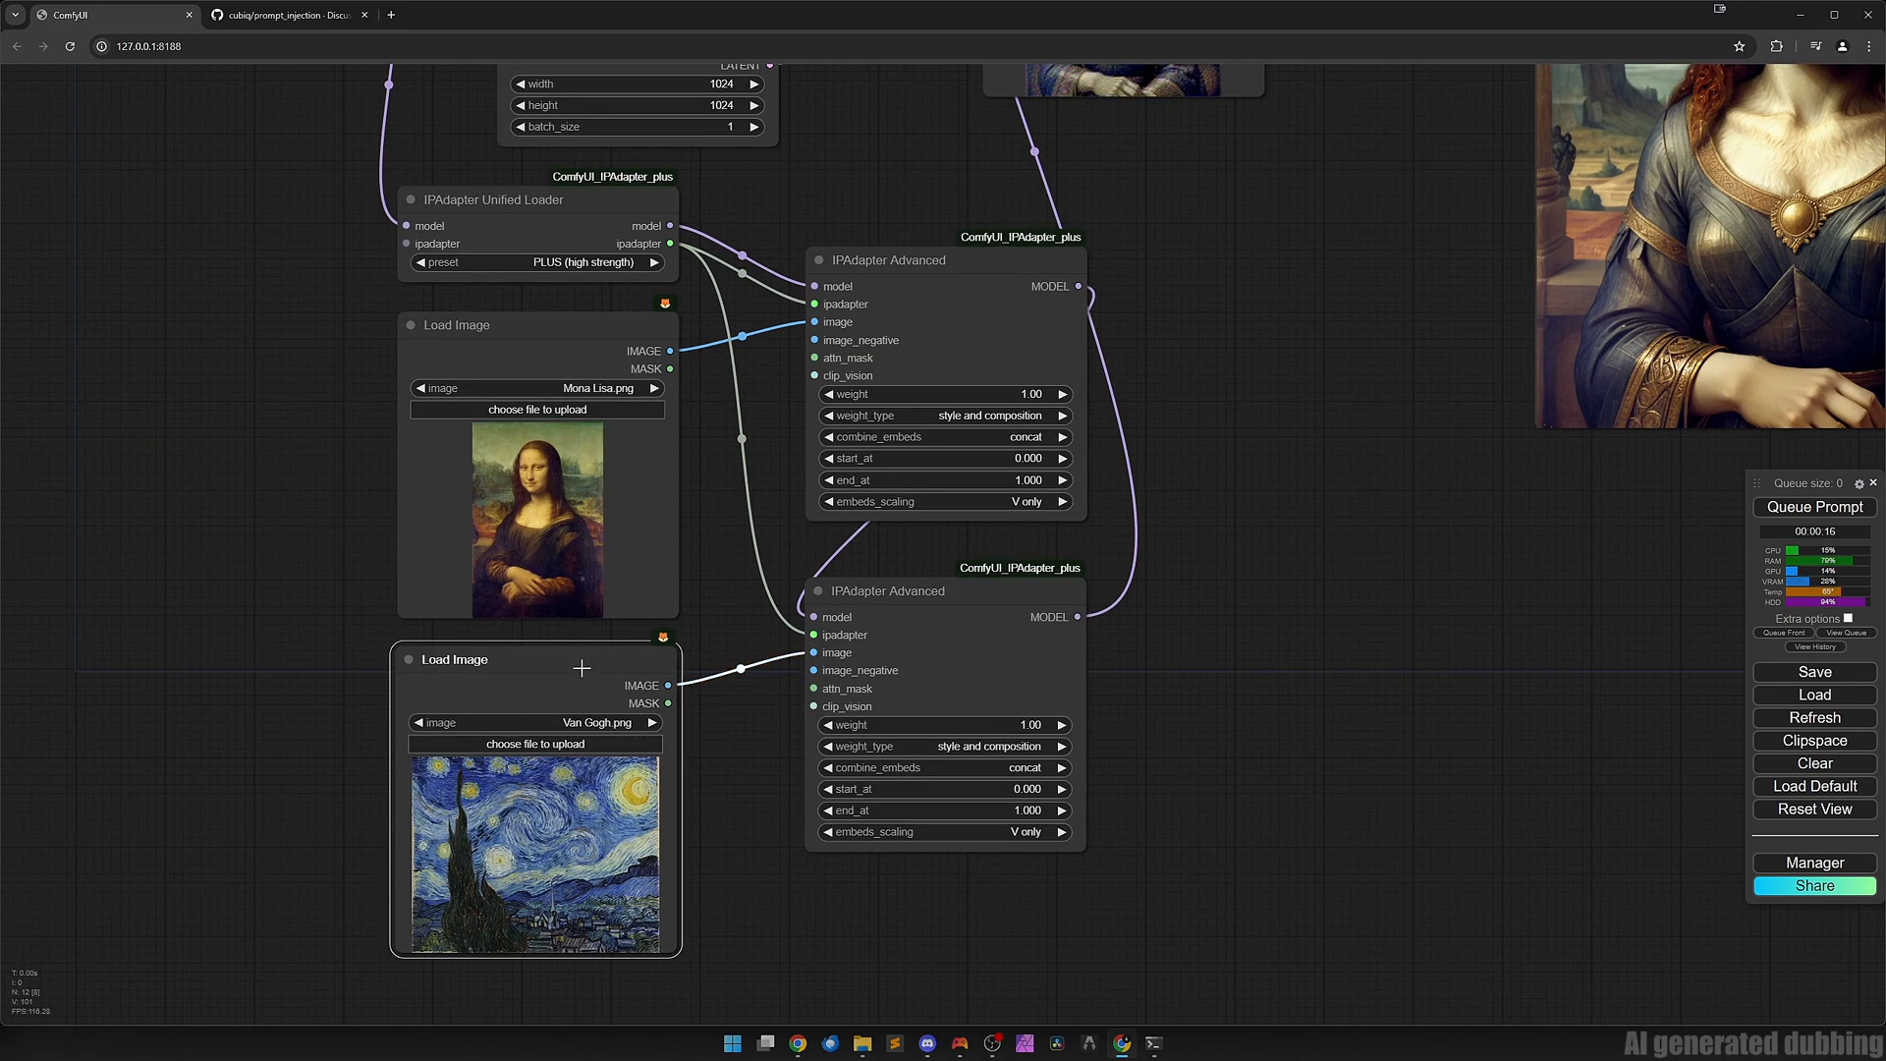
Set Van Gogh adapter to style transfer precise, Mona Lisa to composition, and generate.
left_click(945, 747)
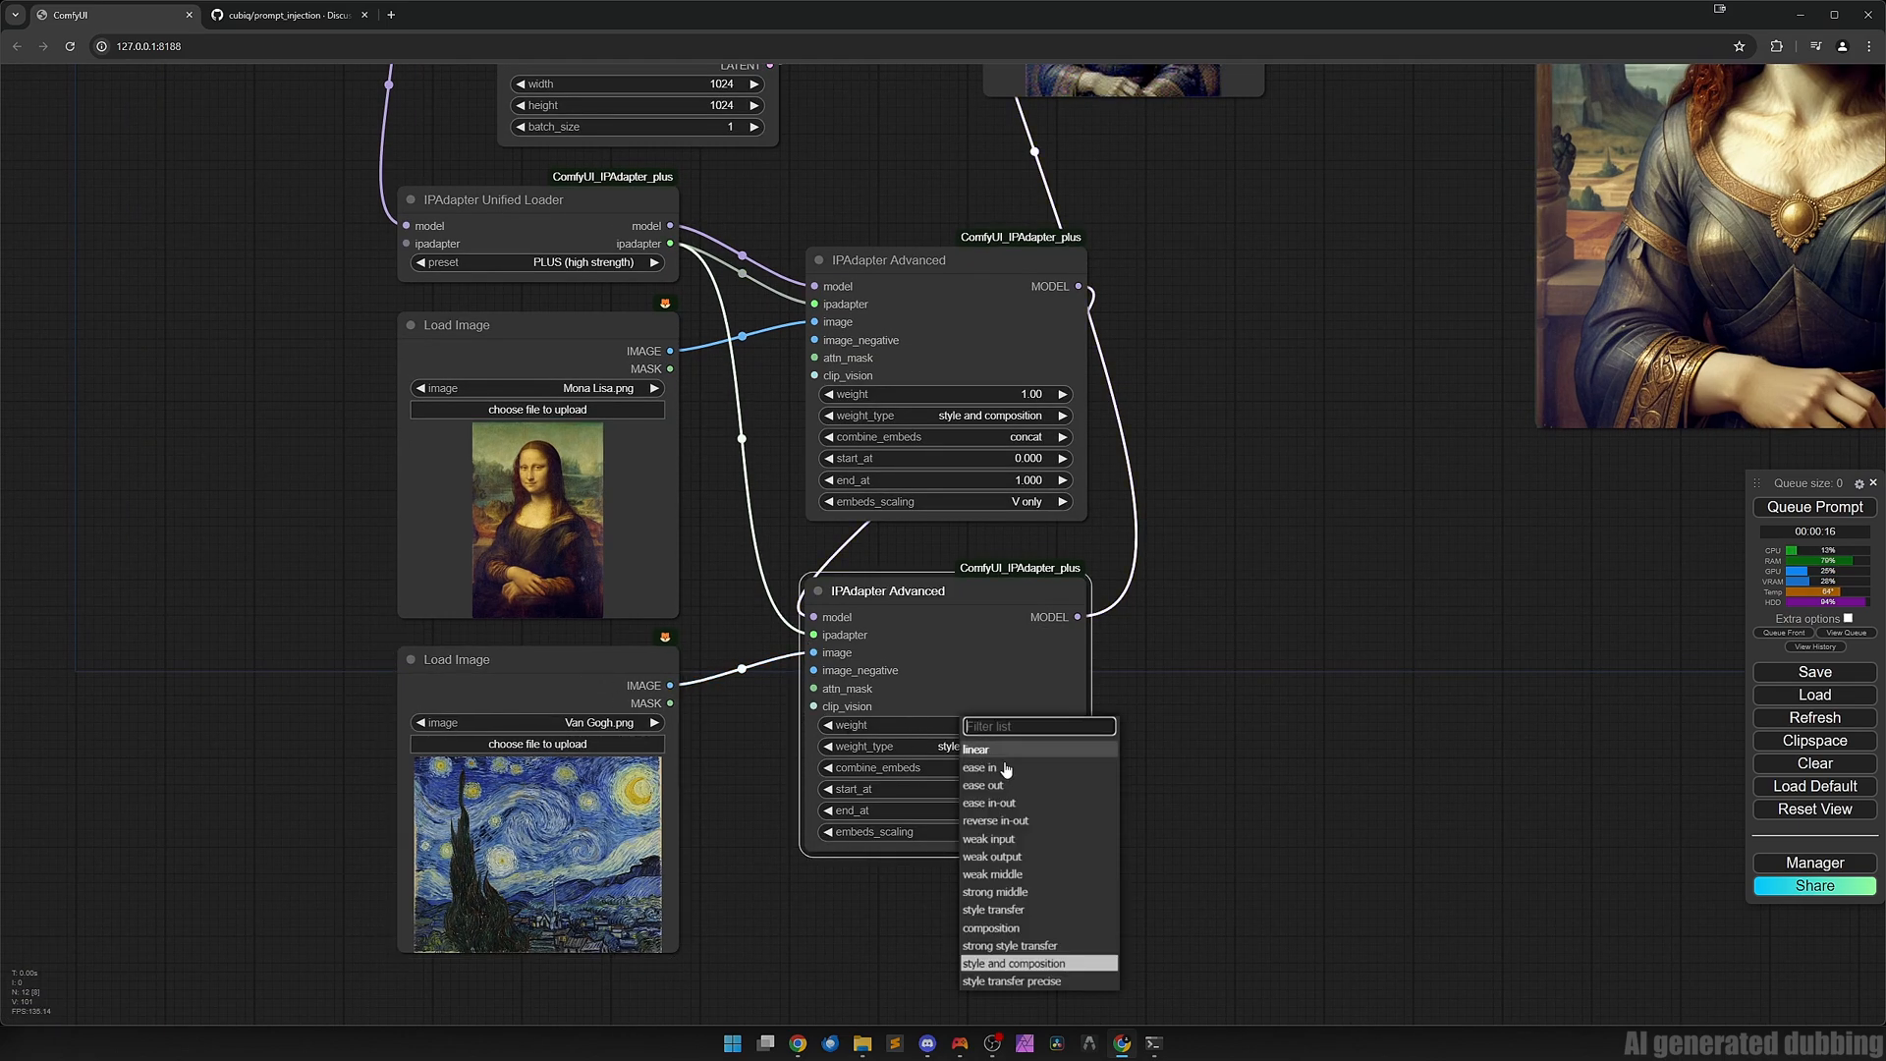
left_click(1010, 980)
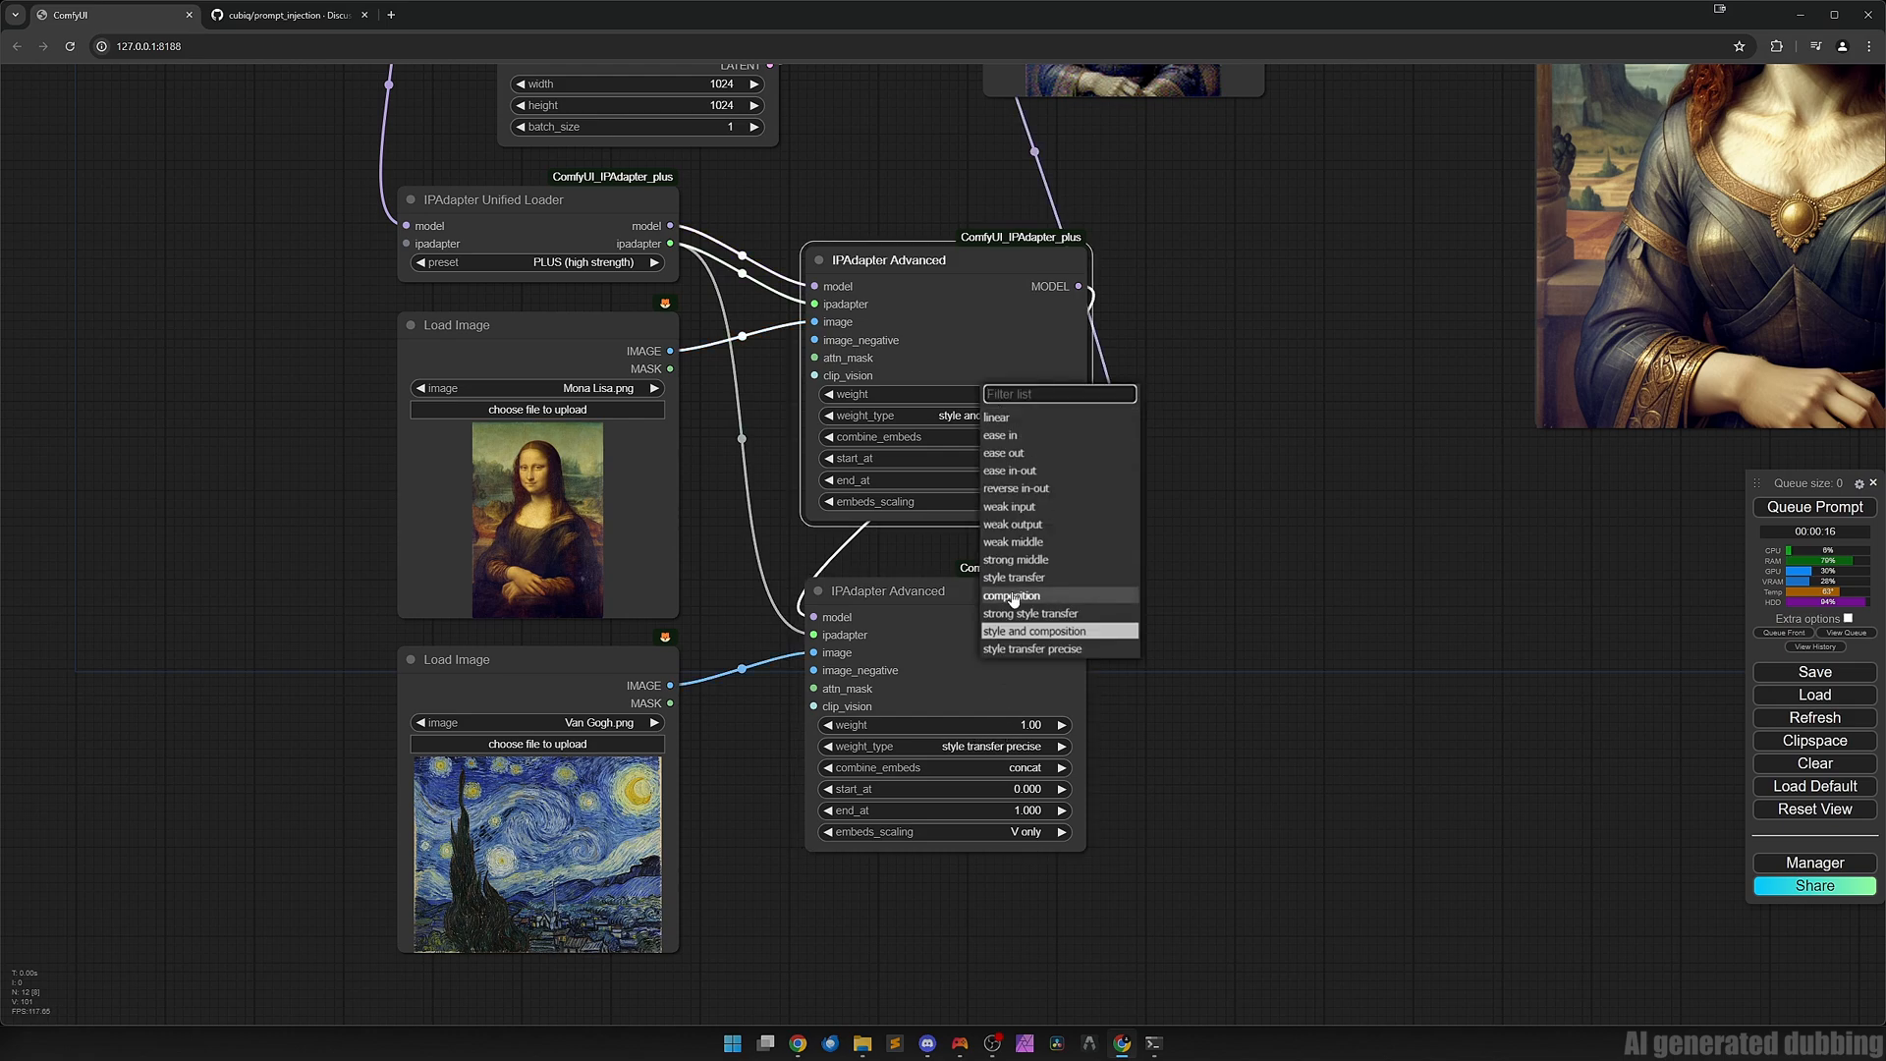
left_click(1012, 593)
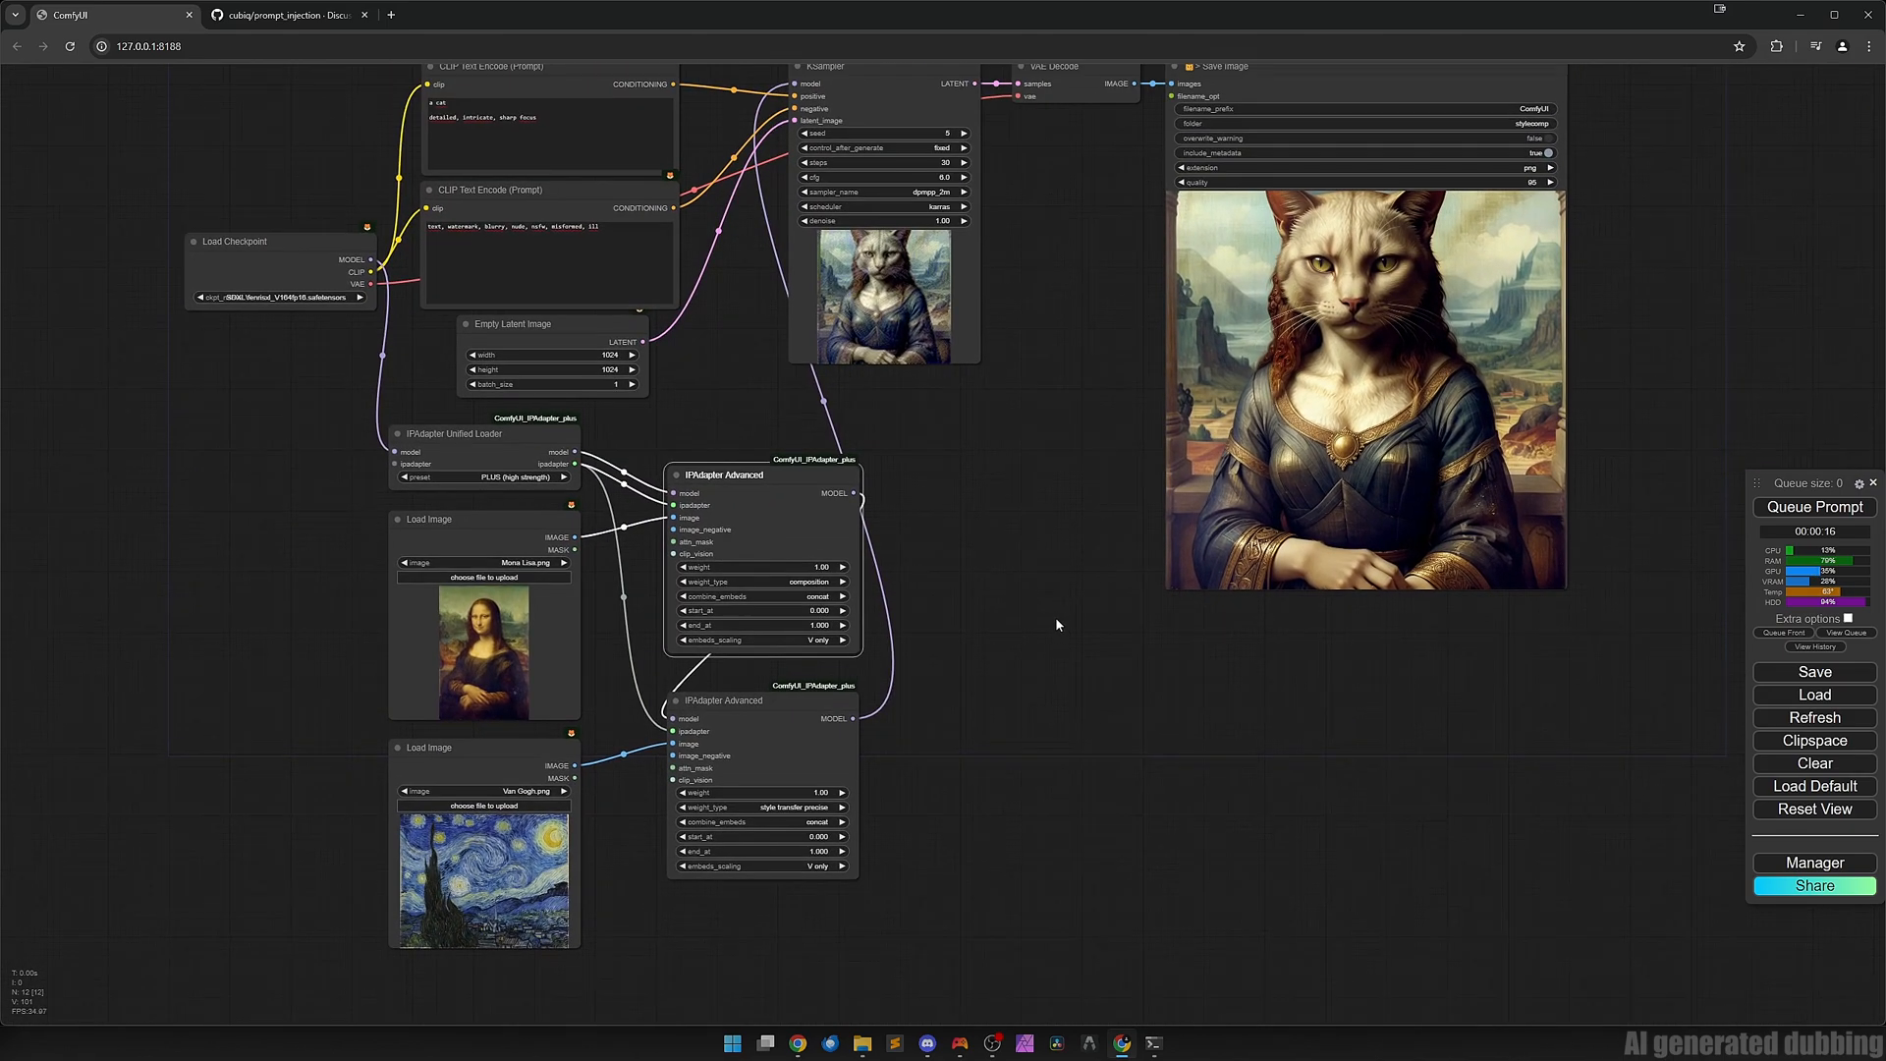
left_click(1813, 507)
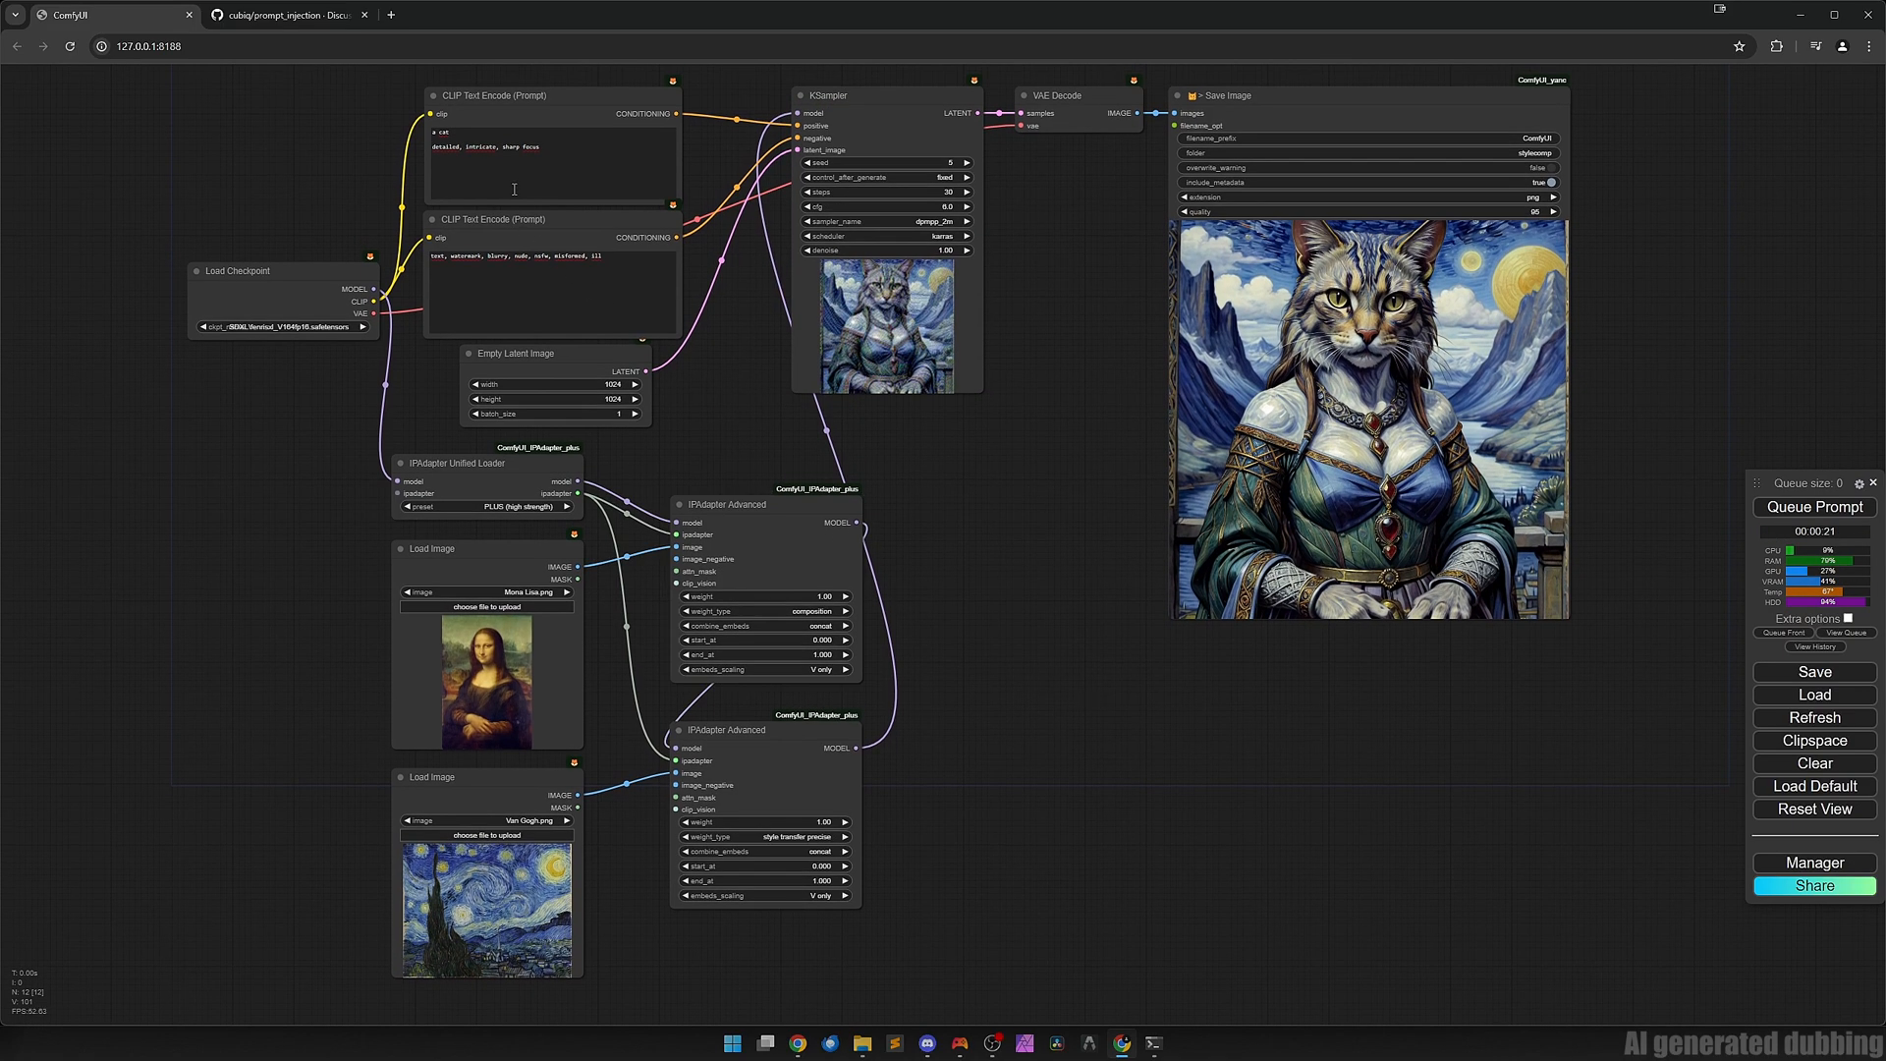
mouse_move(1041, 707)
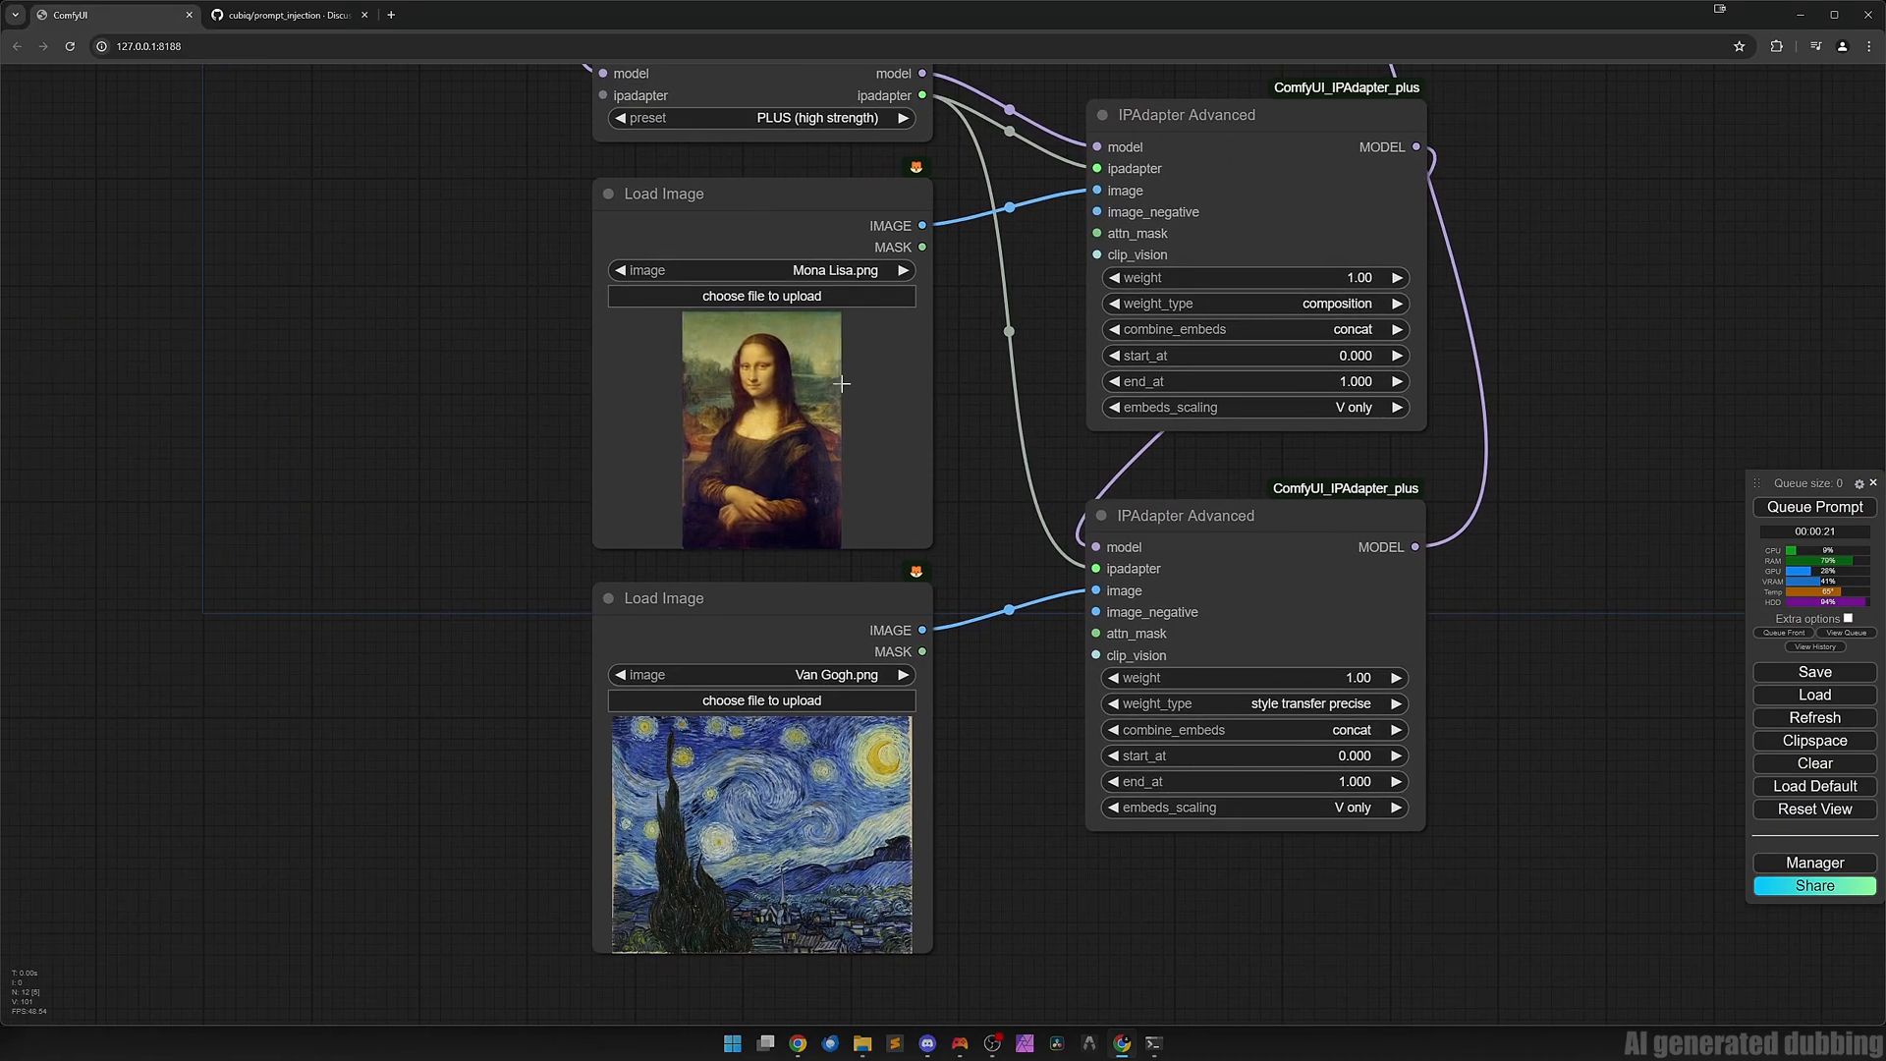
mouse_move(794, 470)
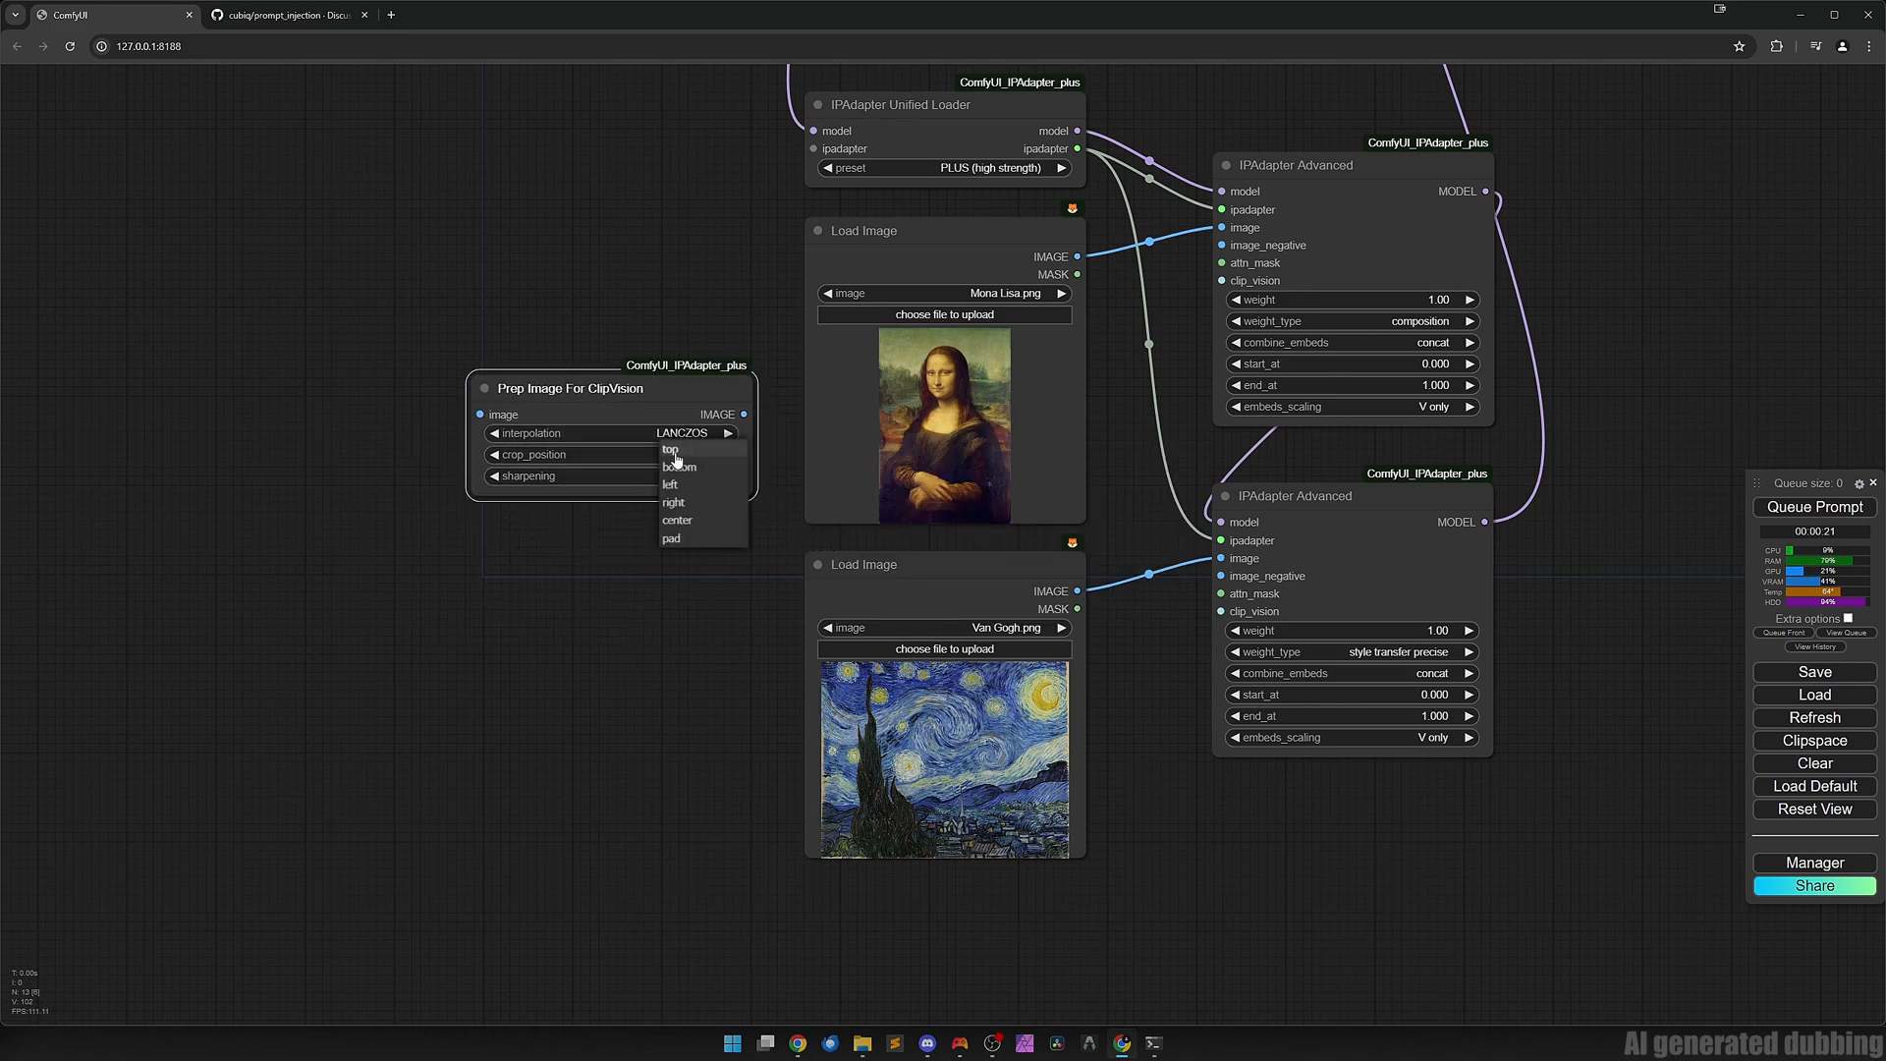
Choose a crop_position option on the Prep Image For ClipVision node.
left_click(678, 468)
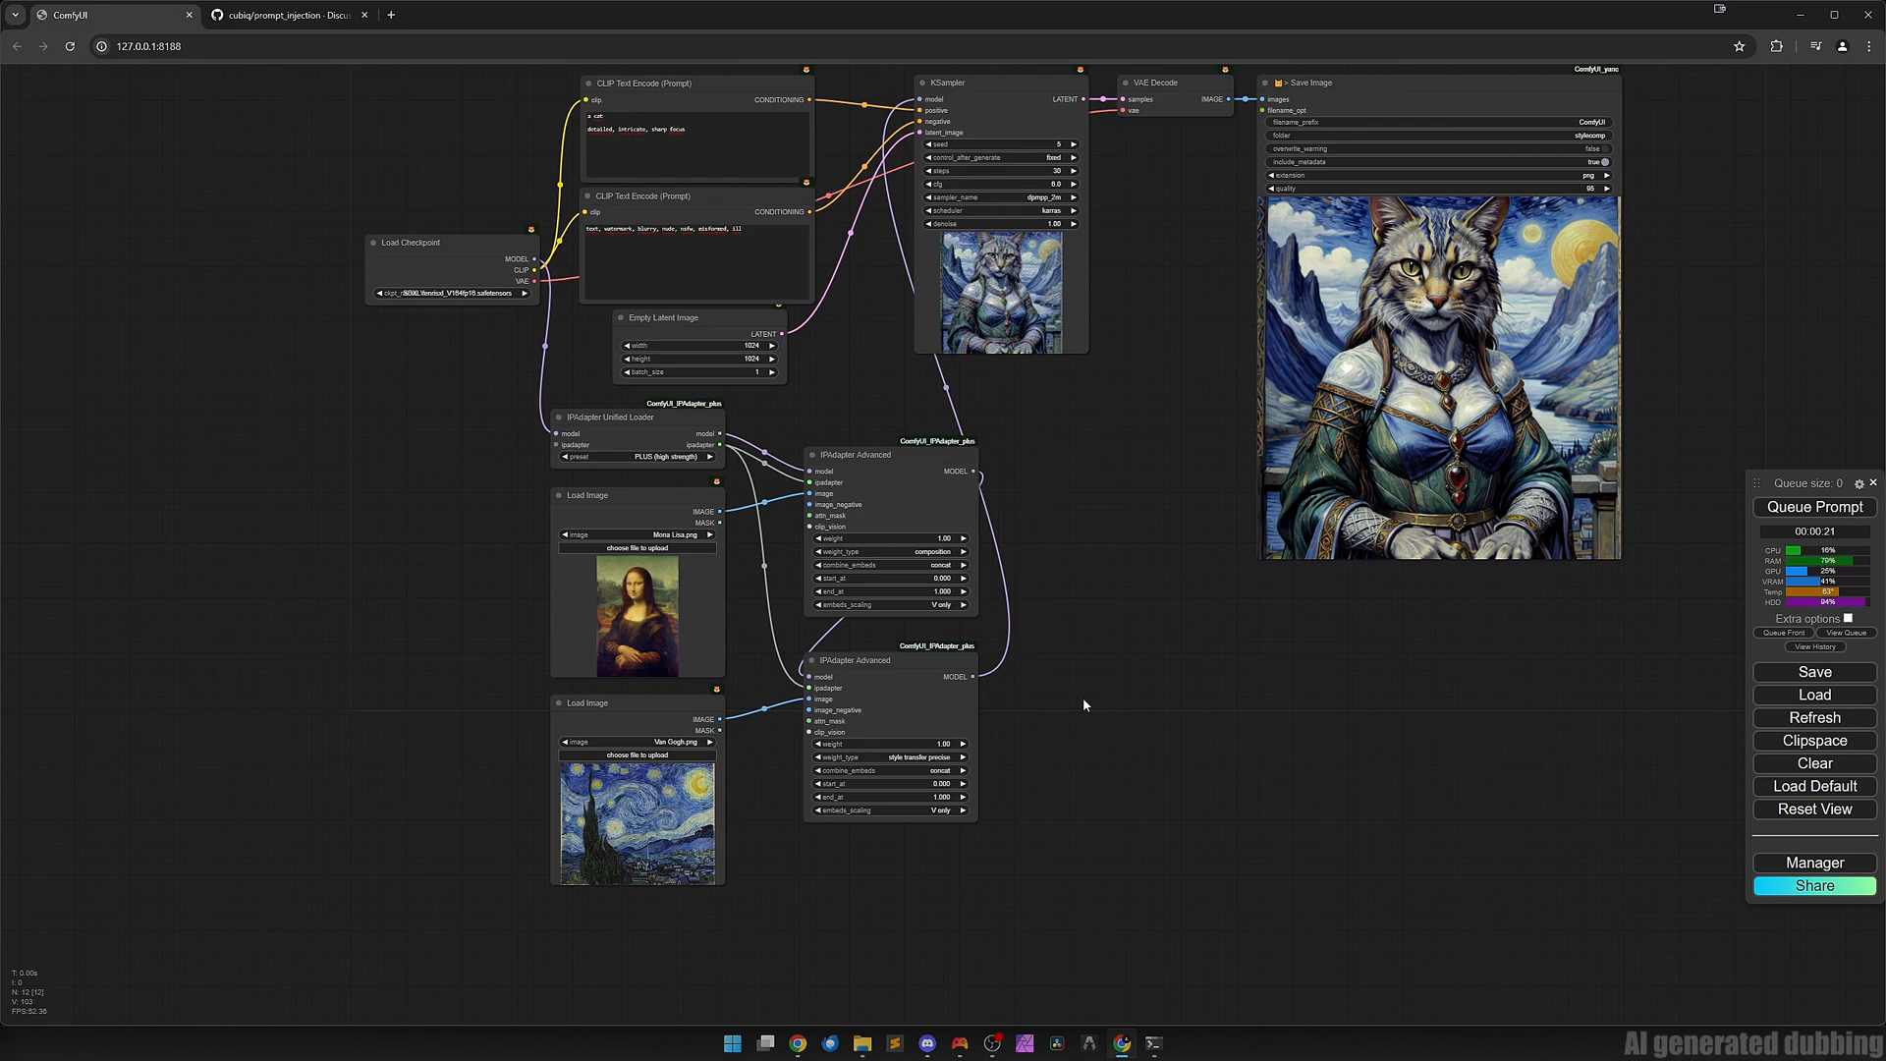
mouse_move(1076, 727)
type("ipad")
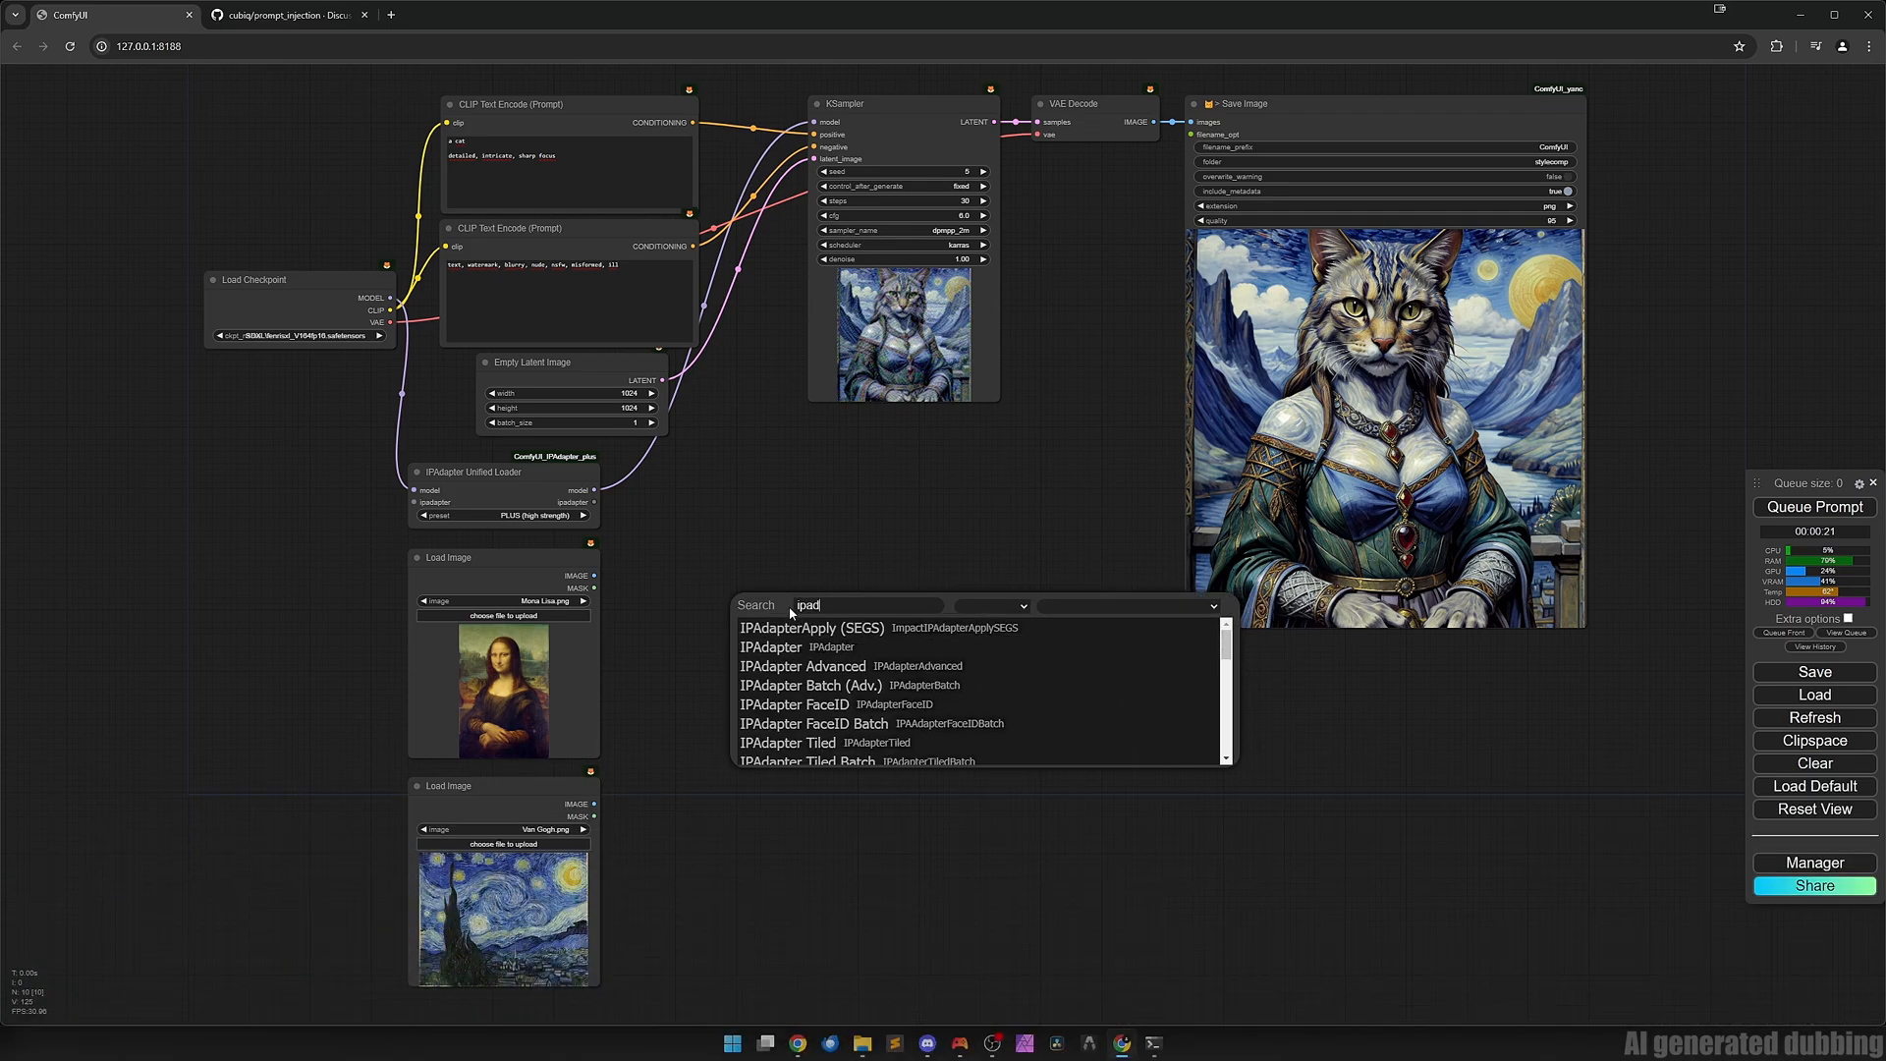
Add the IPAdapter Style & Composition SDXL node in place of the chained IPAdapter Advanced nodes.
type("a")
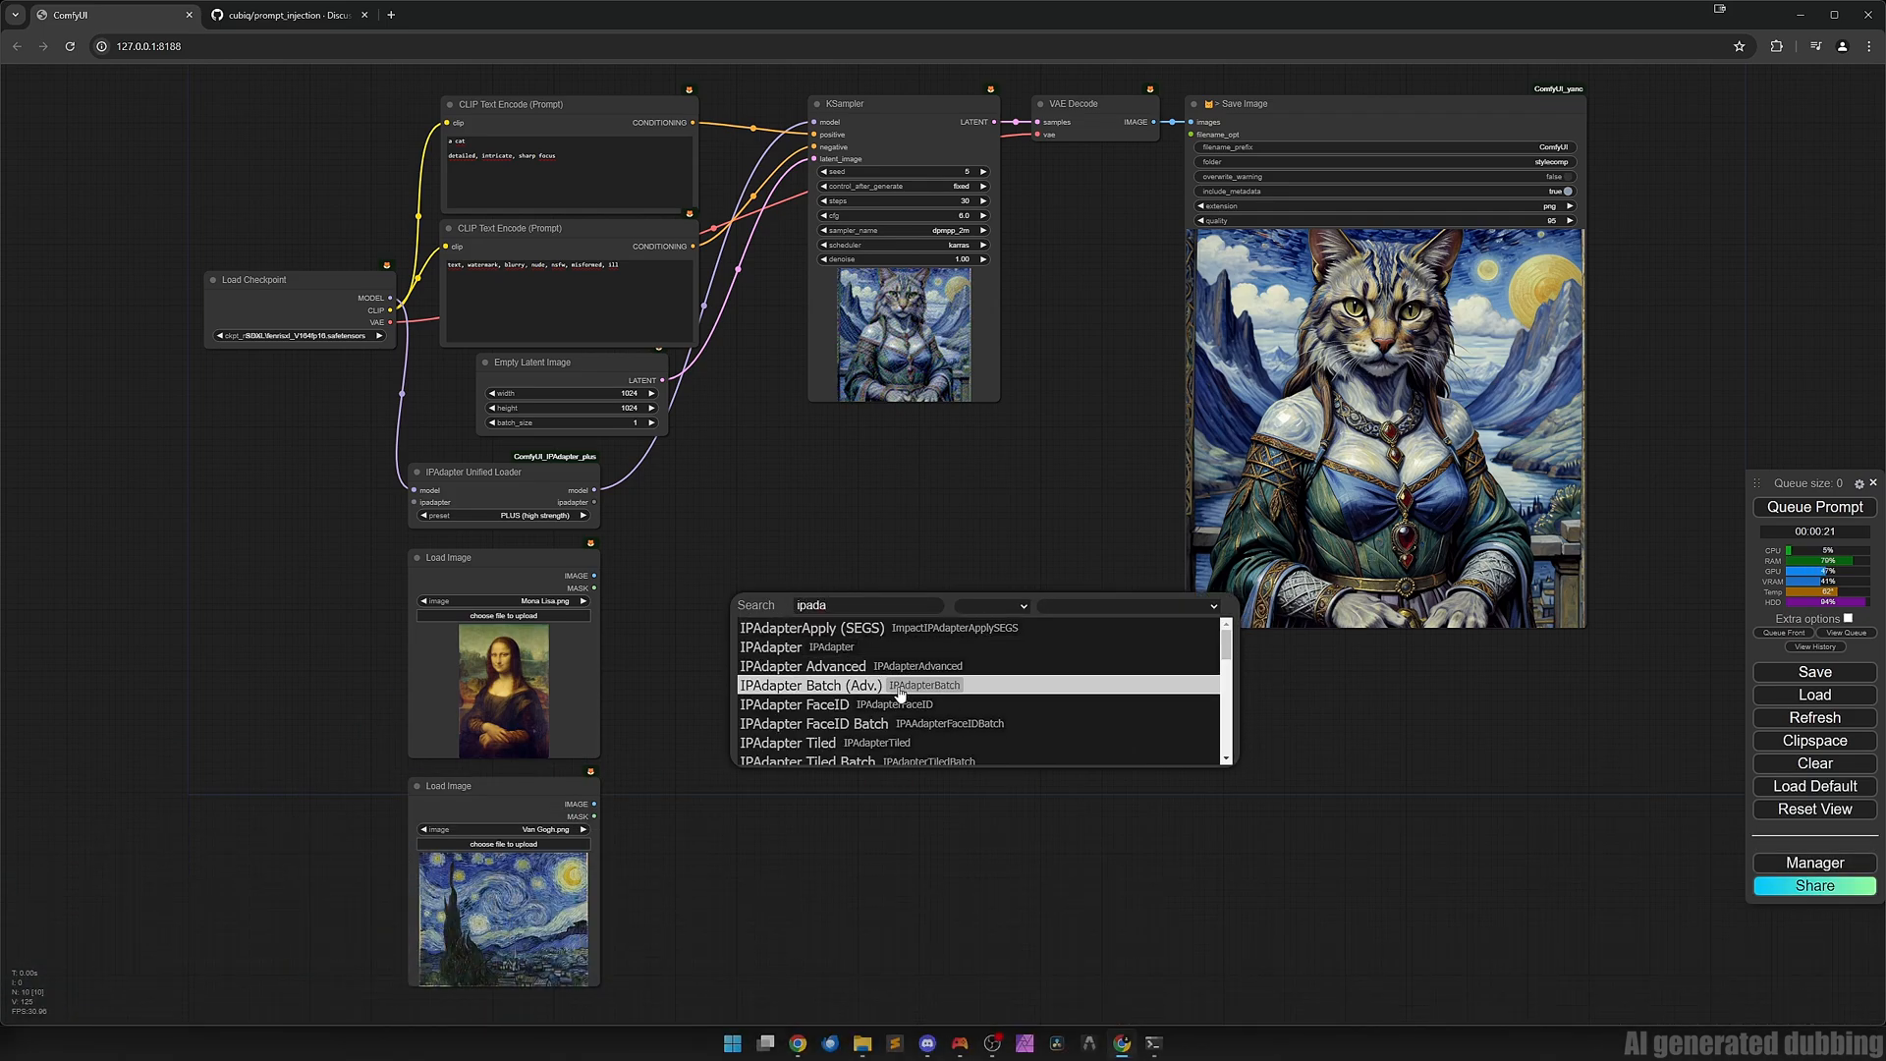
scroll("down", 3)
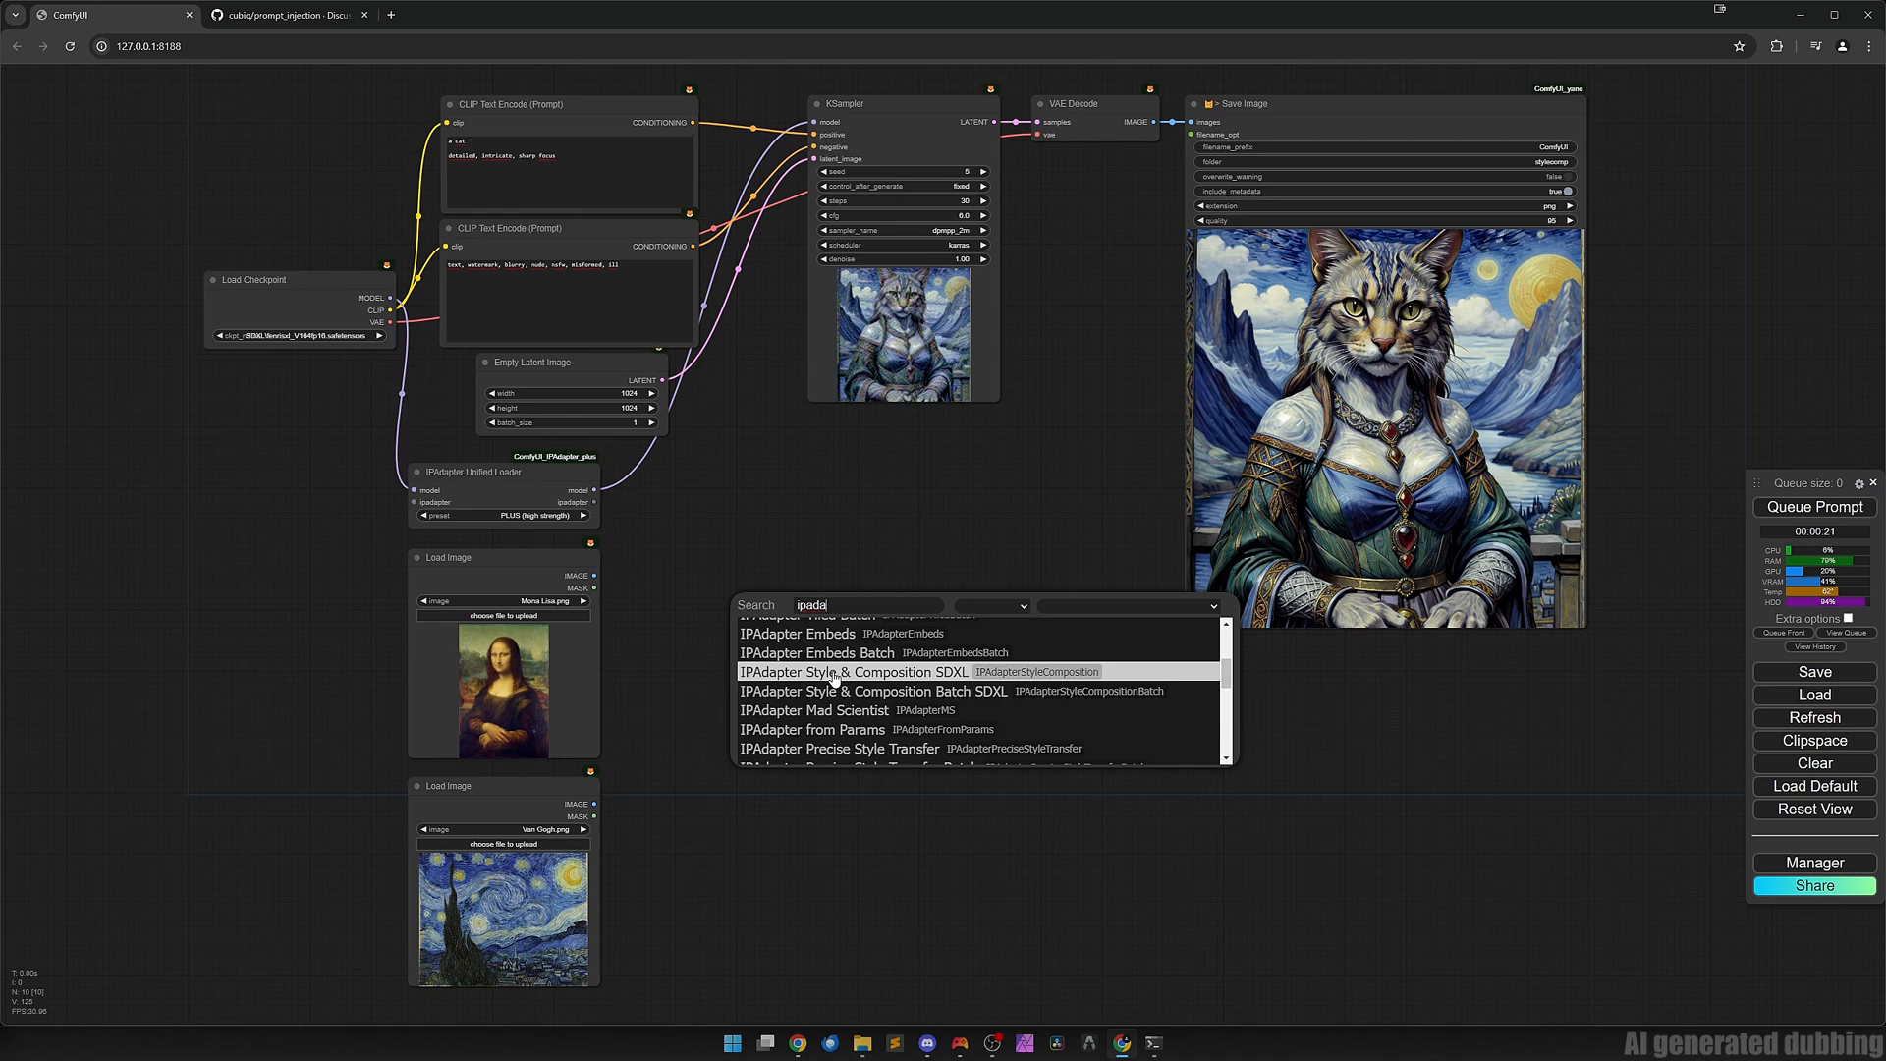
left_click(852, 672)
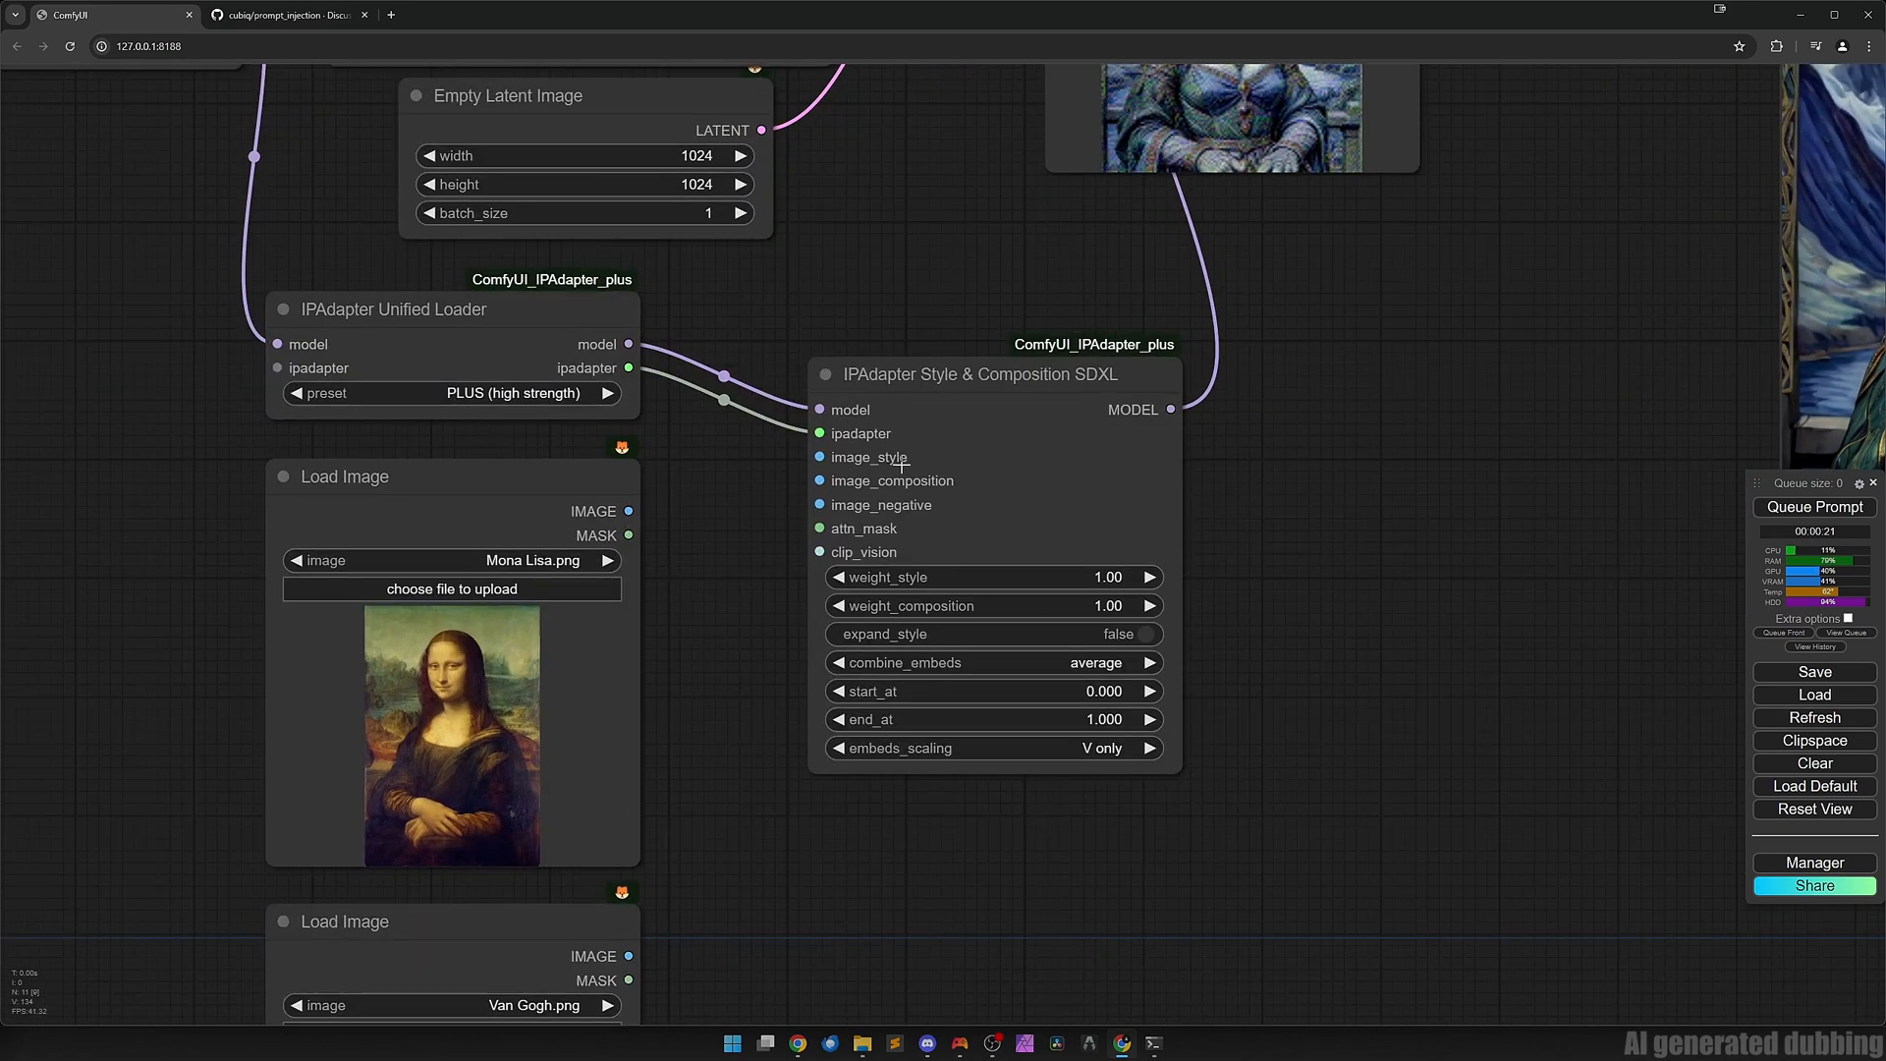
mouse_move(1004, 475)
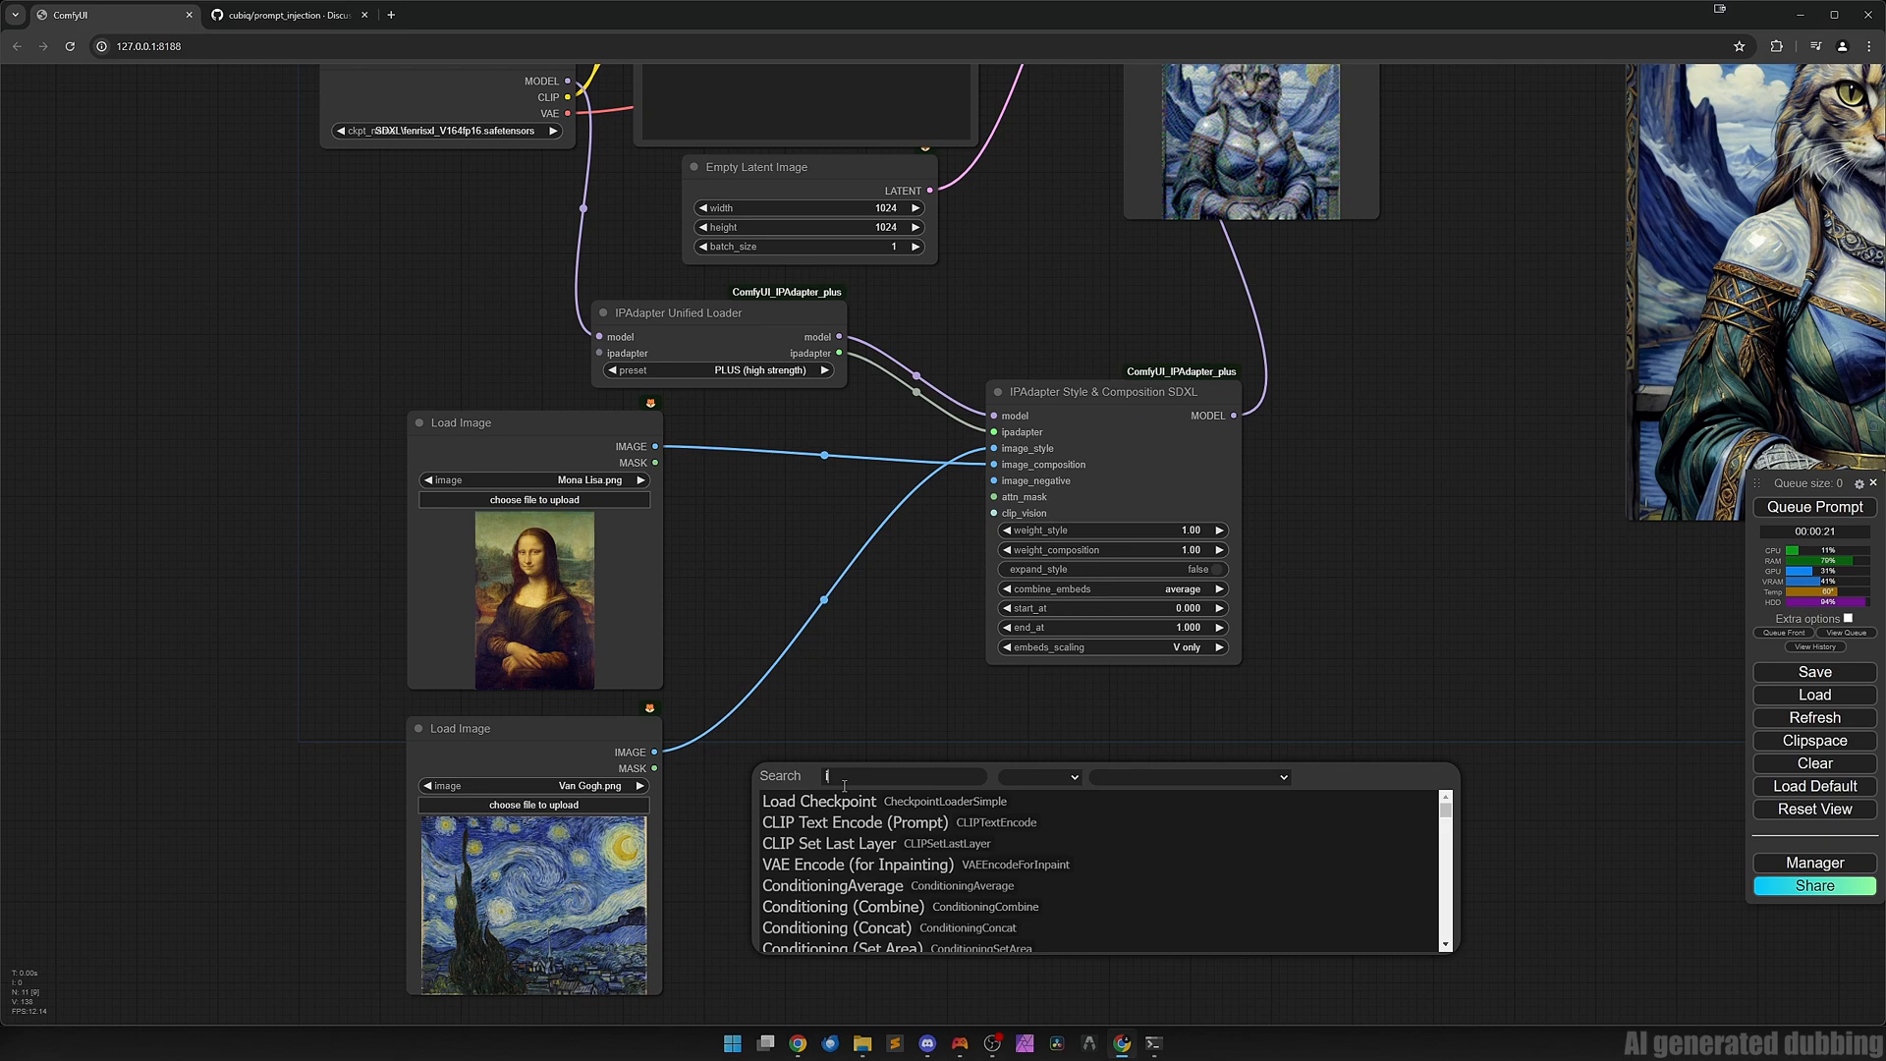
Add an IPAdapter Noise node set to shuffle, strength 0.80, placed by the style node, and queue a generation.
type("padapter noi")
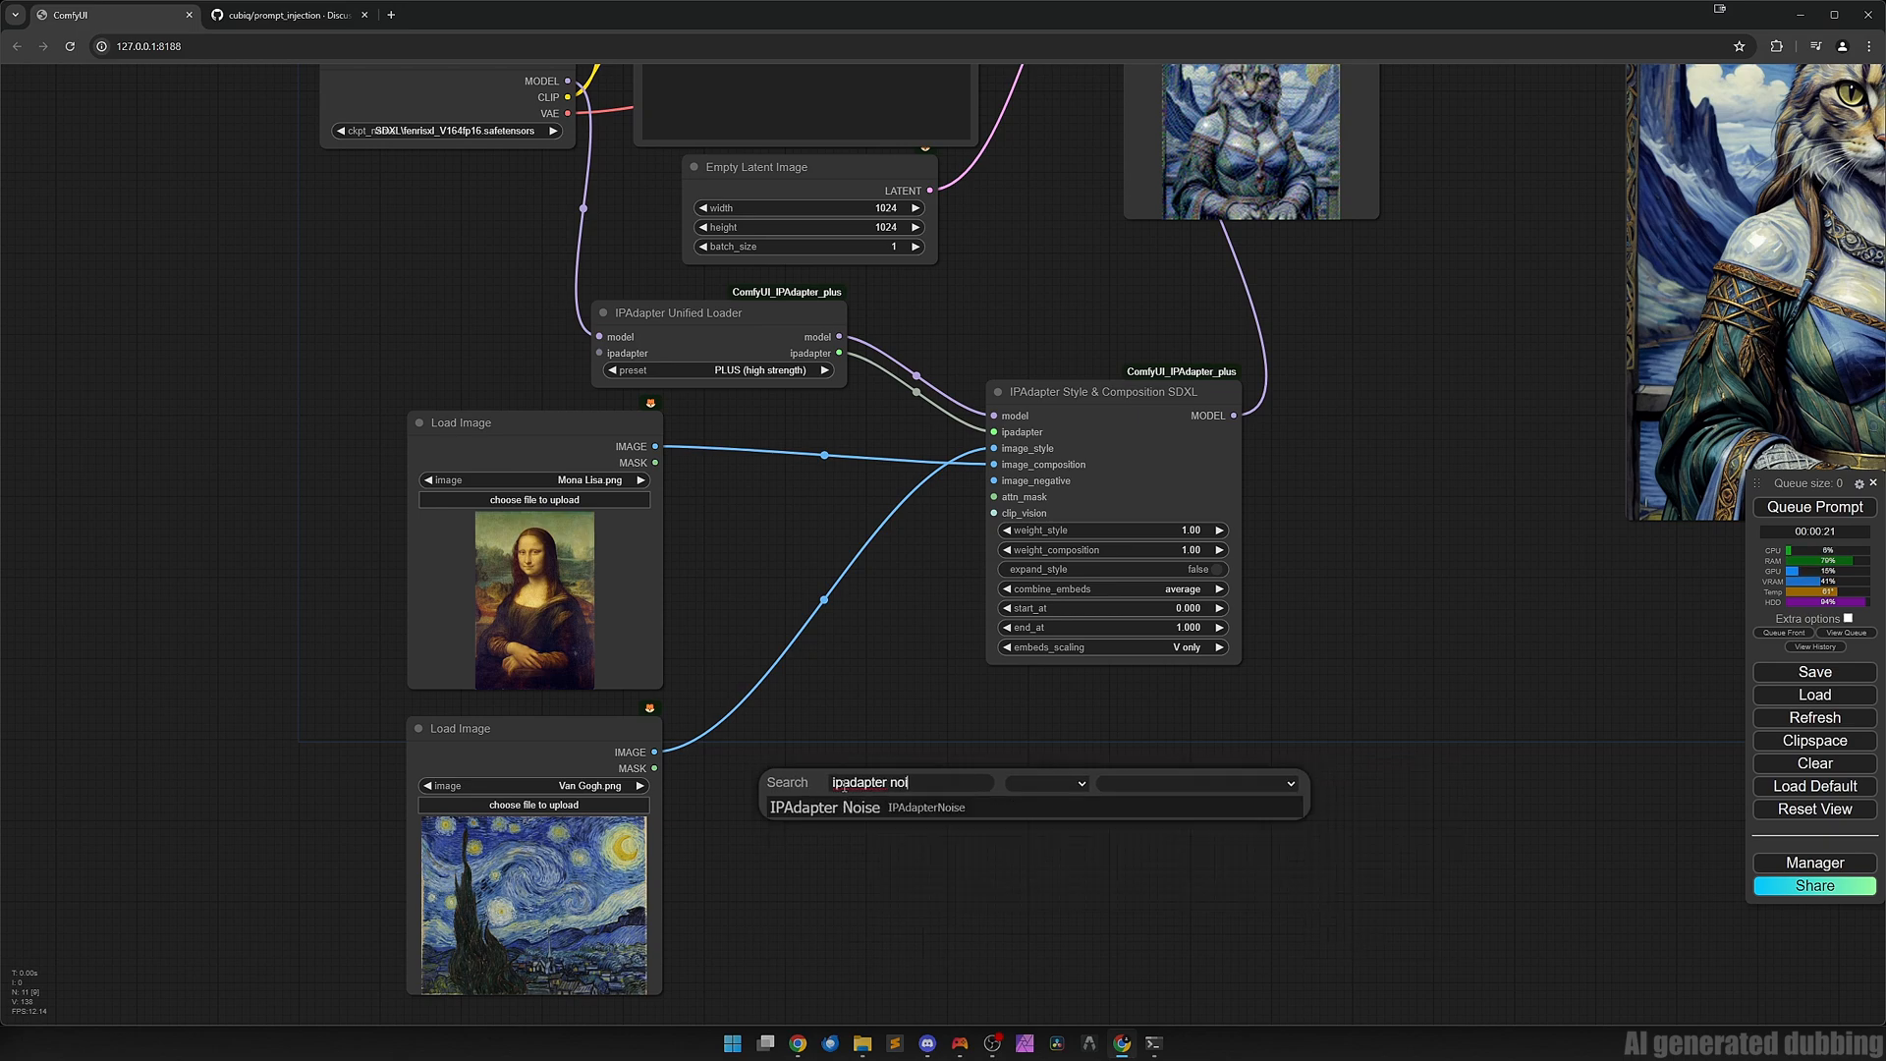
left_click(823, 807)
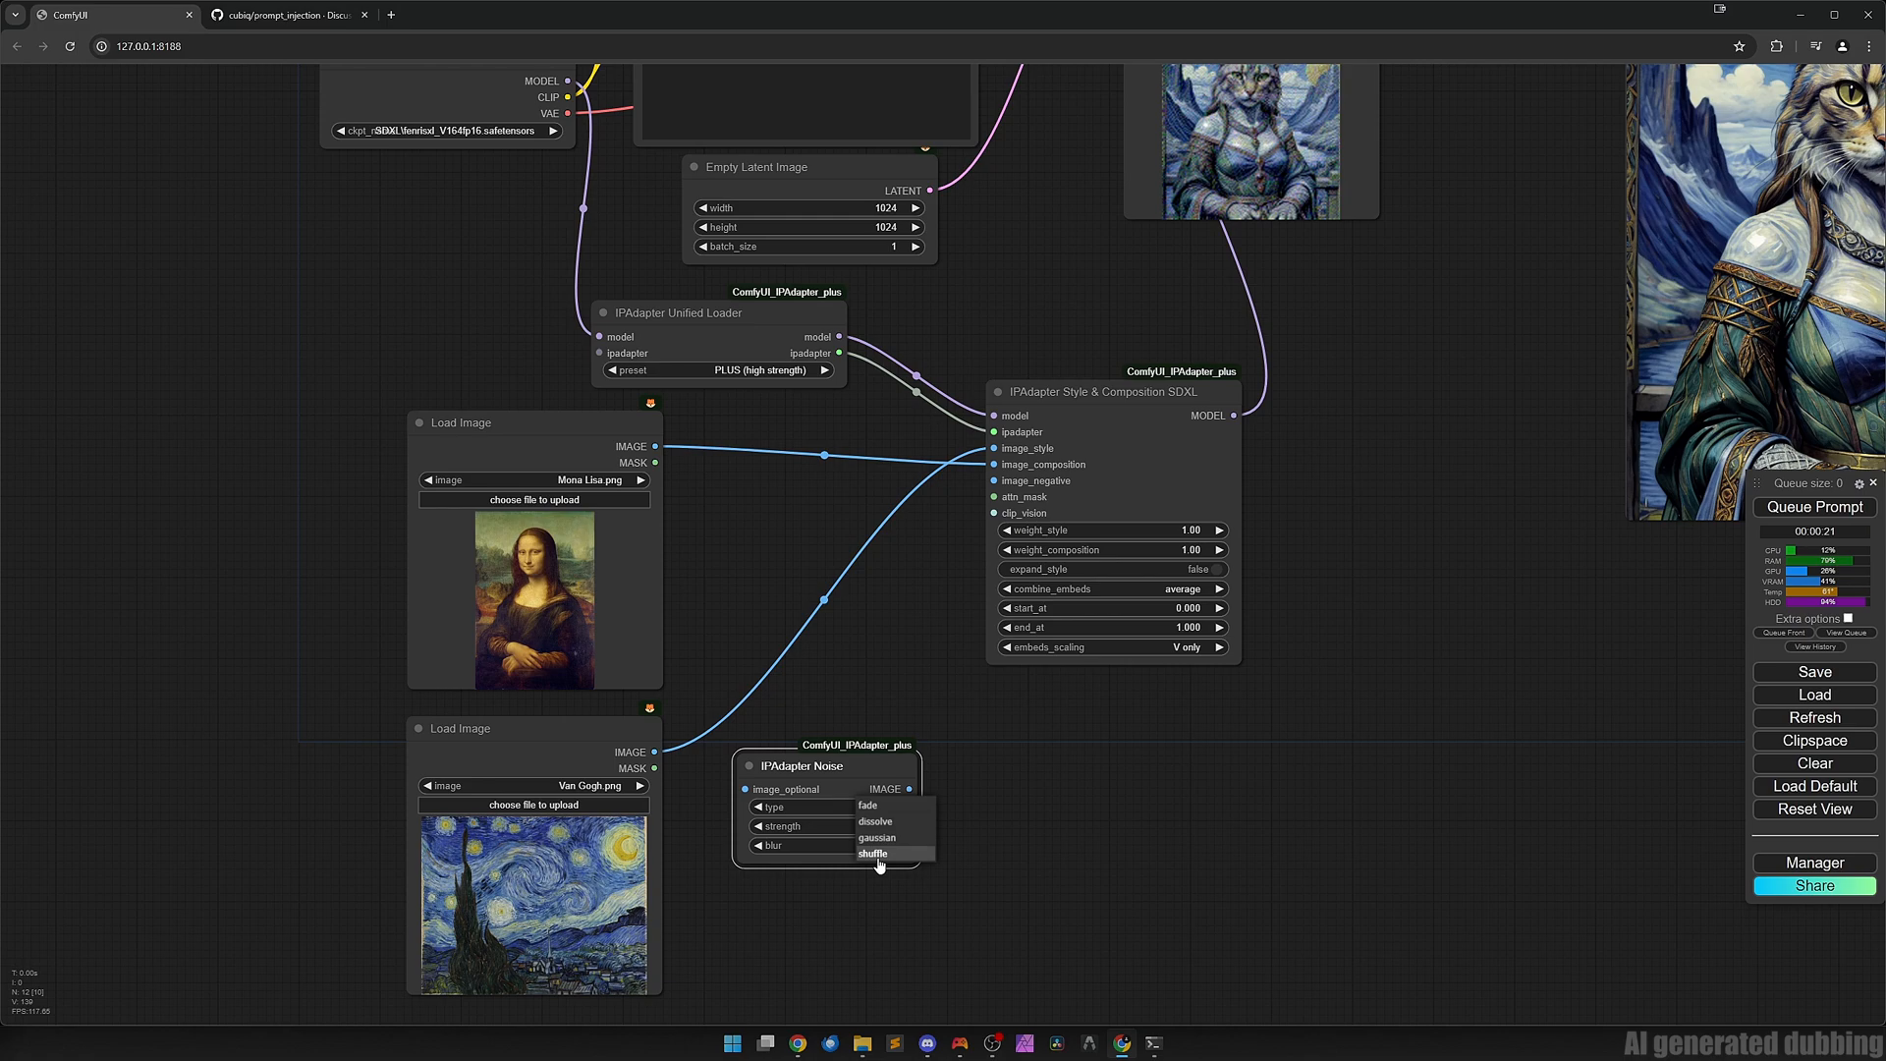
left_click(873, 852)
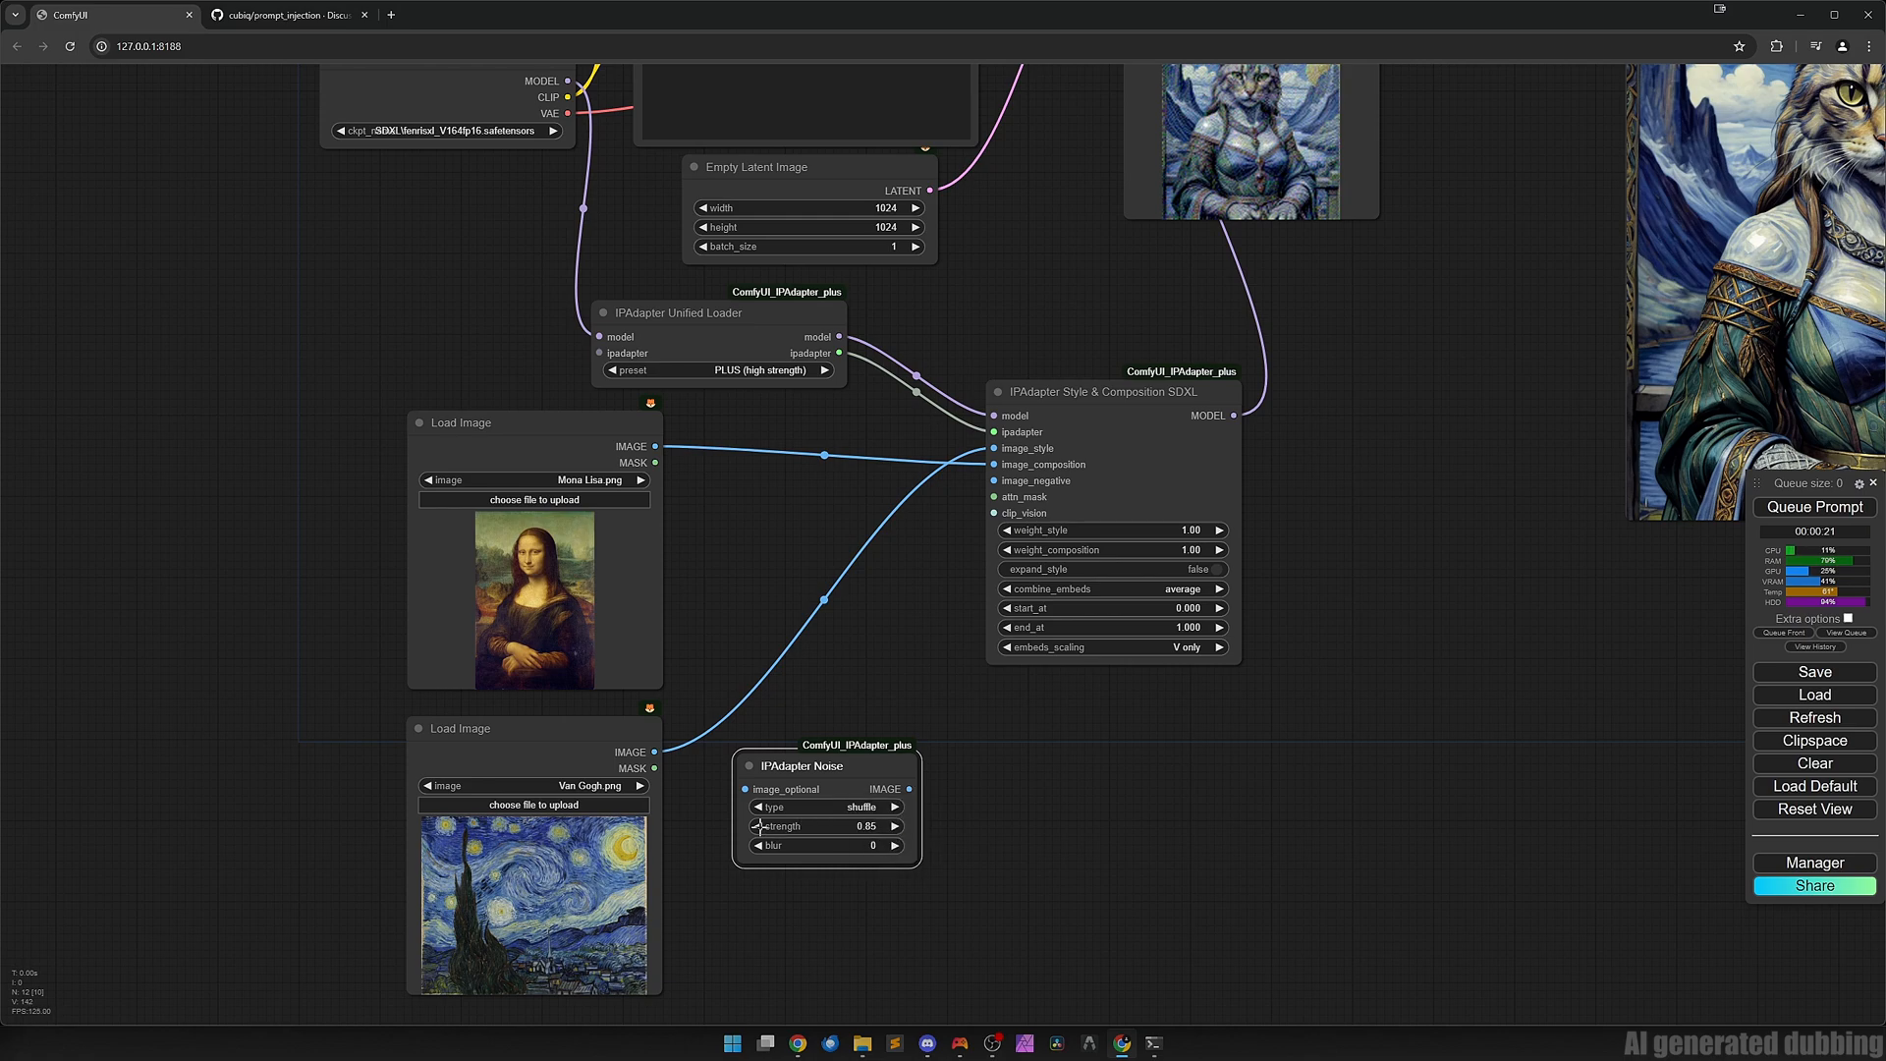
left_click(896, 845)
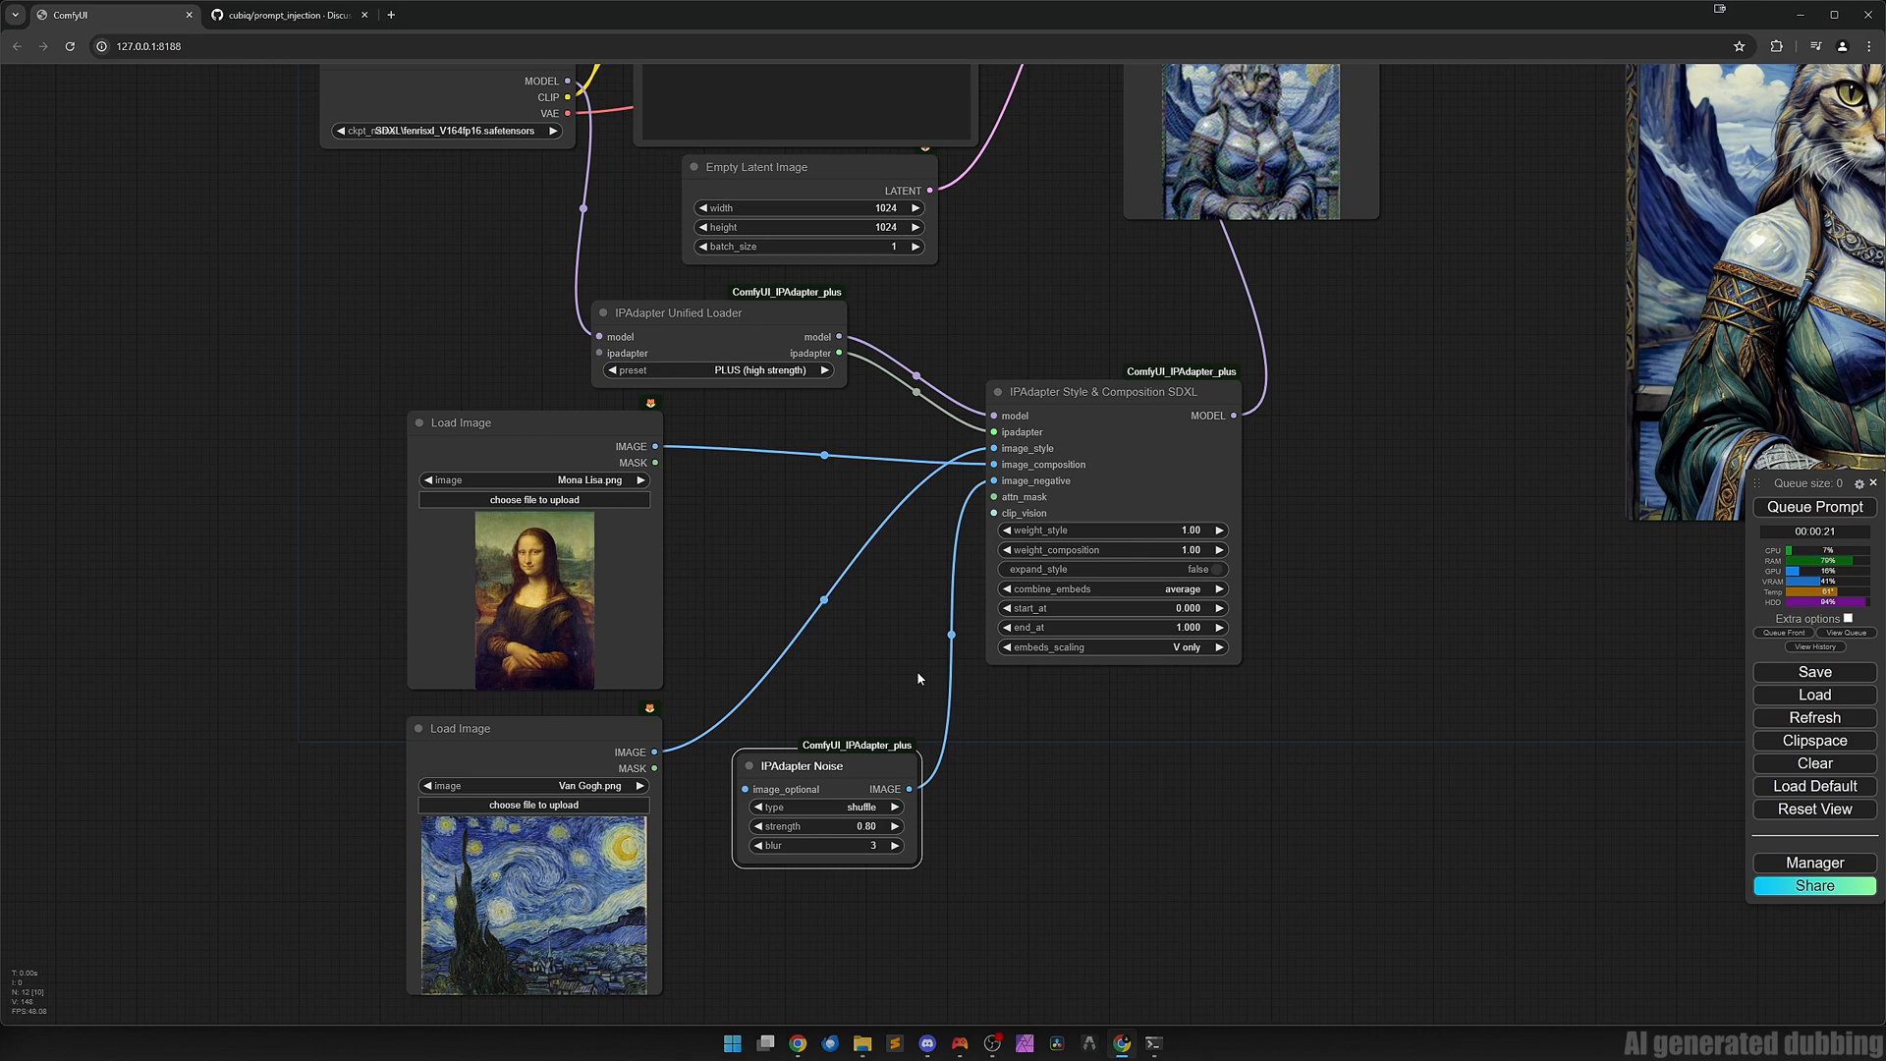
left_click_drag(801, 764, 807, 574)
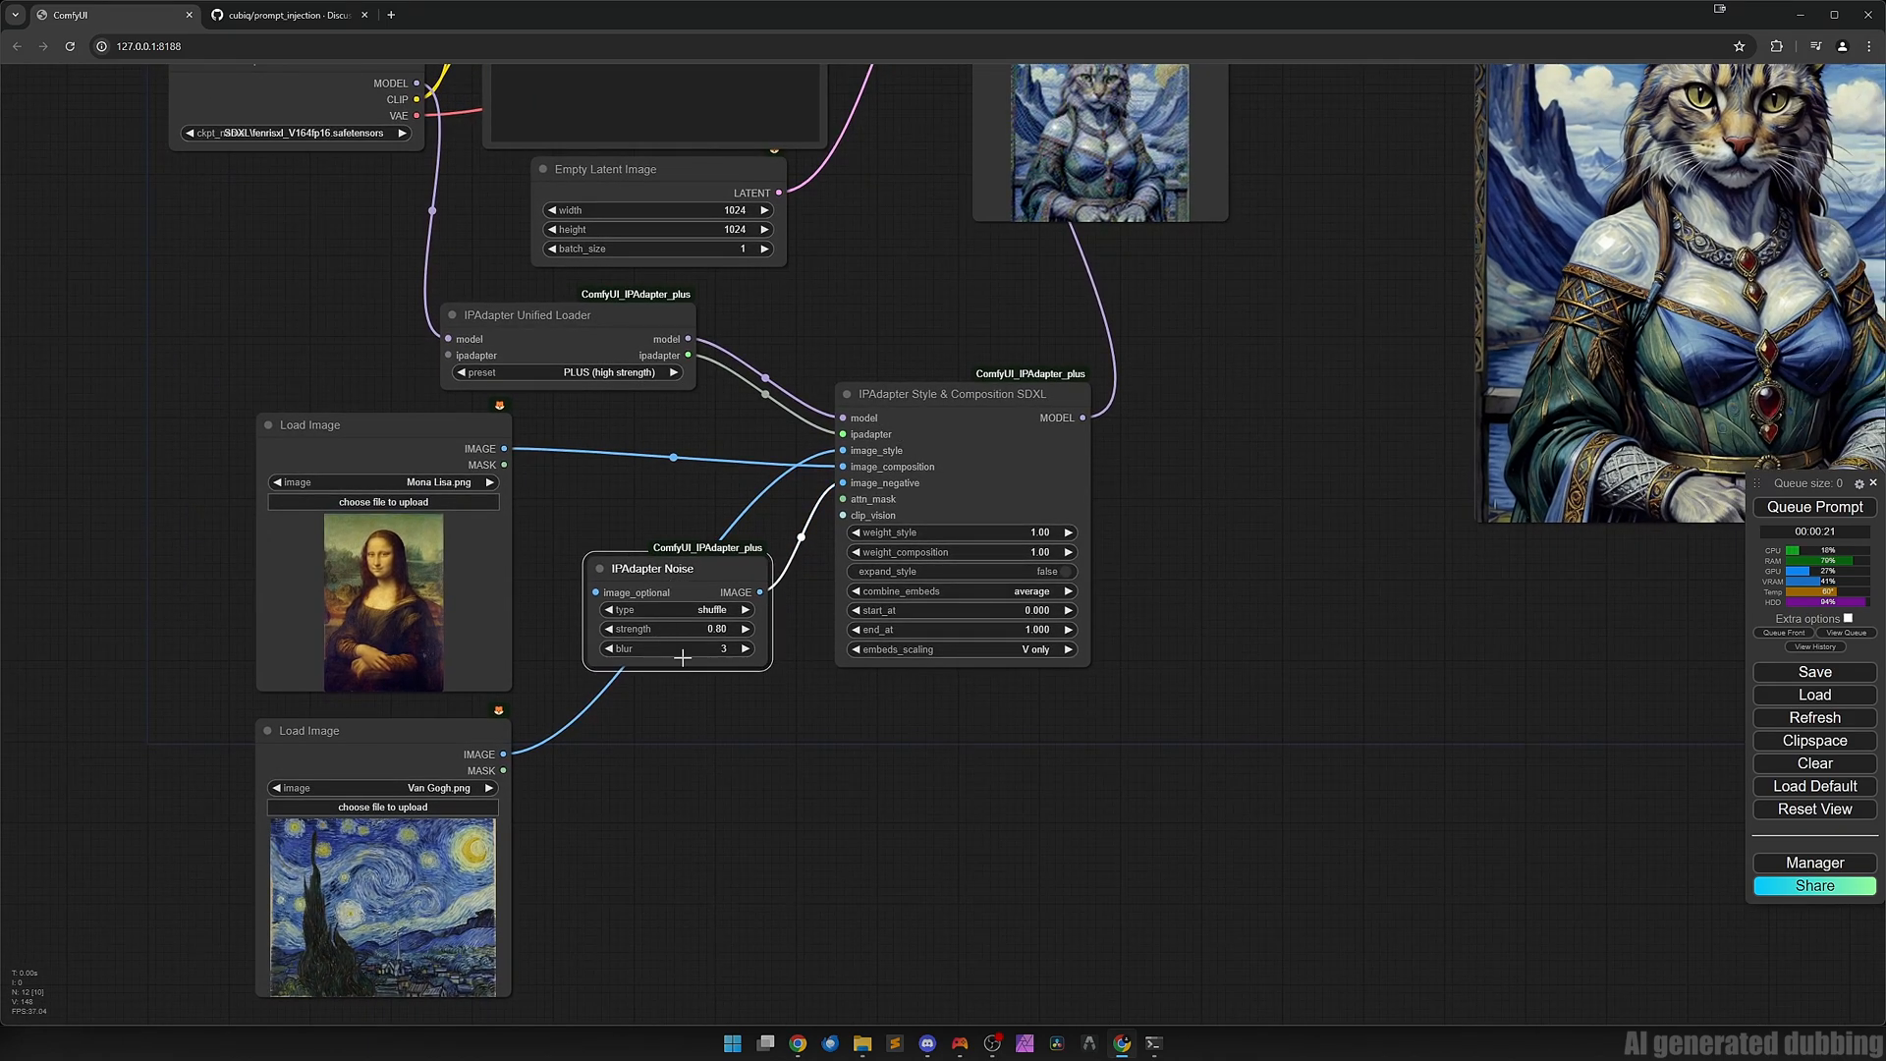
mouse_move(689, 572)
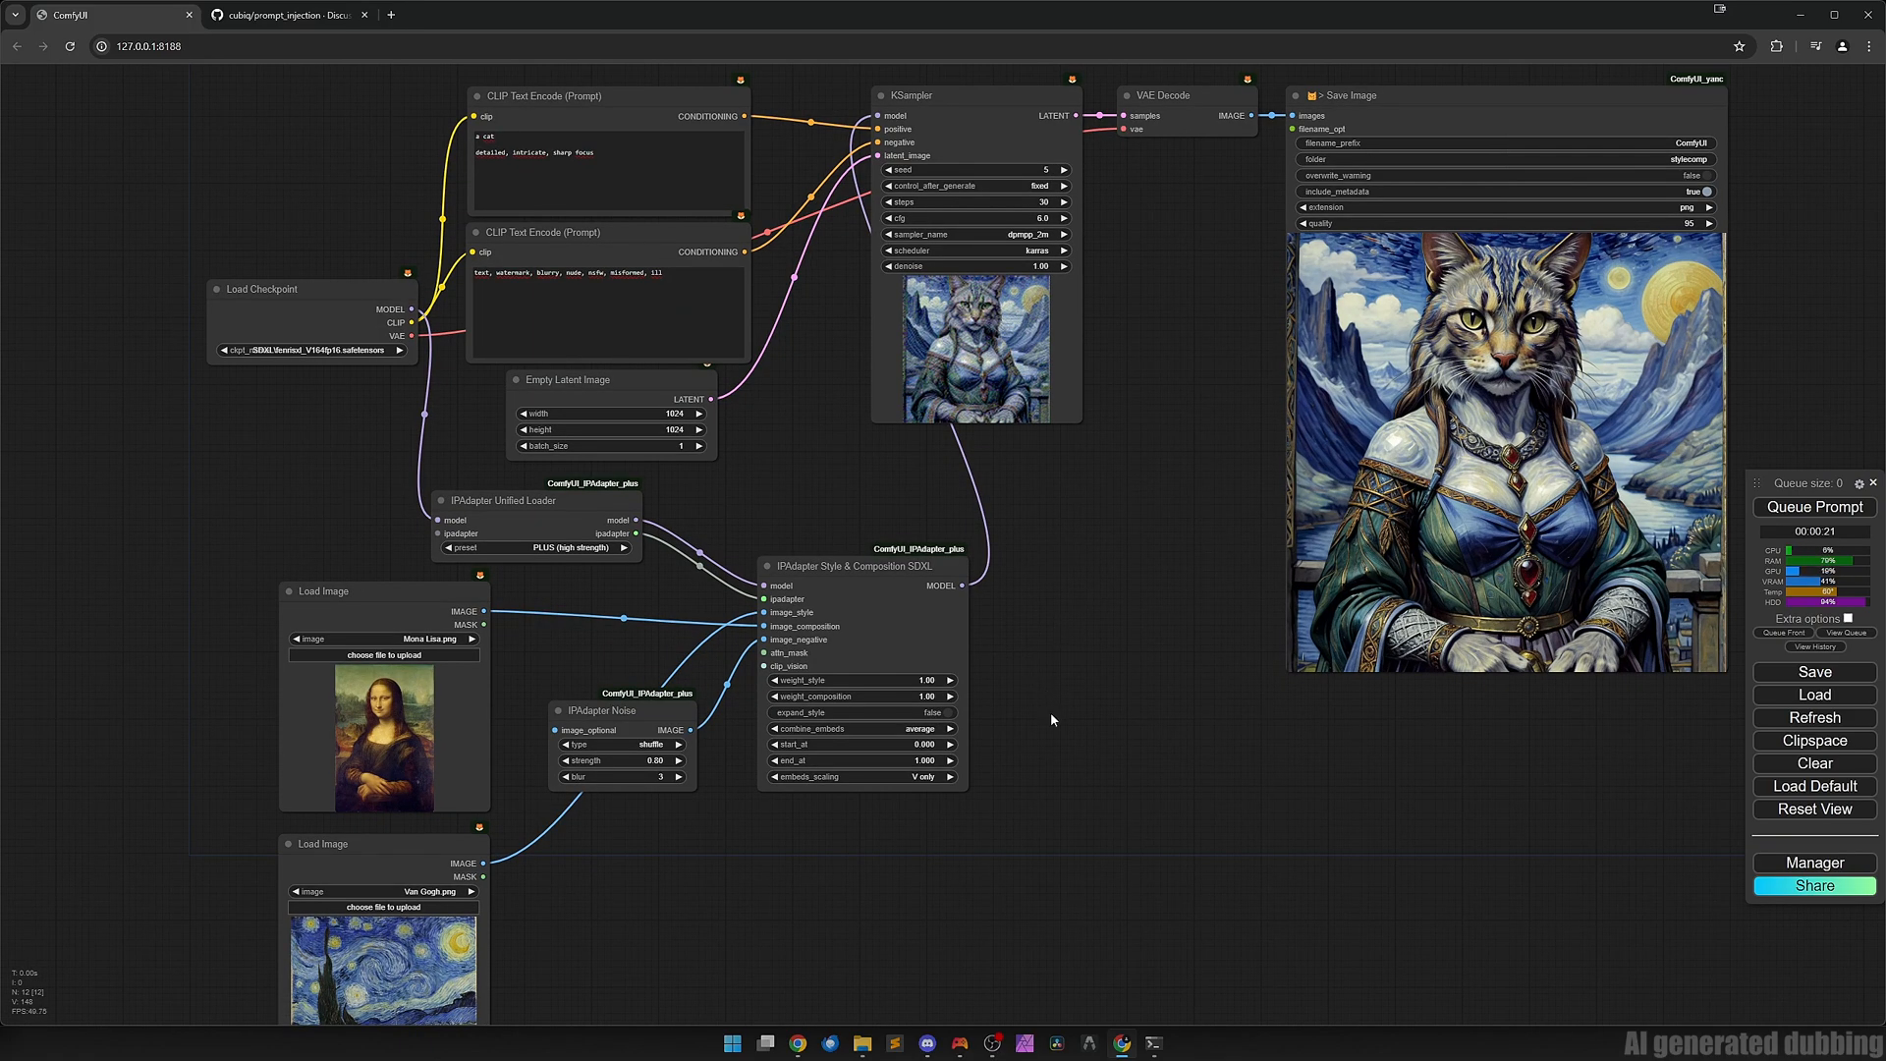
mouse_move(835, 845)
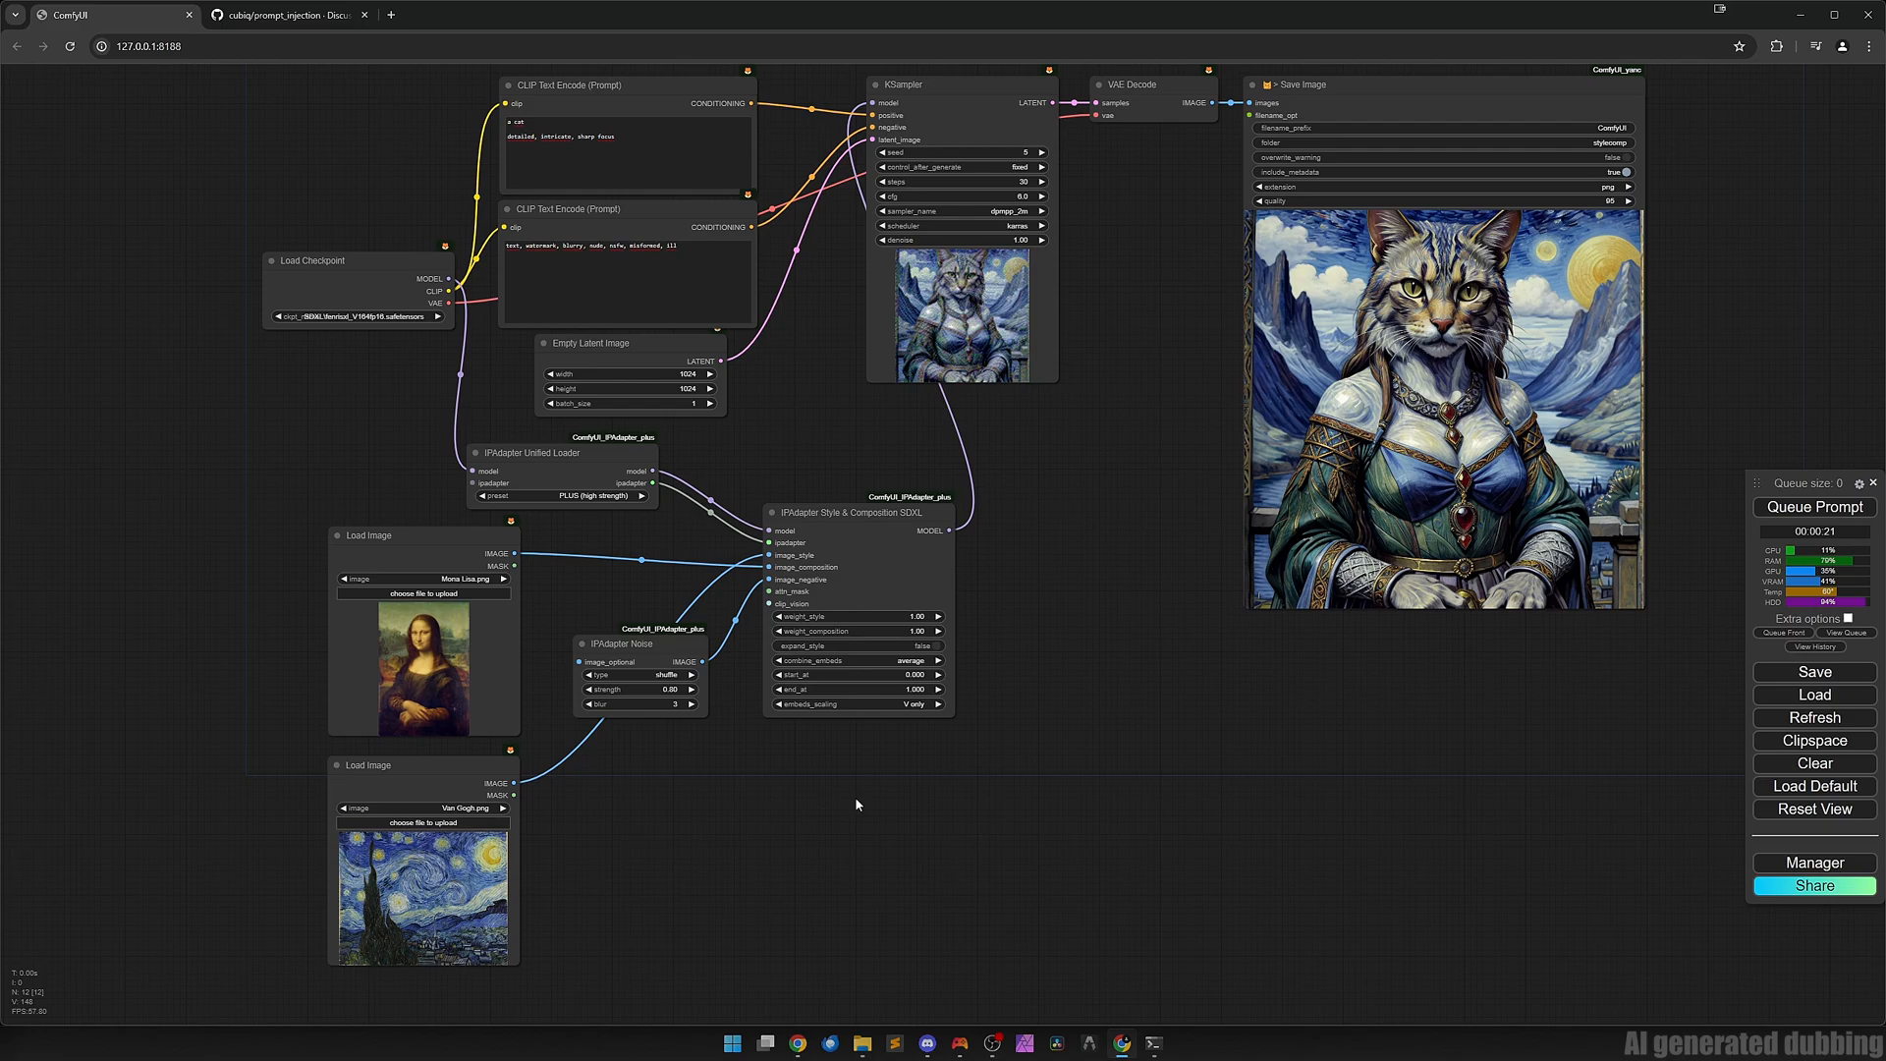
mouse_move(1727, 505)
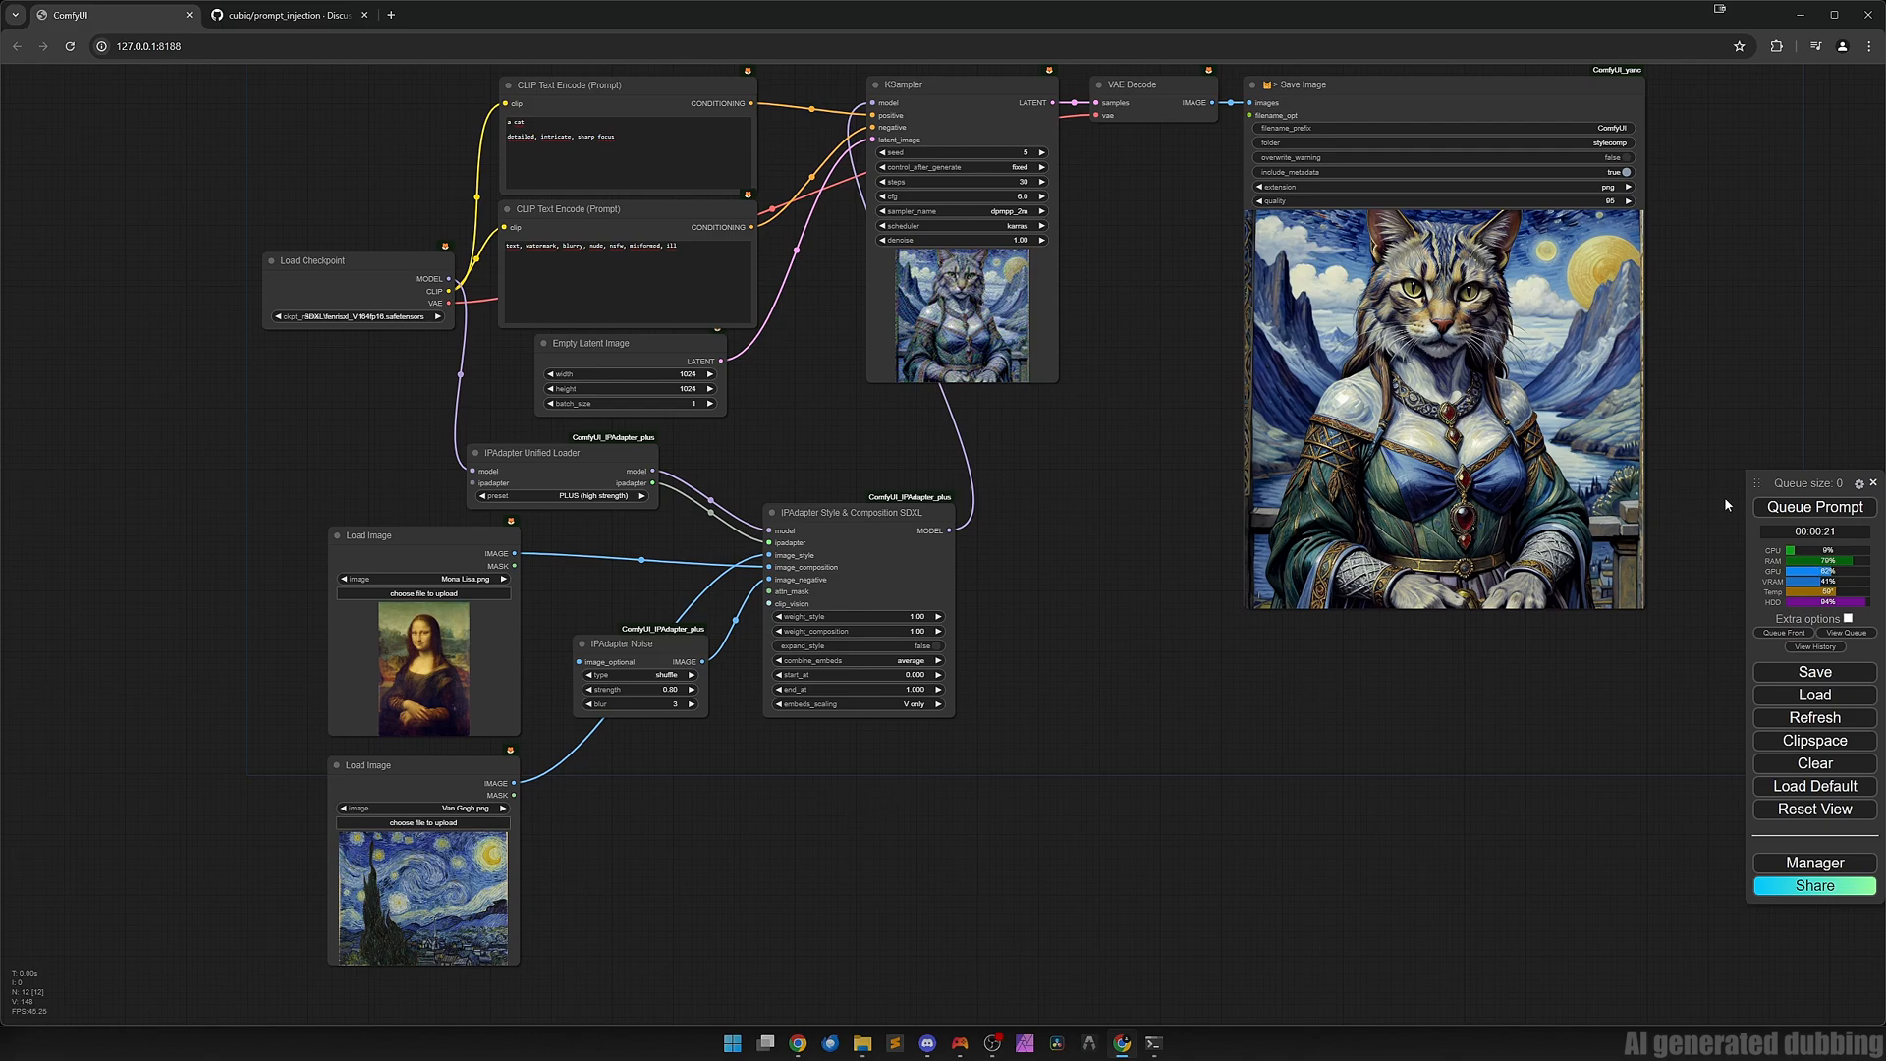
left_click(1813, 507)
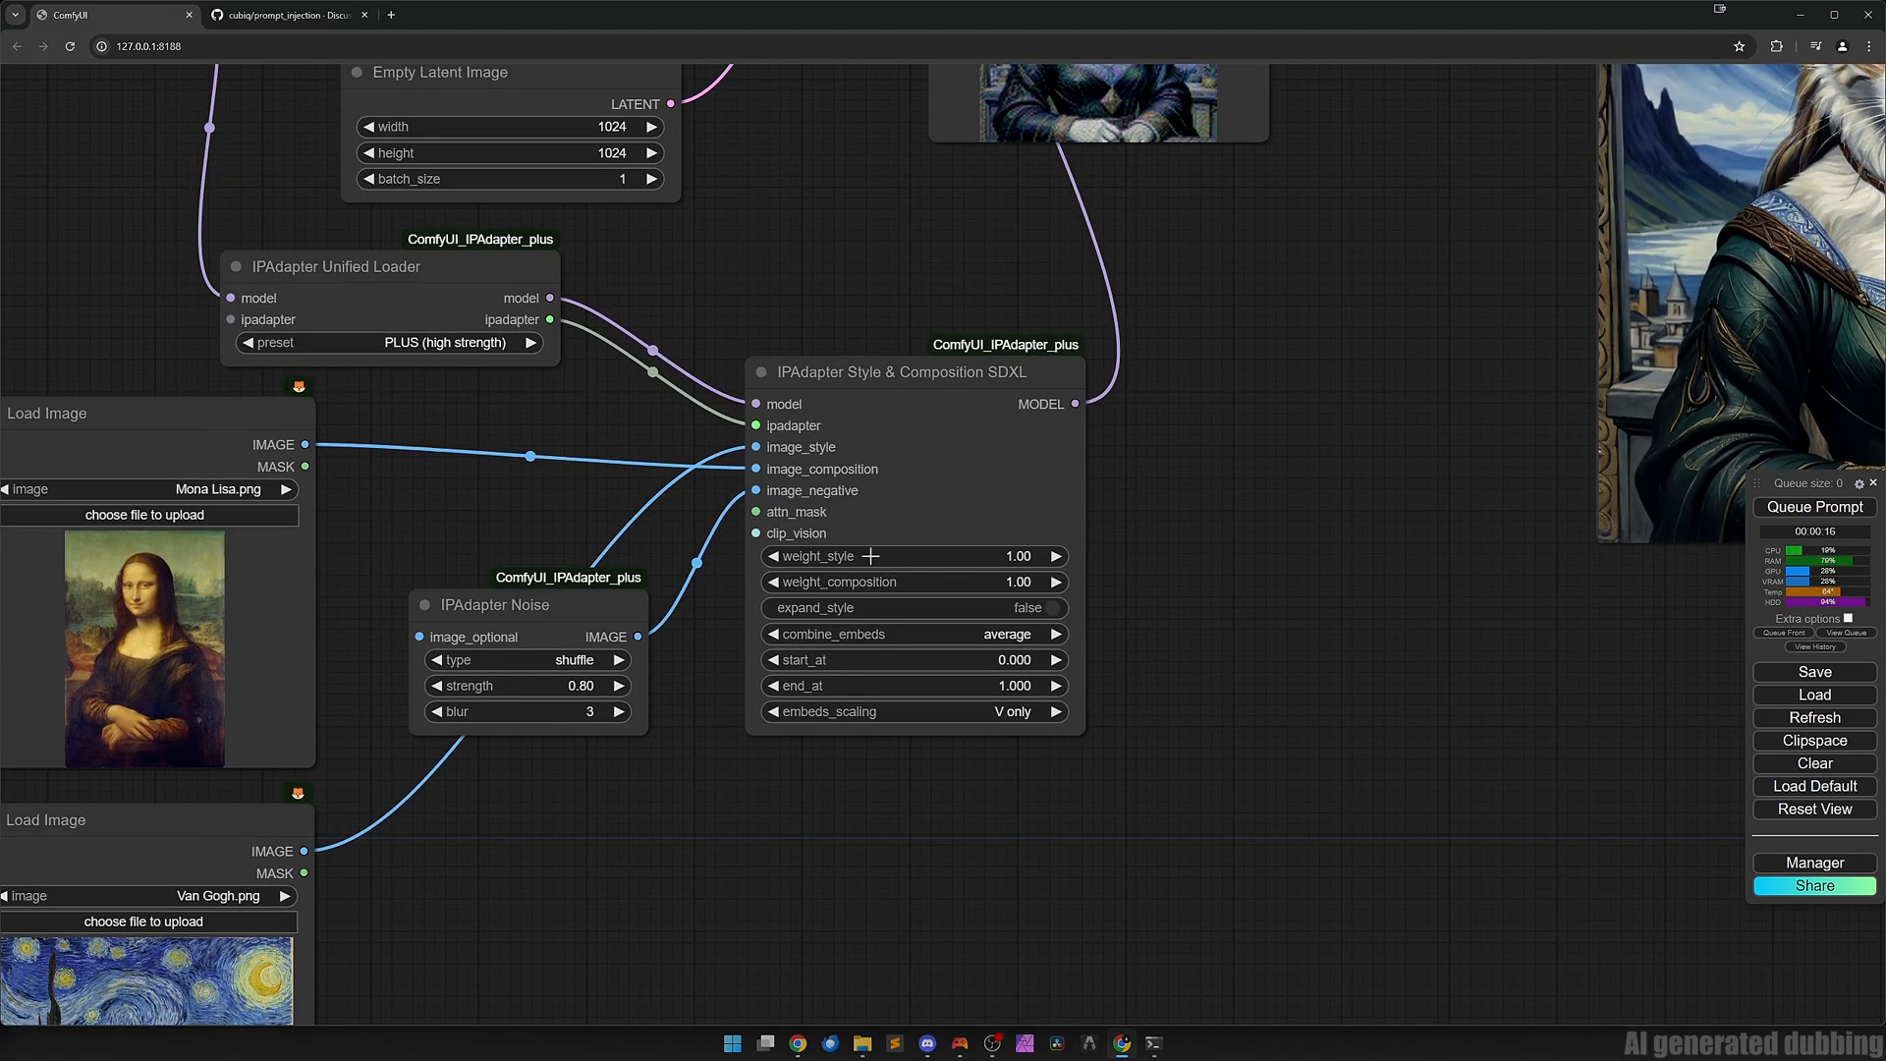
mouse_move(908, 623)
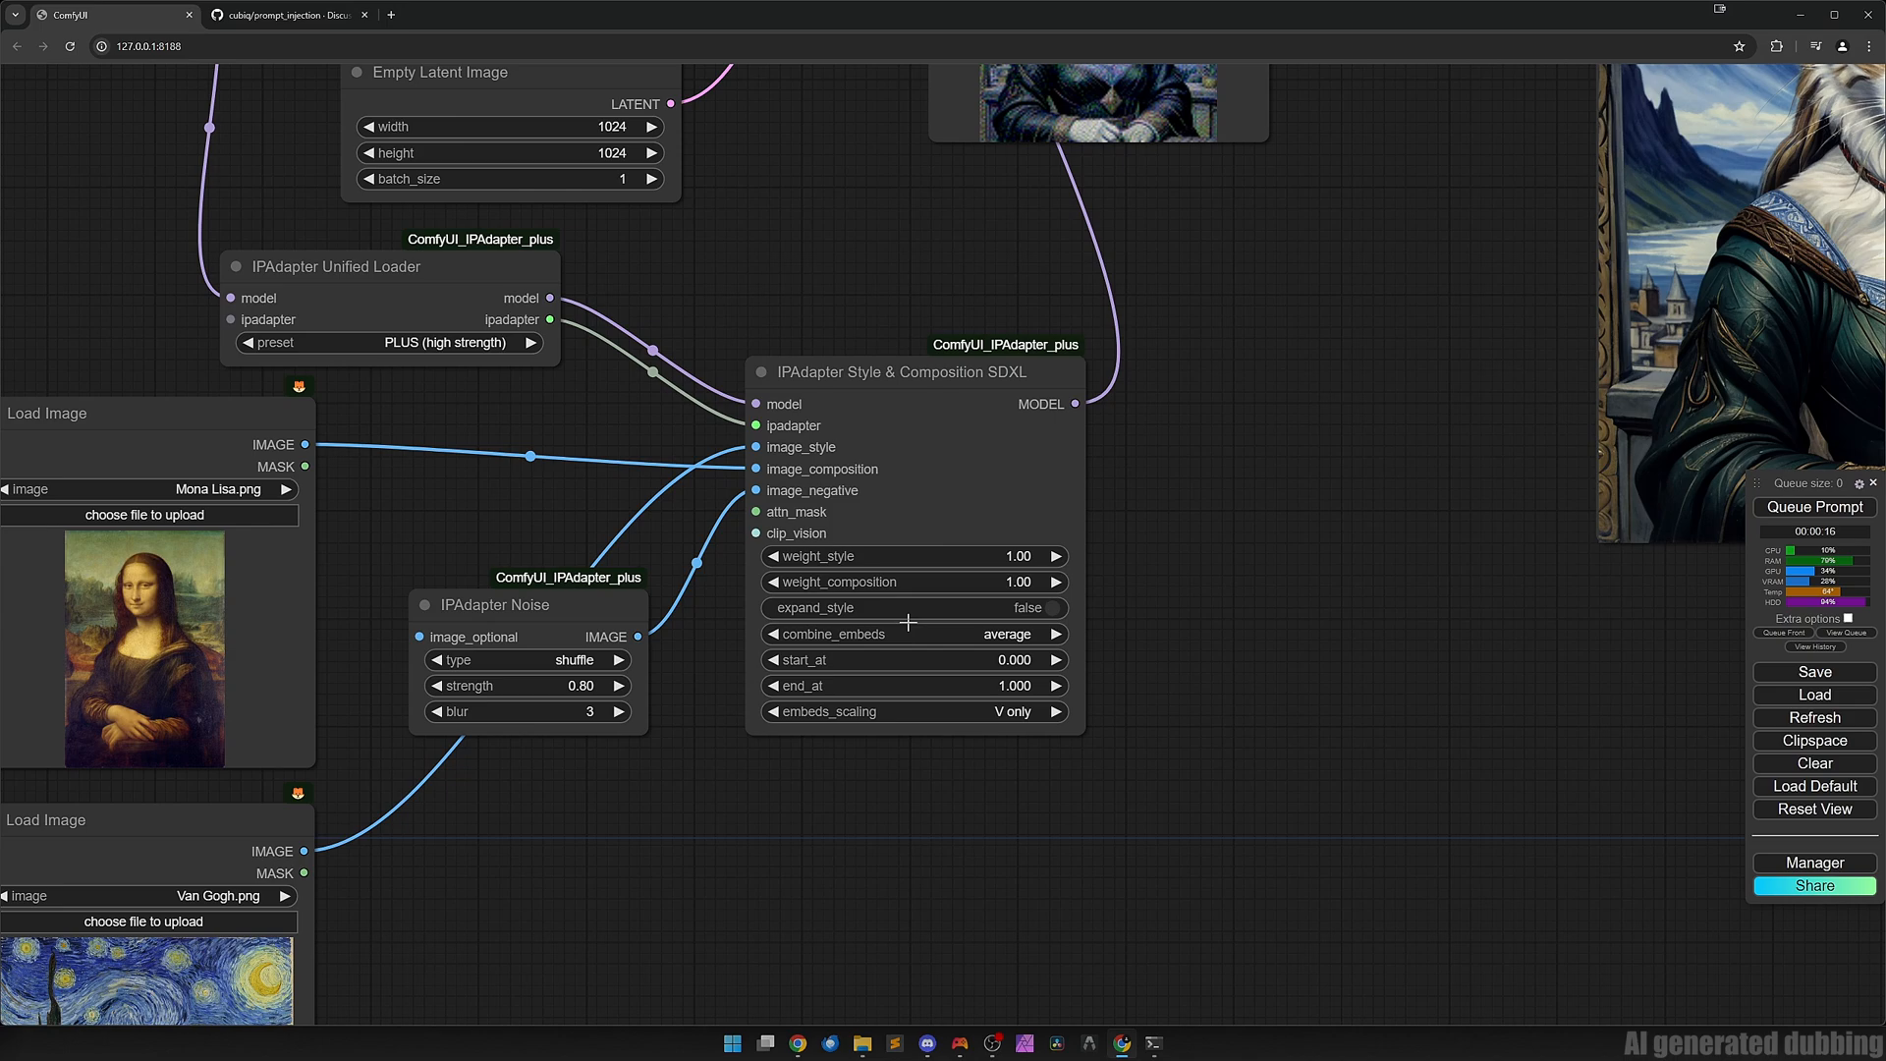
Enable expand_style on the Style & Composition node and queue new generations.
left_click(1045, 607)
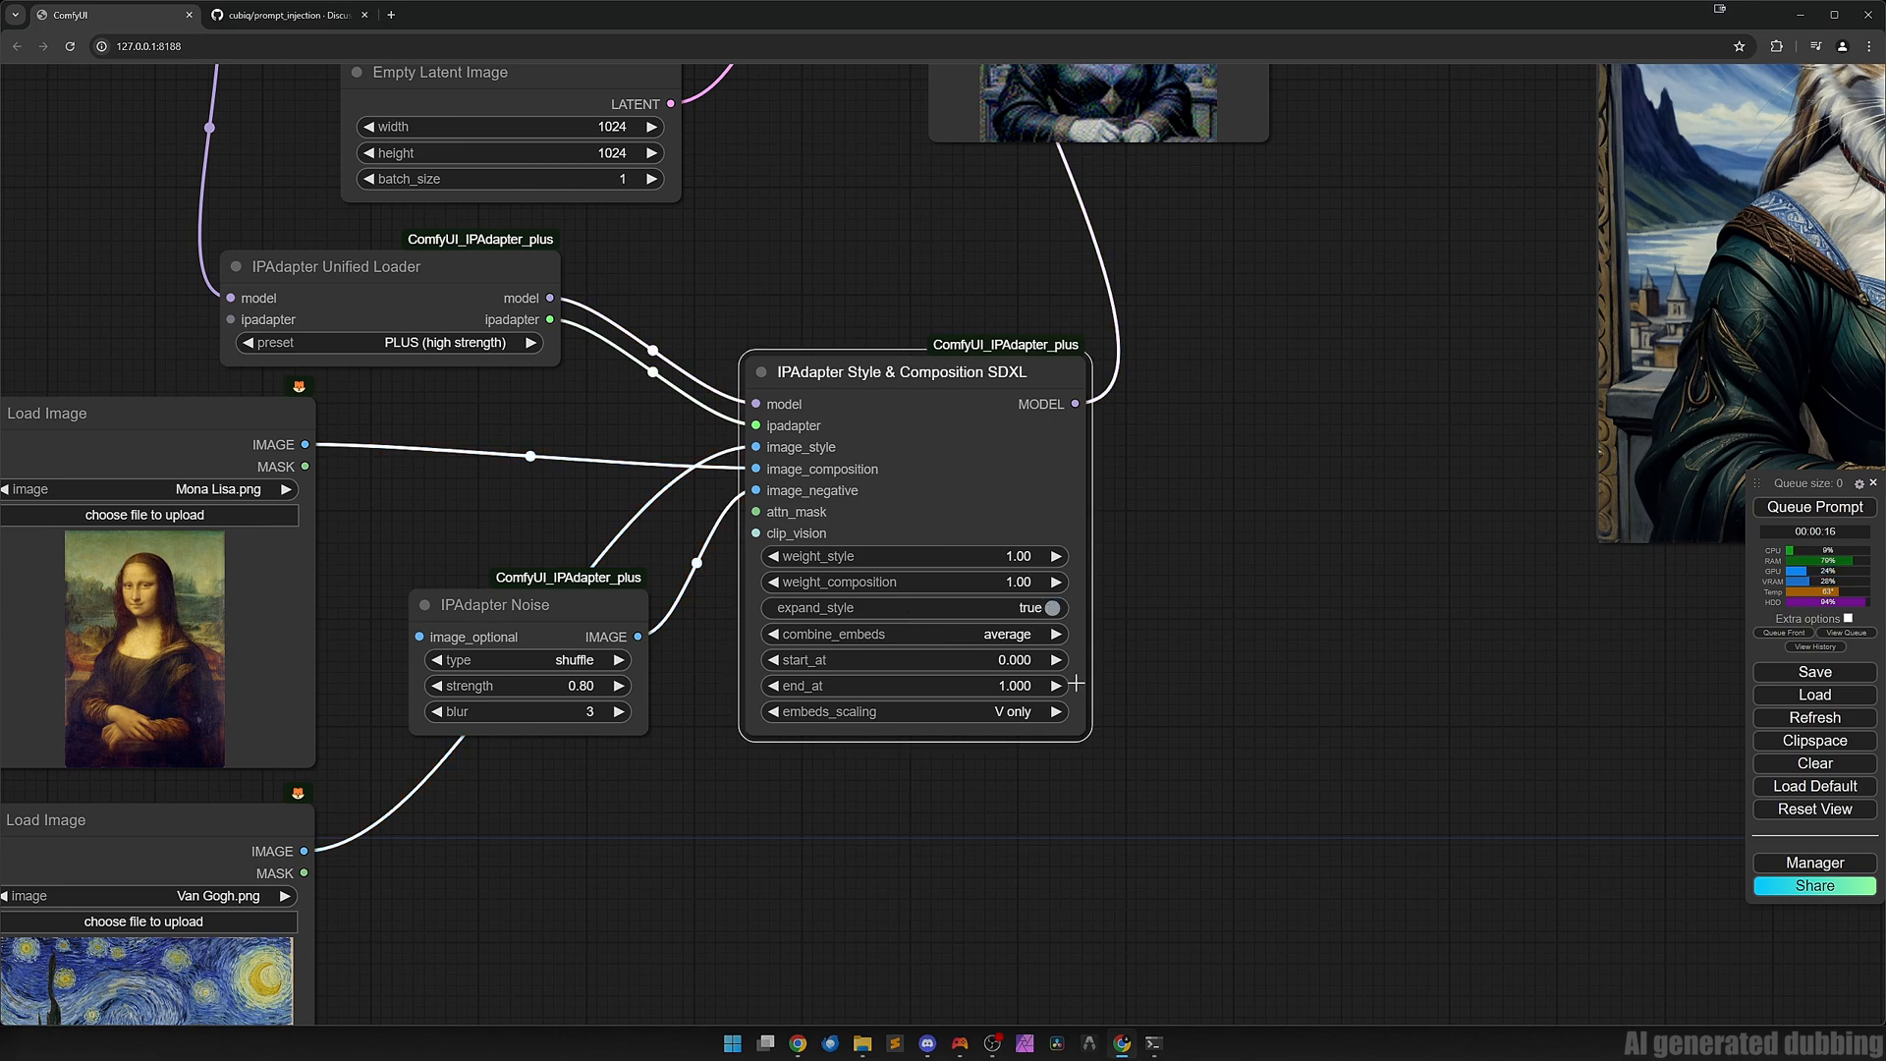
left_click(1813, 507)
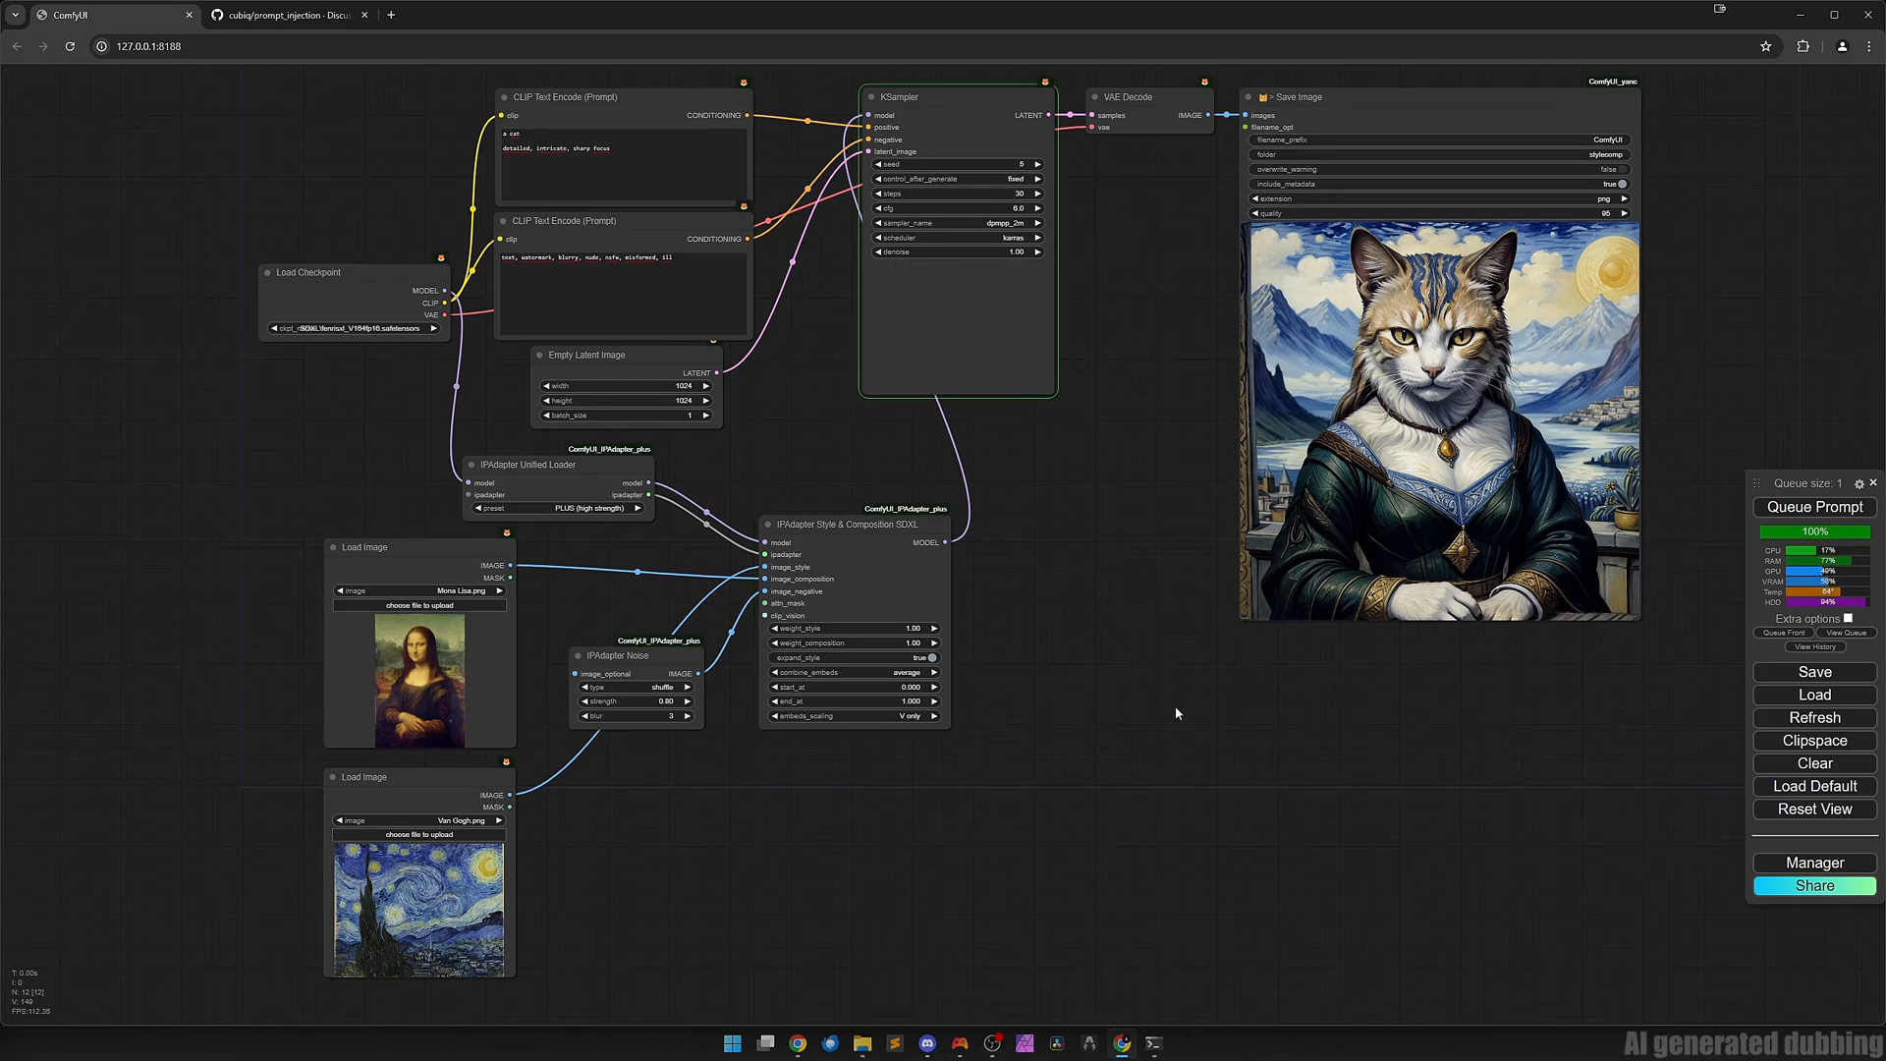
left_click(1814, 505)
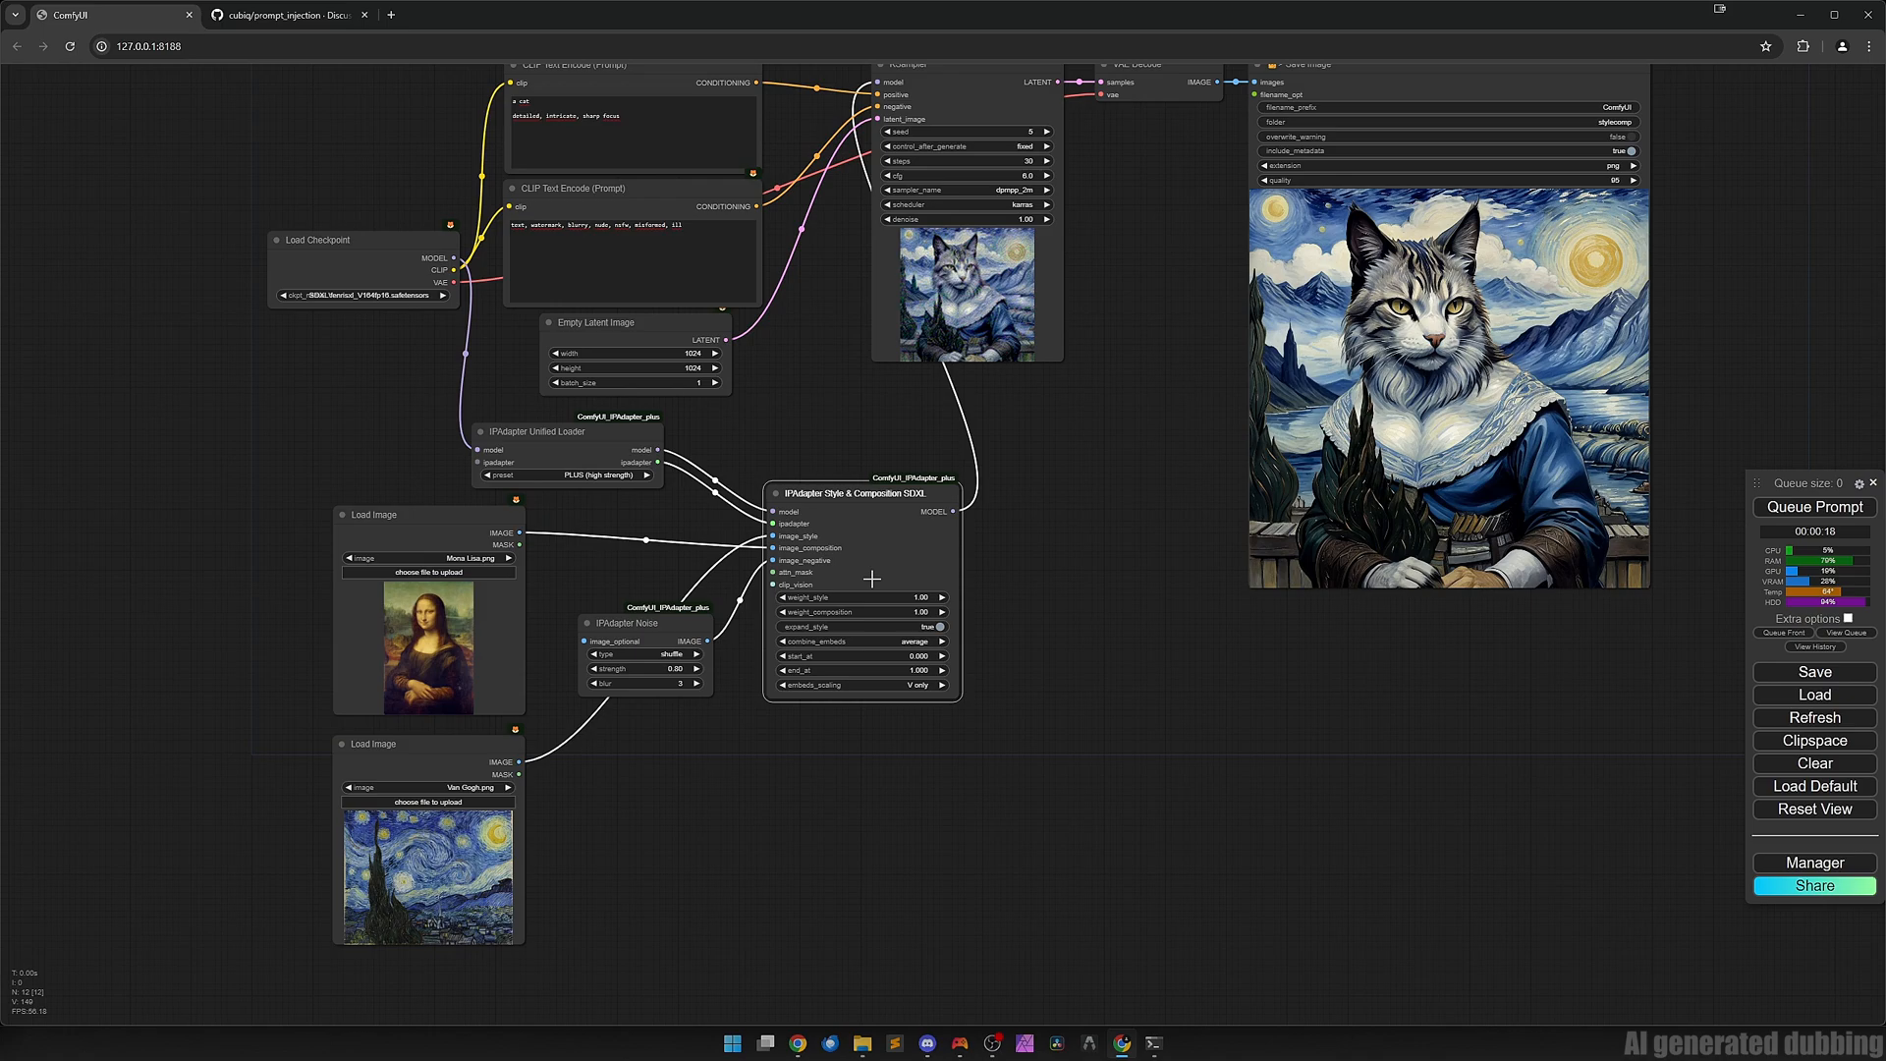
Add an IPAdapter Precise Style Transfer node from the node search.
double_click(872, 578)
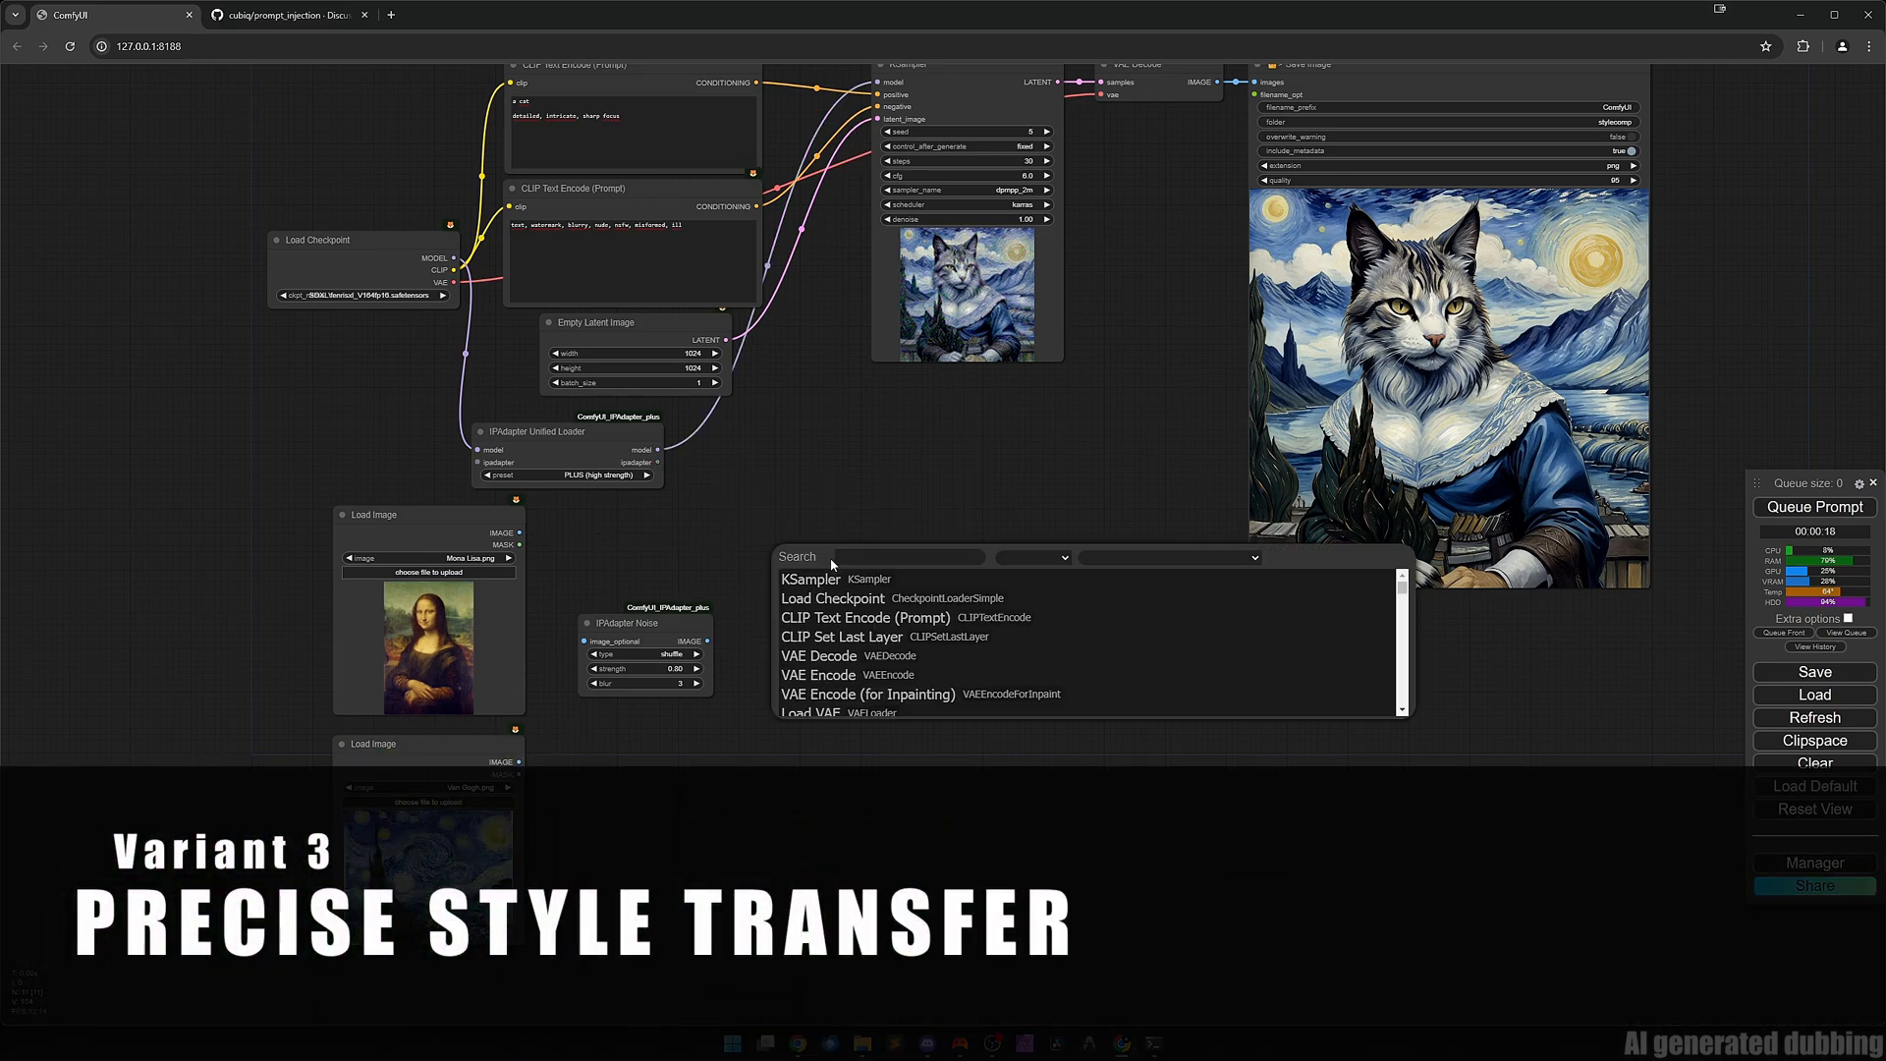
type("ipadapter")
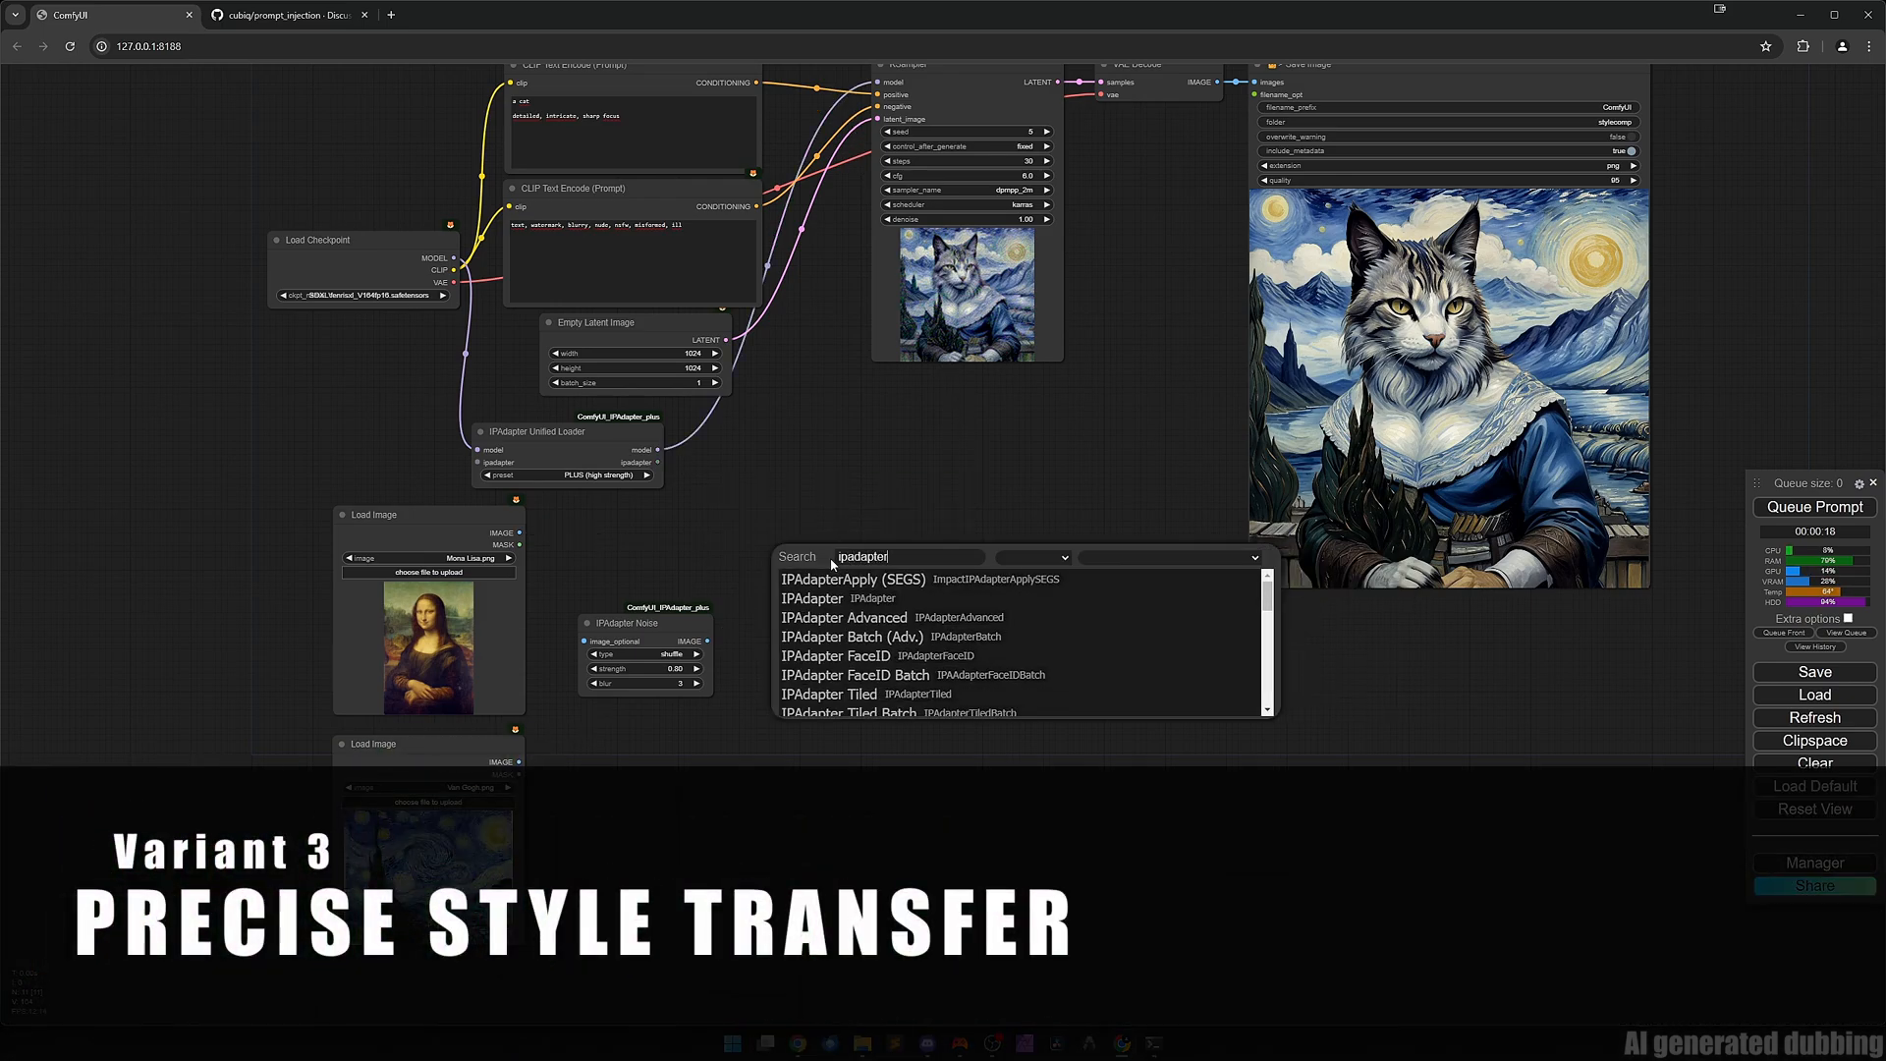
scroll("down", 3)
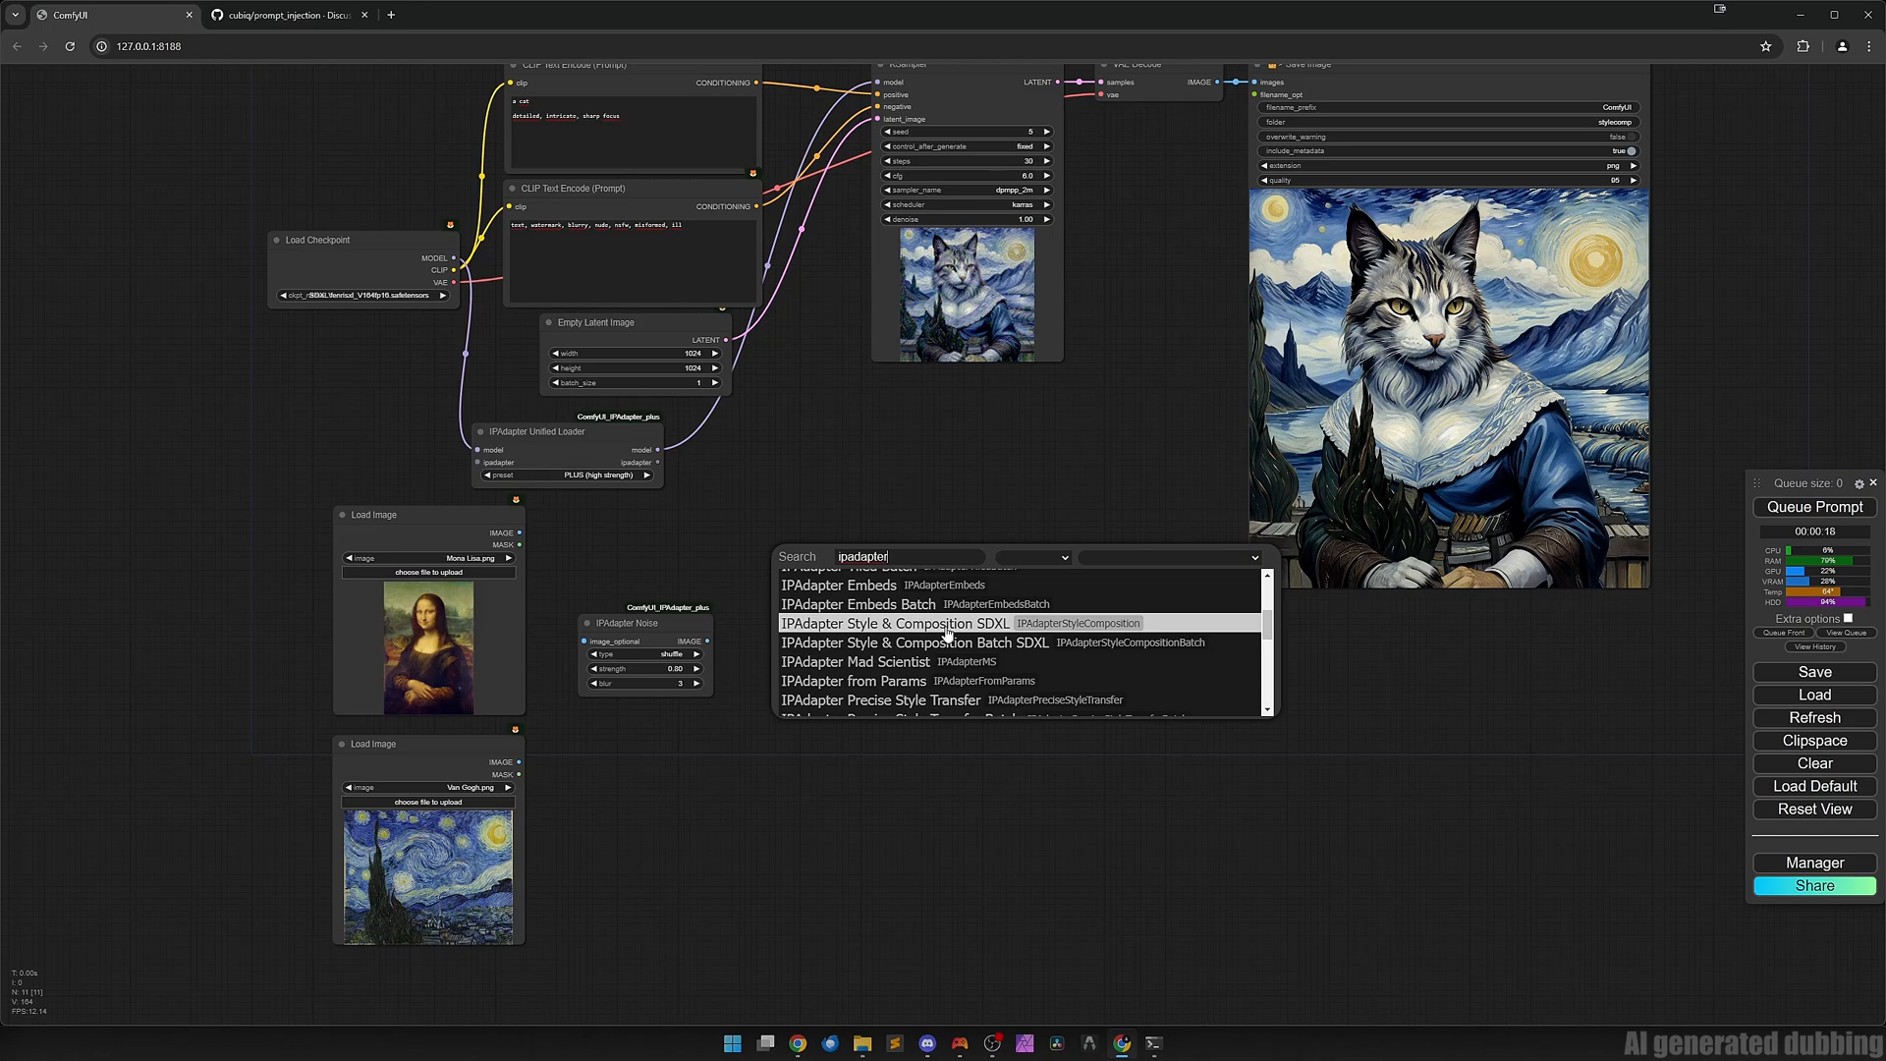
mouse_move(880, 700)
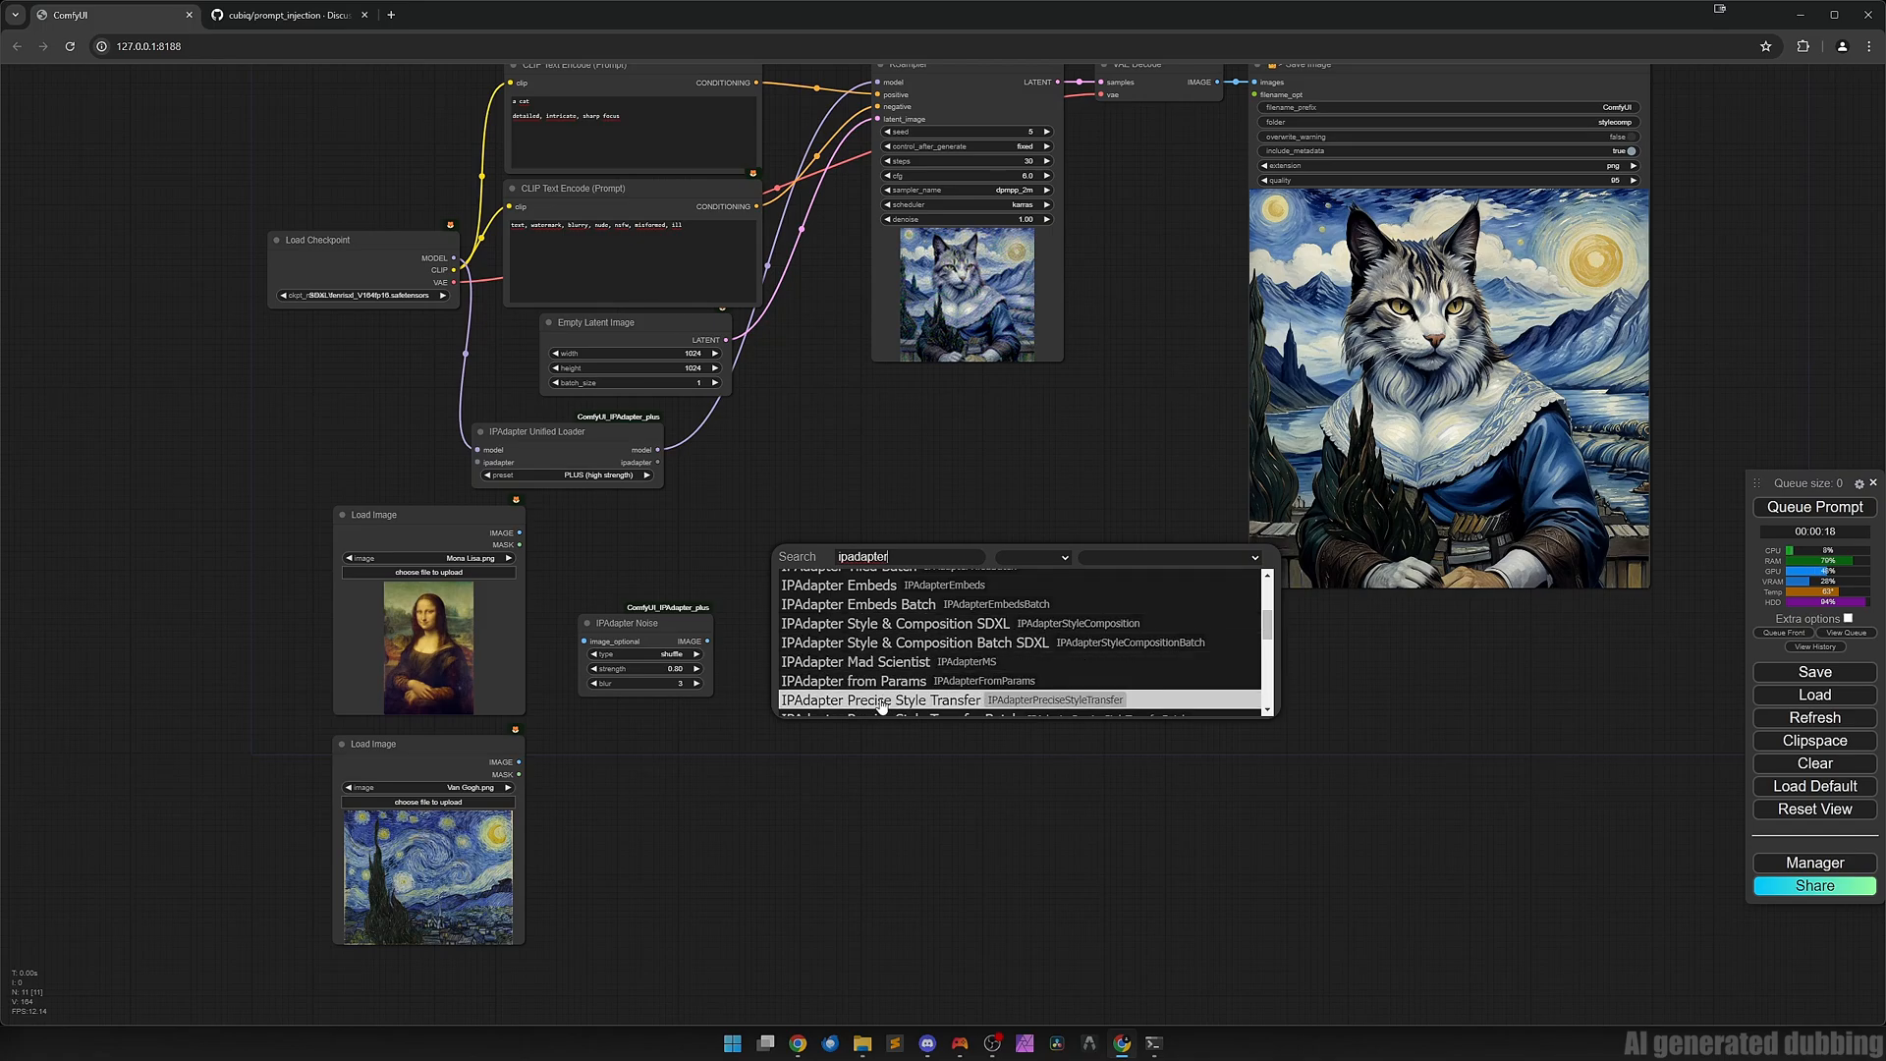
left_click(880, 700)
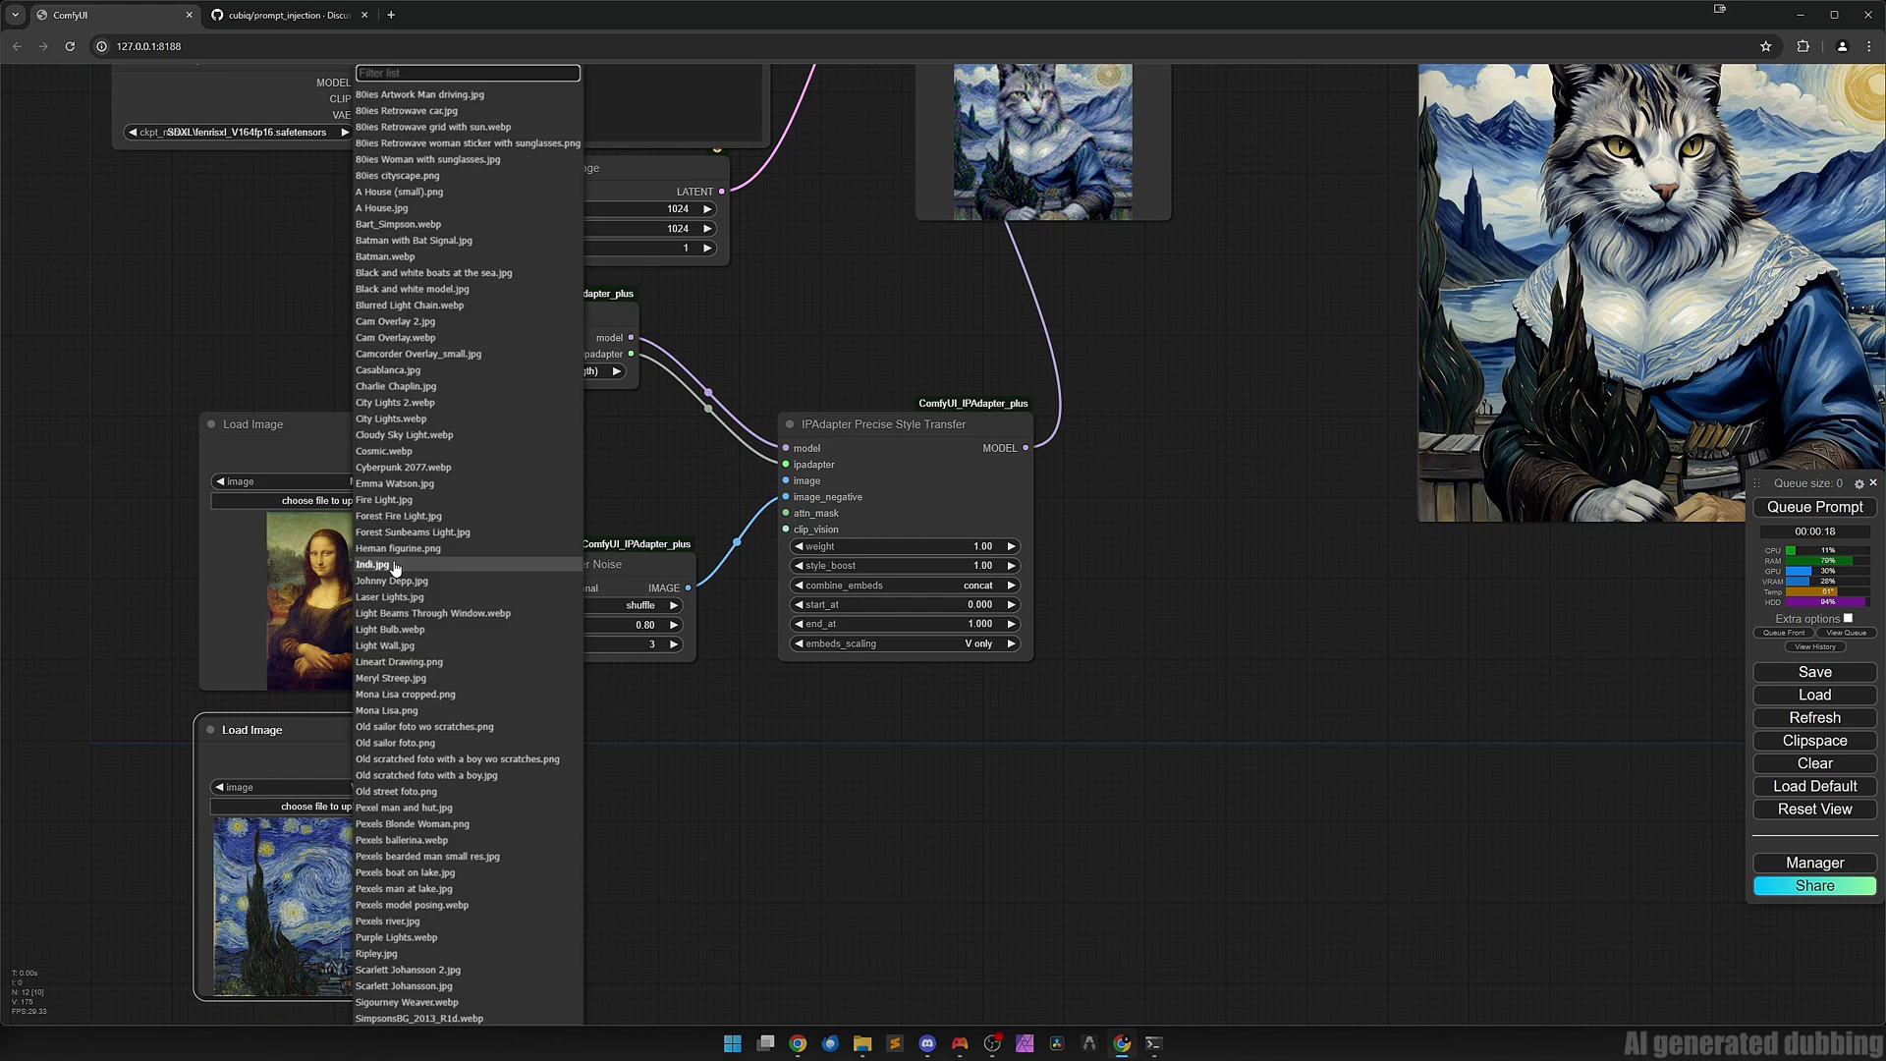
Load Indi.jpg as the style reference, connect it to the node and queue a generation.
left_click(371, 564)
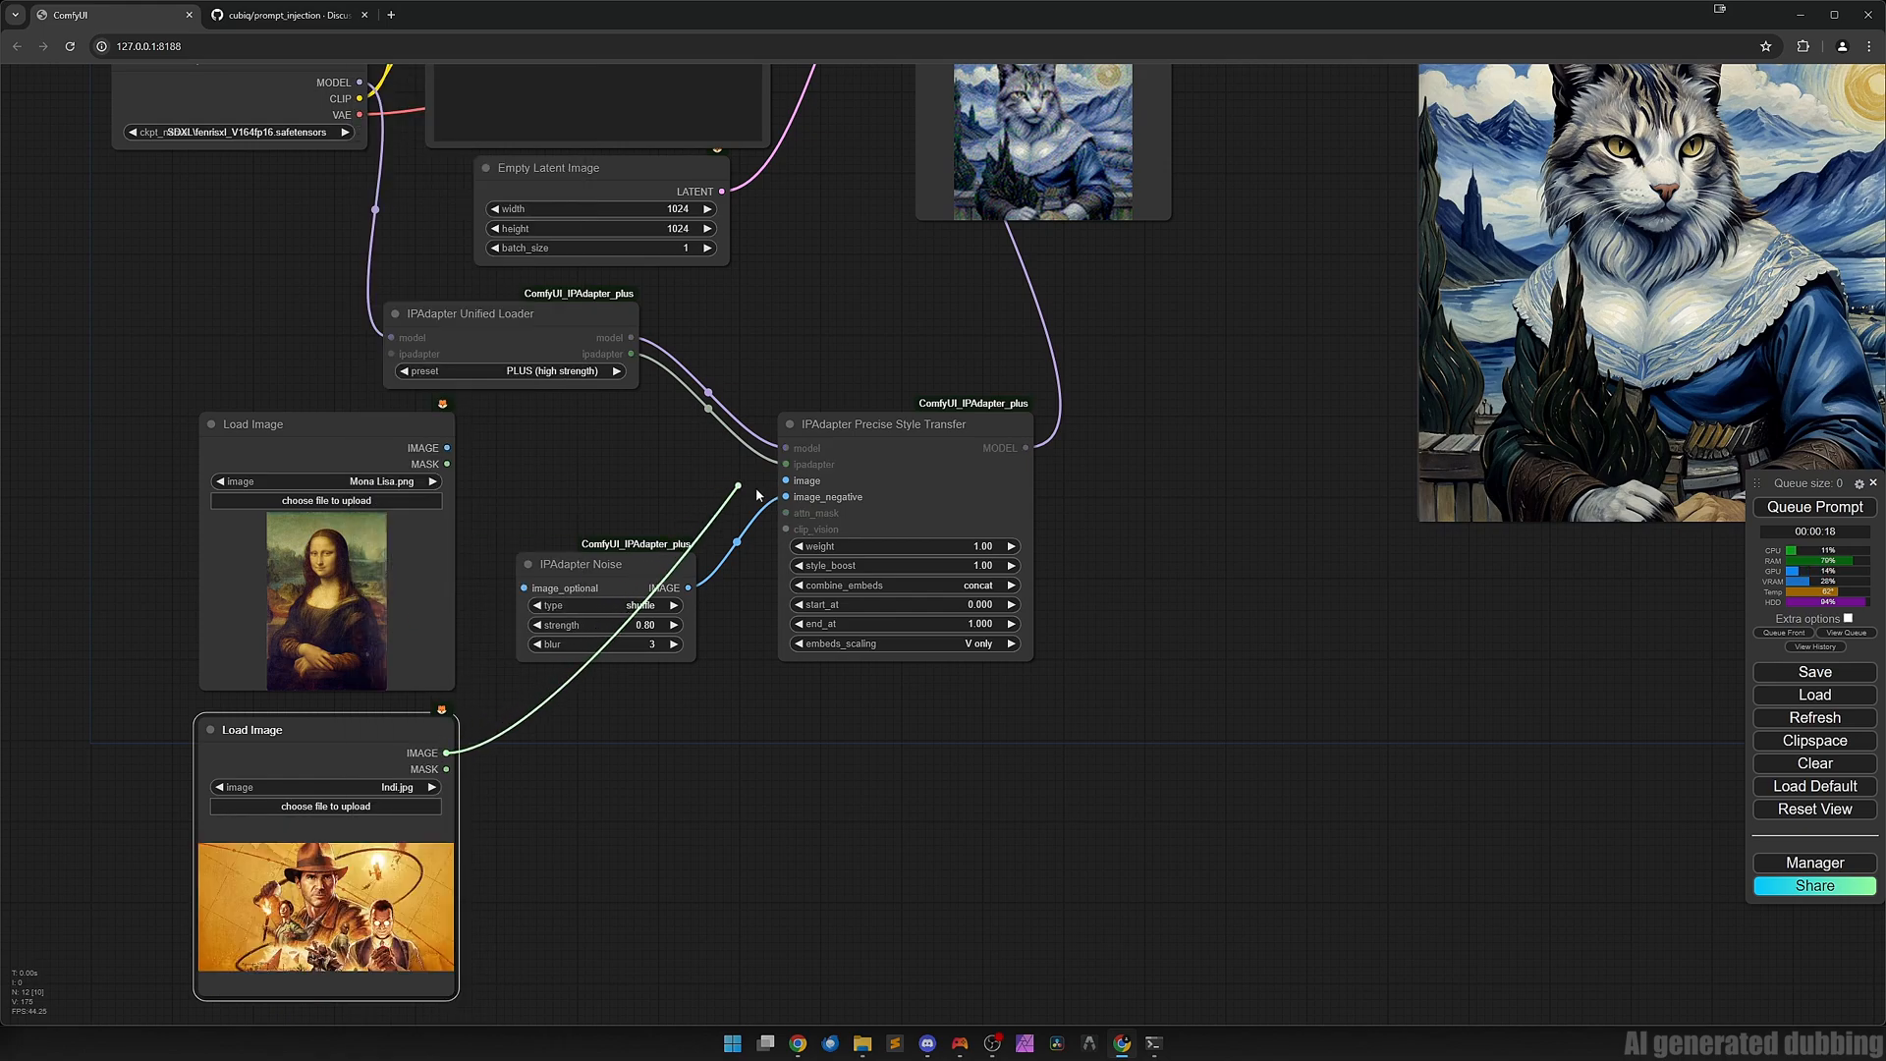
left_click_drag(581, 564, 577, 432)
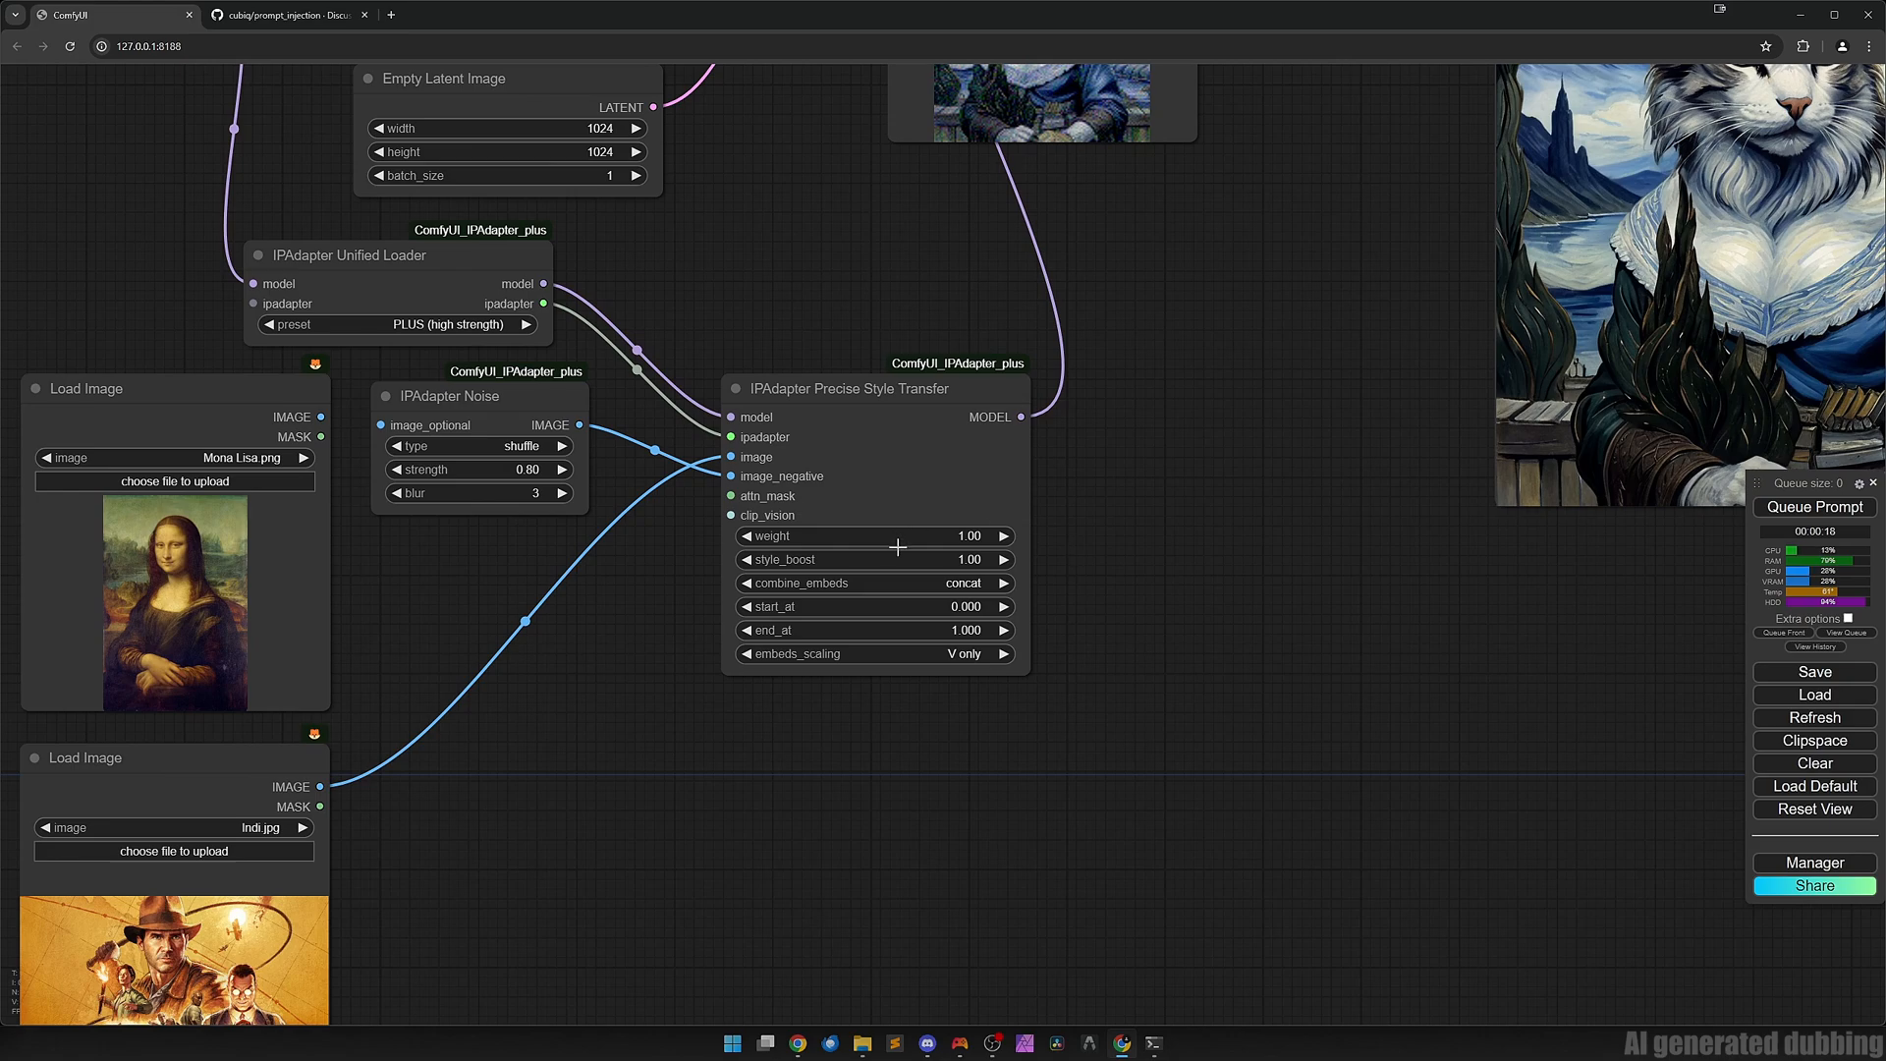
mouse_move(864, 559)
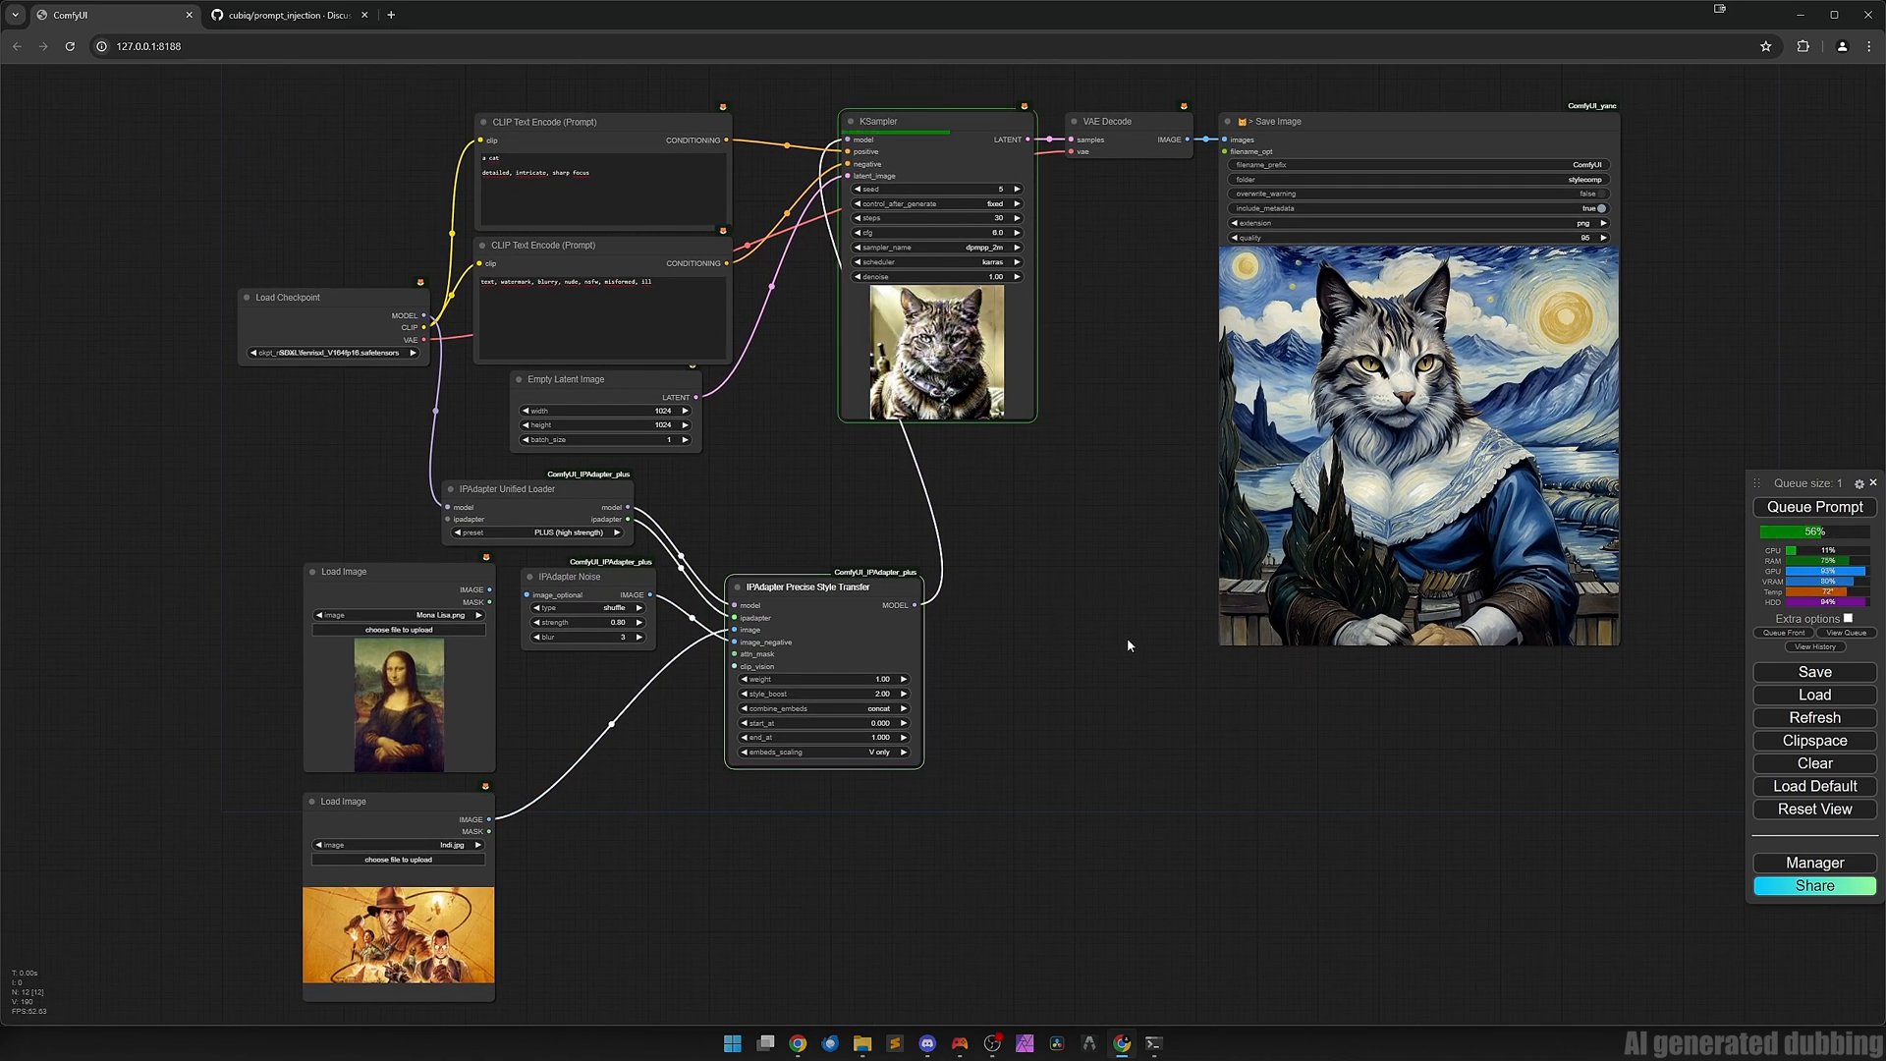
left_click(1813, 507)
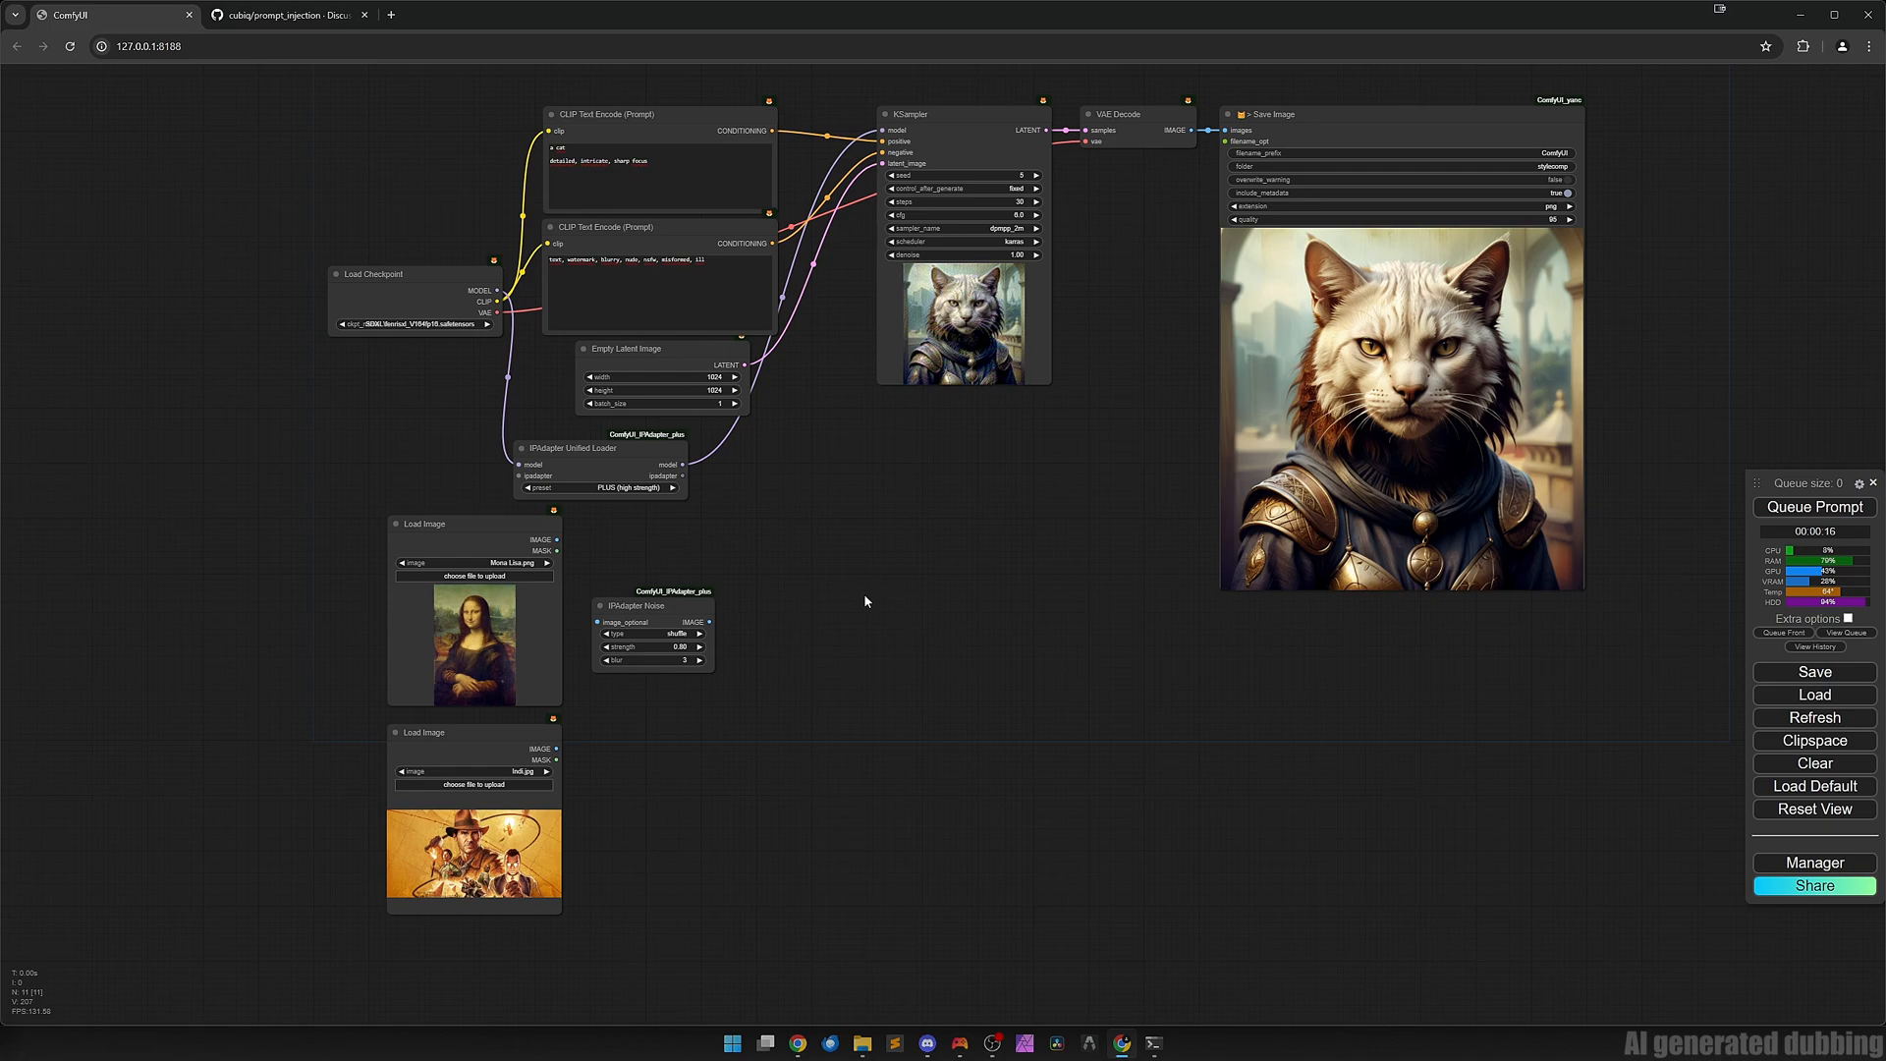
Add an IPAdapter Mad Scientist node and switch the first Load Image to Van Gogh.png.
double_click(864, 601)
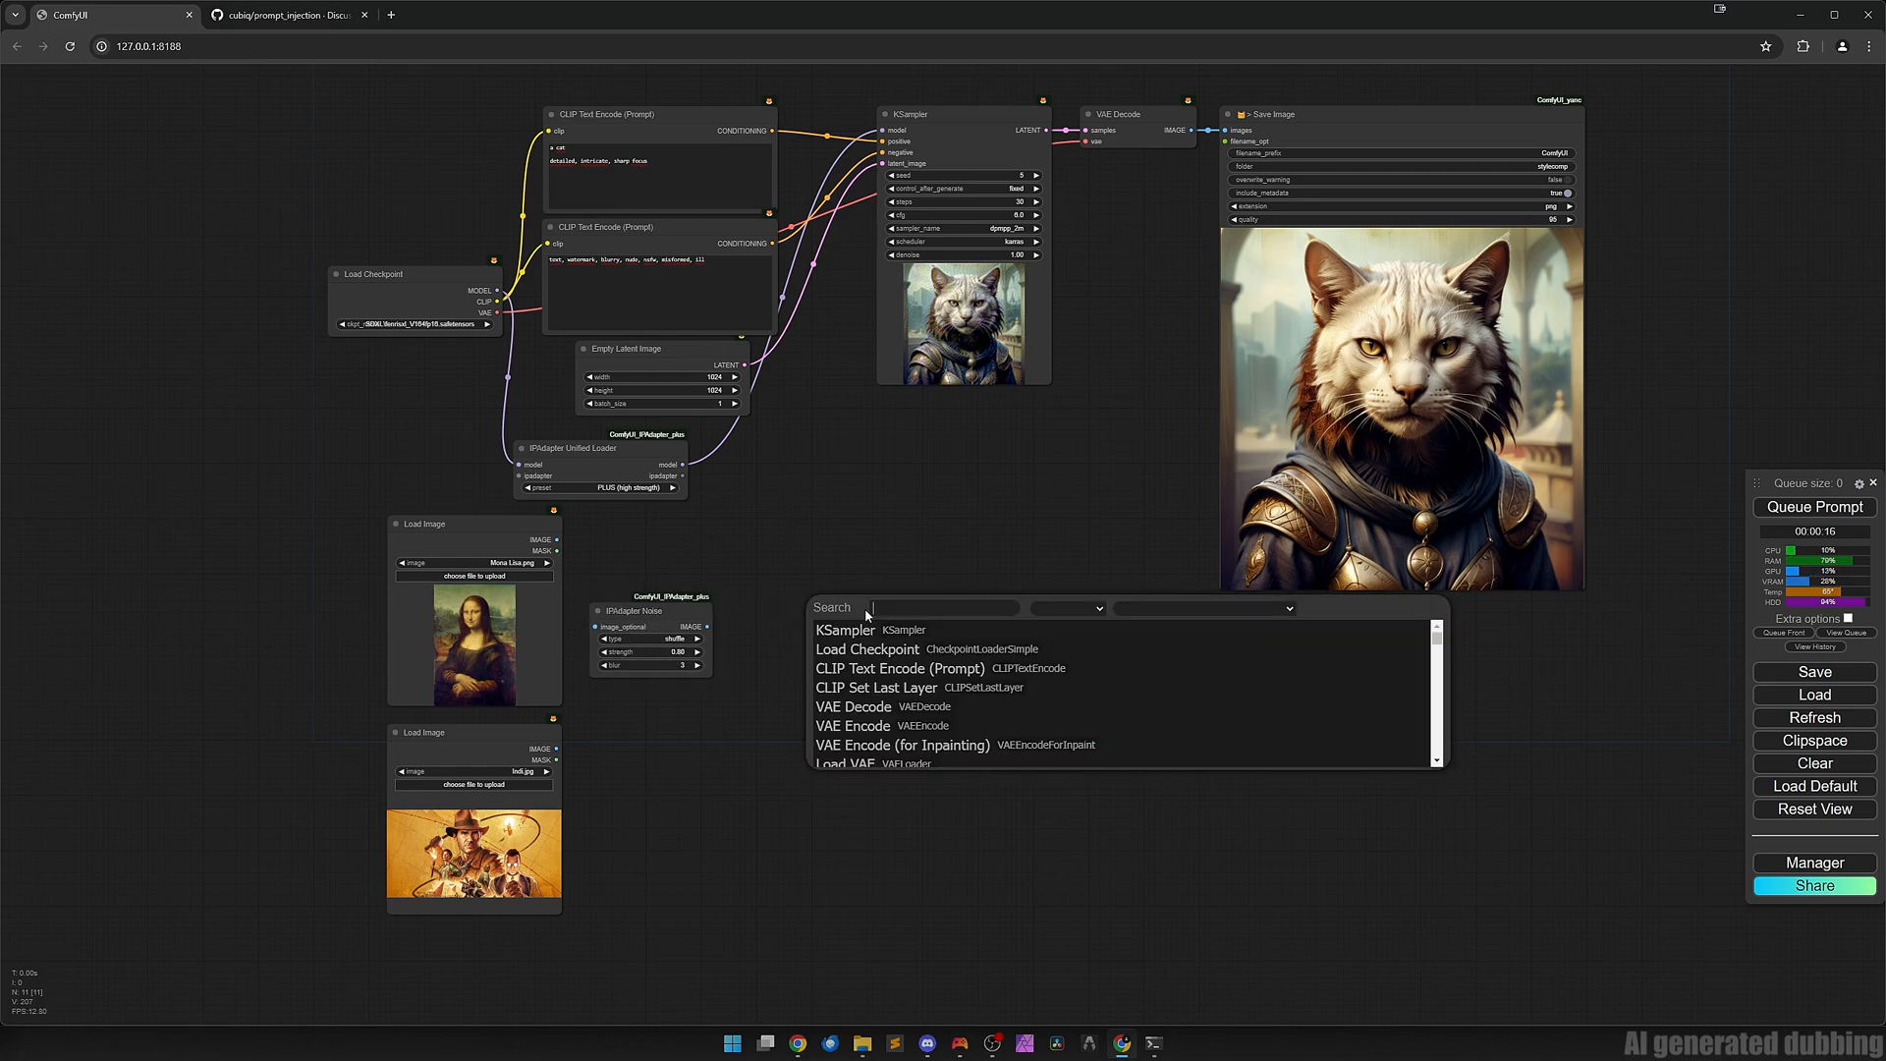
left_click(902, 628)
type("van")
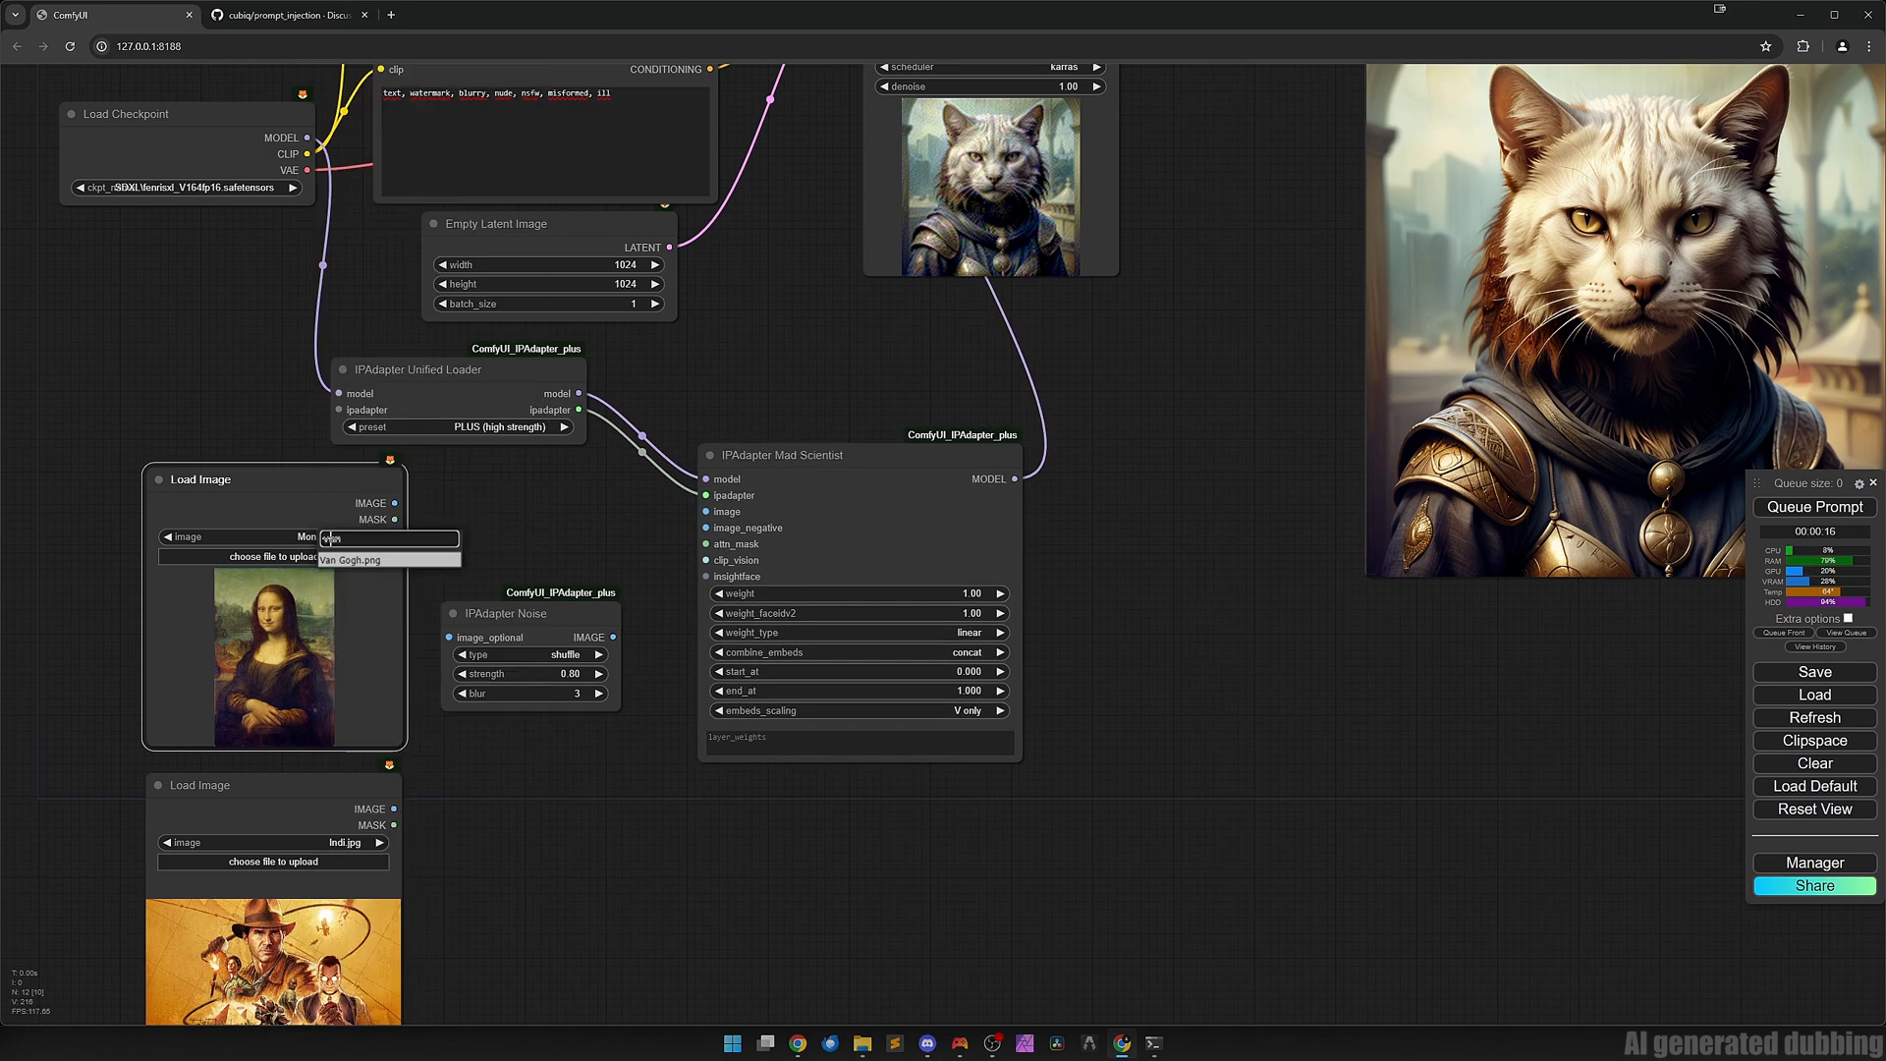
left_click(352, 560)
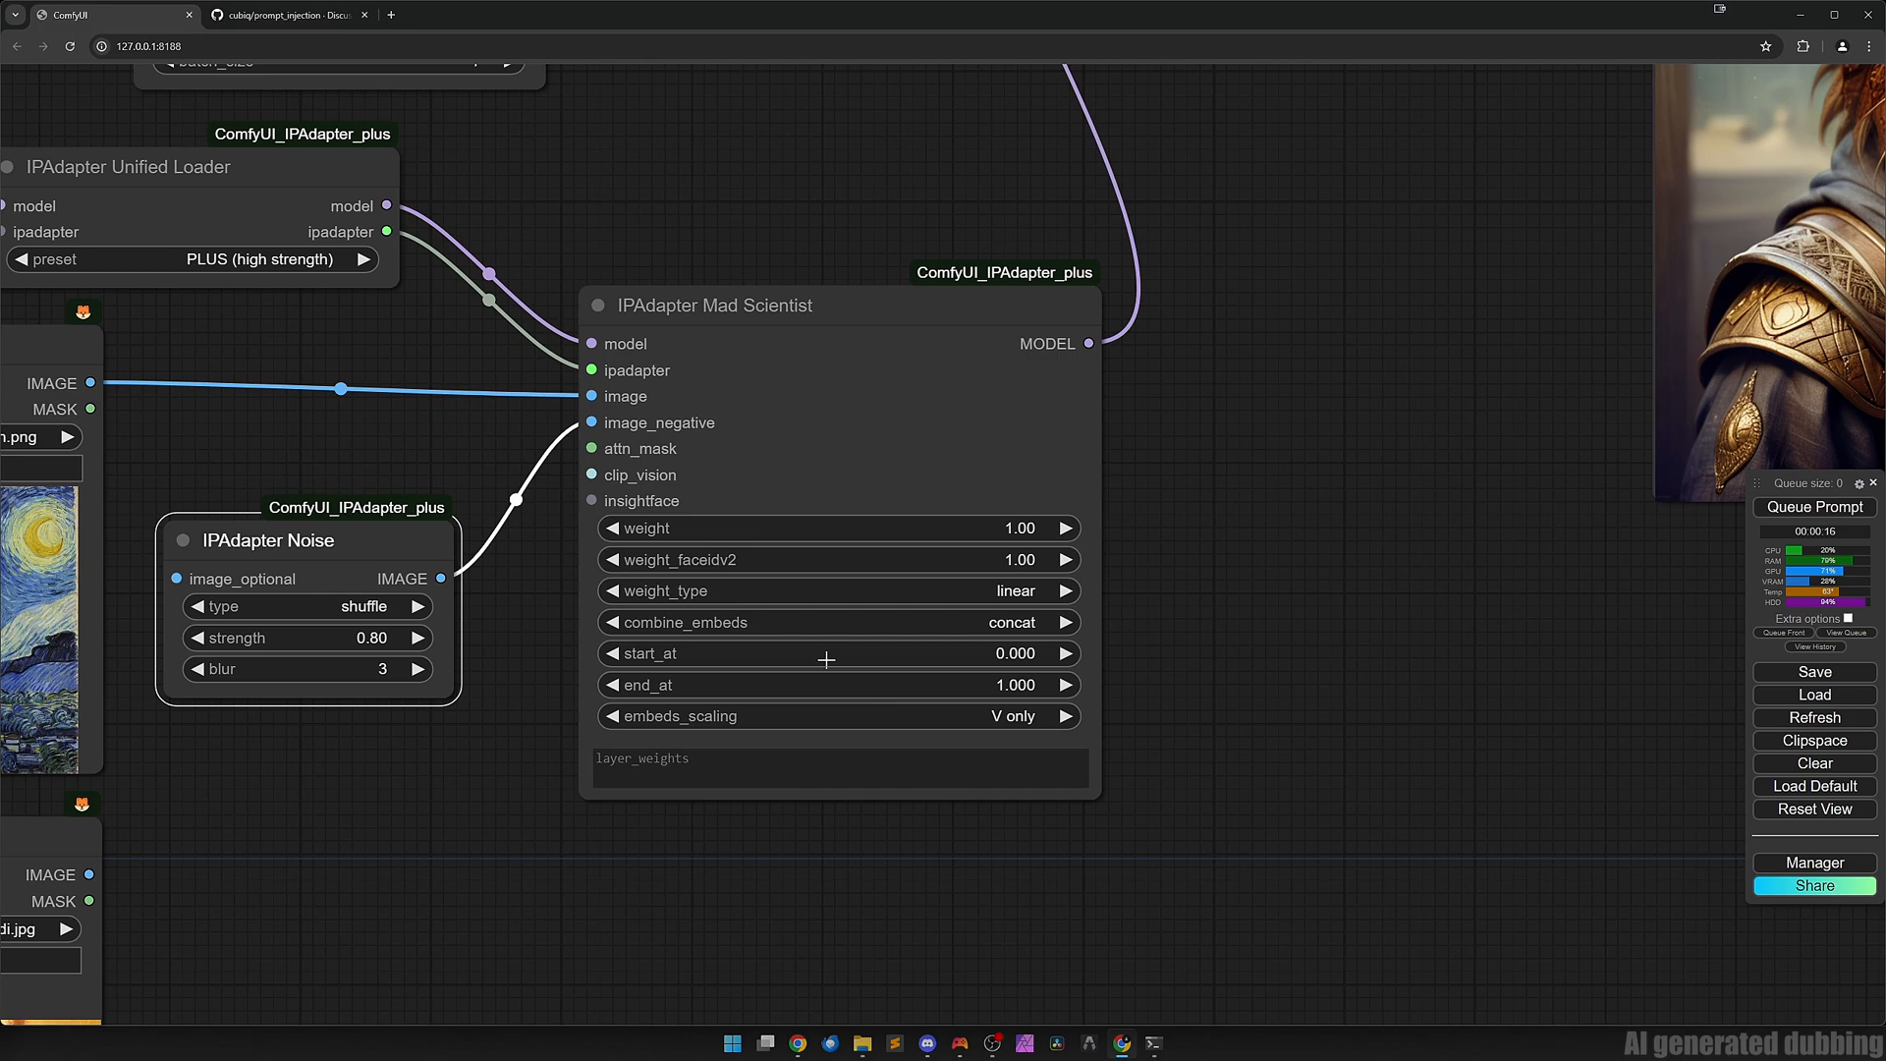
mouse_move(876, 644)
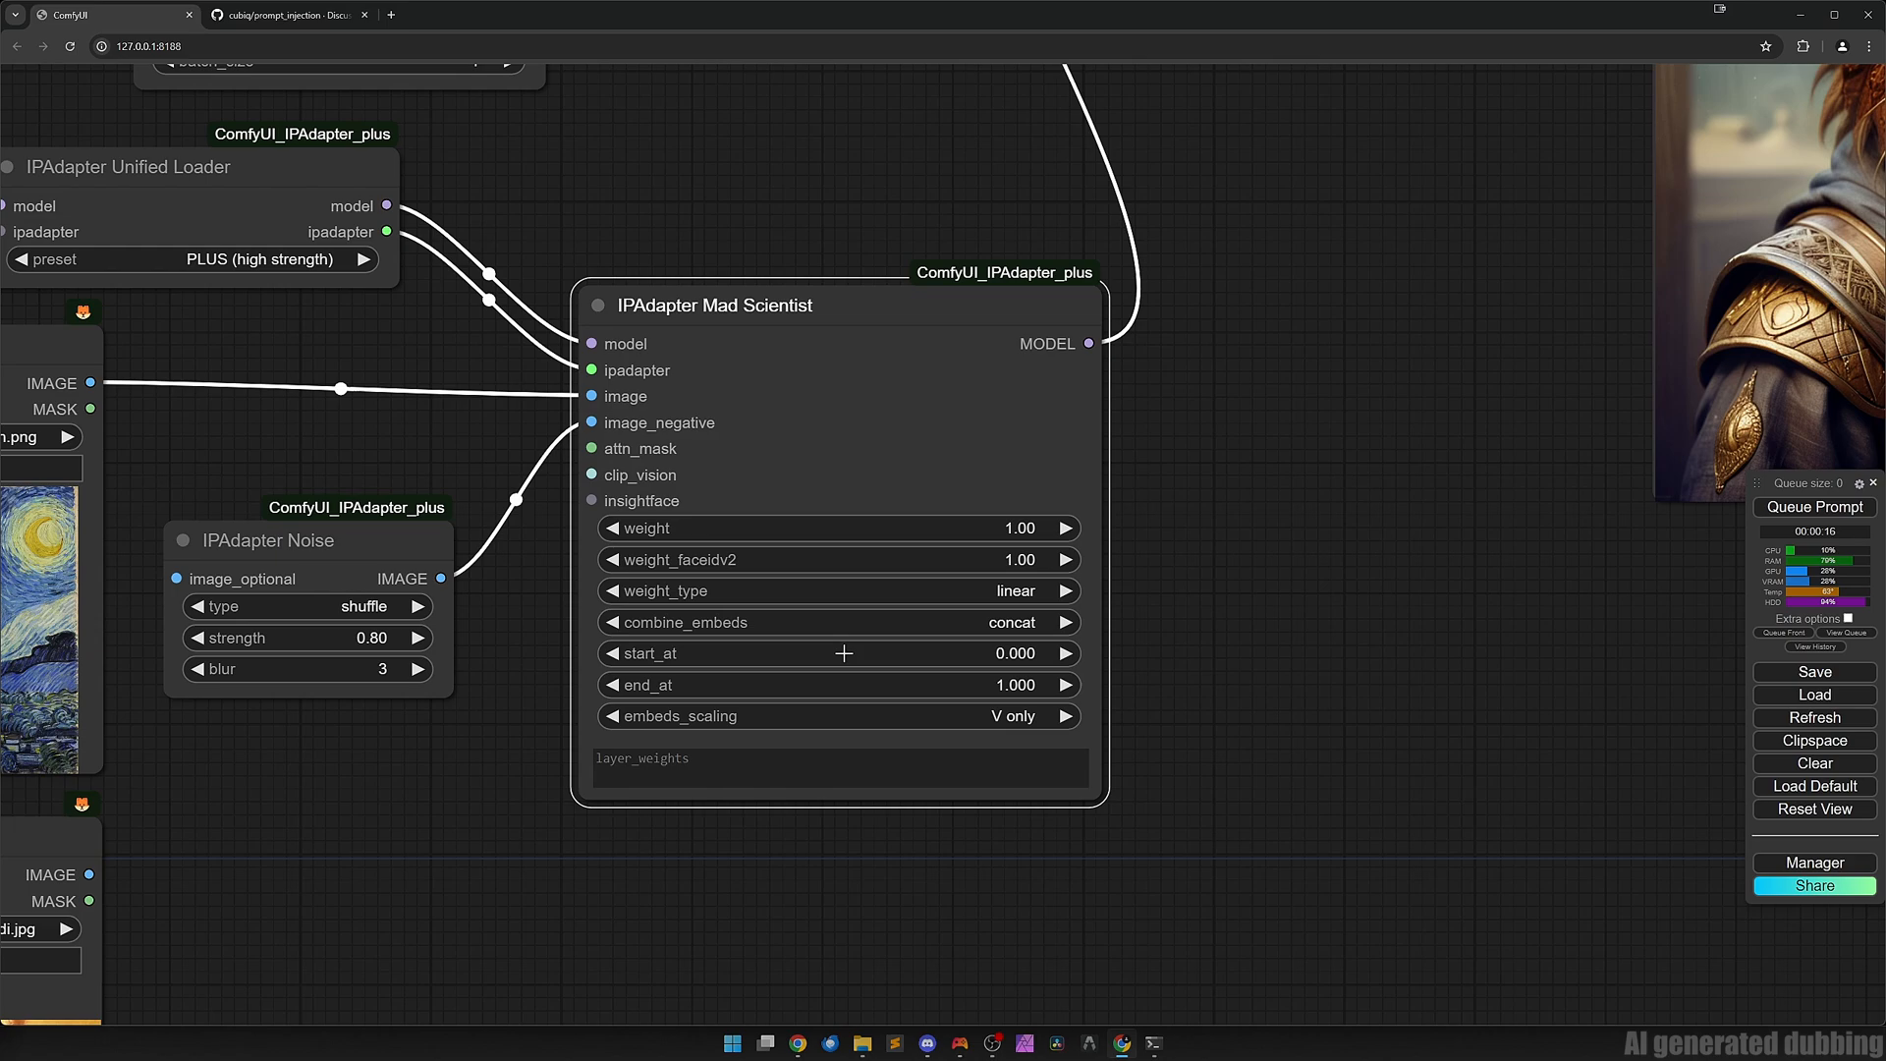
mouse_move(854, 699)
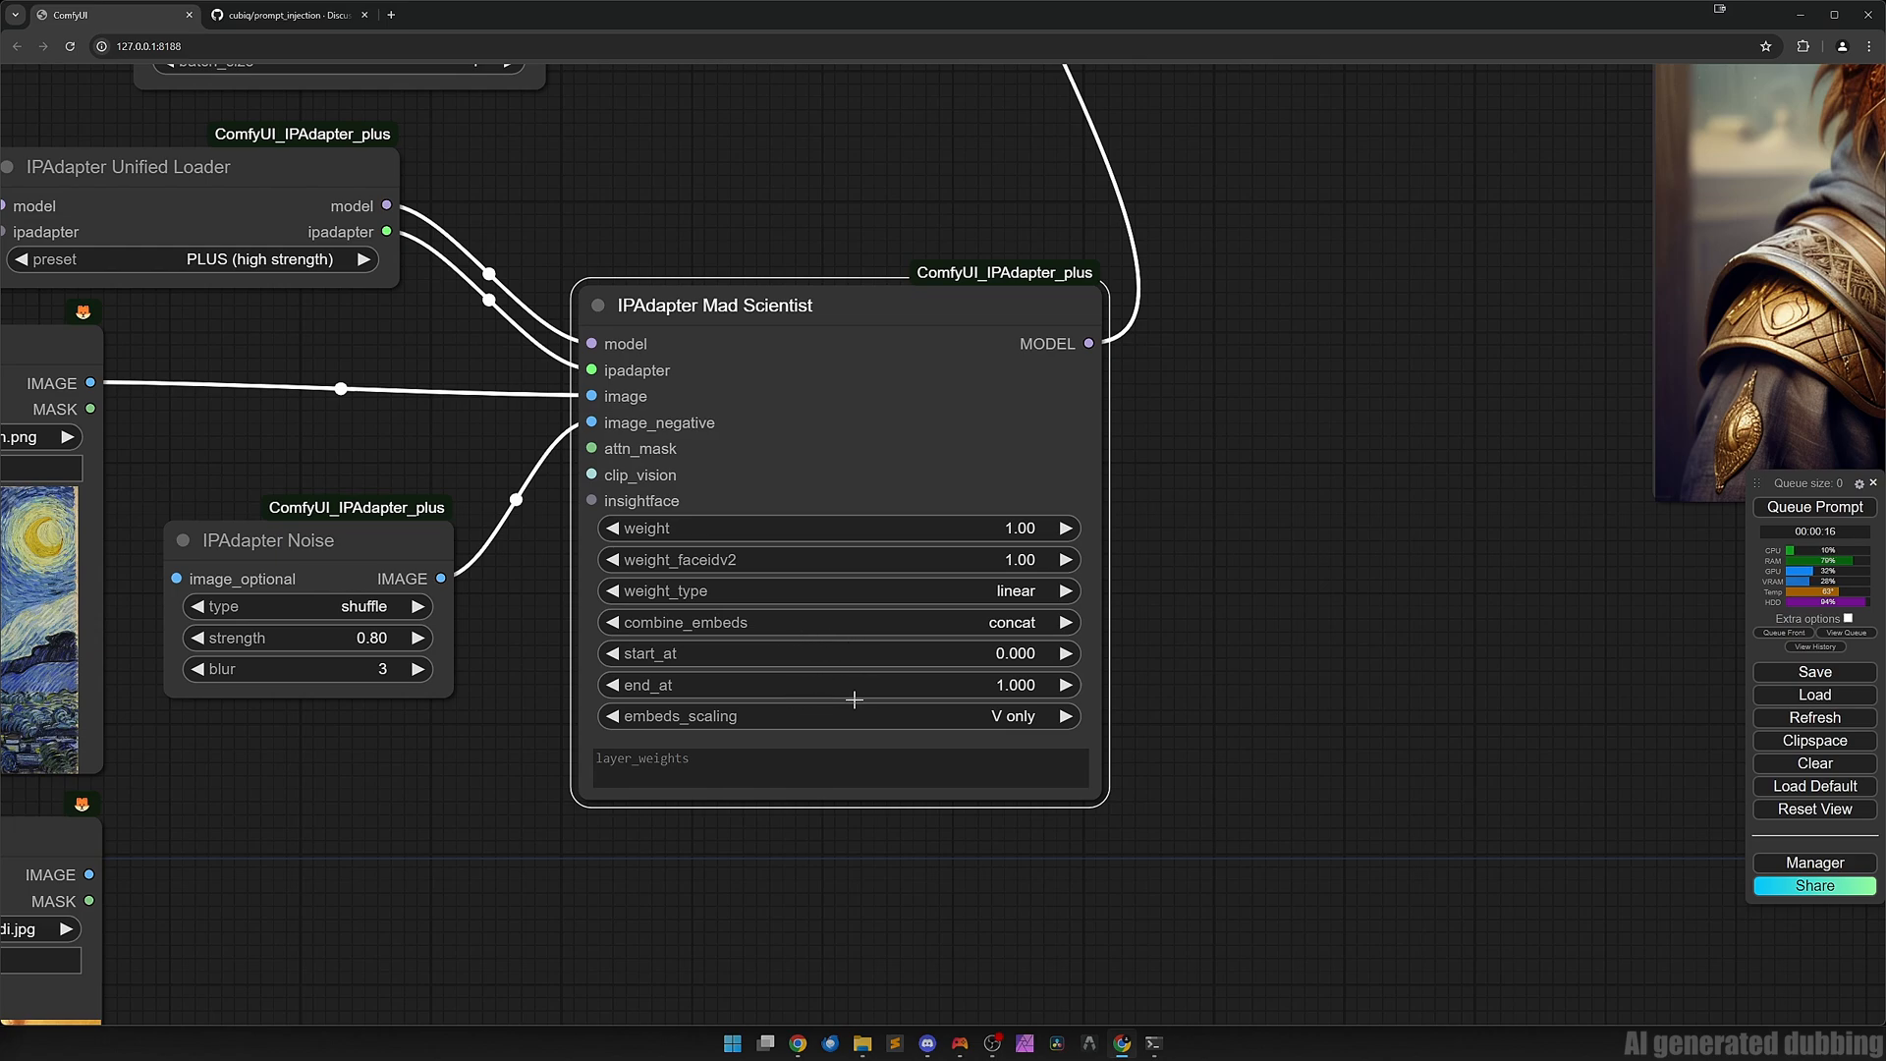
mouse_move(882, 715)
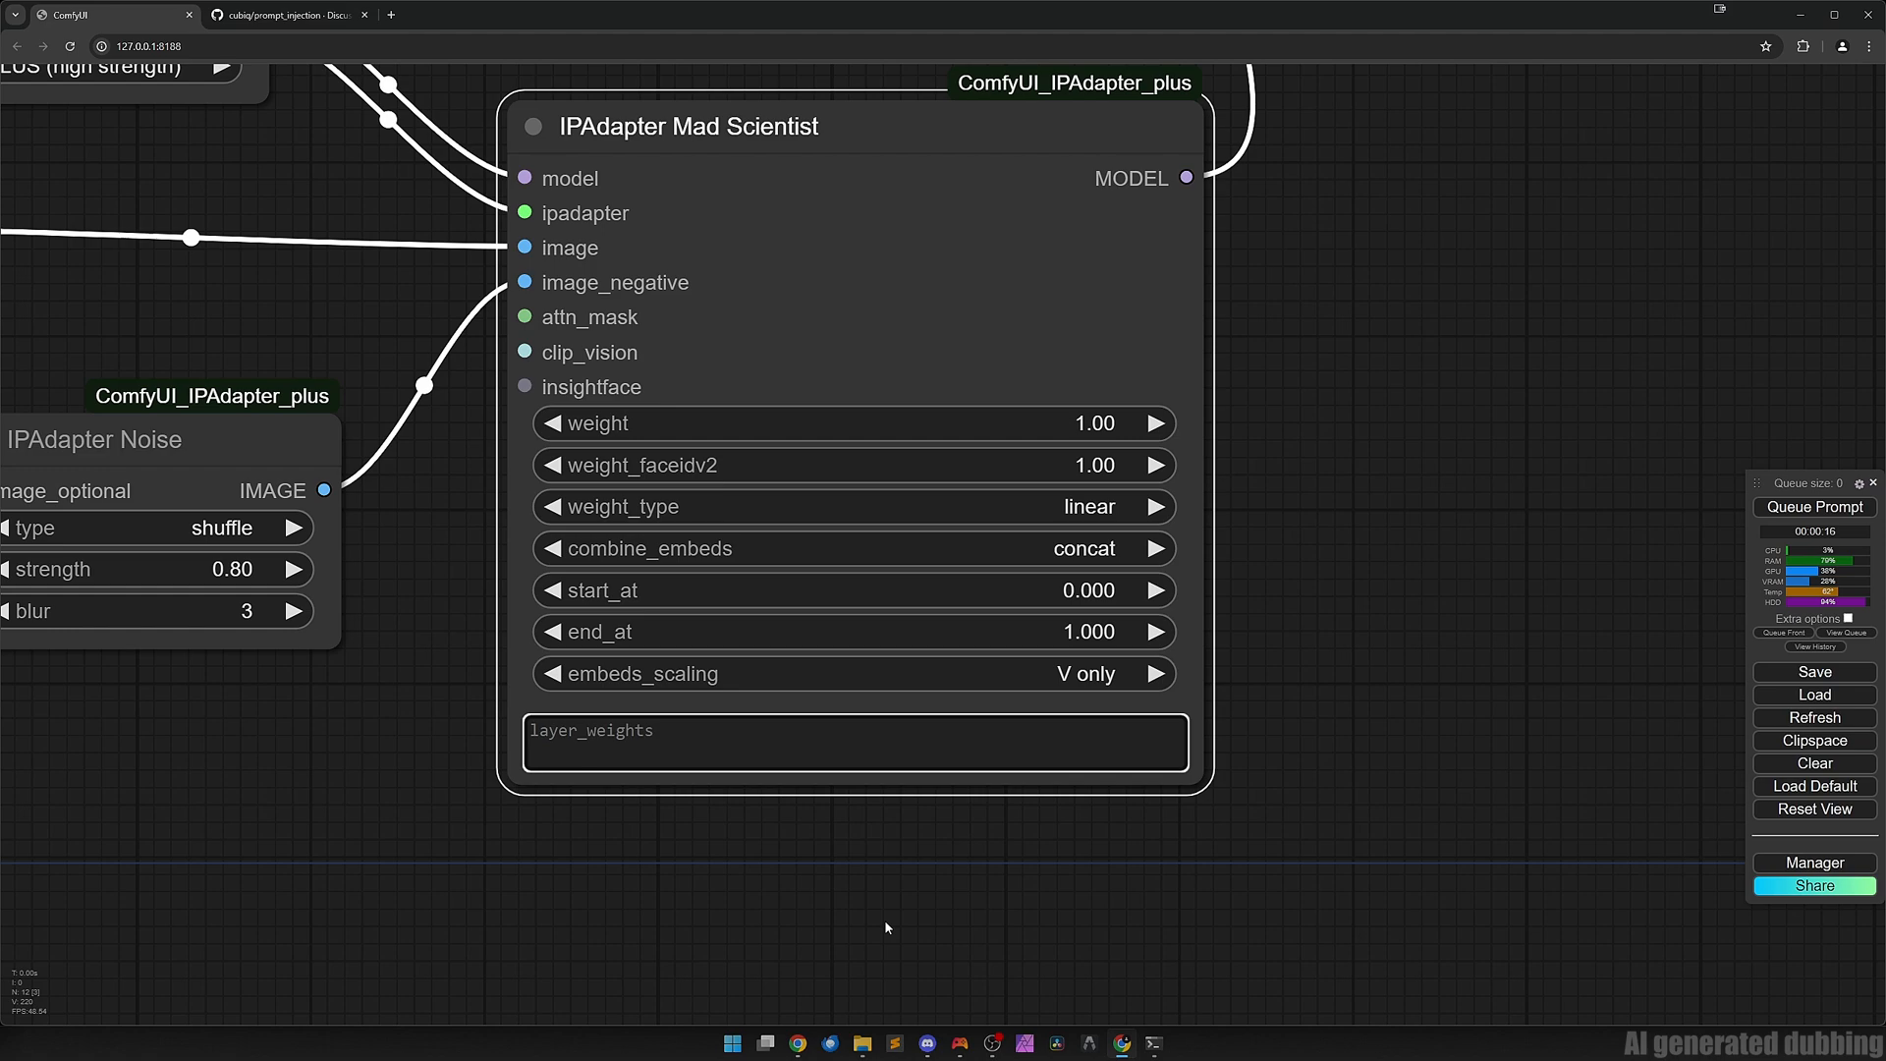
Enter layer_weights '3:2.5, 6:1' and set weight_type to style transfer precise.
type("3")
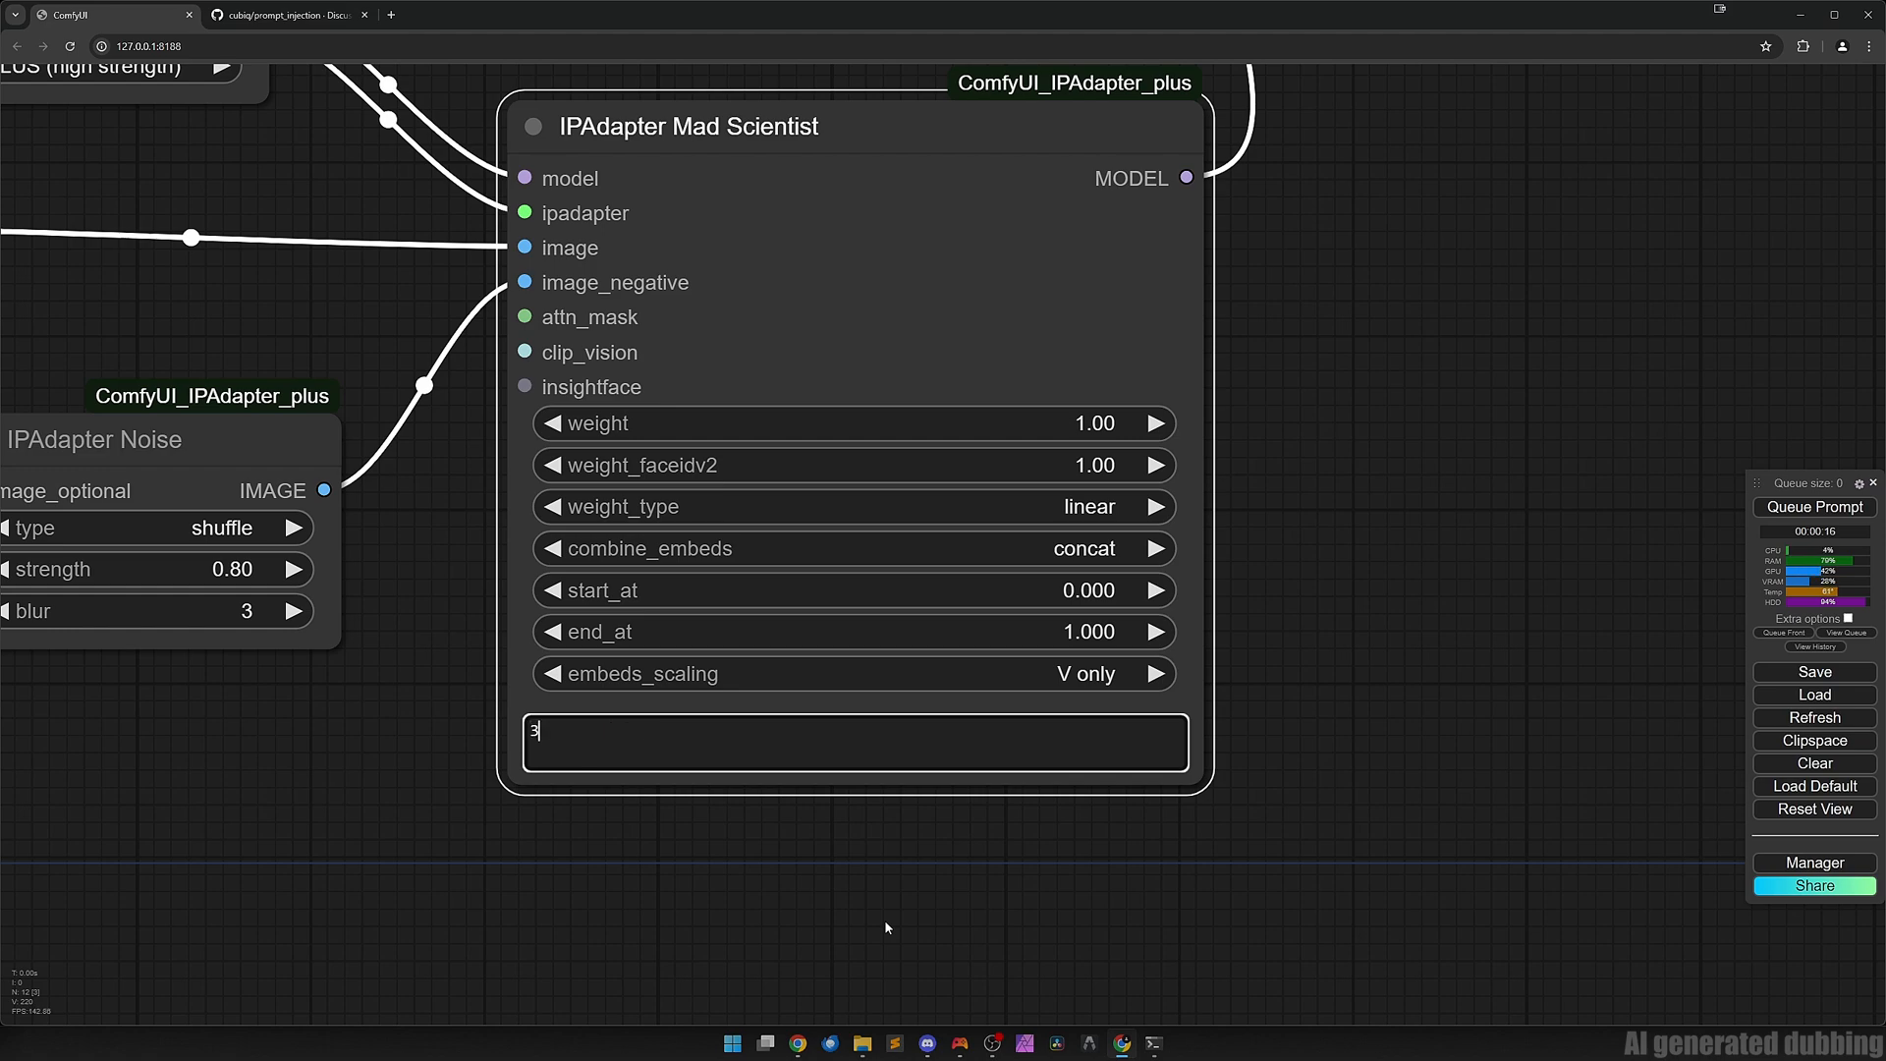
type(":")
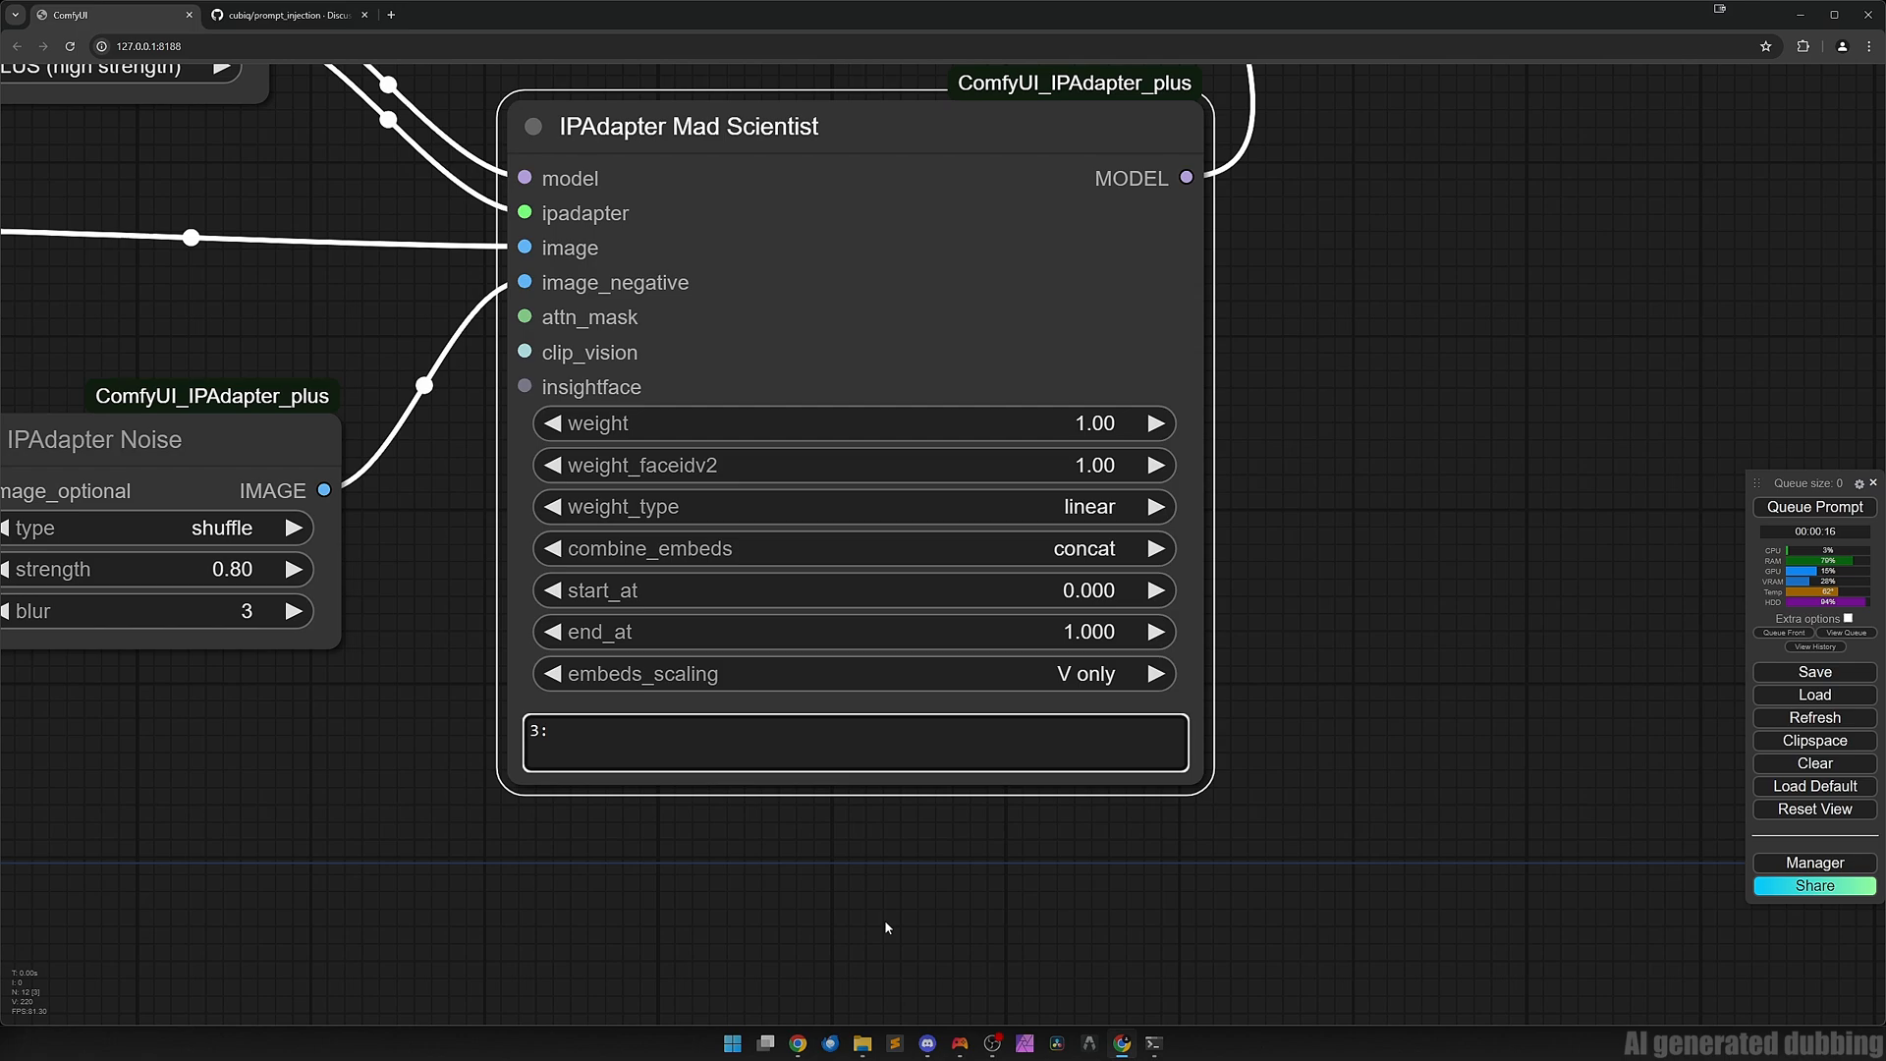
type("2.5,")
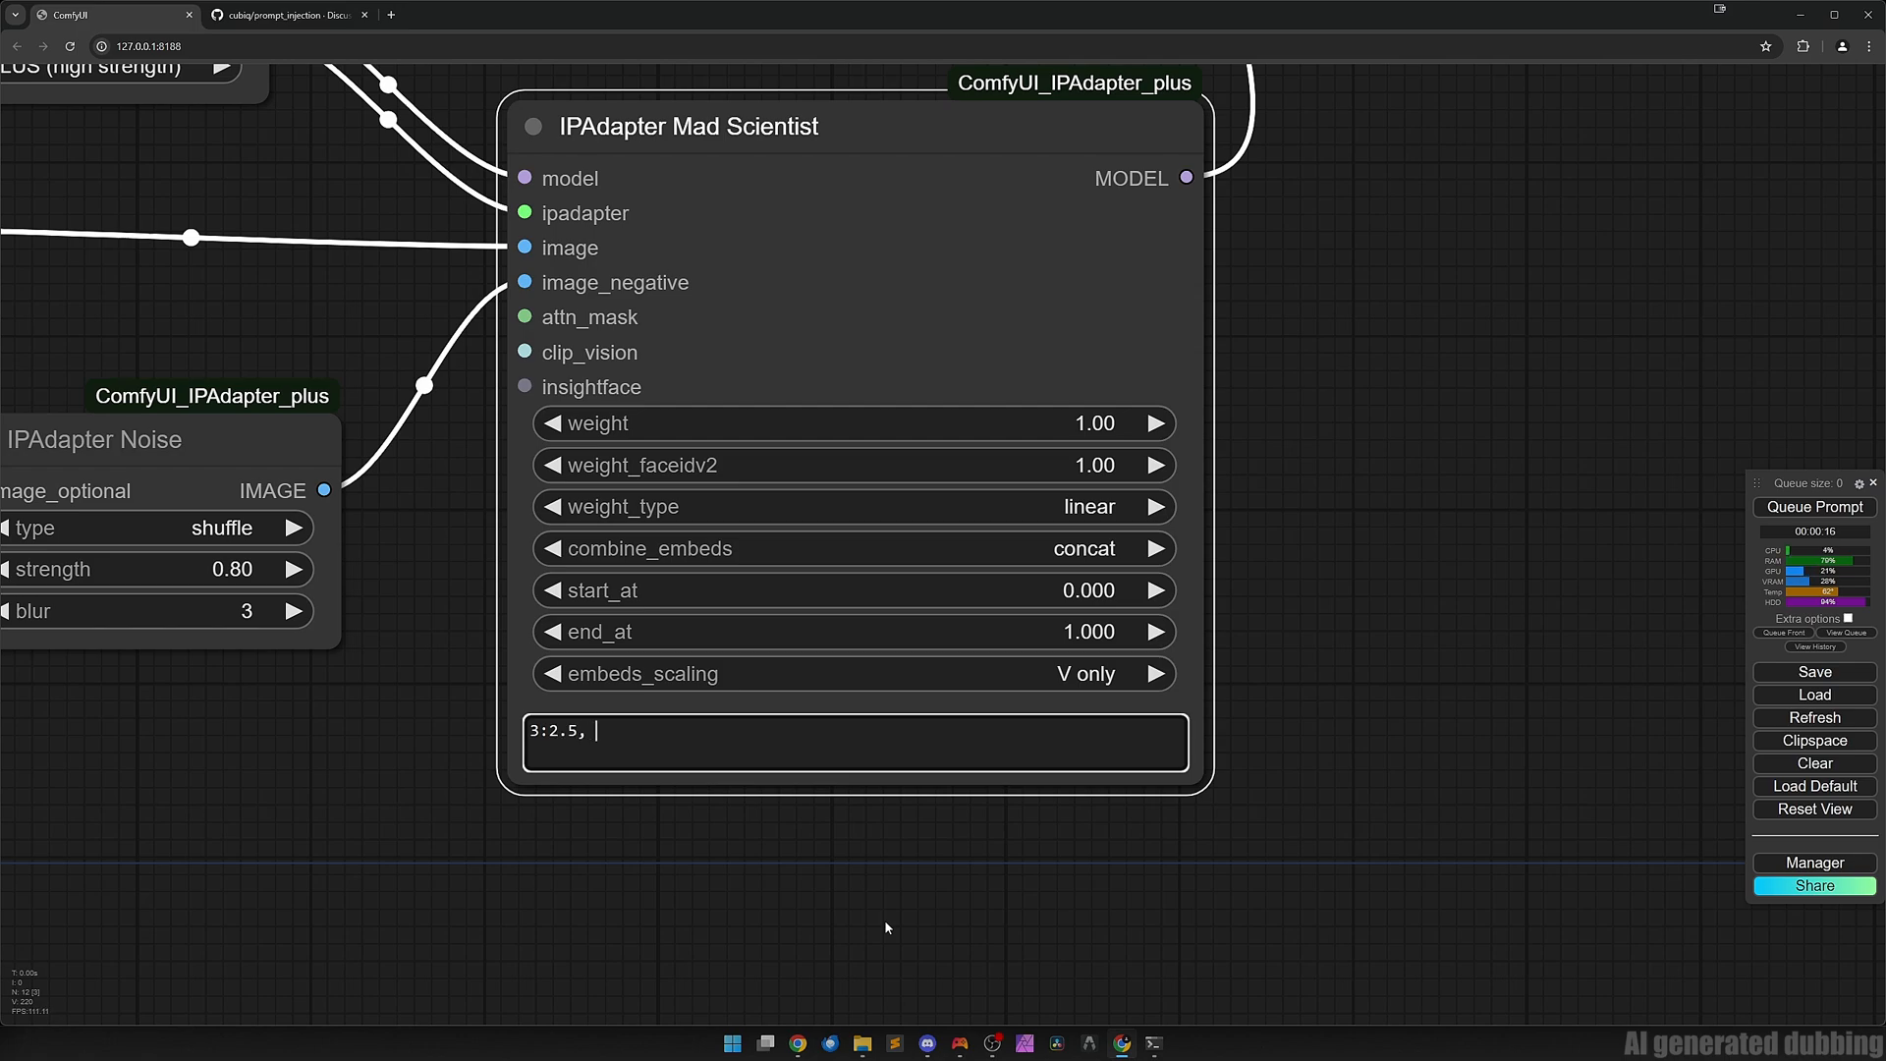
type("6:1")
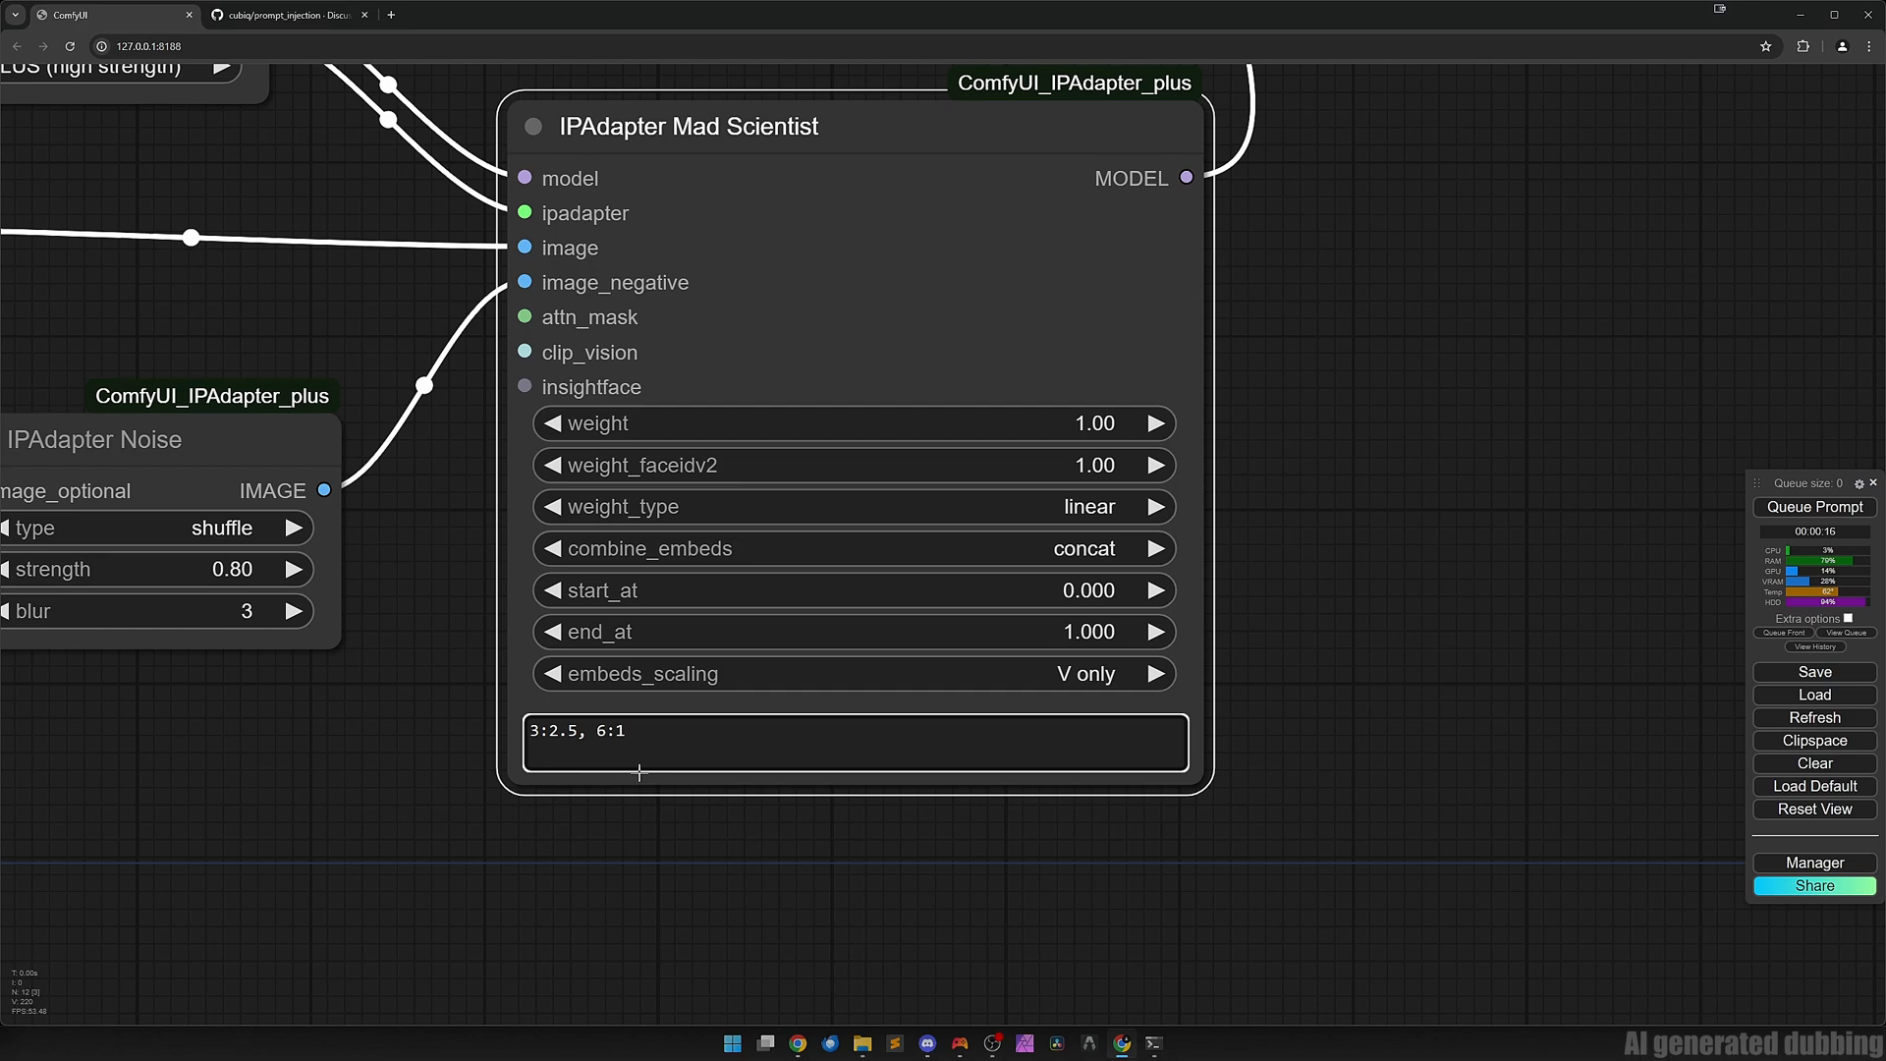
left_click(1086, 505)
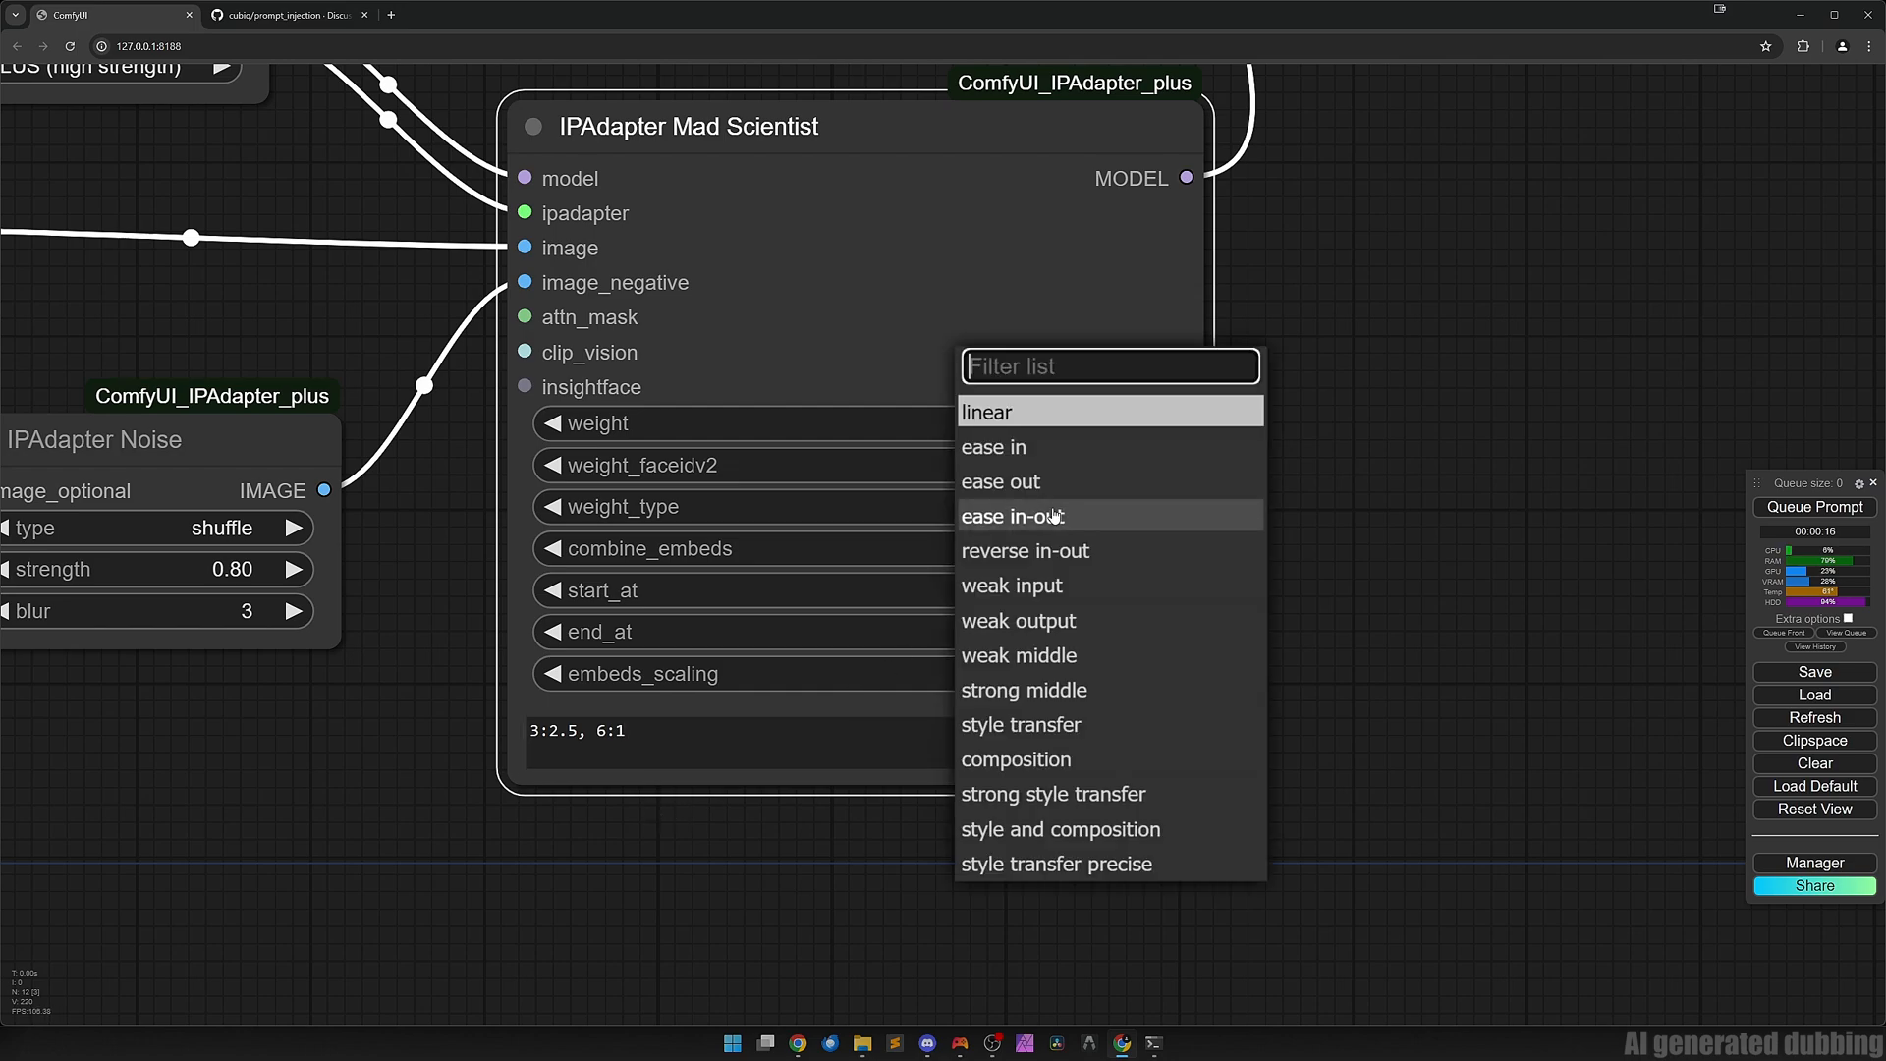
left_click(1057, 865)
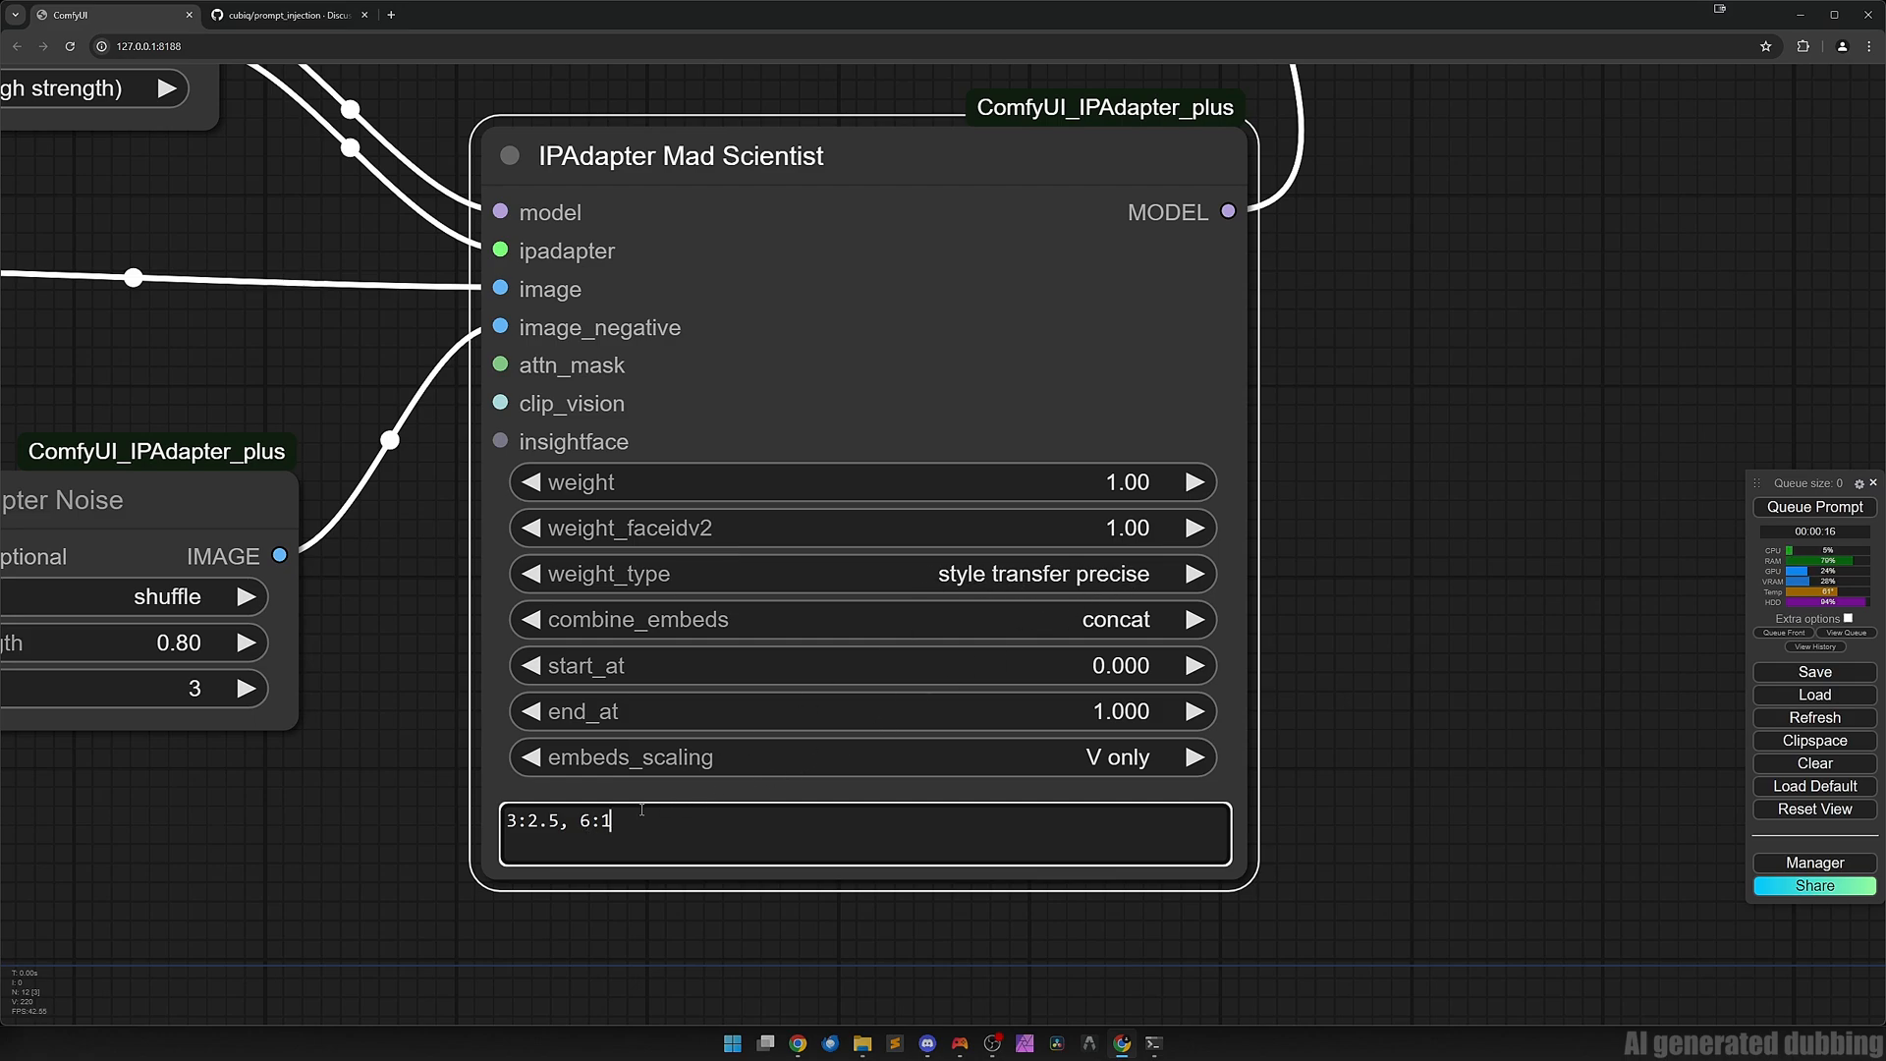
Select values in the layer weights text box for review.
double_click(536, 821)
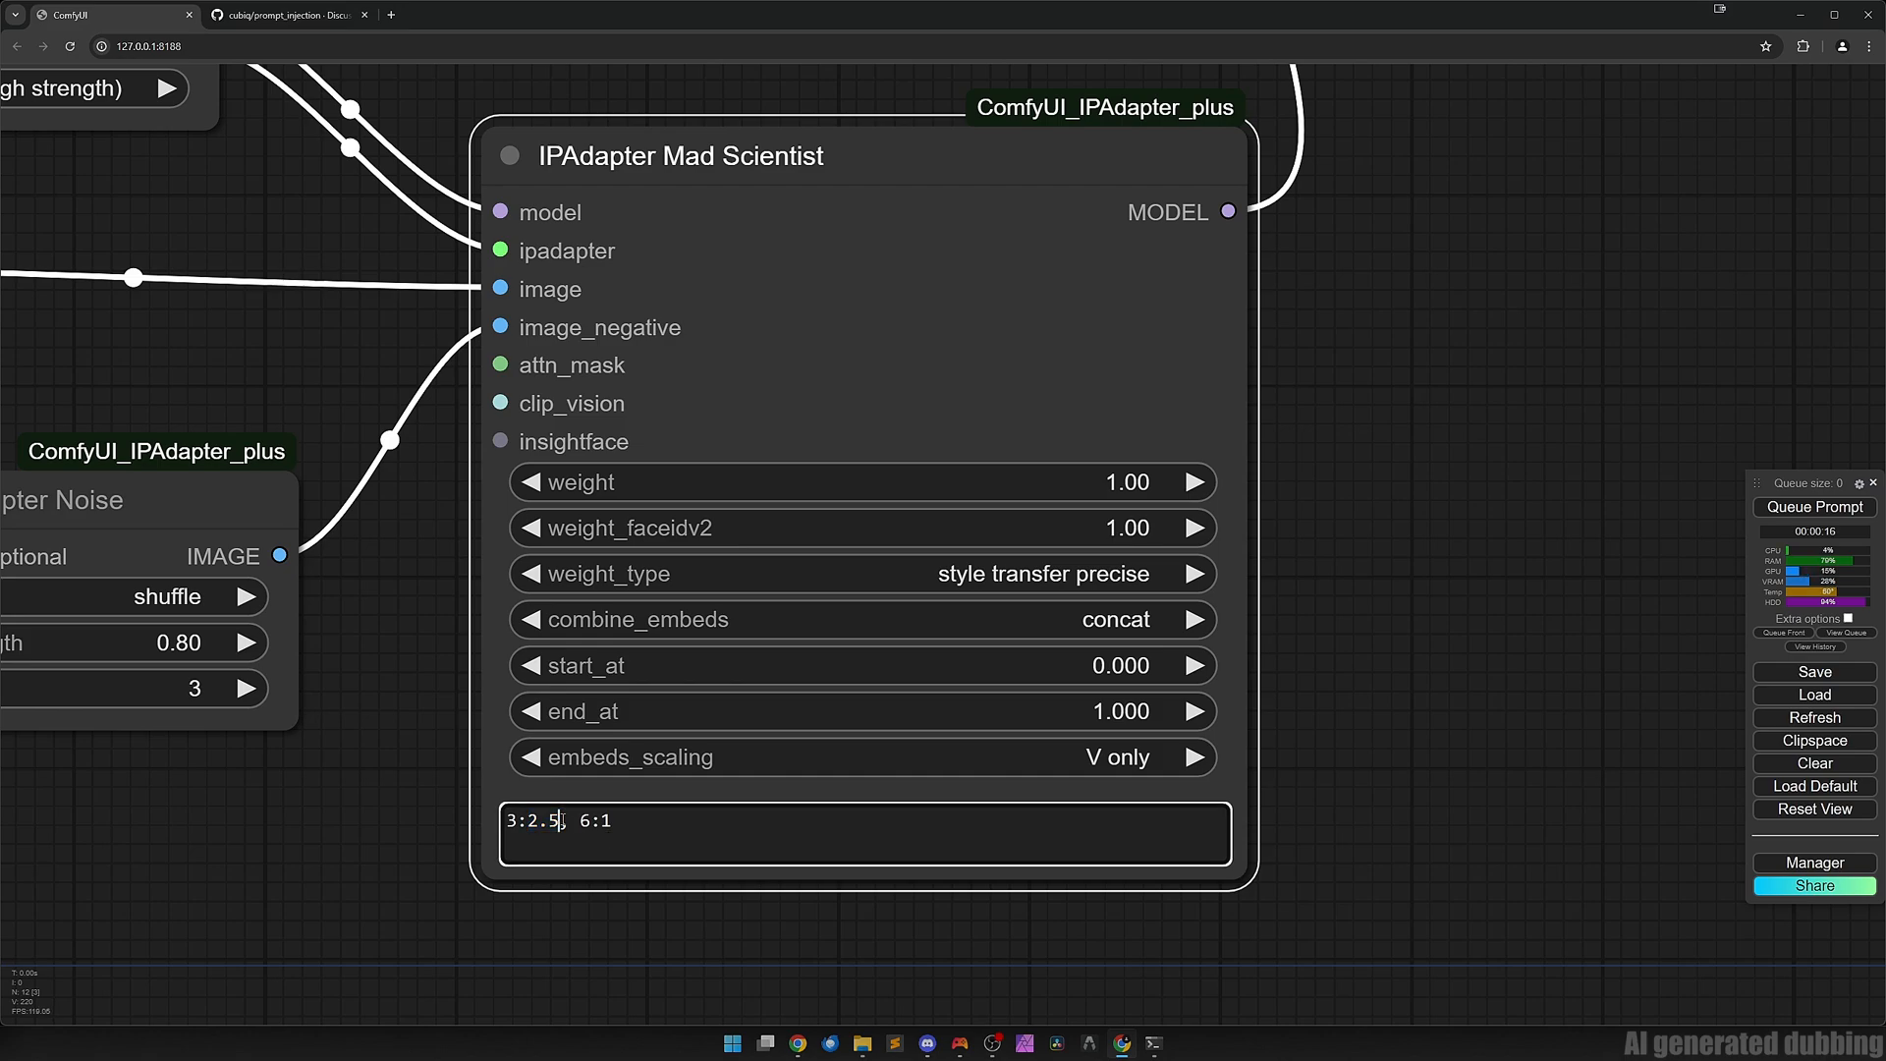
double_click(534, 821)
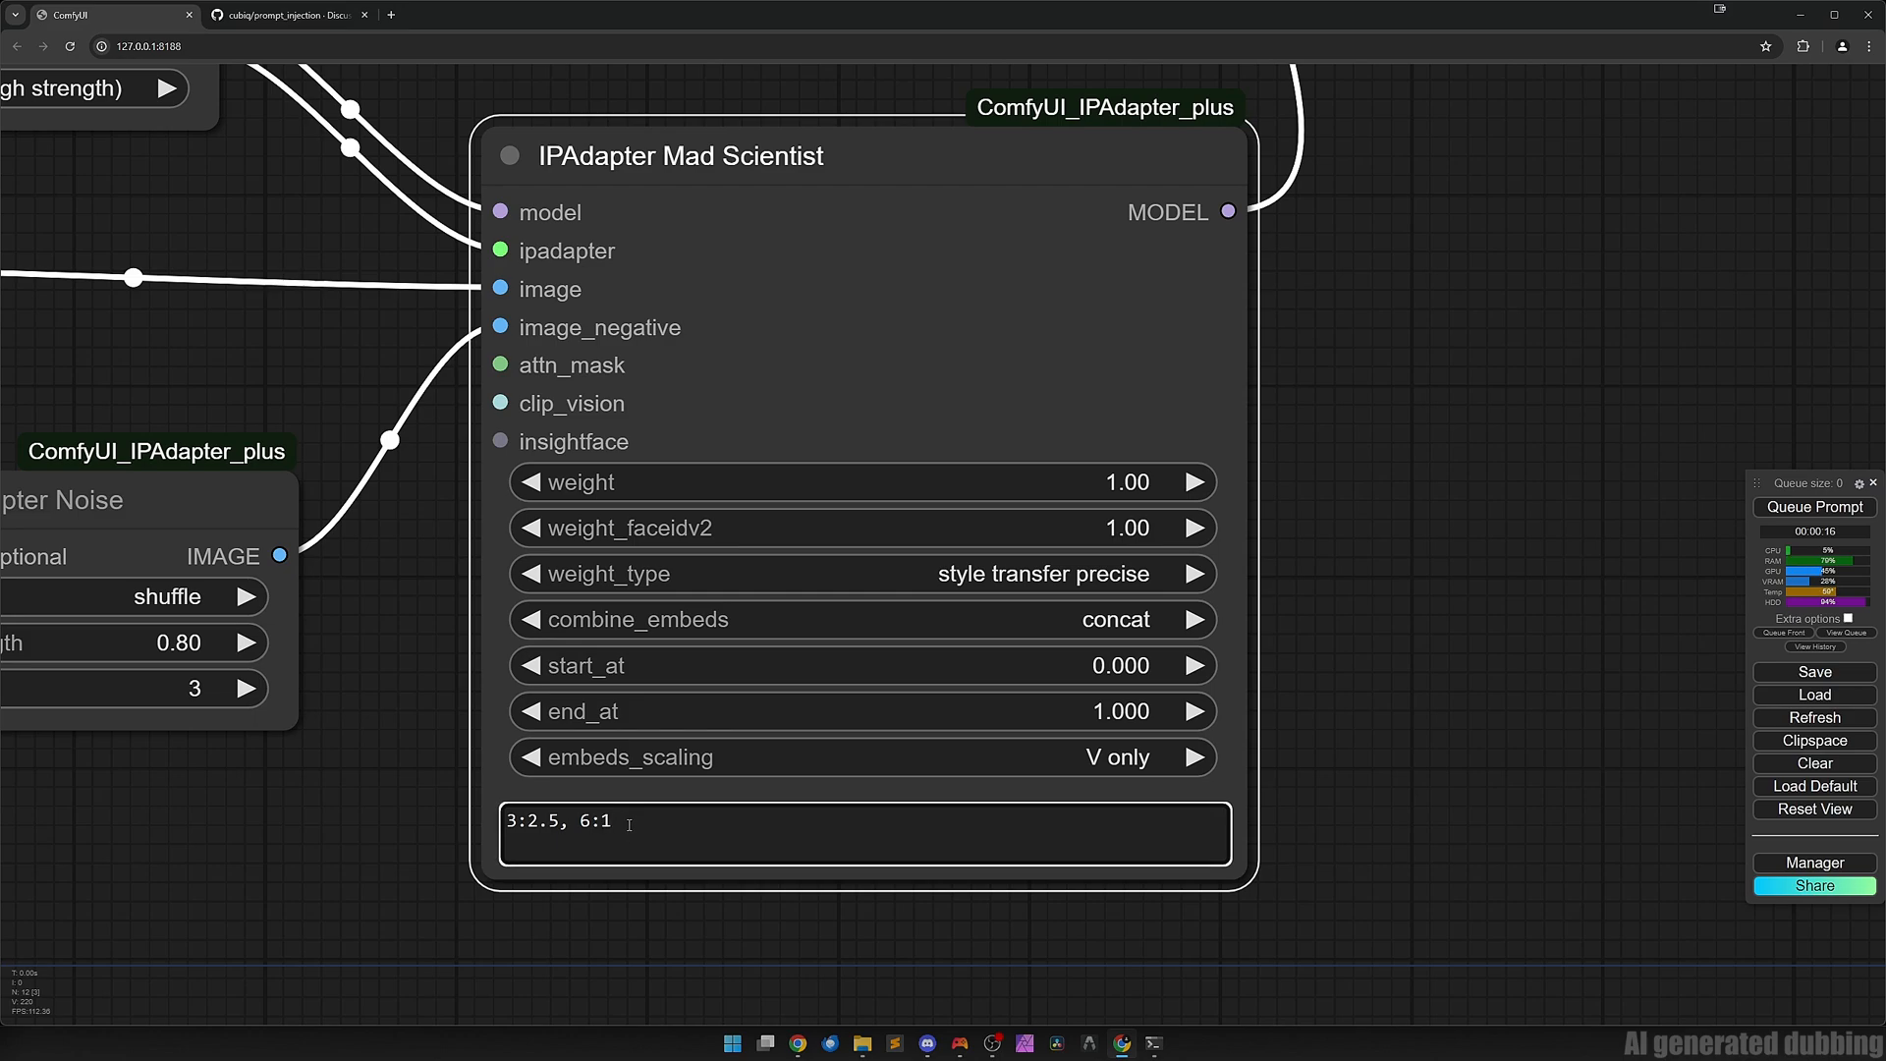
scroll("down", 3)
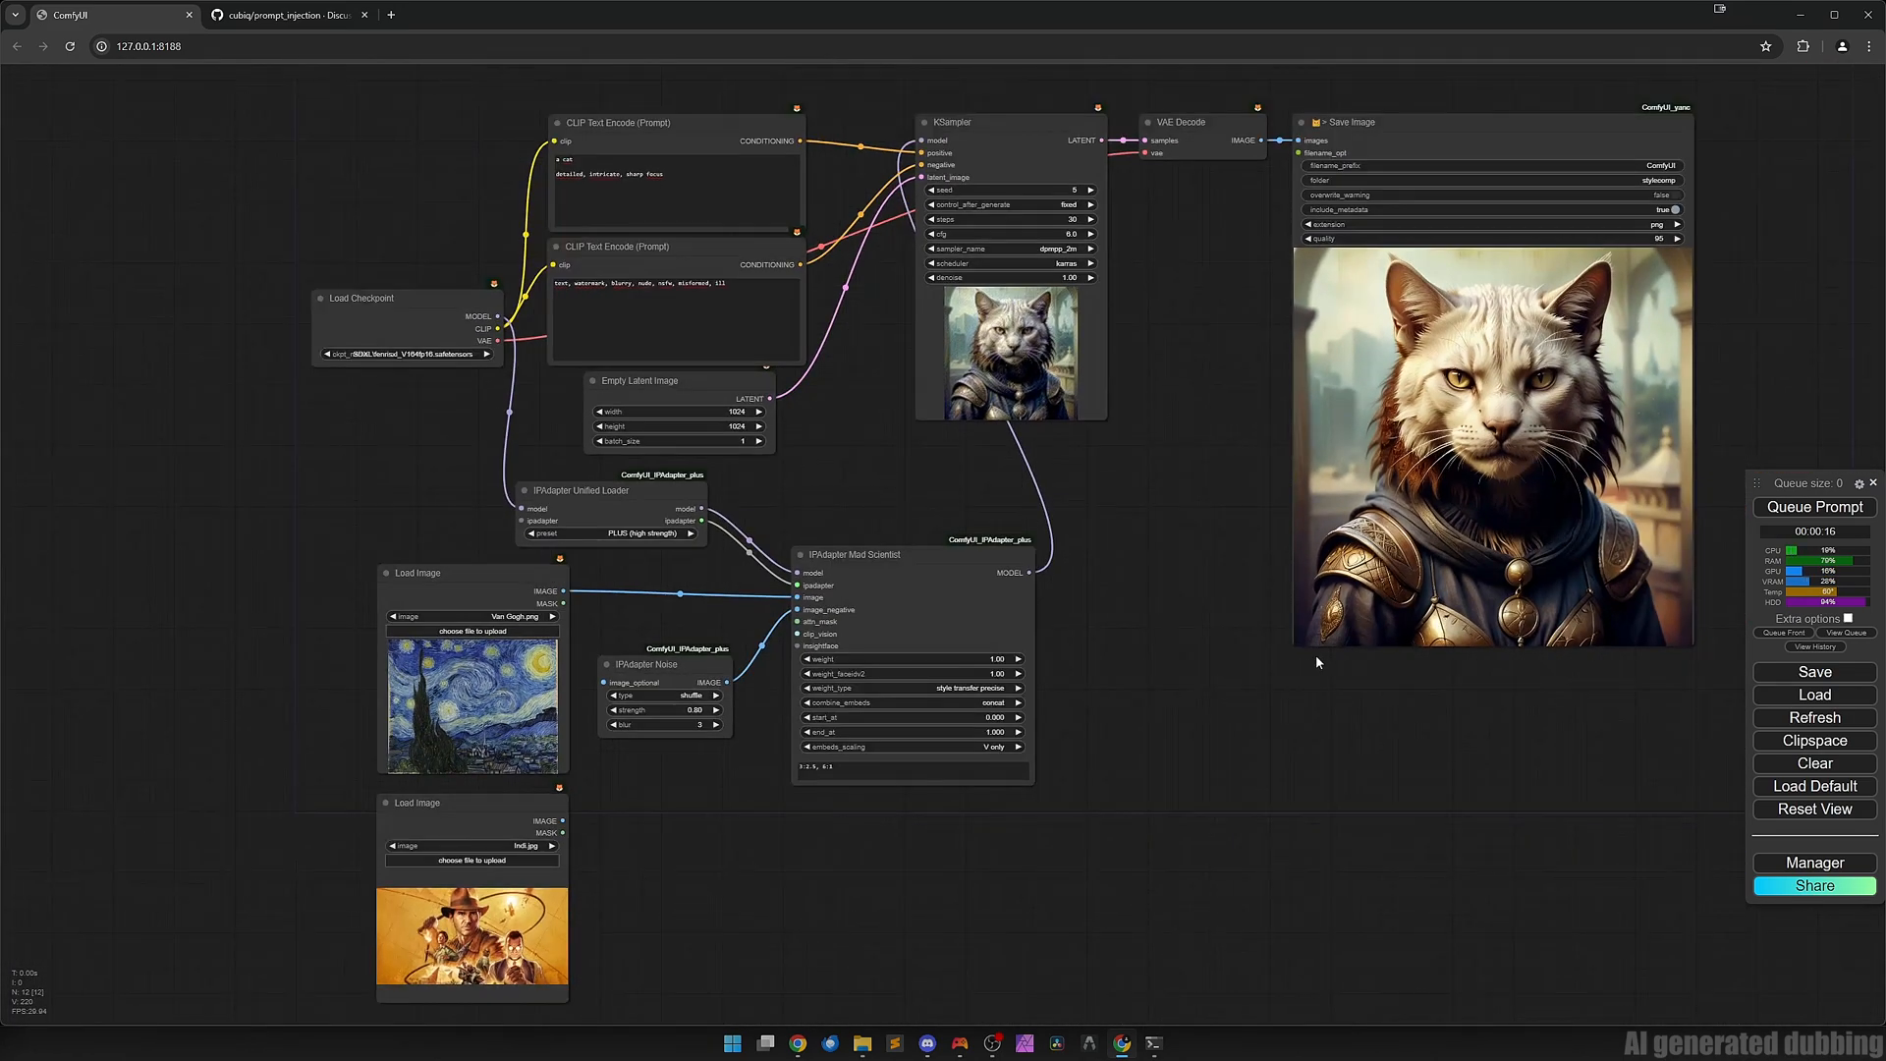
Queue the prompt to generate a new cat image with the Mad Scientist settings.
left_click(1813, 507)
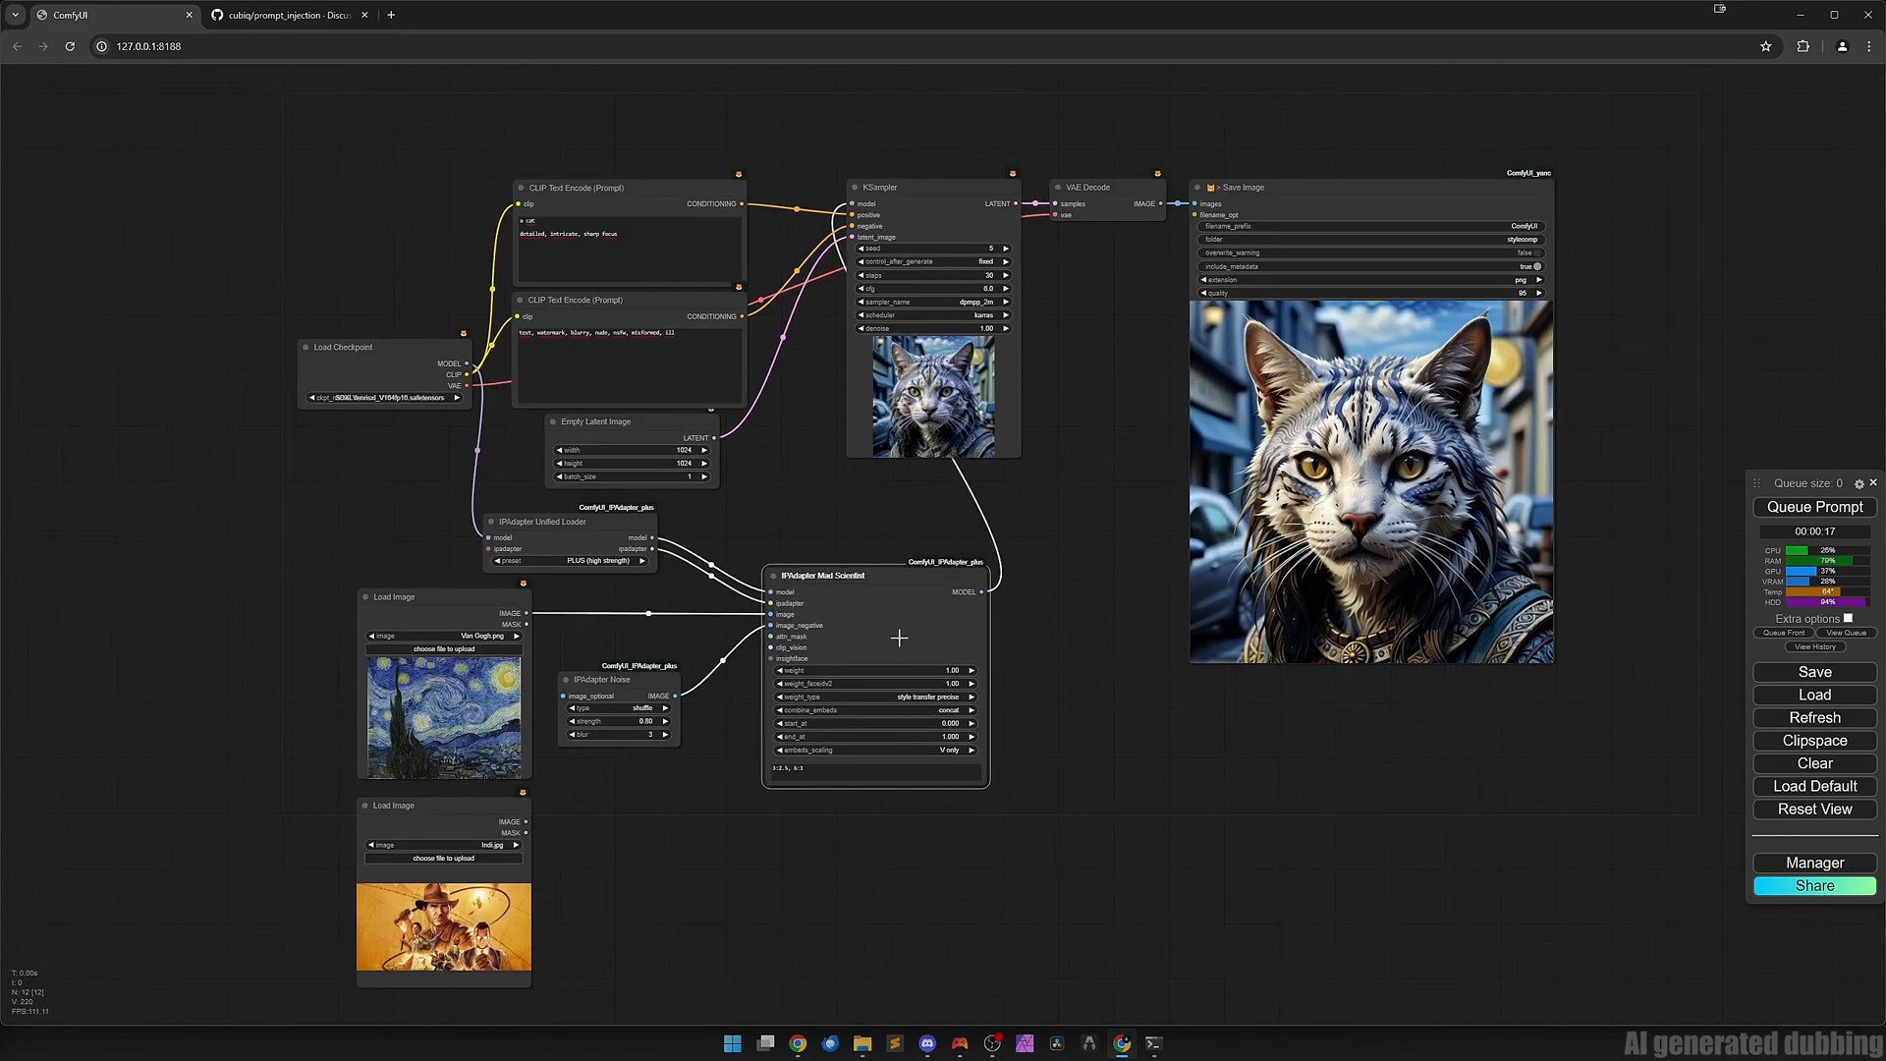
mouse_move(544, 817)
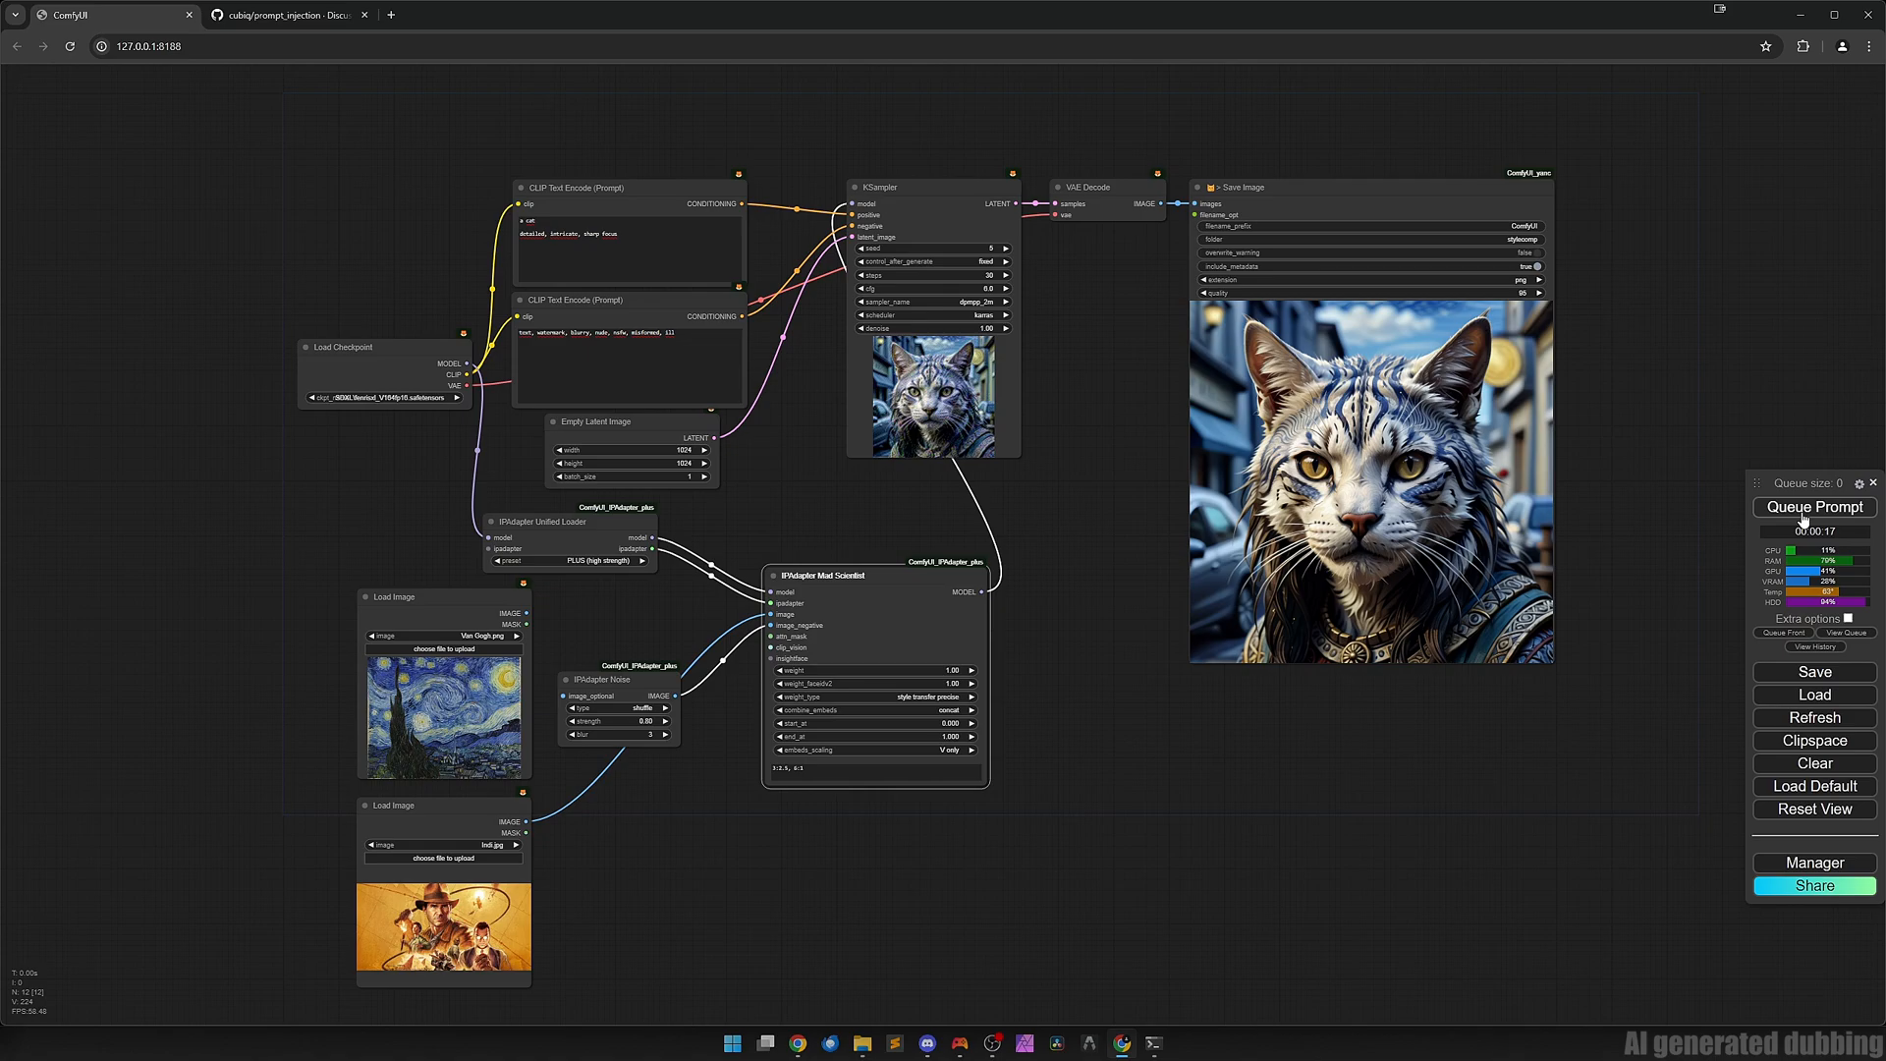
left_click(1813, 507)
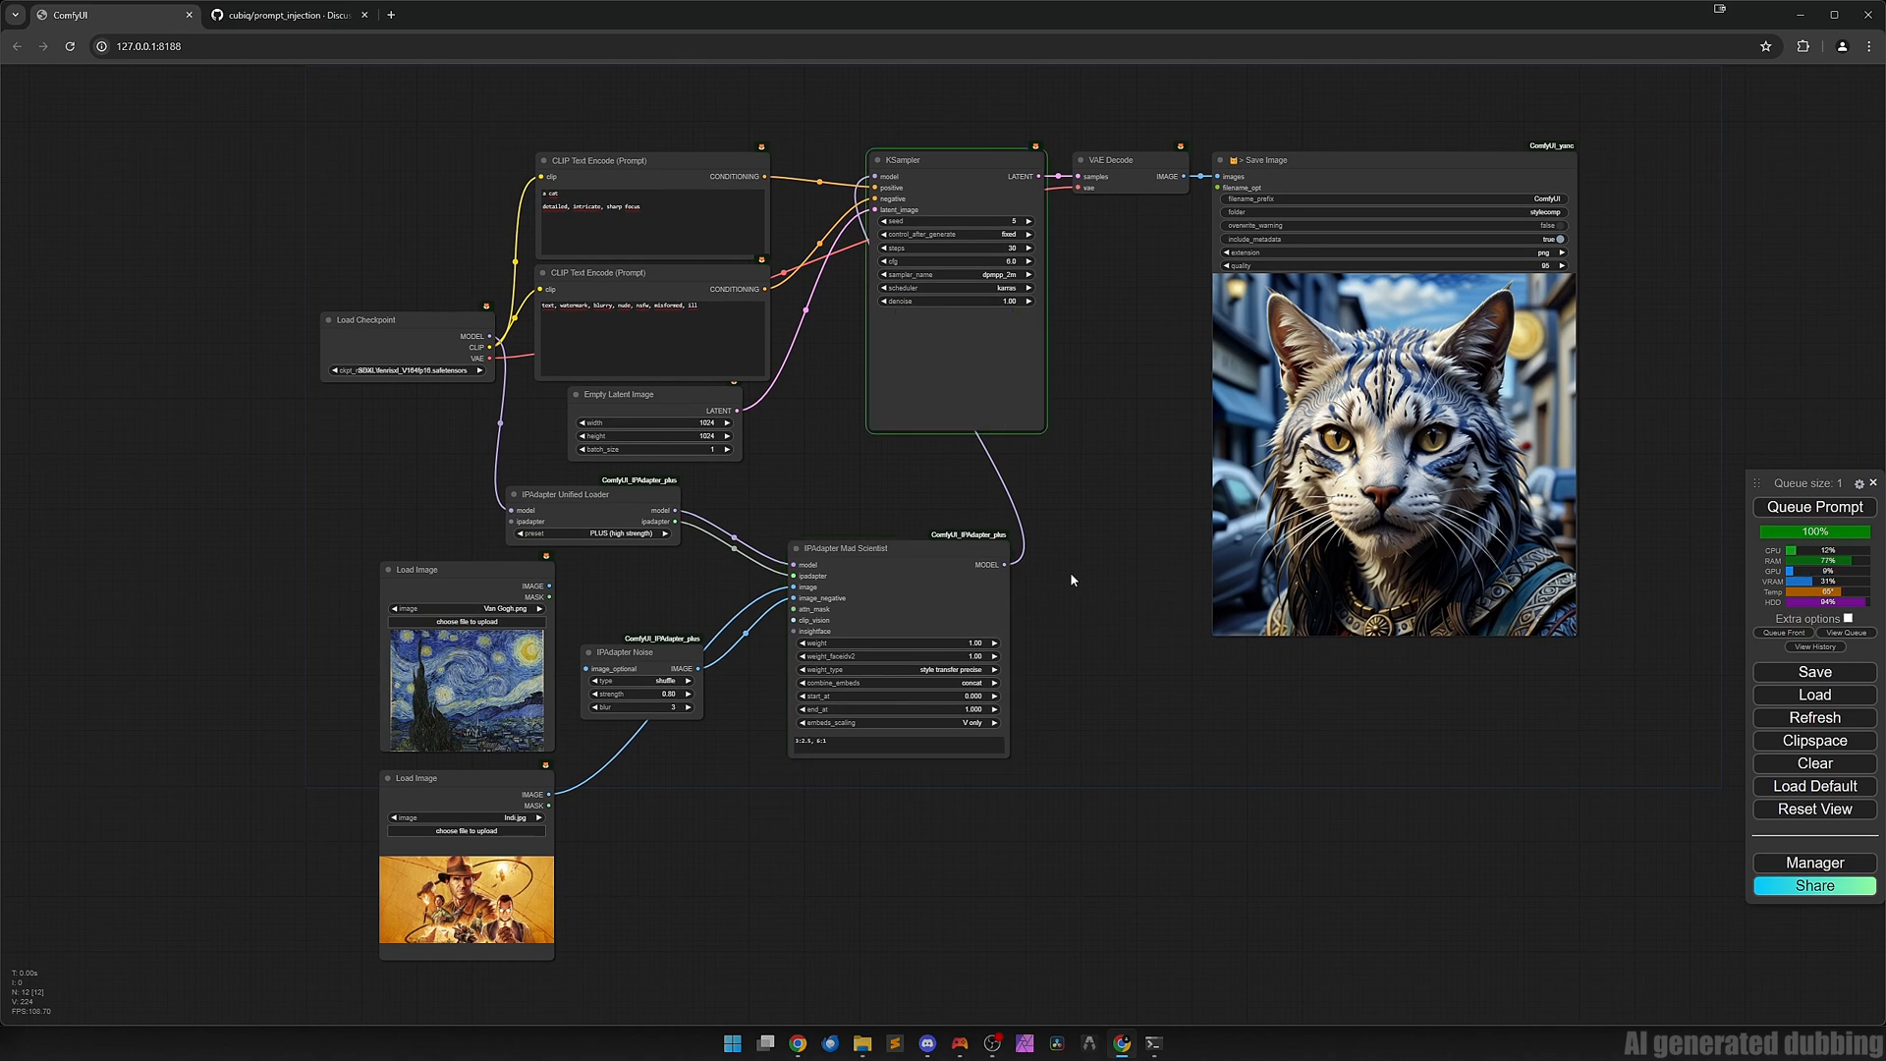
left_click(1813, 507)
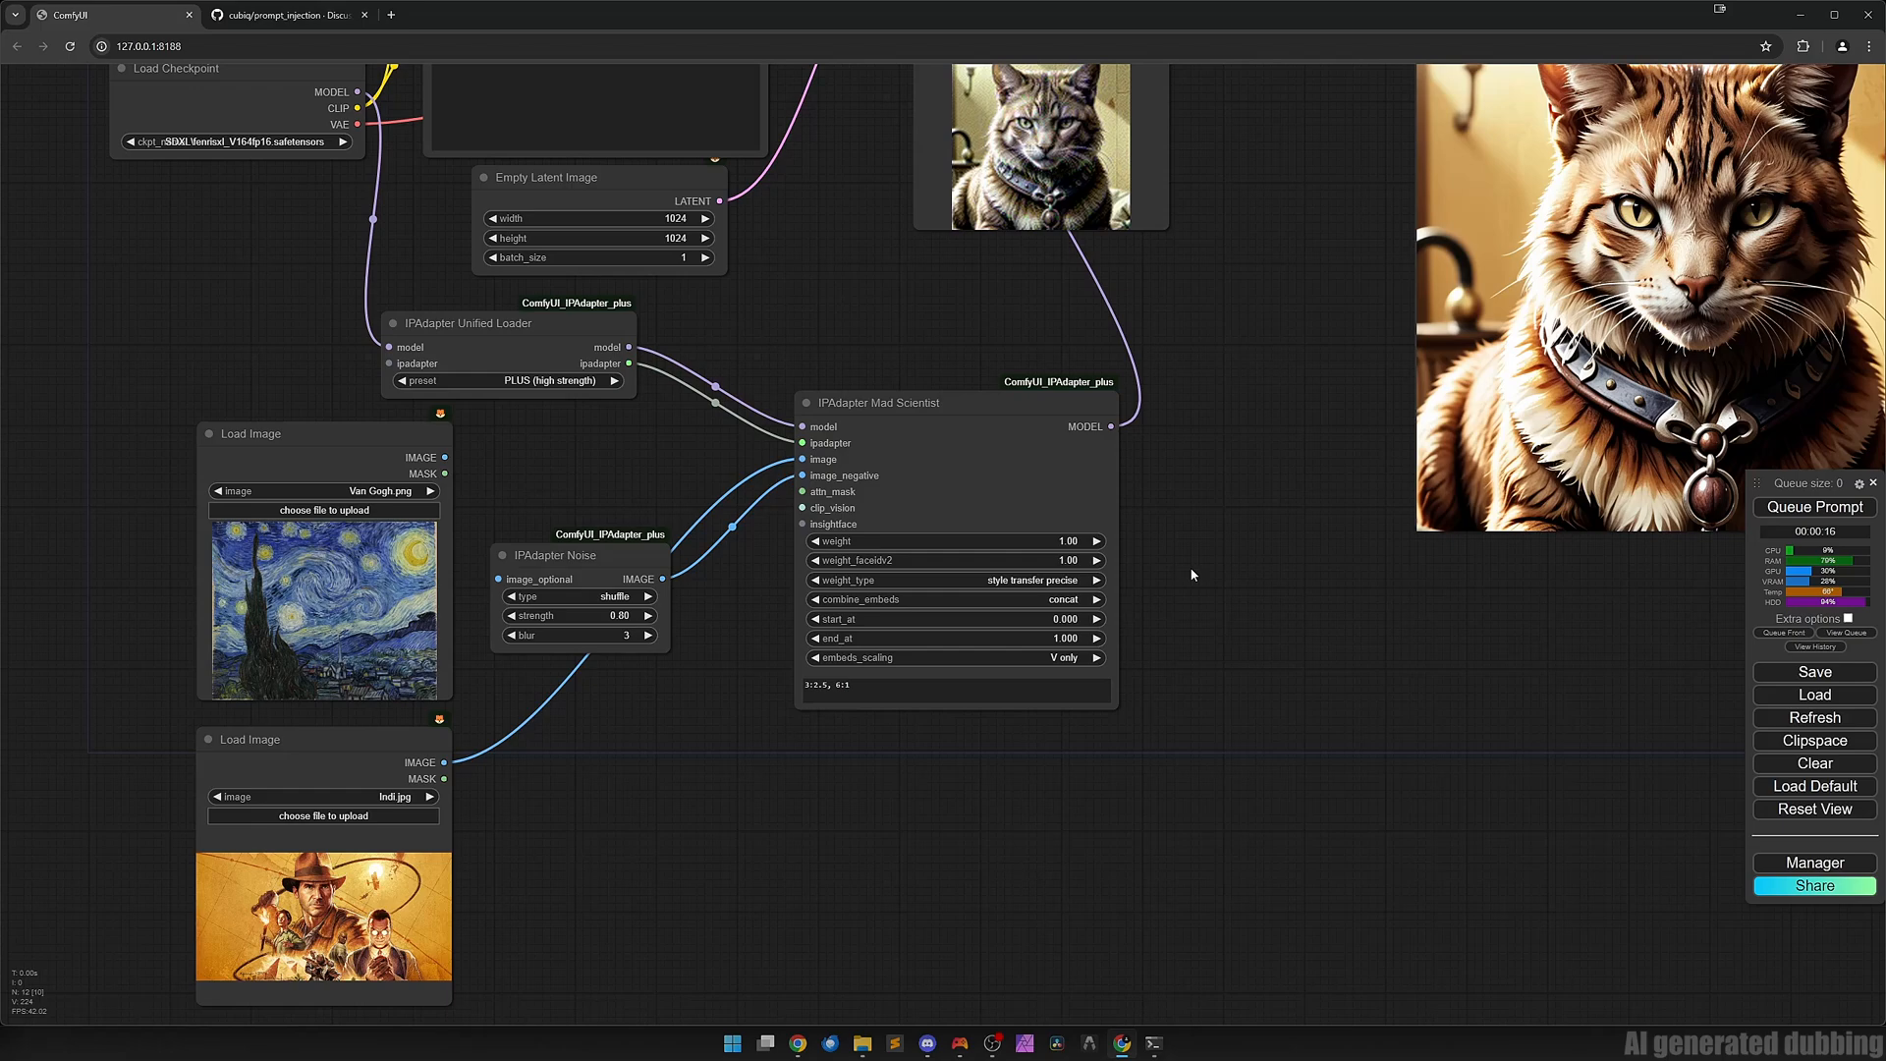
mouse_move(929, 623)
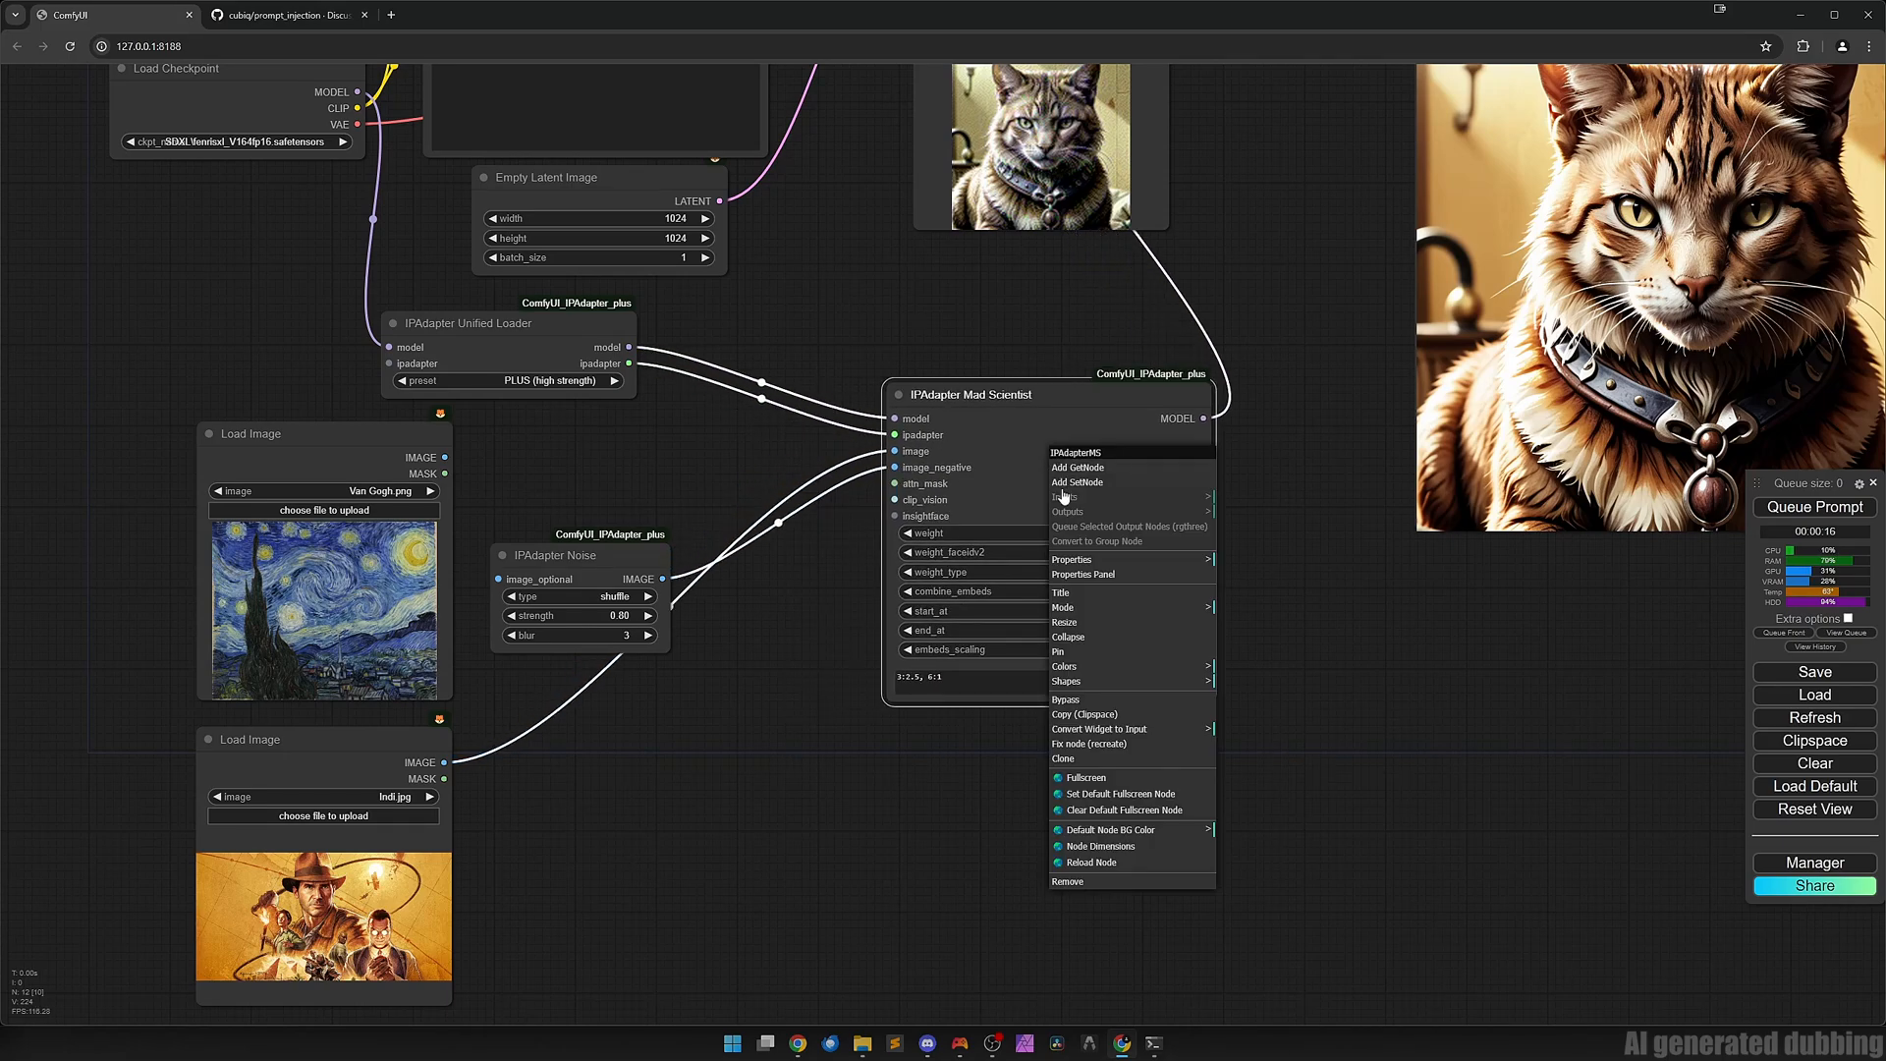
mouse_move(1096, 726)
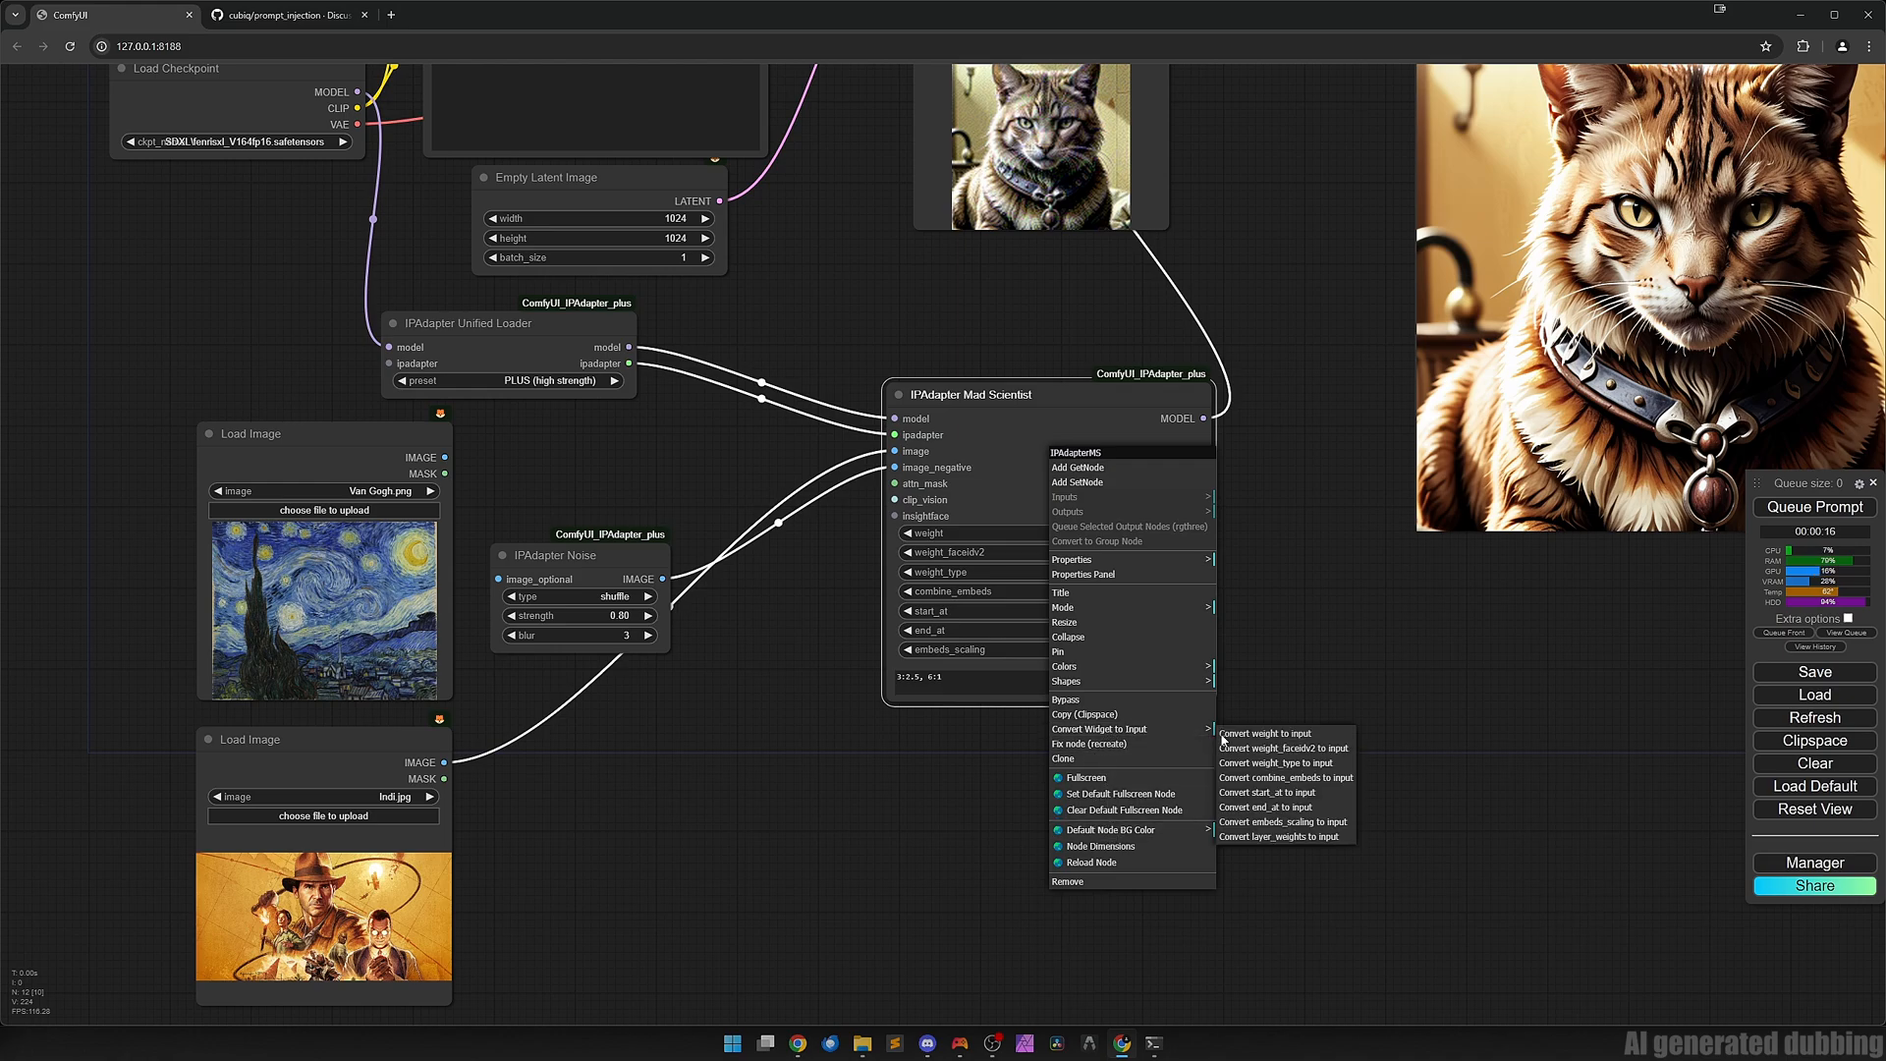
Convert the Mad Scientist layer_weights widget into a connectable input.
left_click(1278, 837)
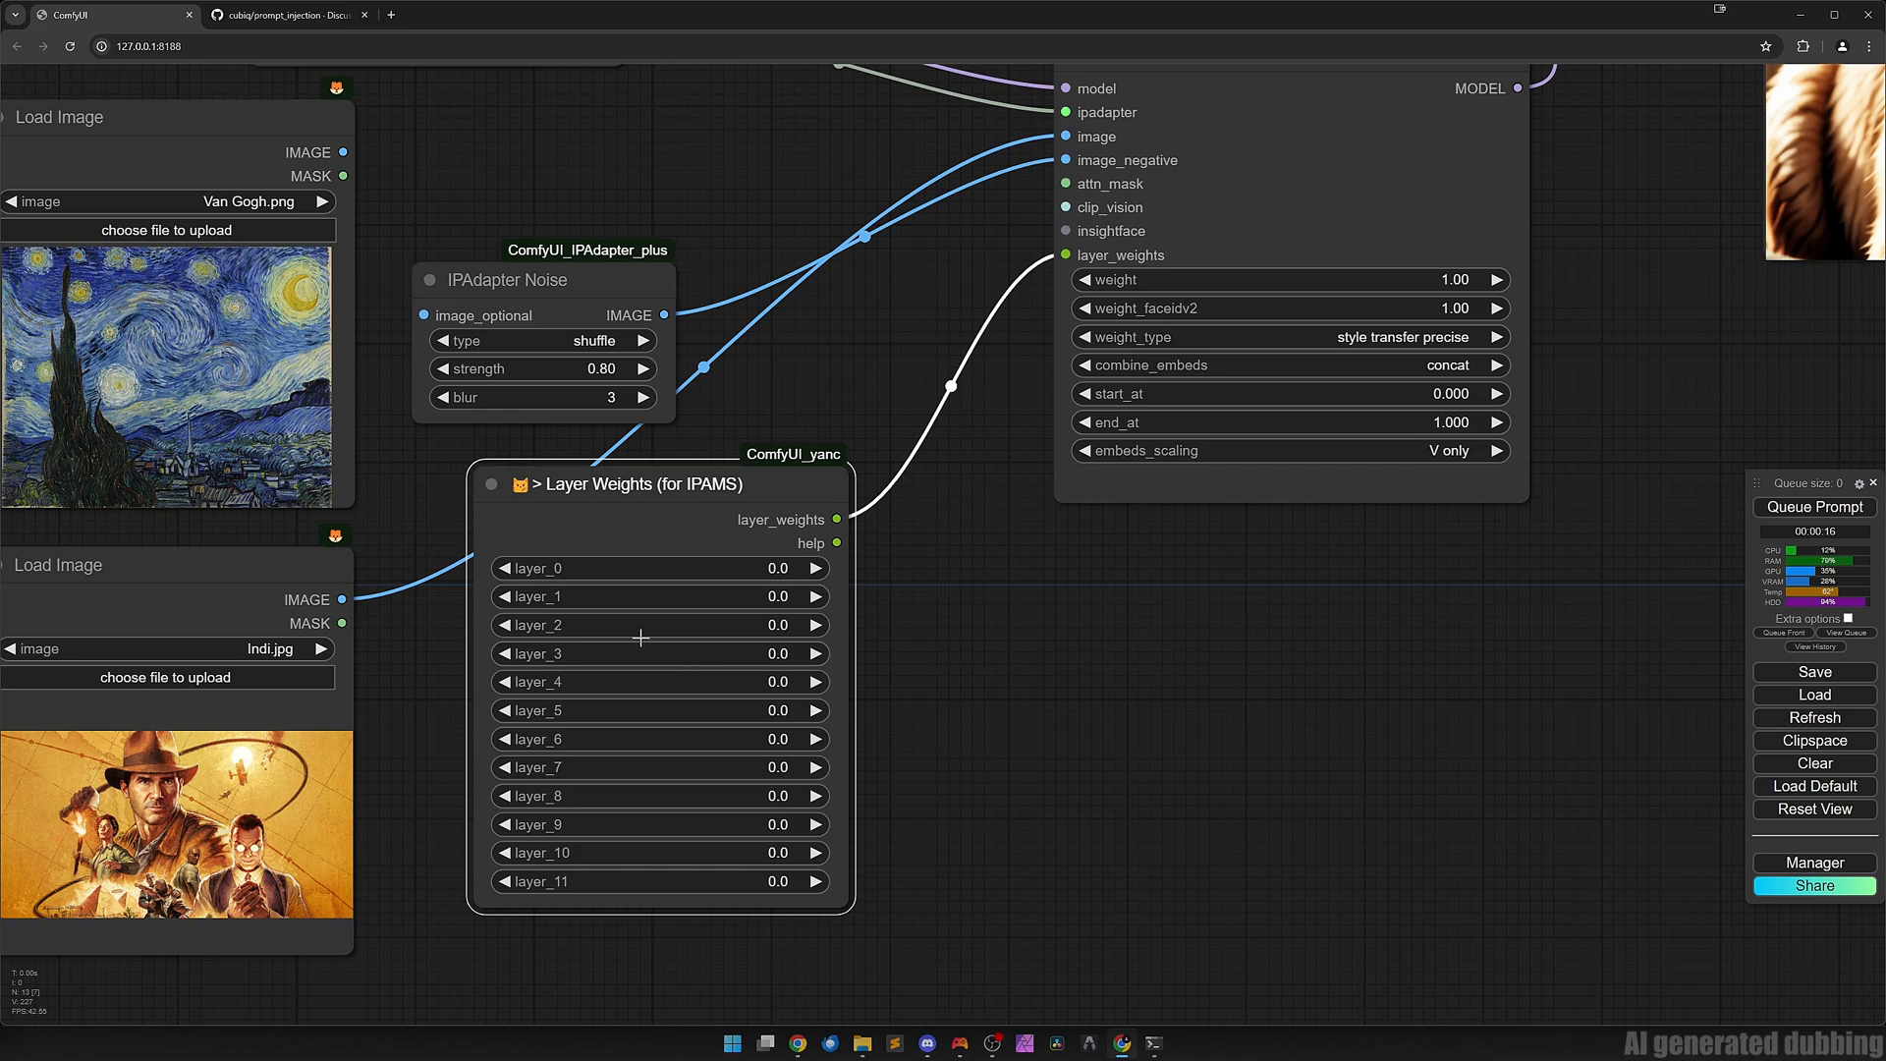
mouse_move(646, 652)
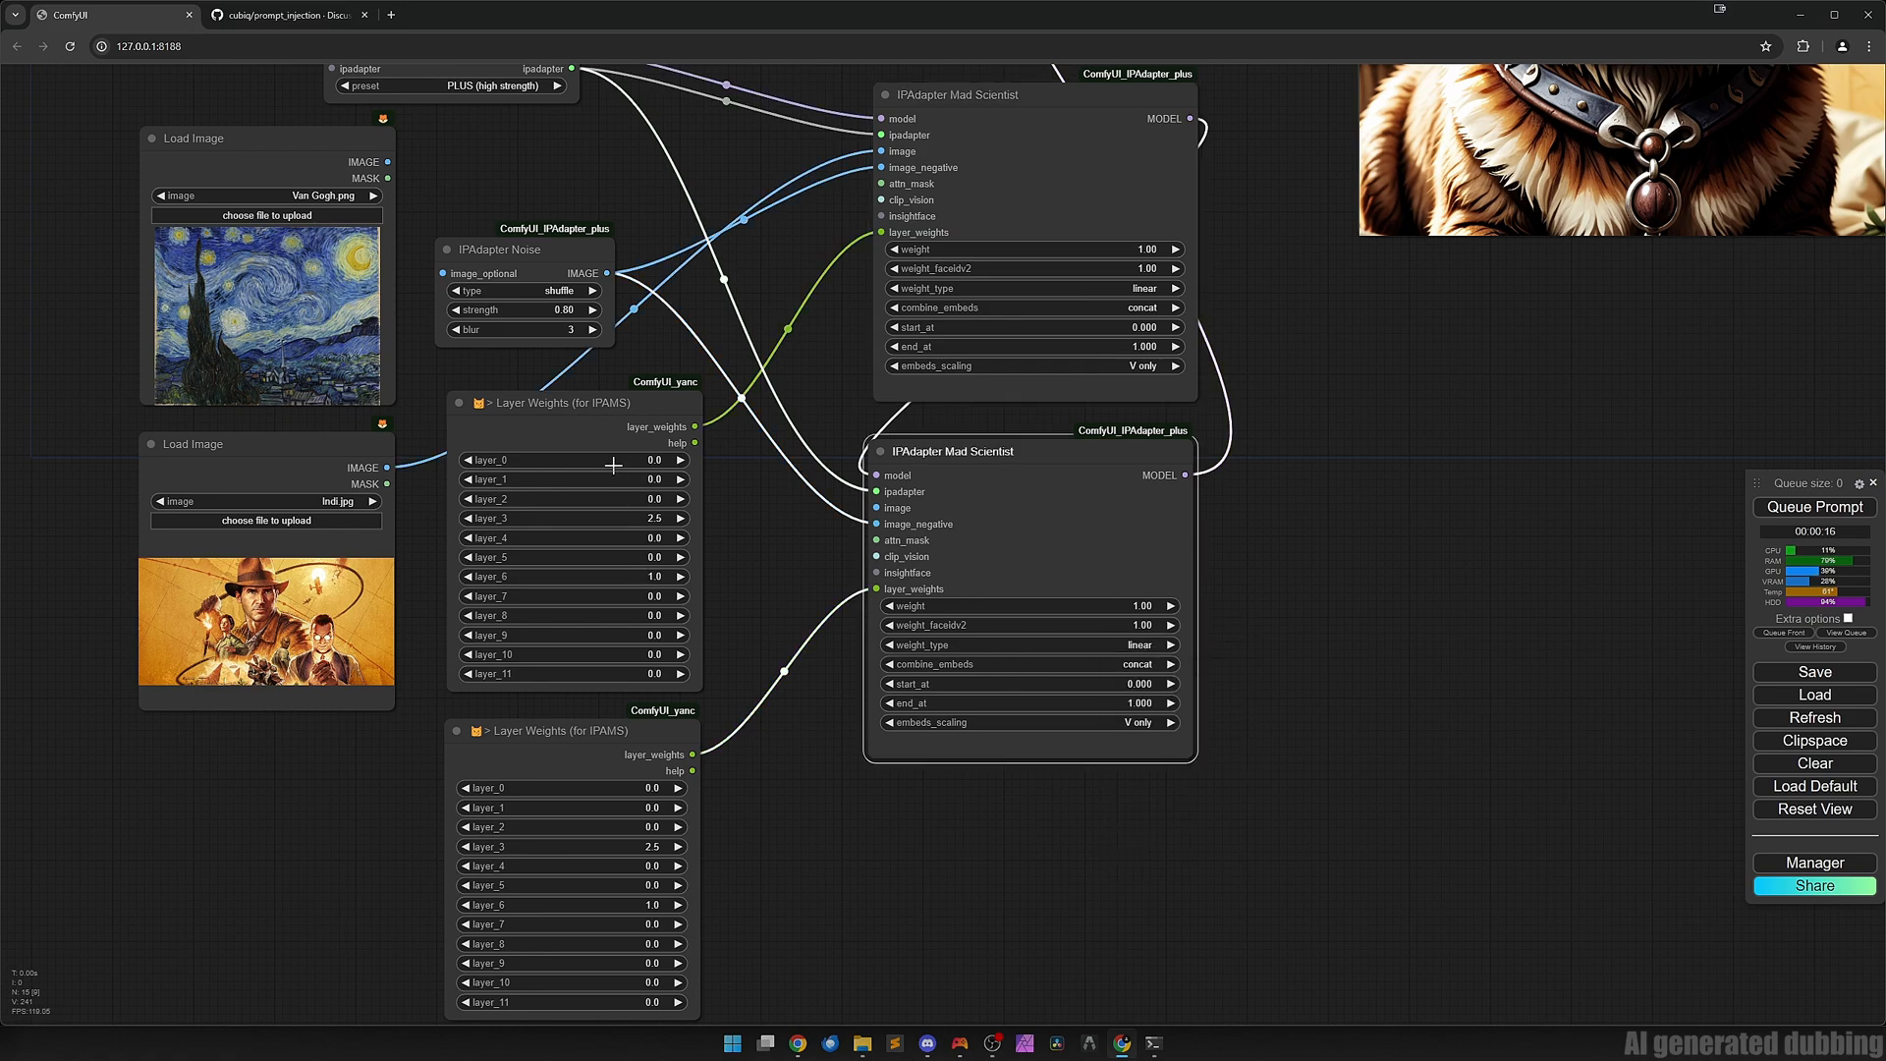
Set the first Load Image reference to Mona Lisa cropped.png via the filtered image list.
left_click(678, 460)
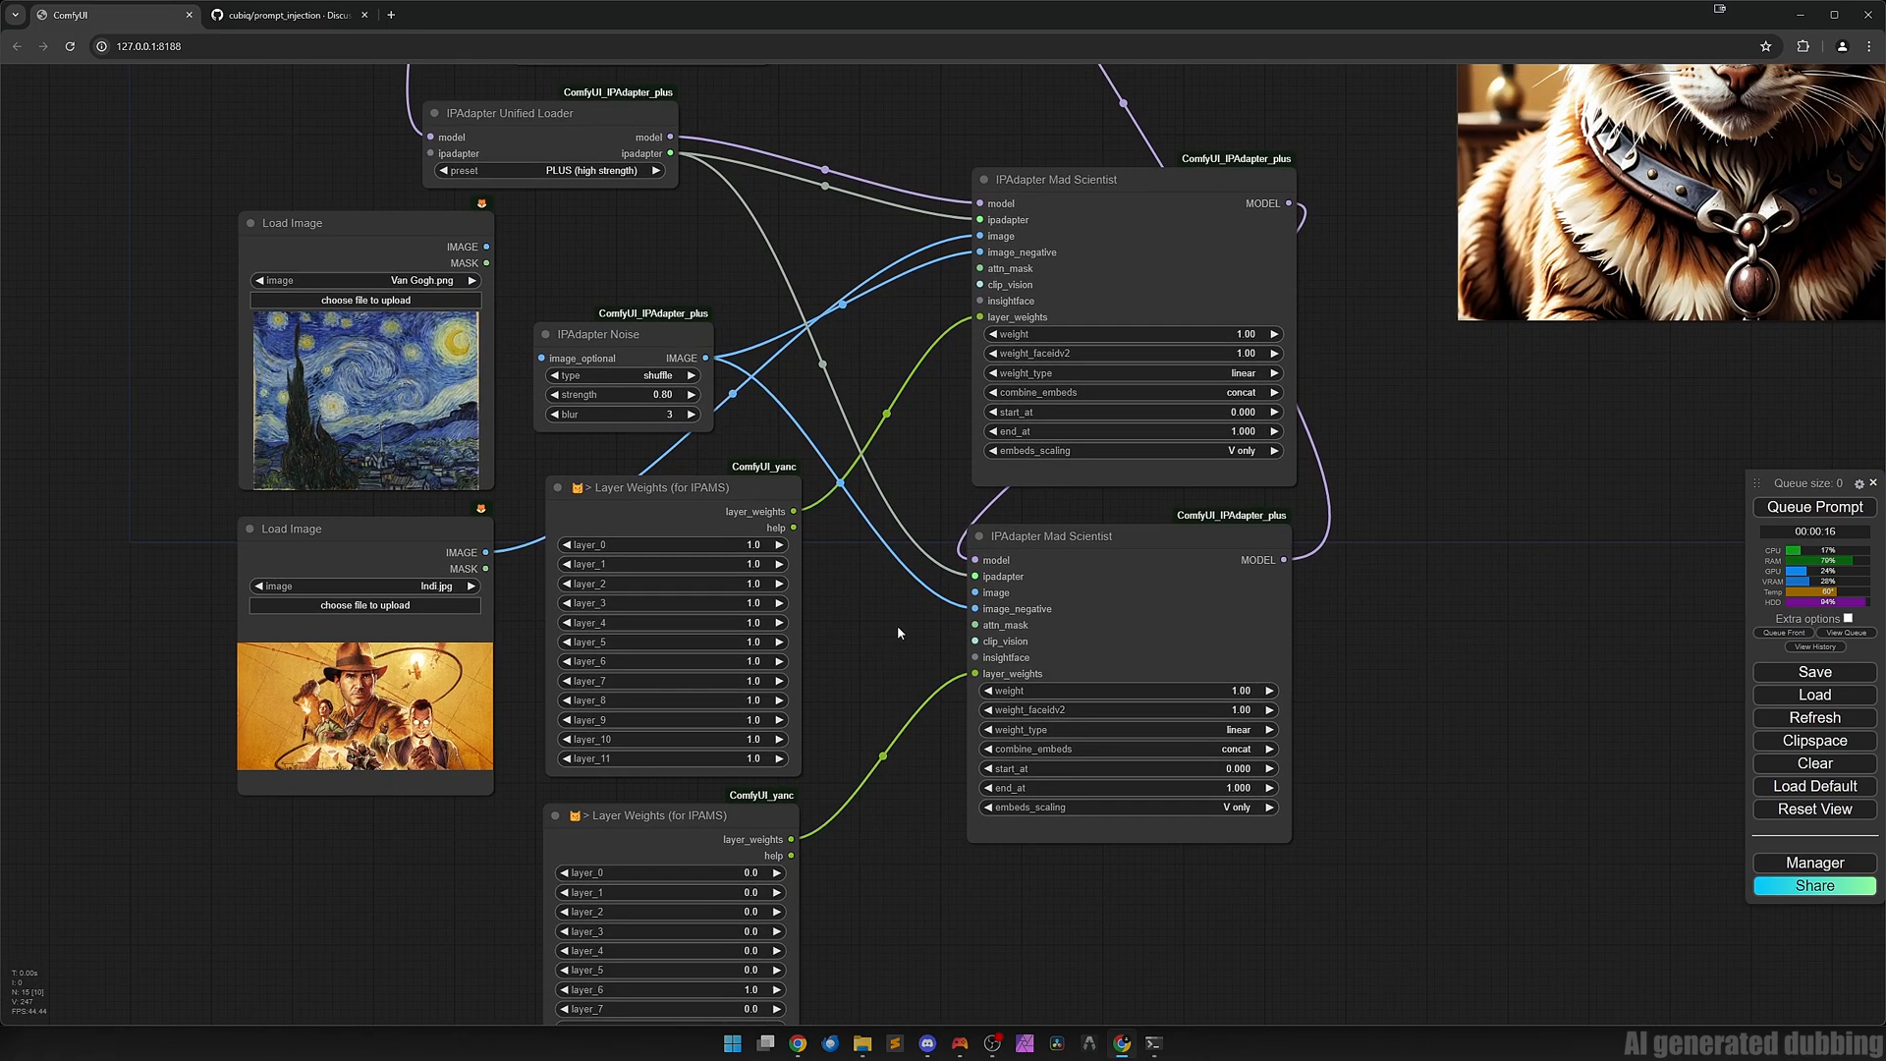
left_click(366, 281)
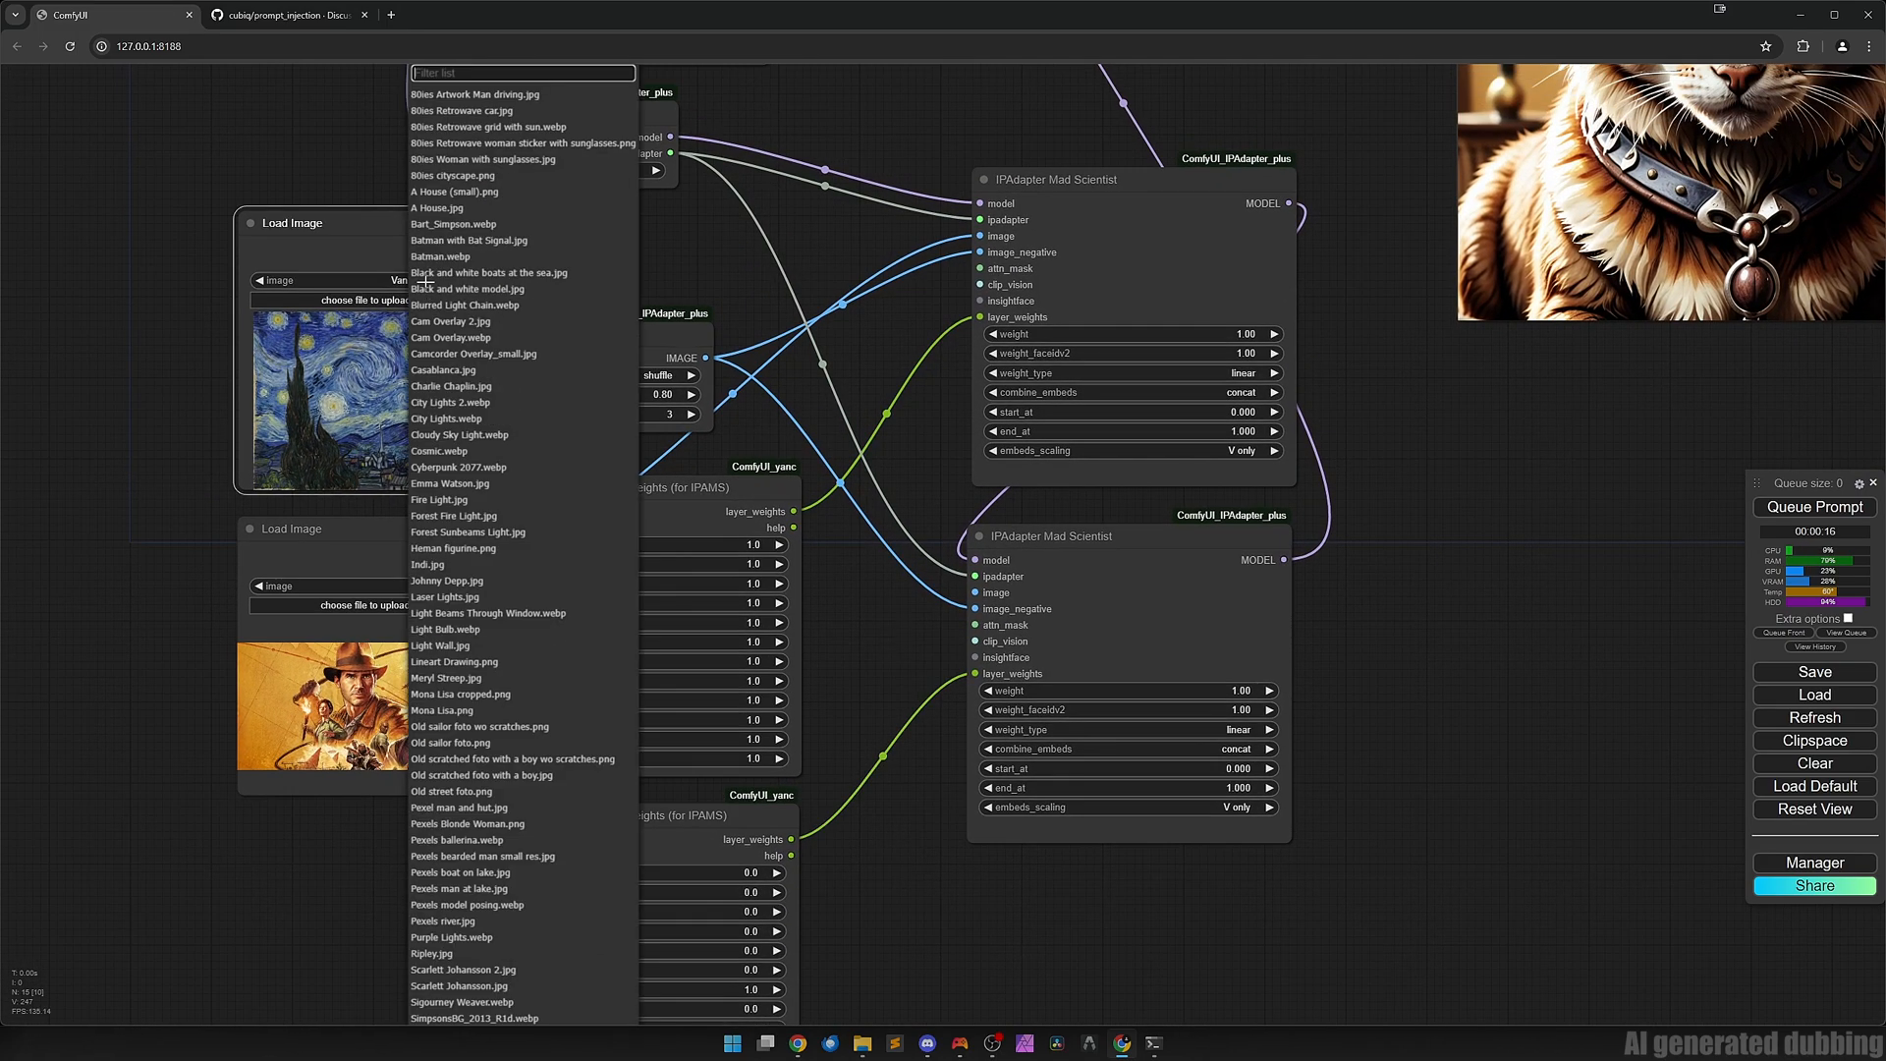
type("mona")
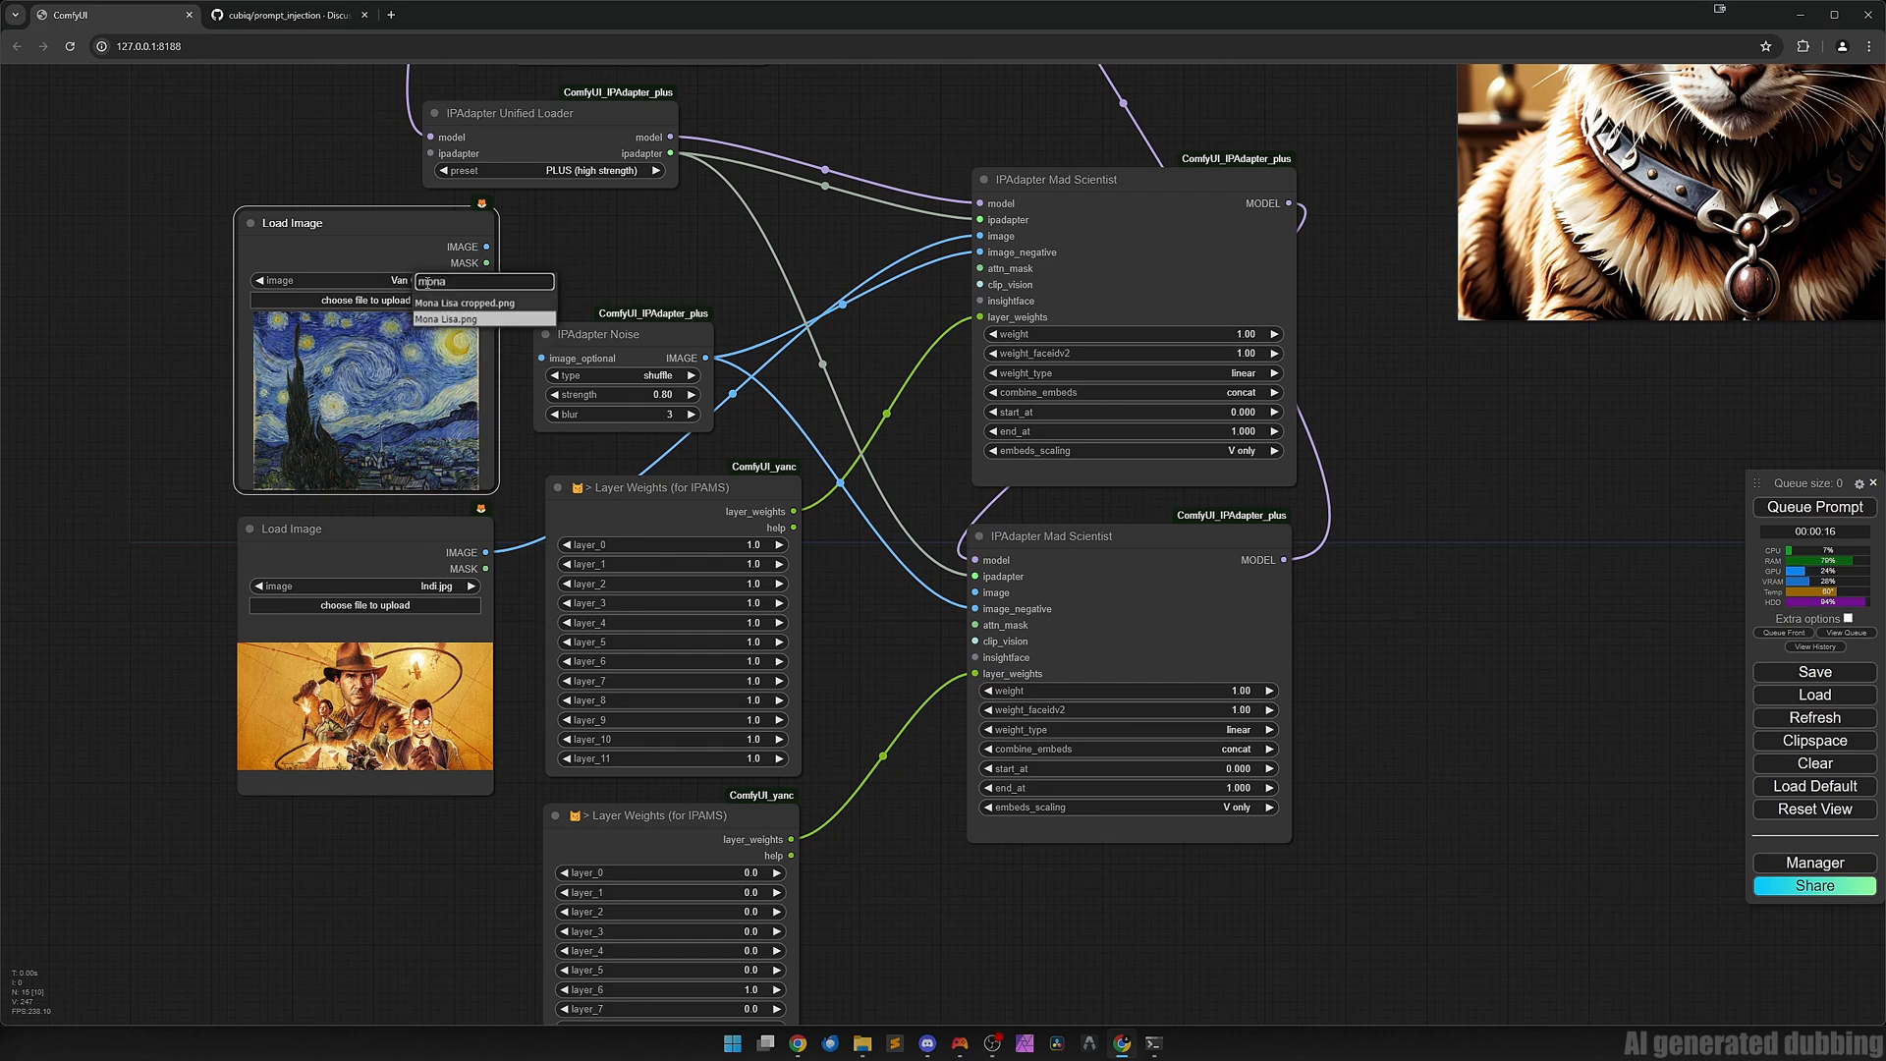
left_click(446, 318)
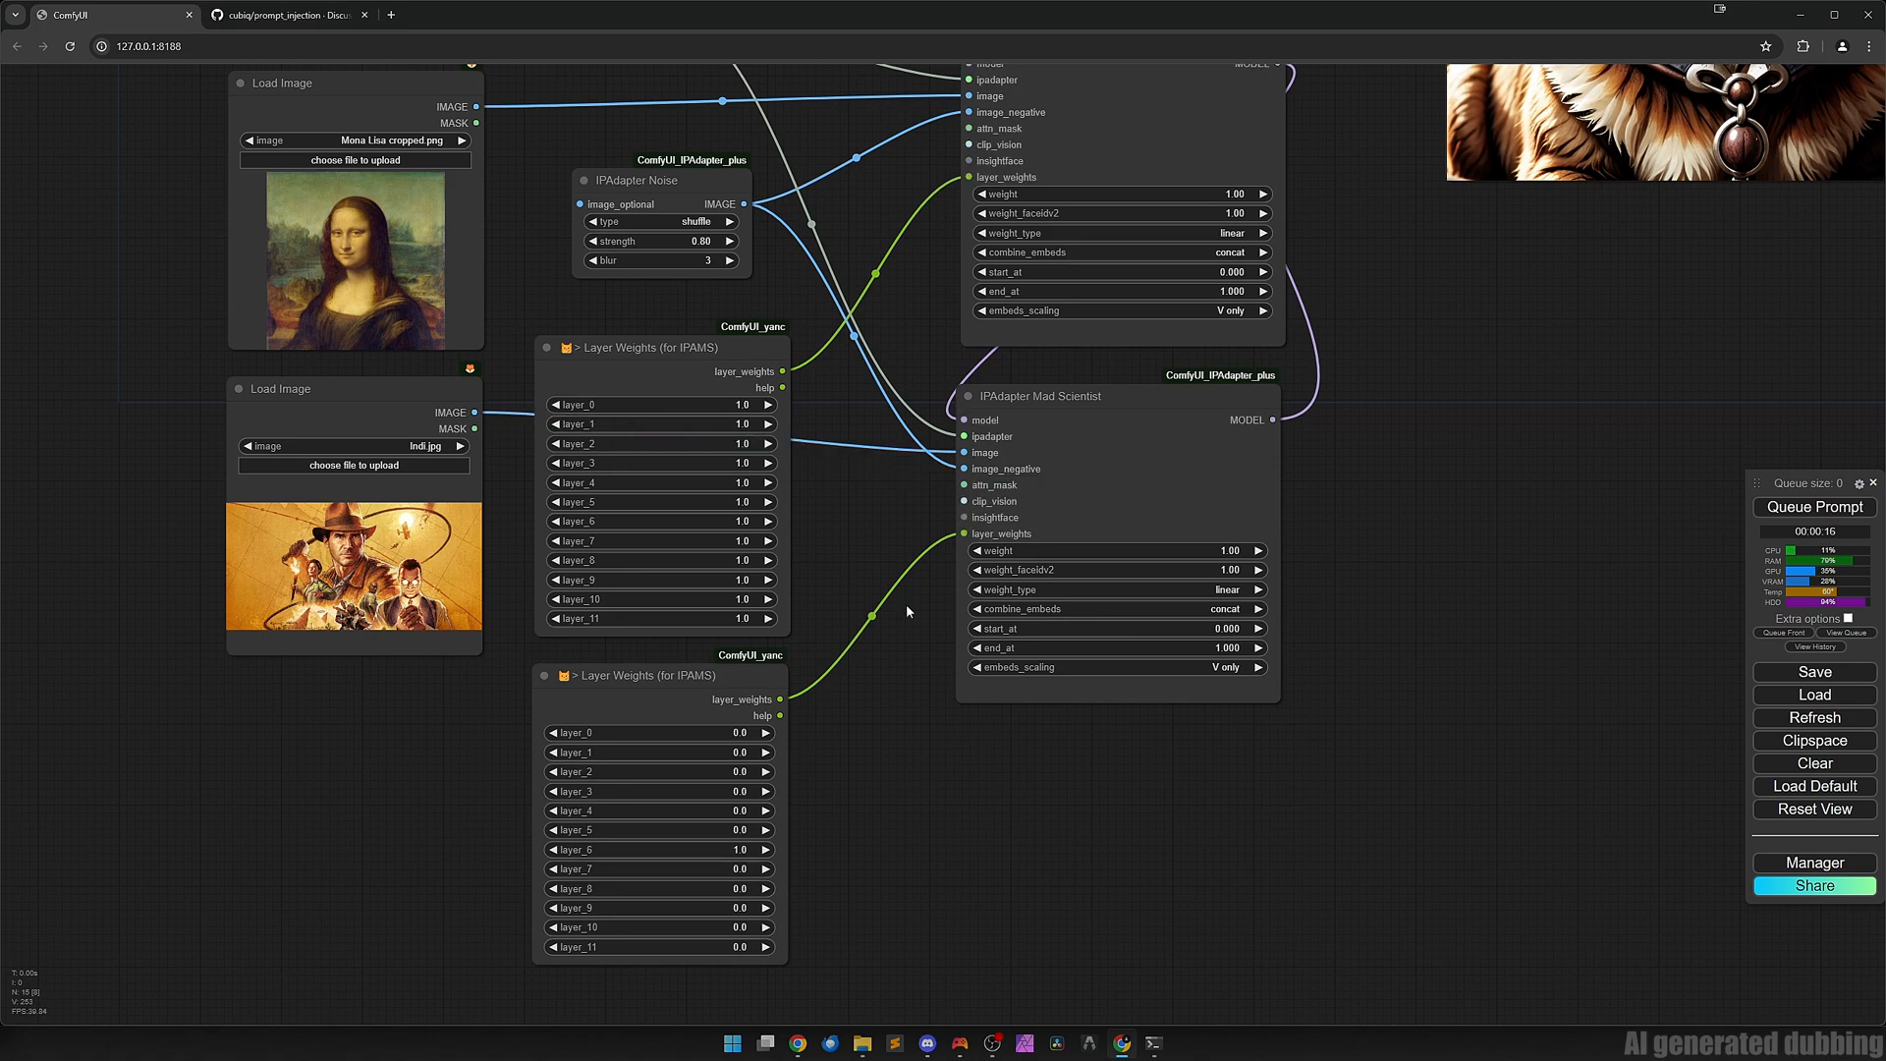
left_click_drag(843, 481, 782, 397)
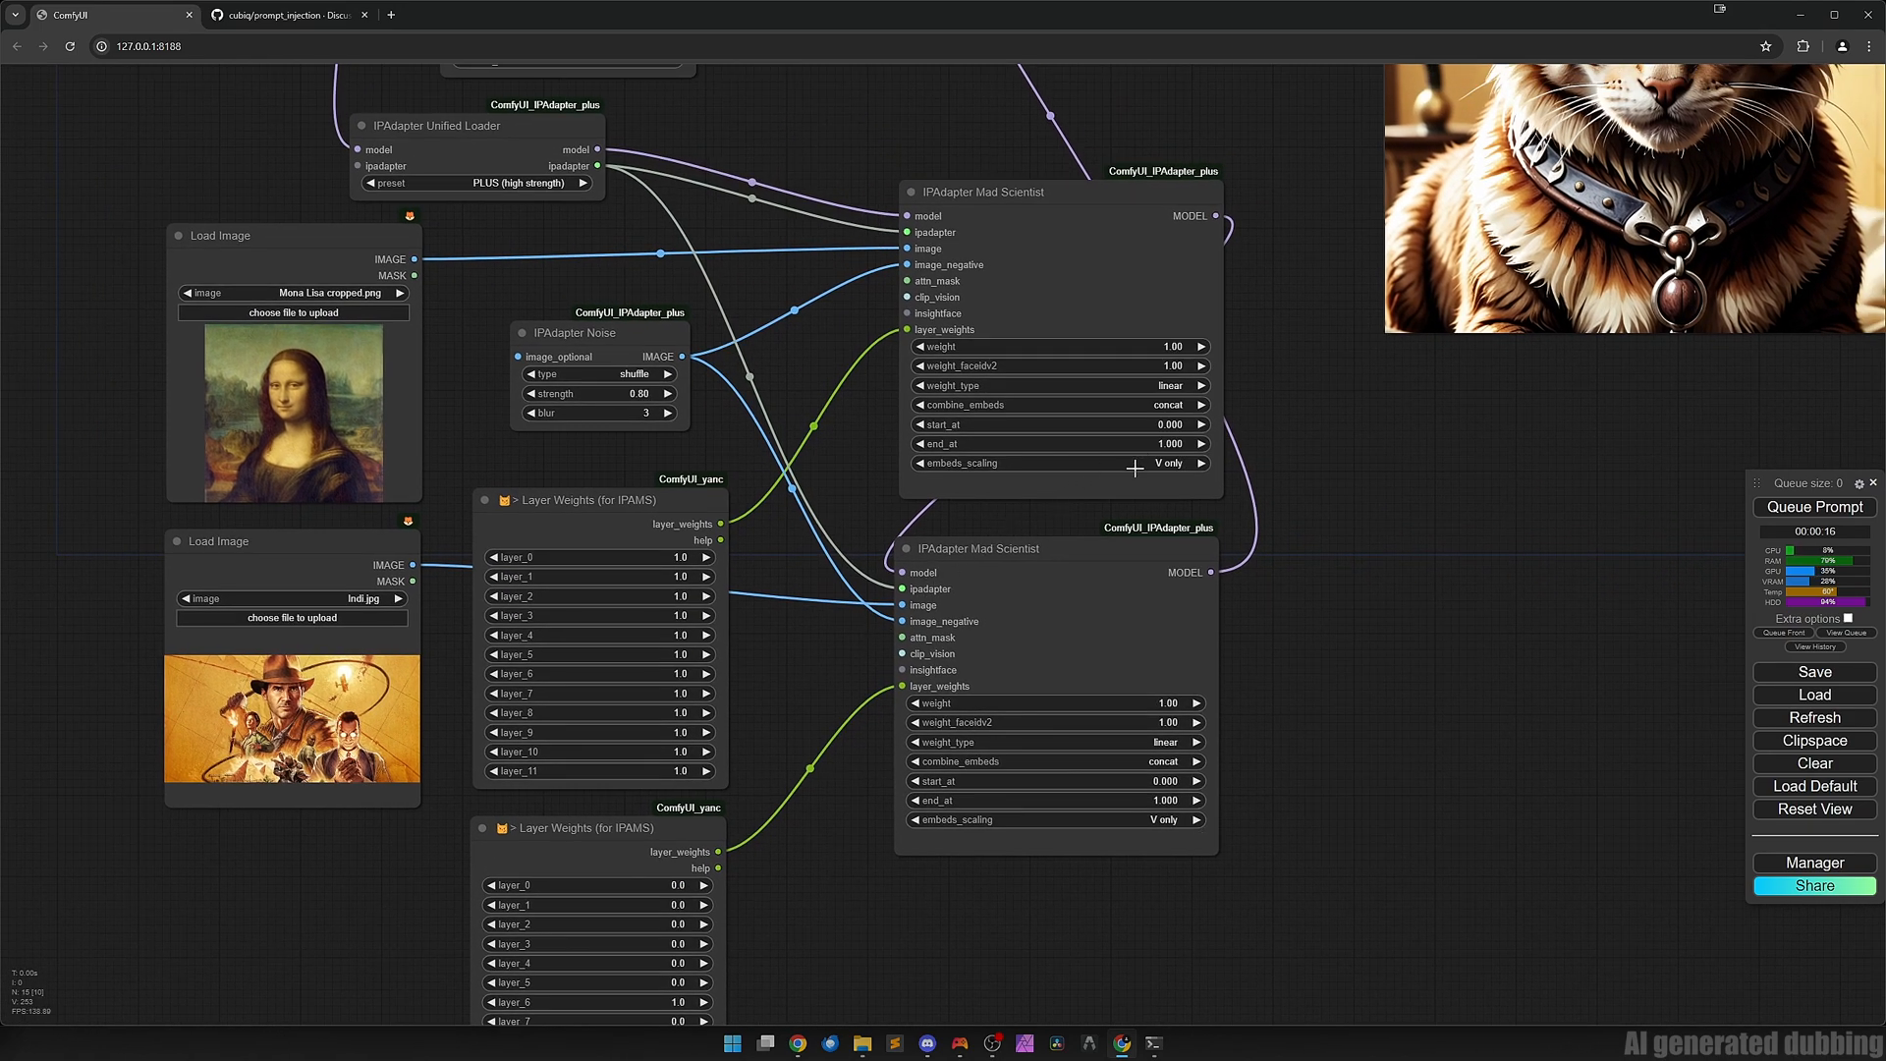
mouse_move(1132, 507)
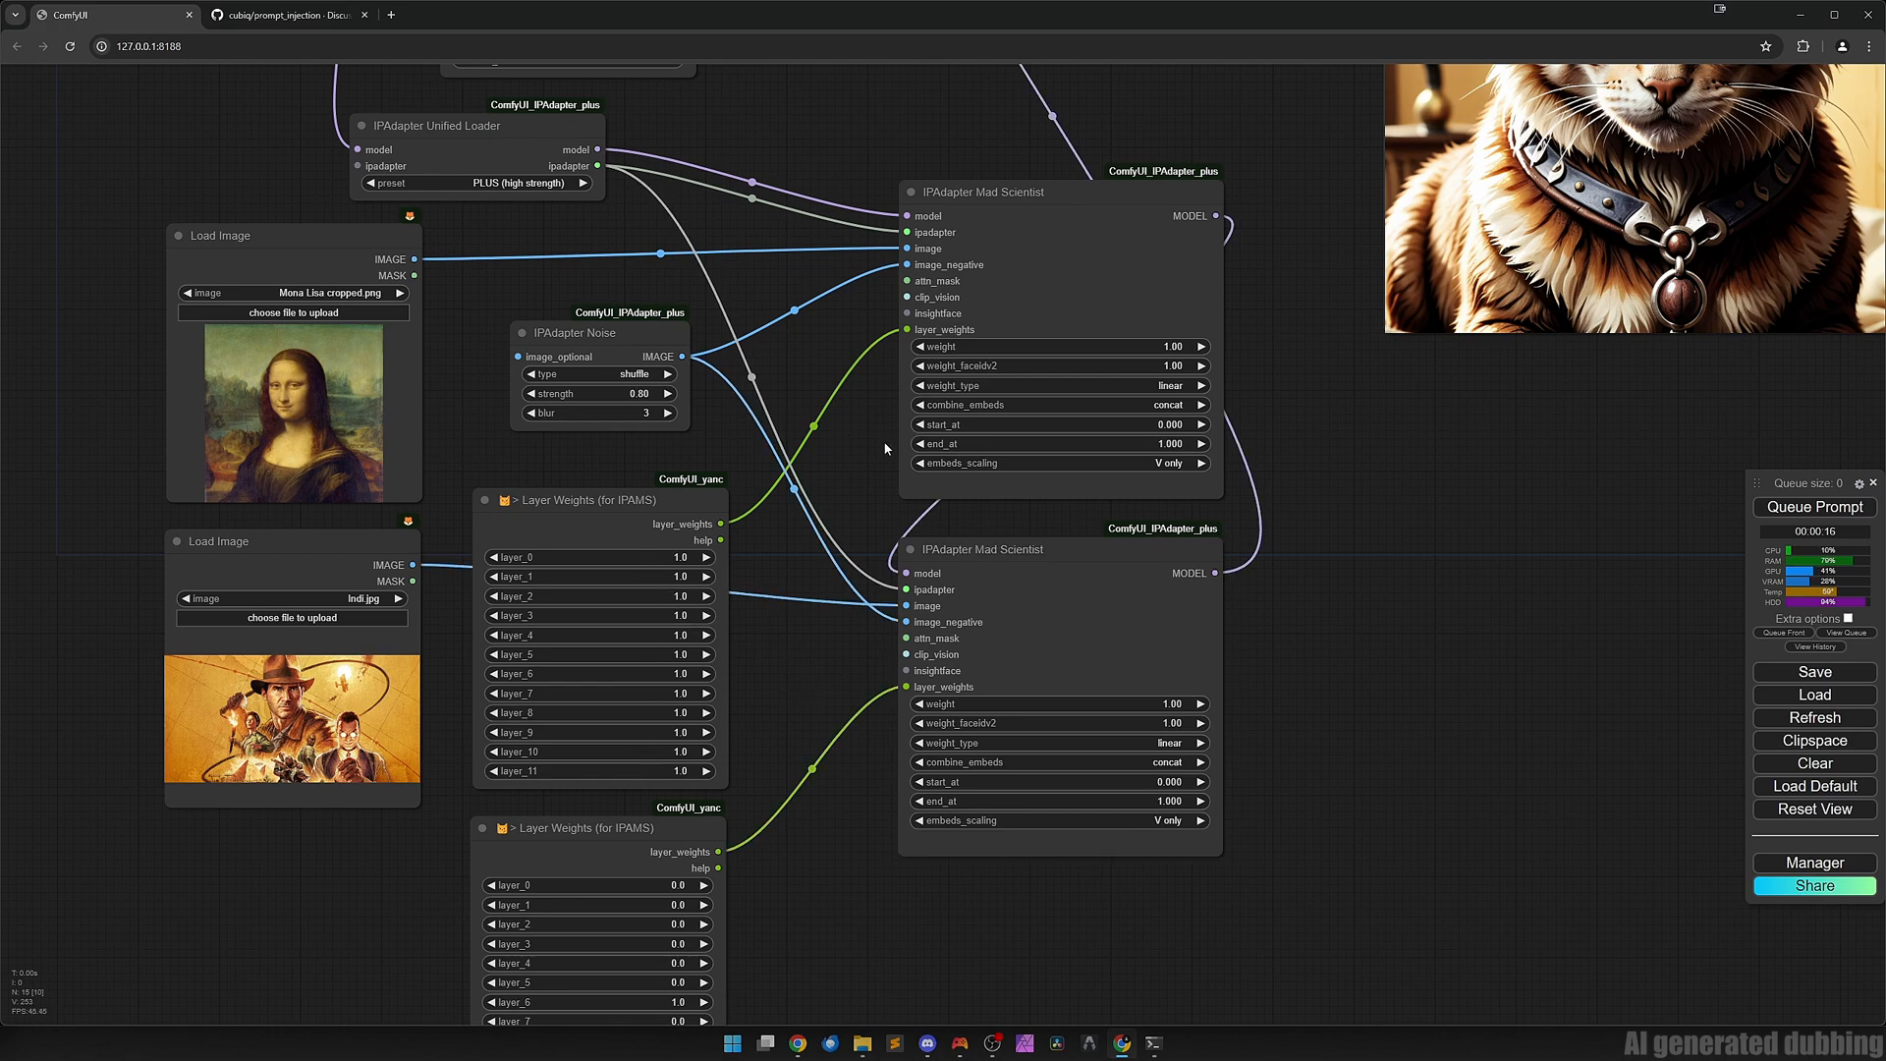
mouse_move(821, 615)
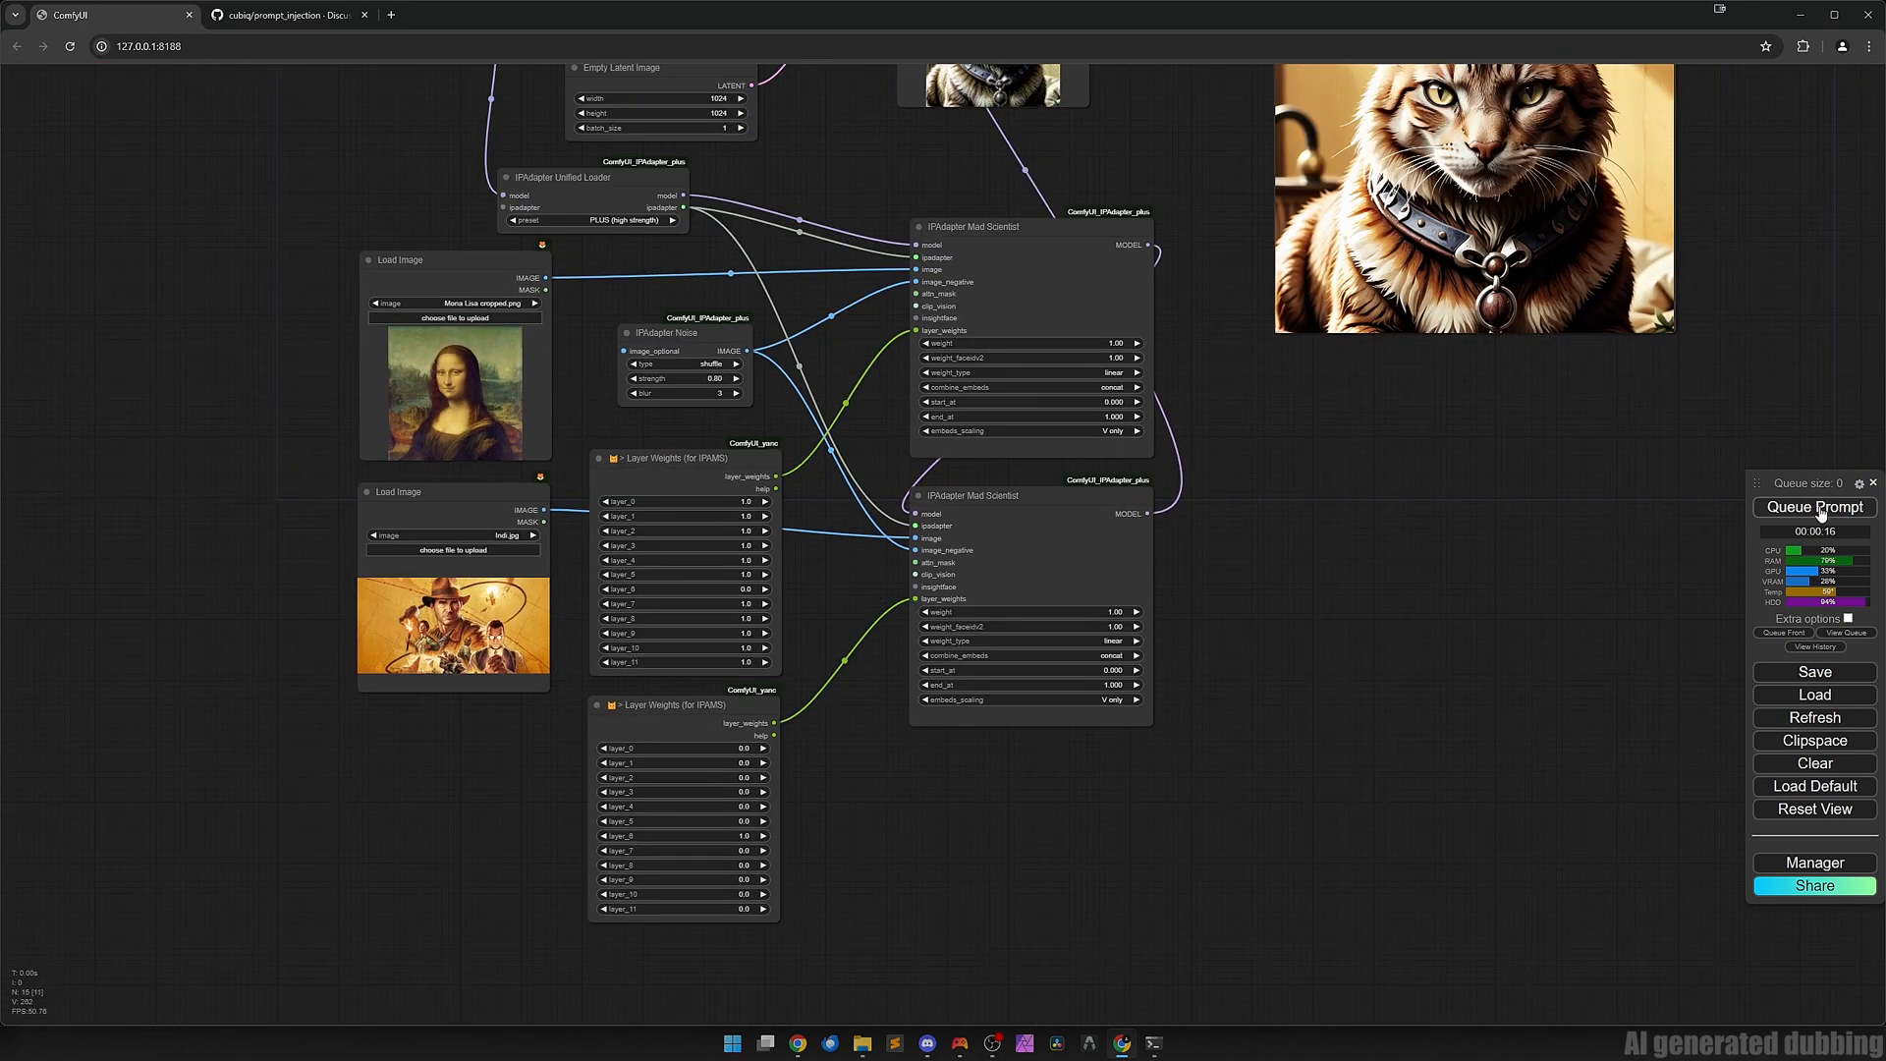
Queue the prompt with both Mad Scientist weights at 0.75 to render the Mona Lisa–style cat.
left_click(1813, 506)
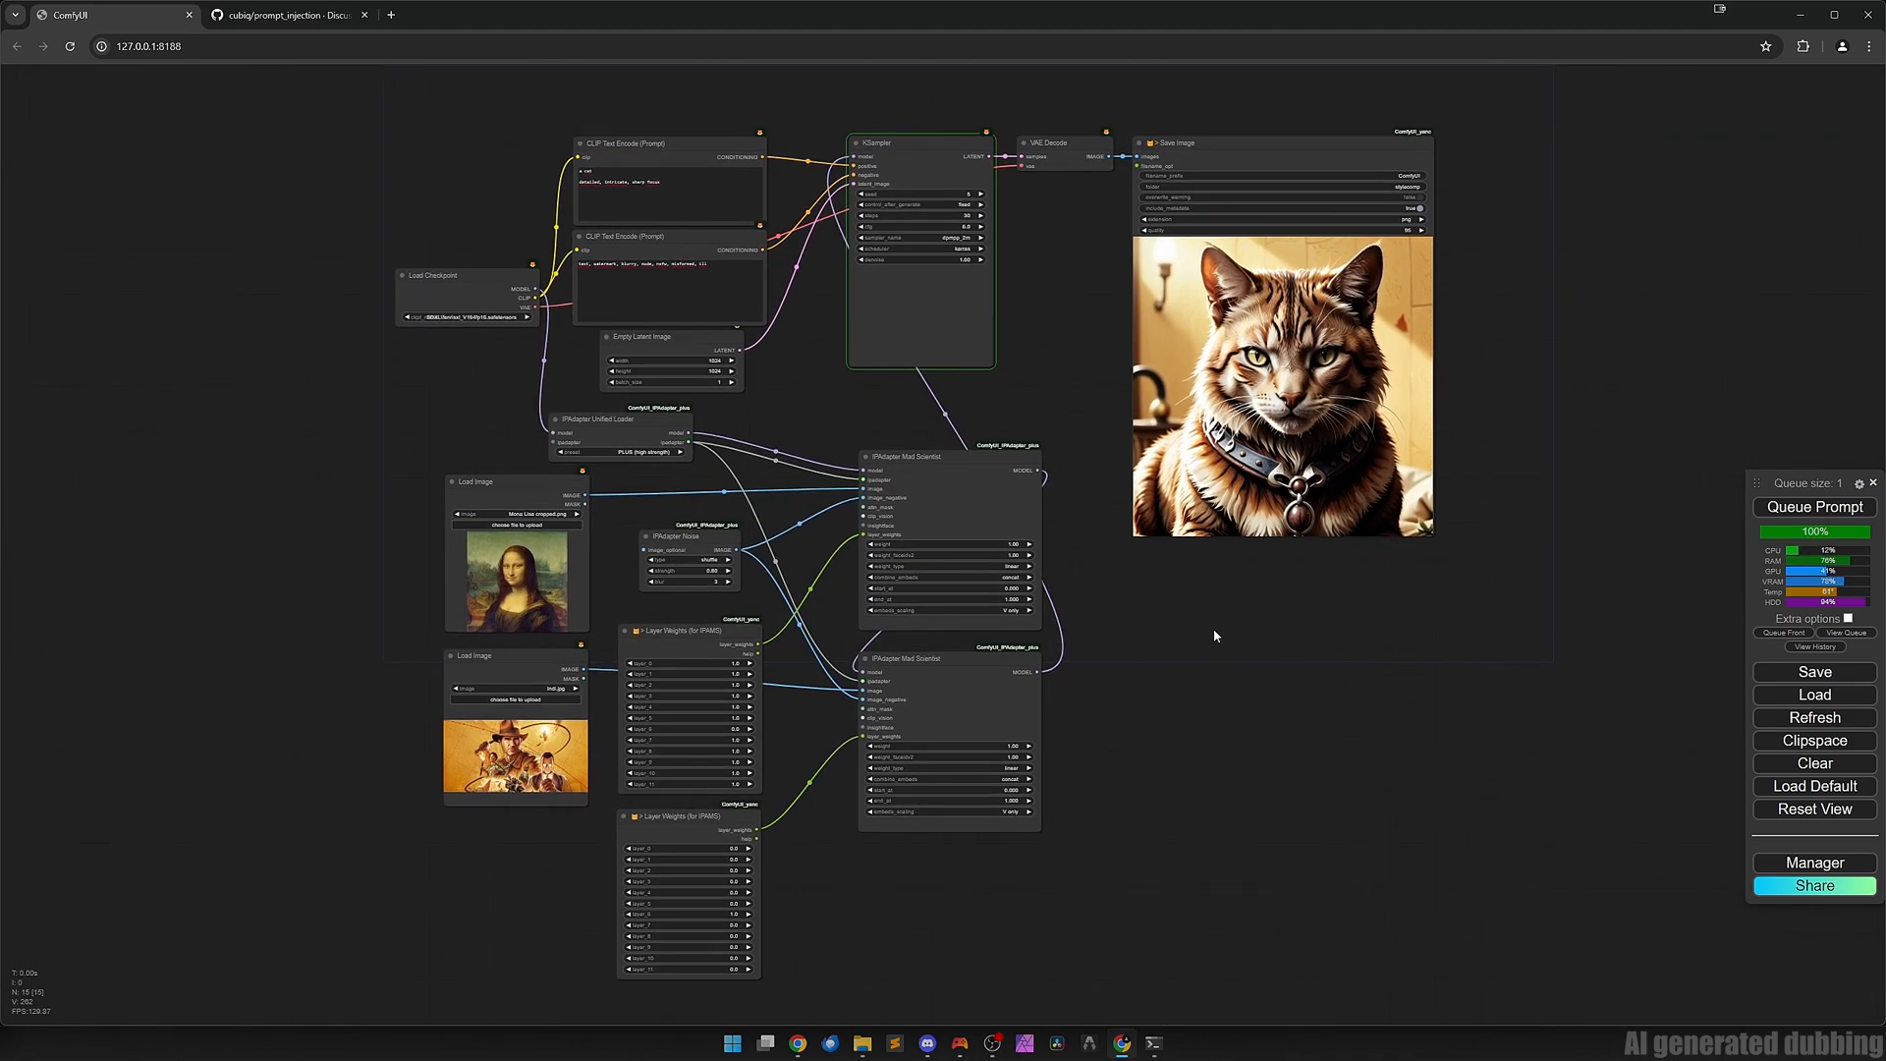
left_click(1813, 507)
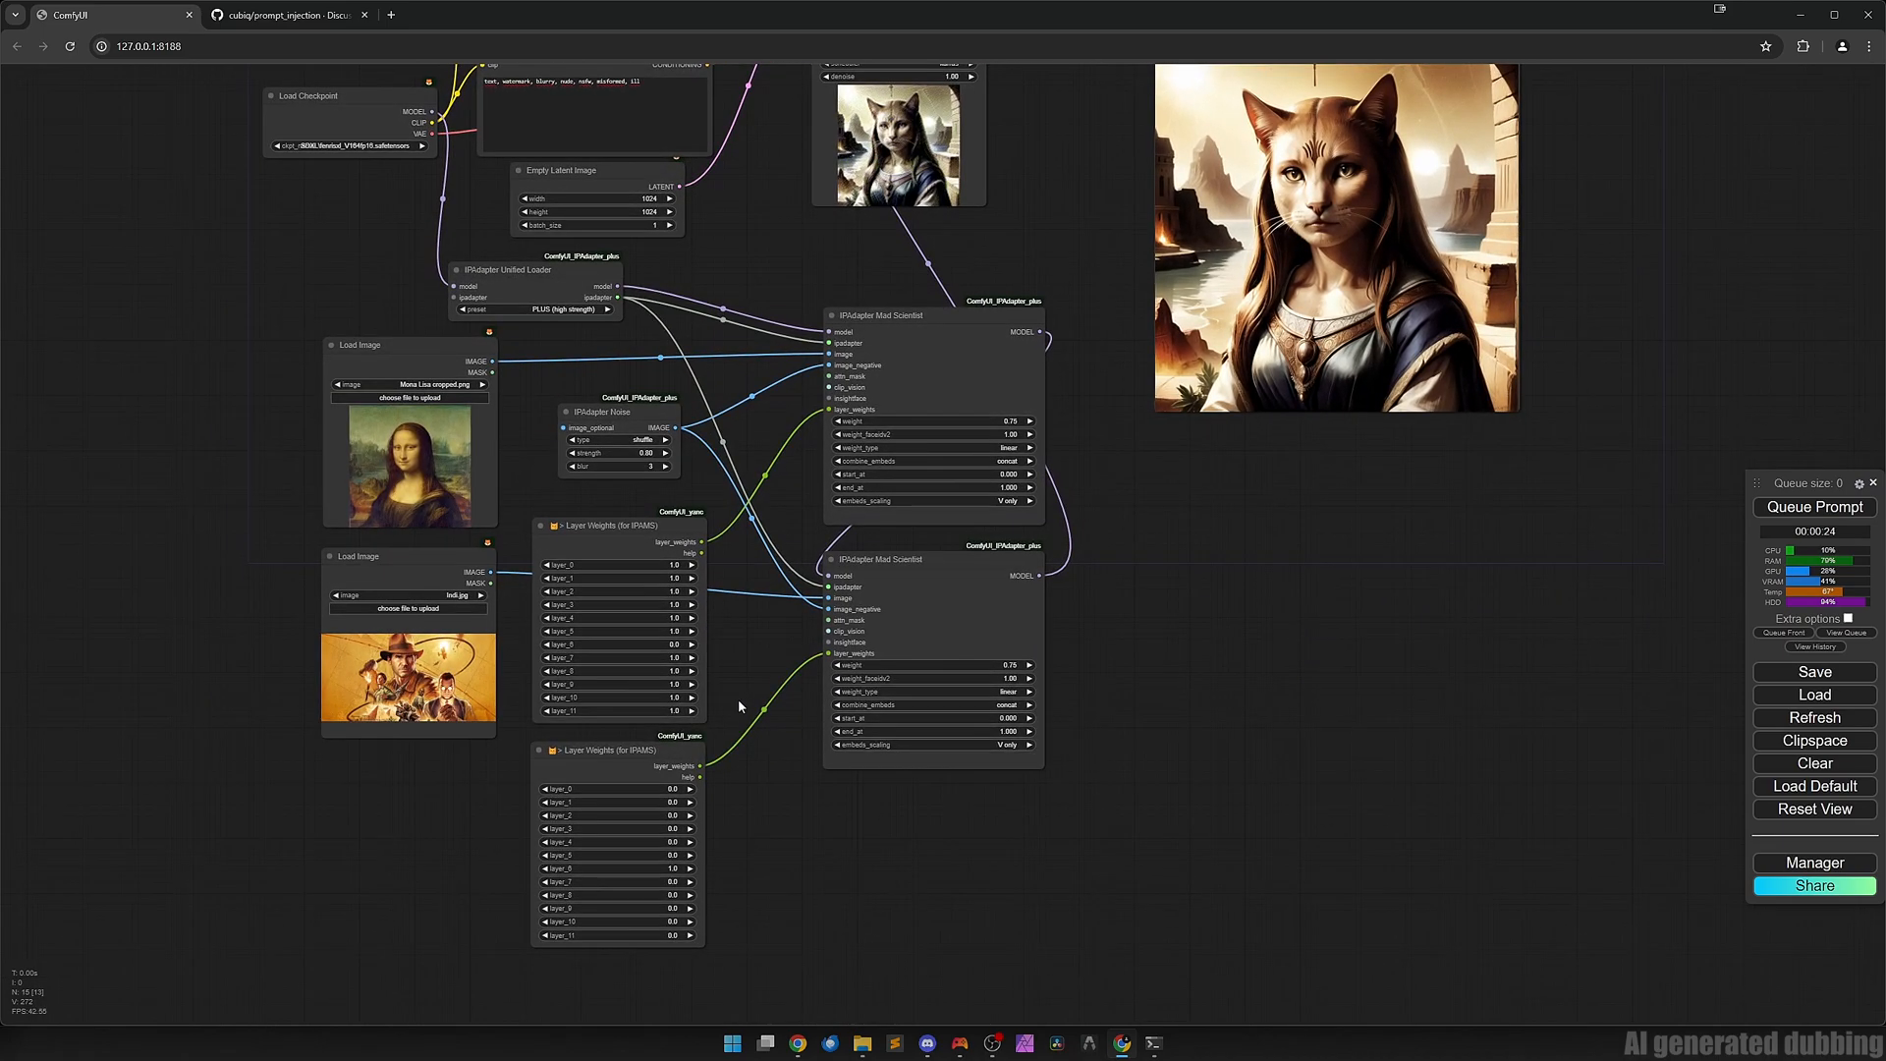
mouse_move(748, 721)
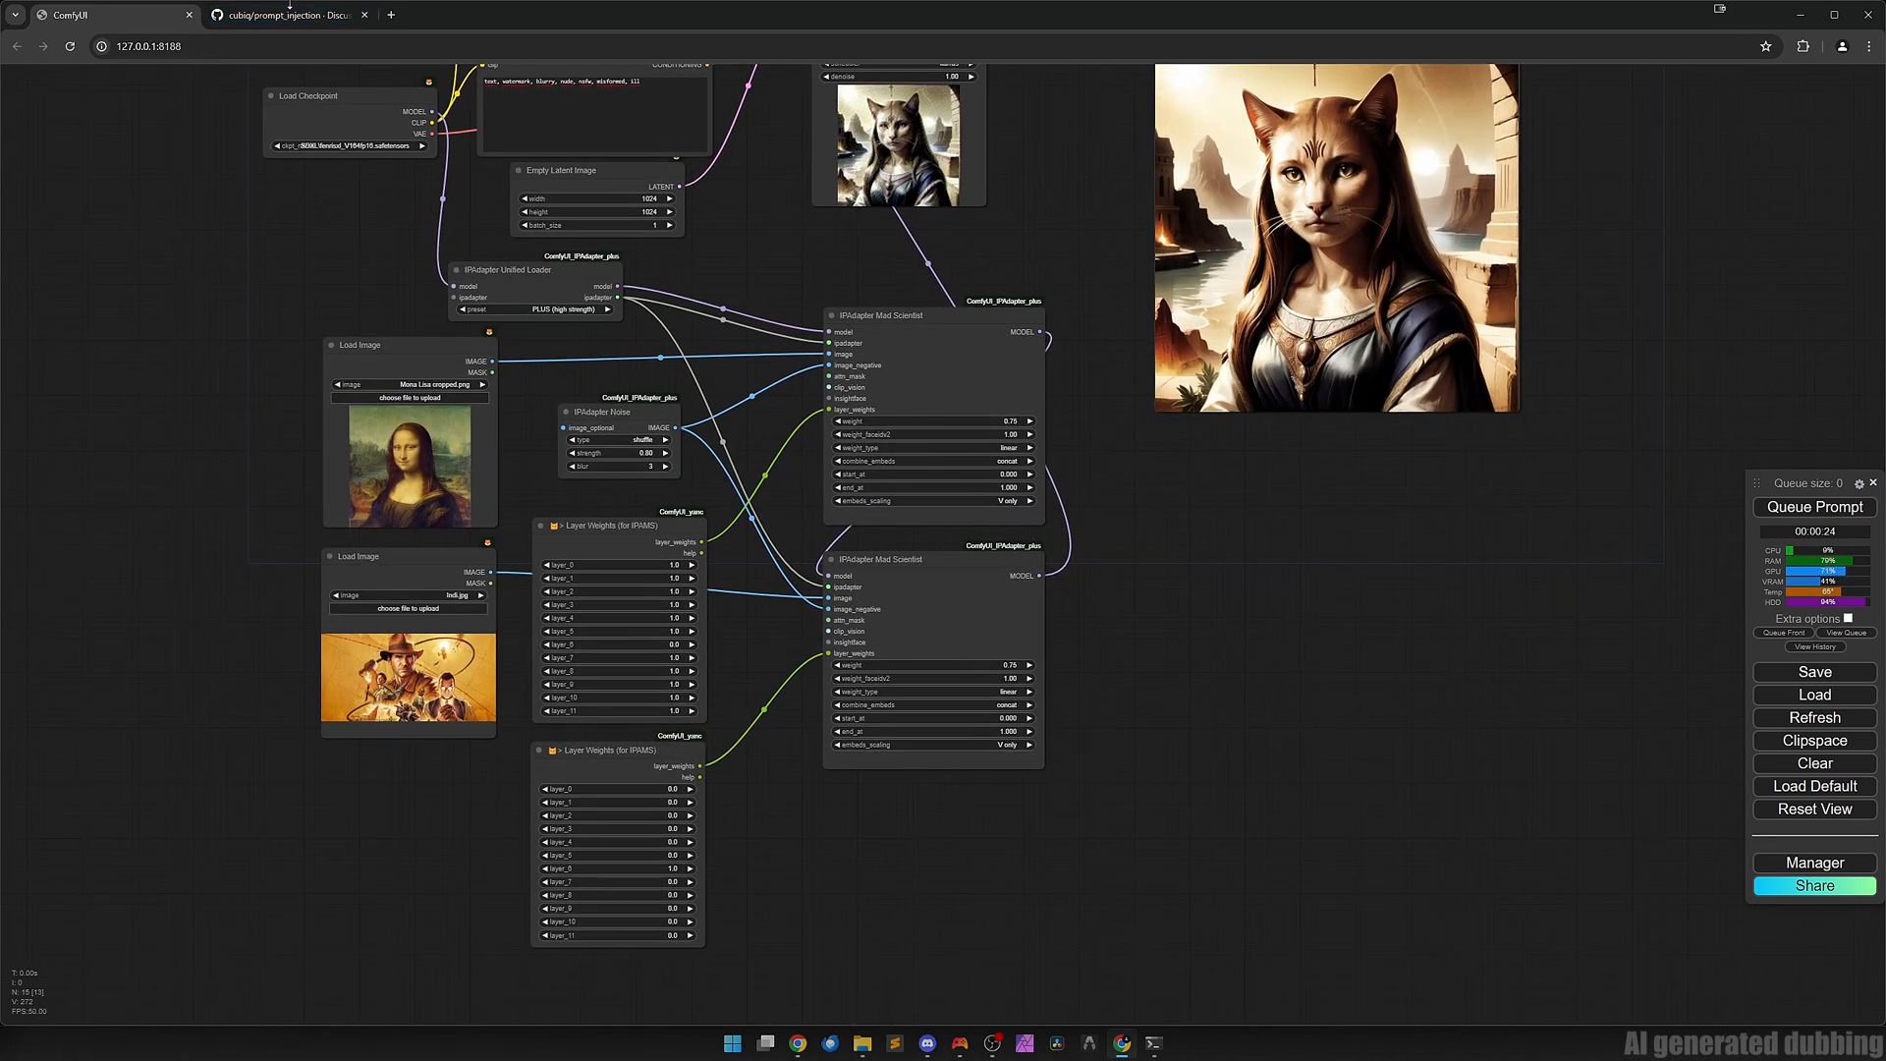
Switch to the cubiq/prompt_injection Discussions page on GitHub.
left_click(285, 14)
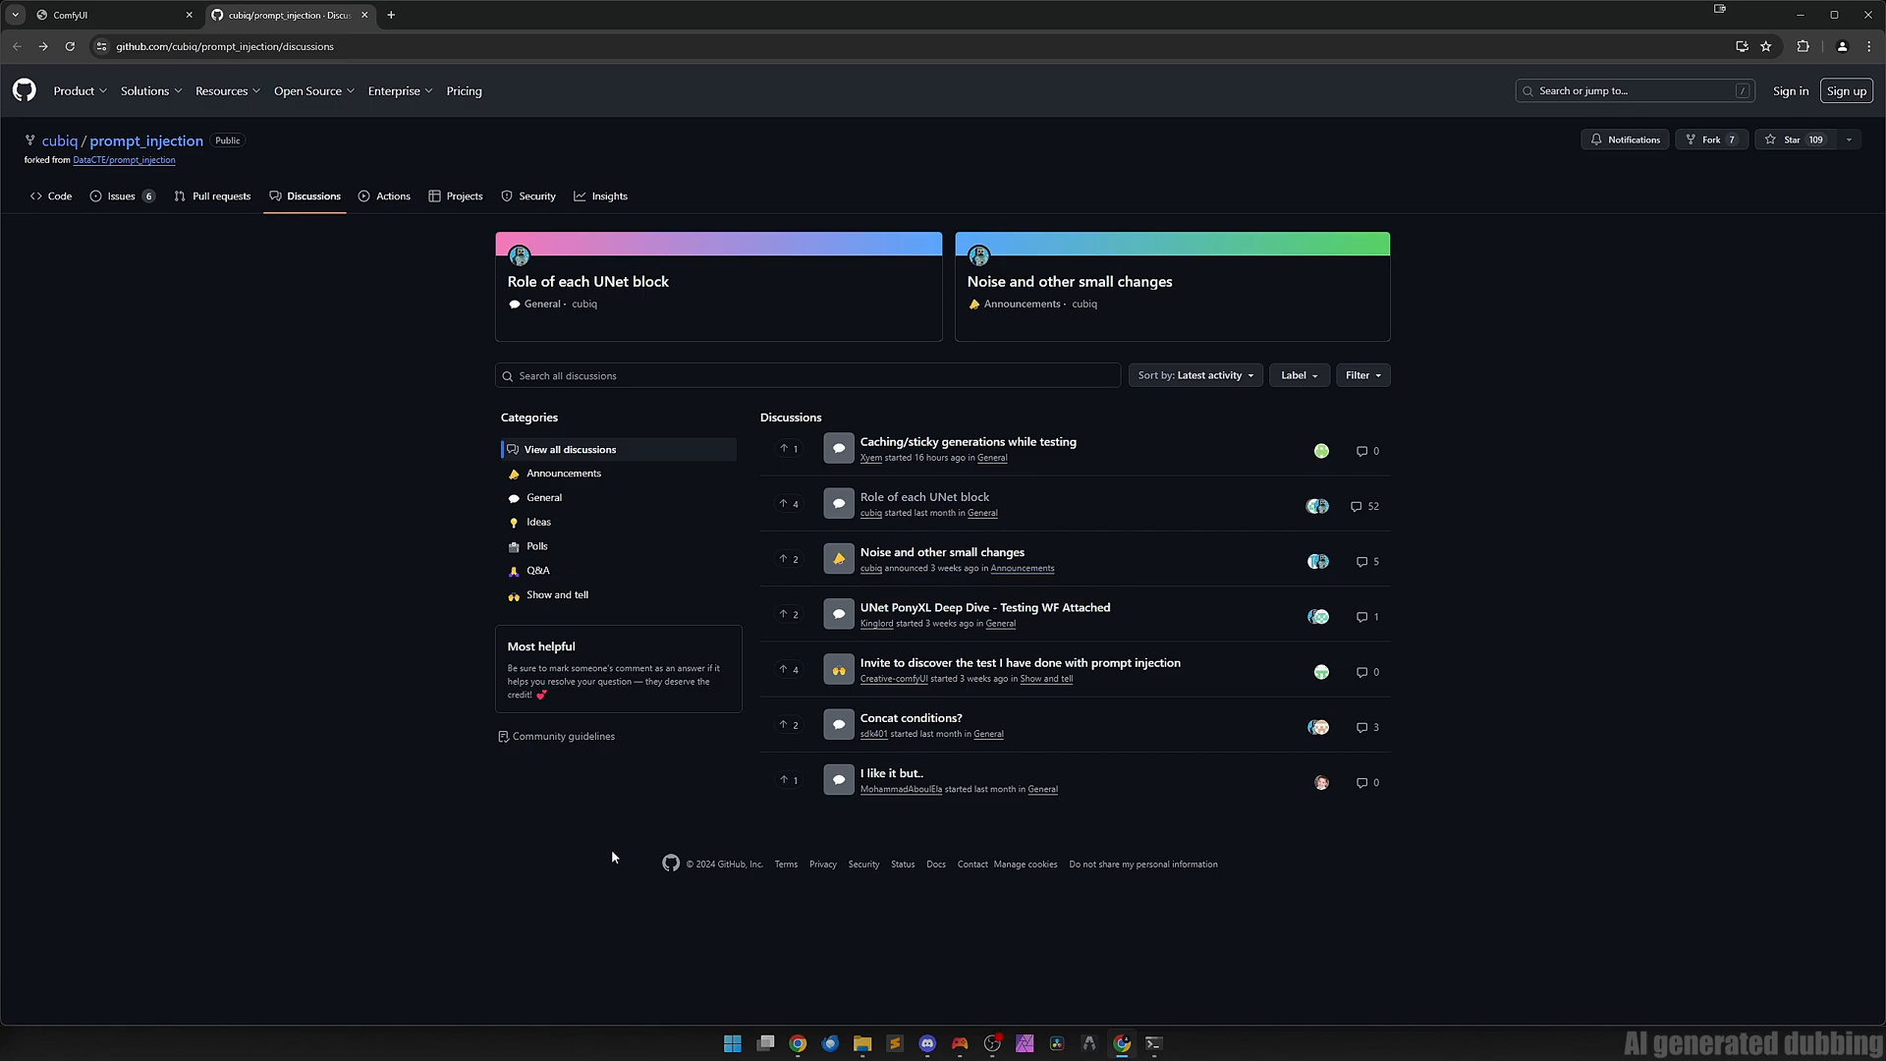
mouse_move(374, 673)
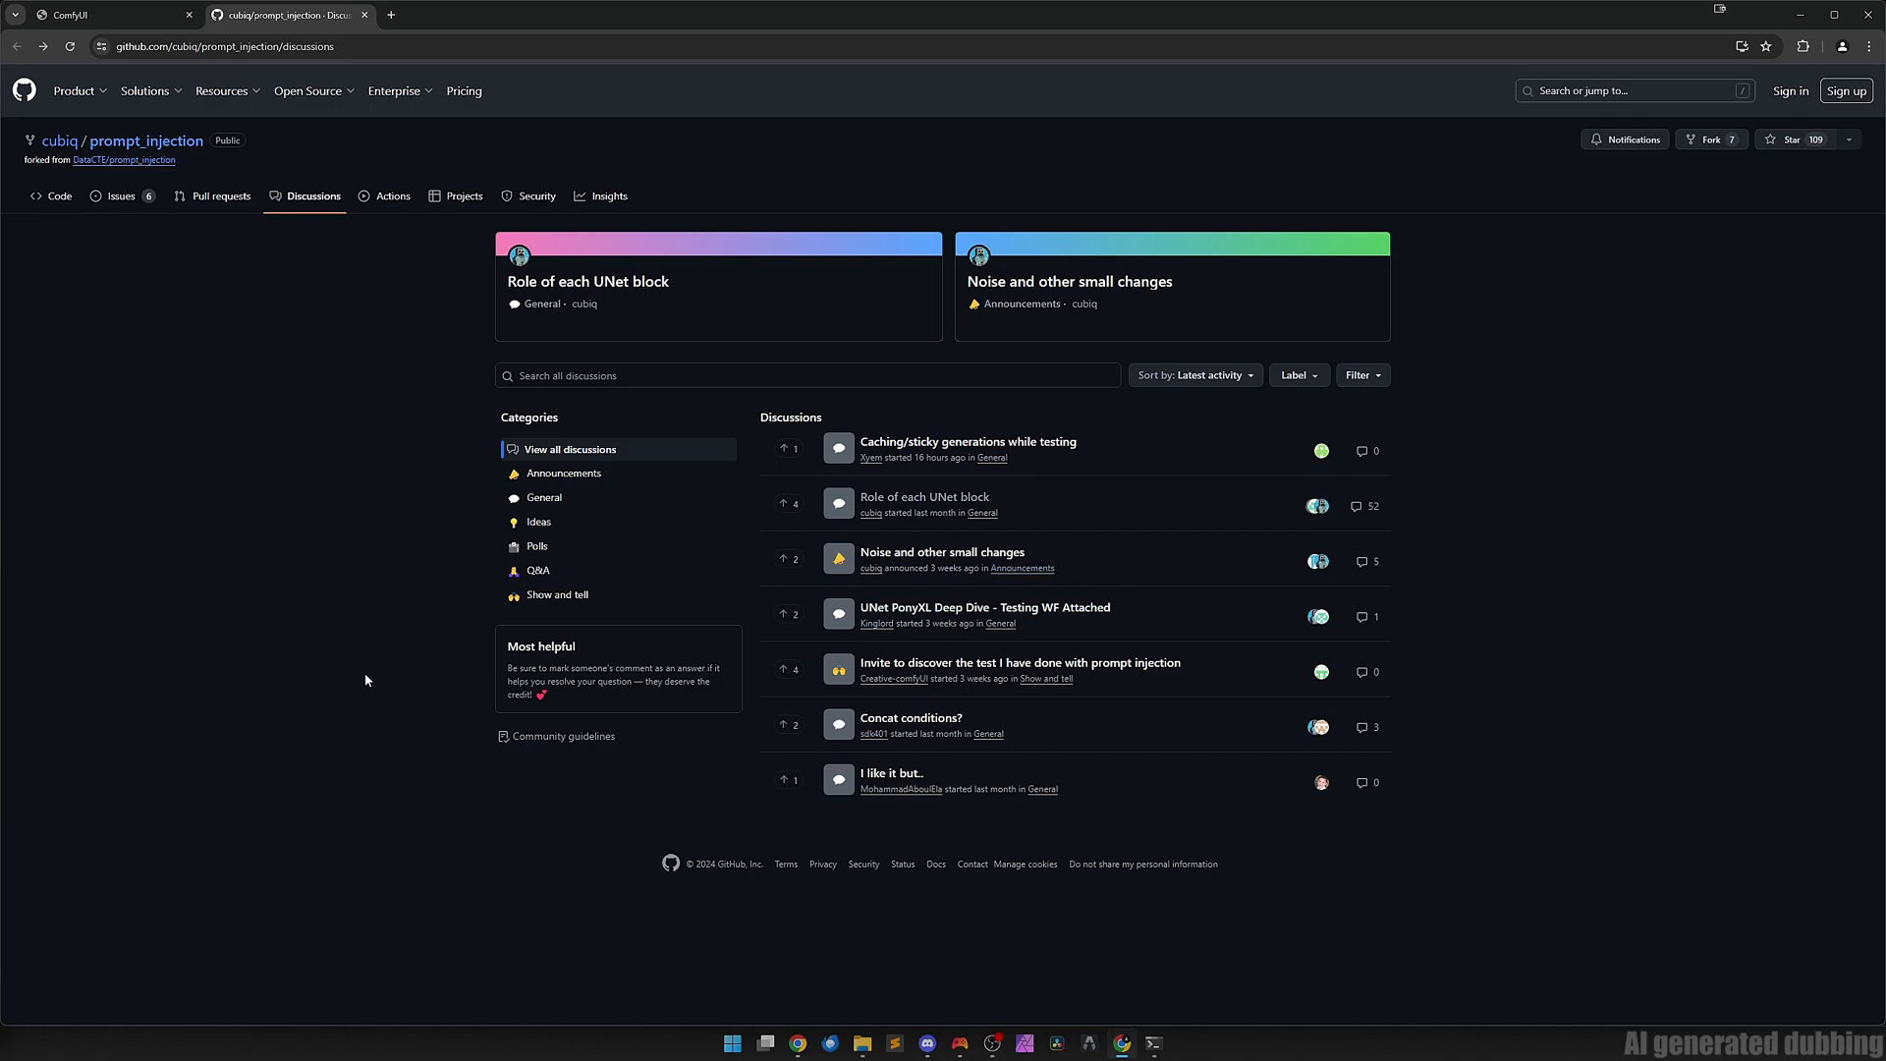
mouse_move(380, 666)
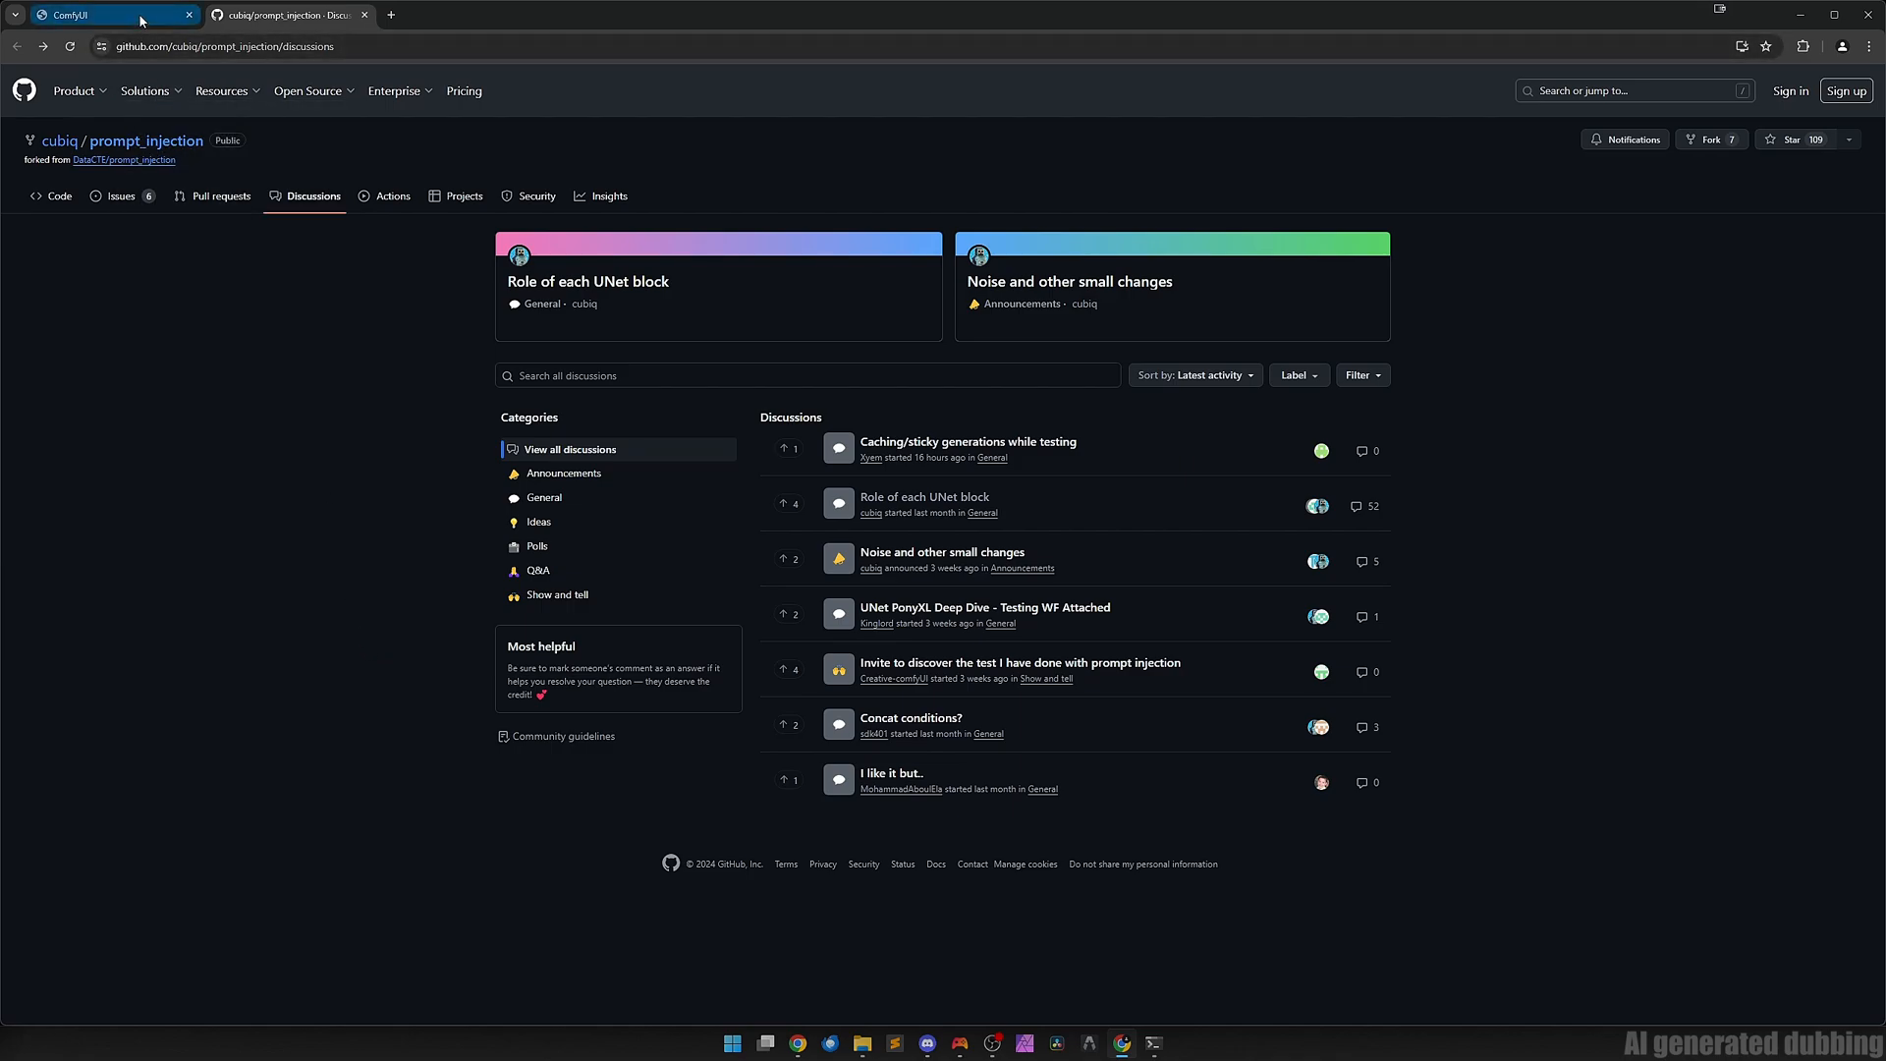
Return to the ComfyUI workflow with the finished Mona Lisa–style cat portrait.
left_click(72, 14)
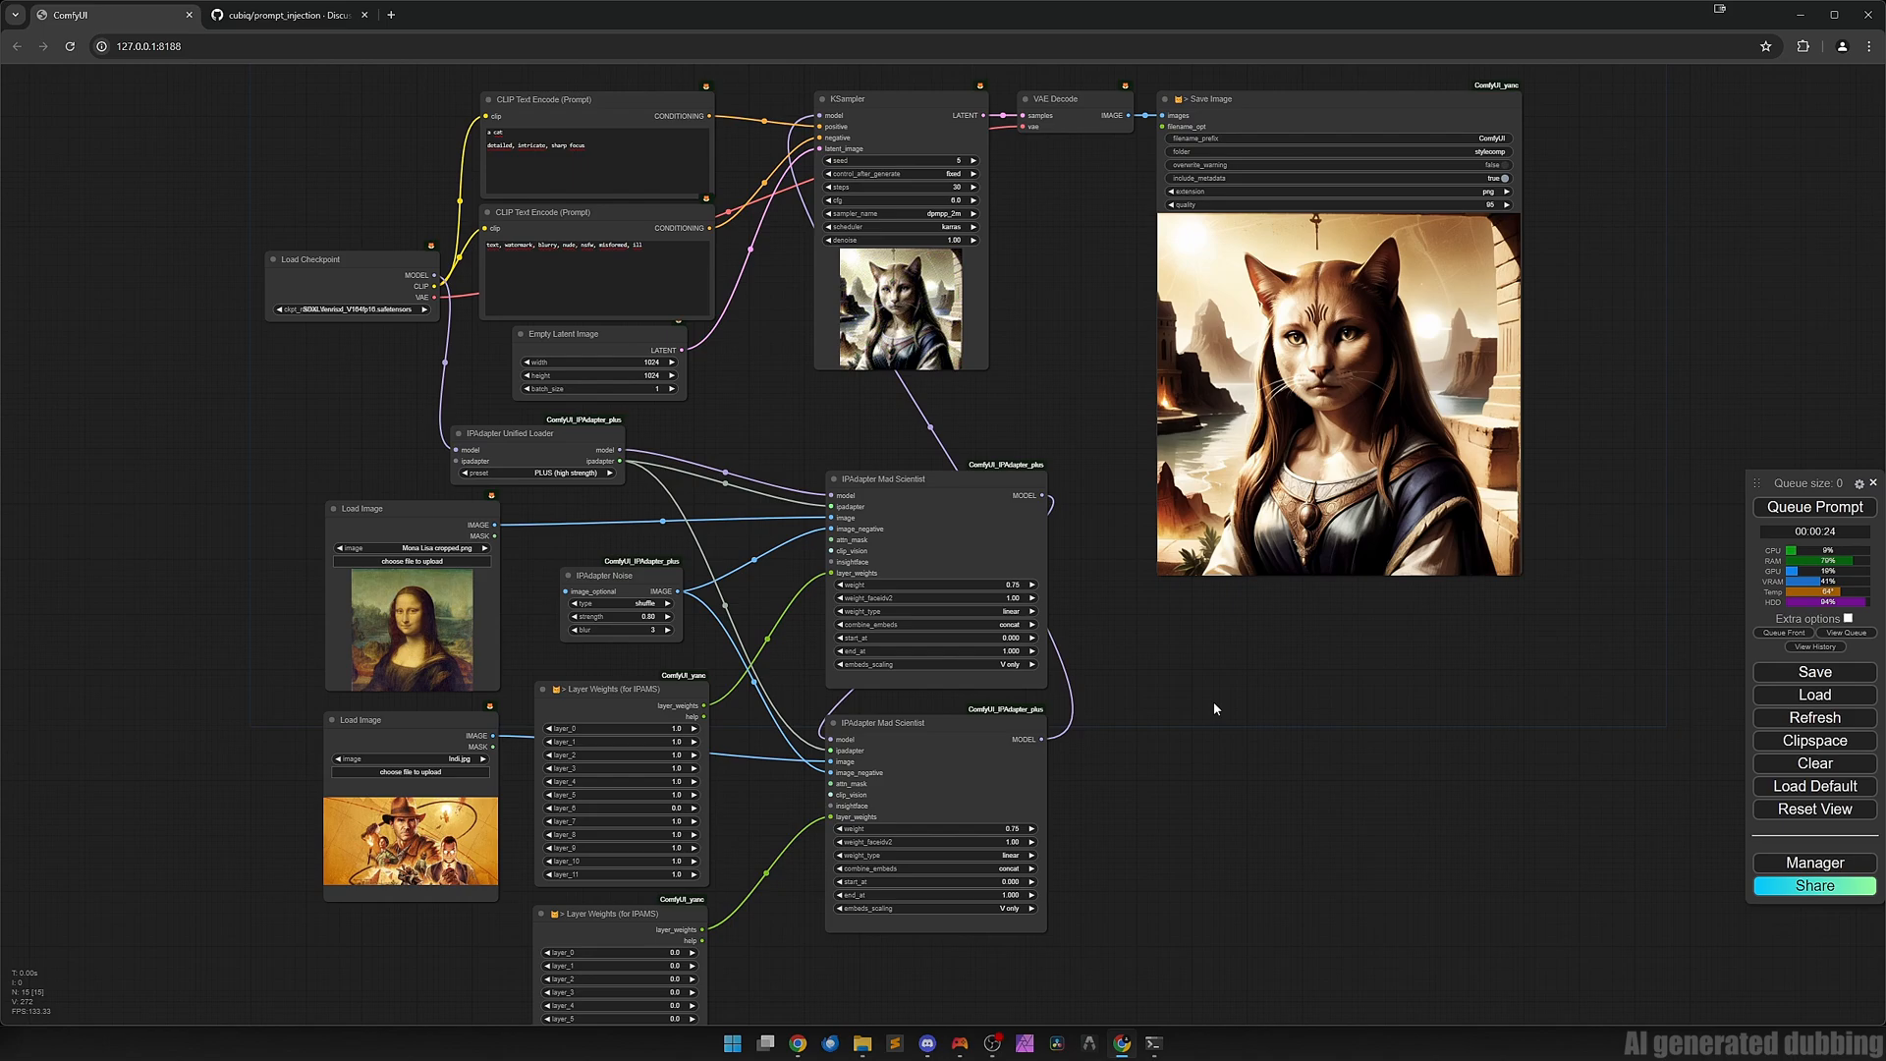
mouse_move(1190, 703)
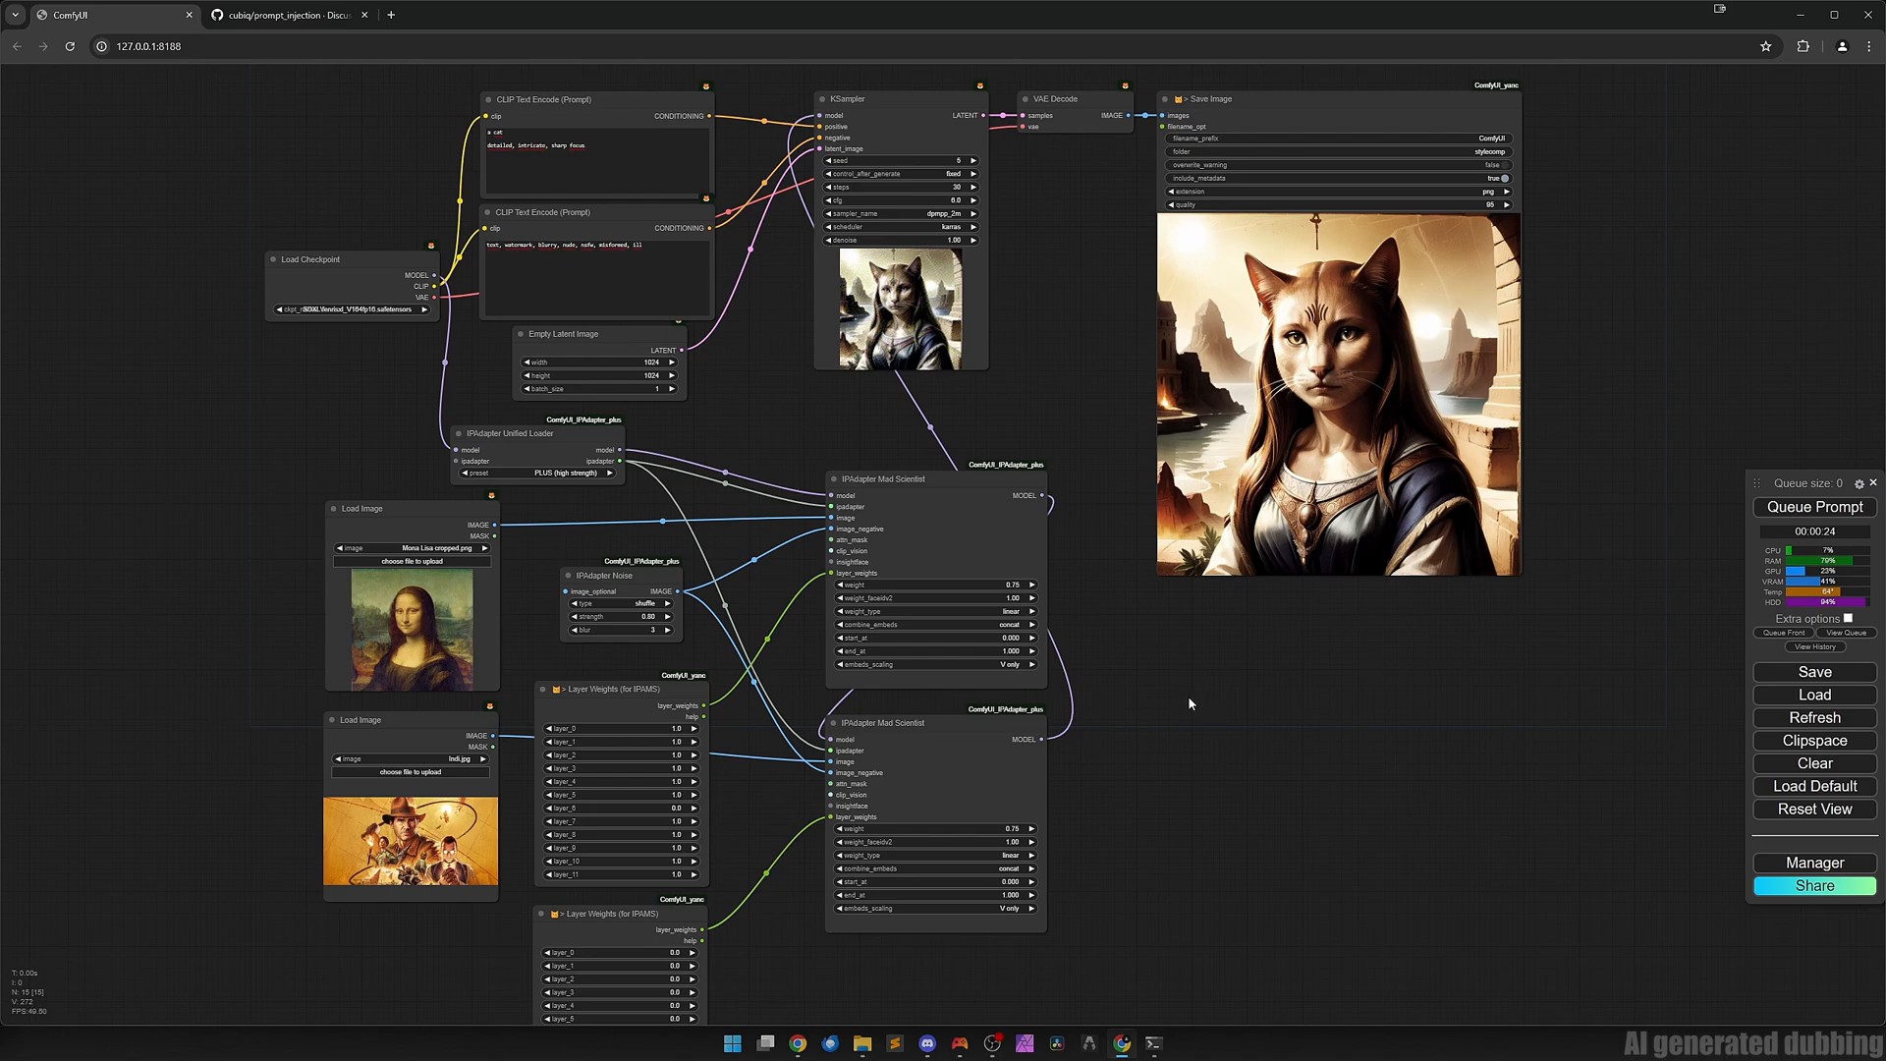